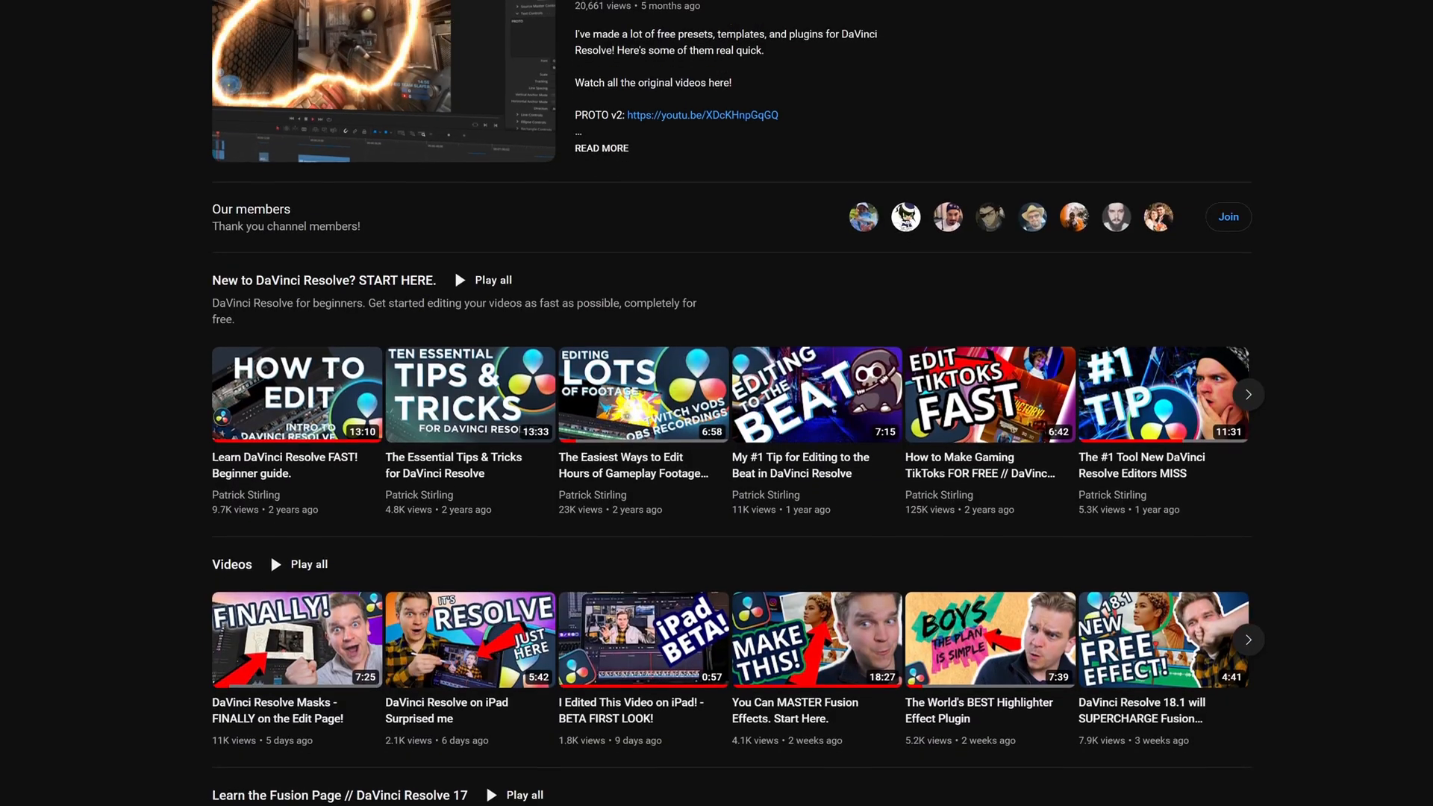
Scroll down the channel page past the DaVinci Resolve tutorial playlists
scroll("down", 3)
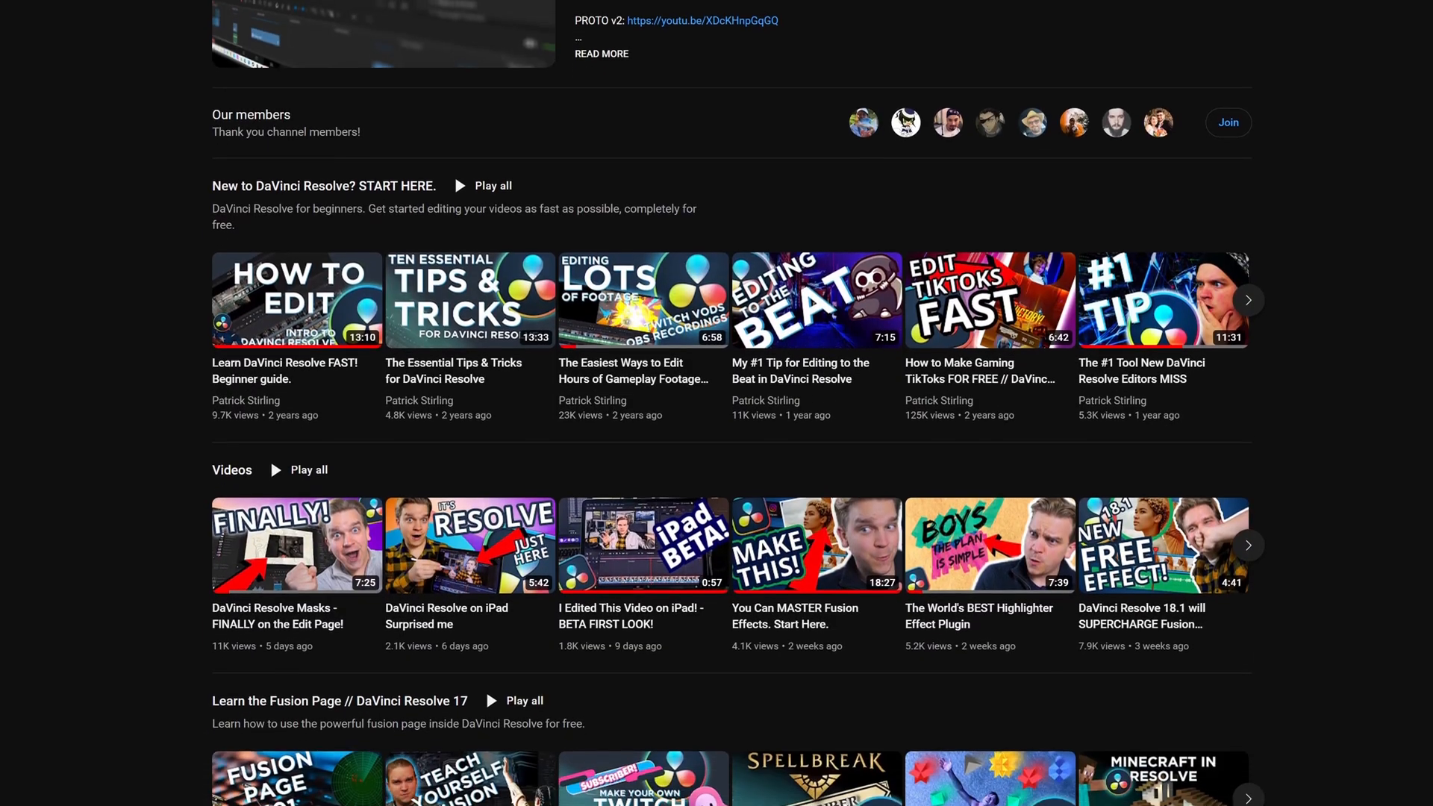
scroll("down", 3)
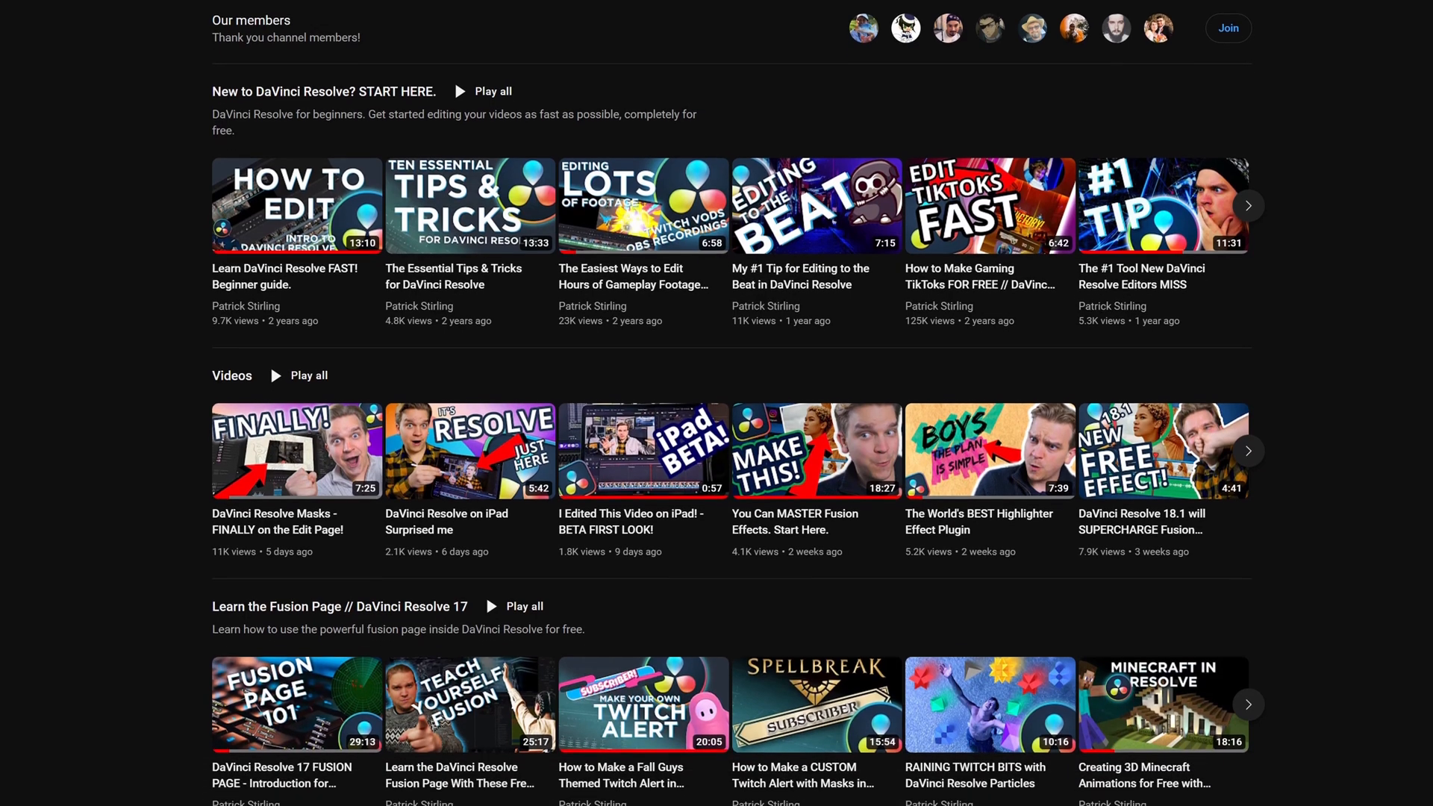
scroll("down", 3)
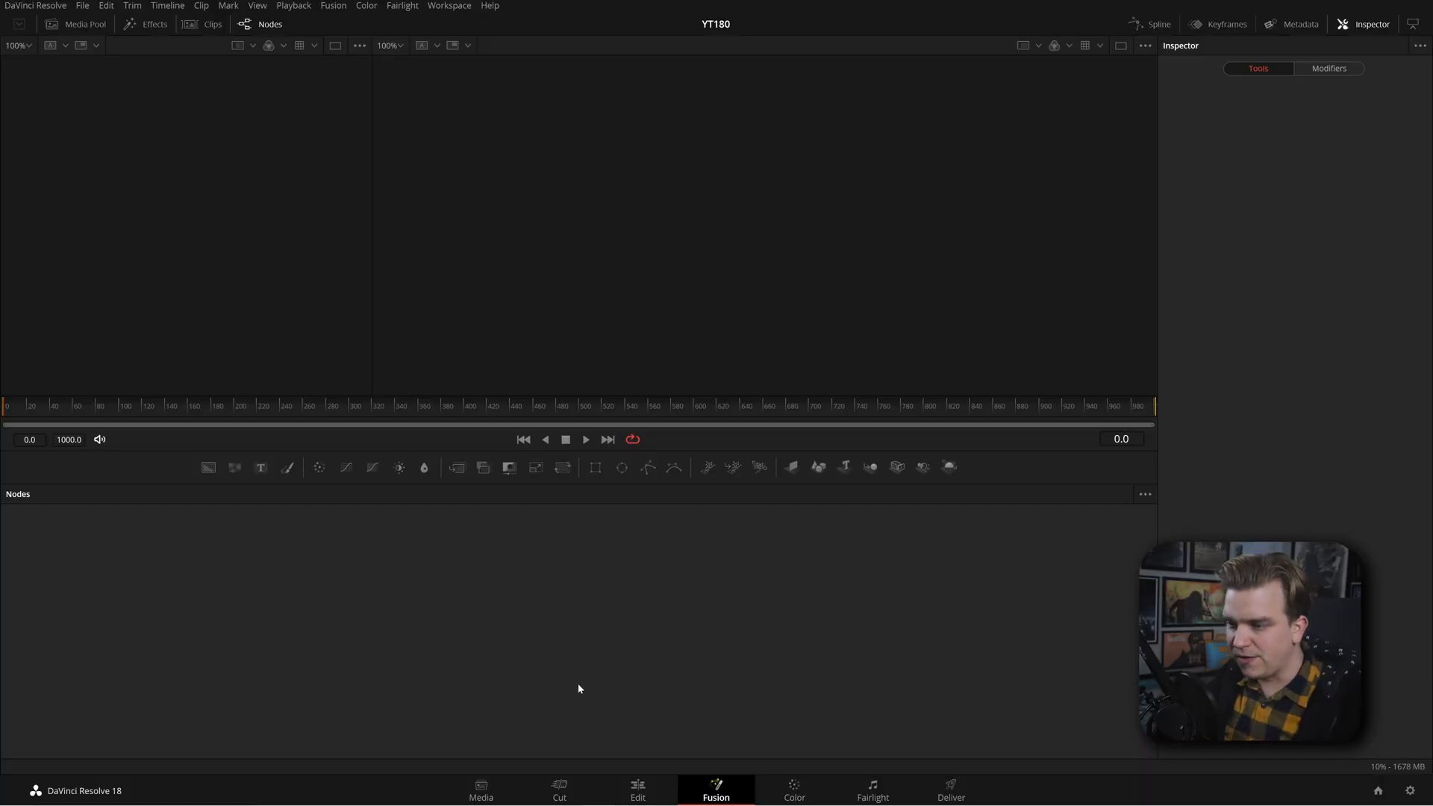
Add a Fusion Composition clip to the timeline and open it on the Fusion page
left_click(636, 791)
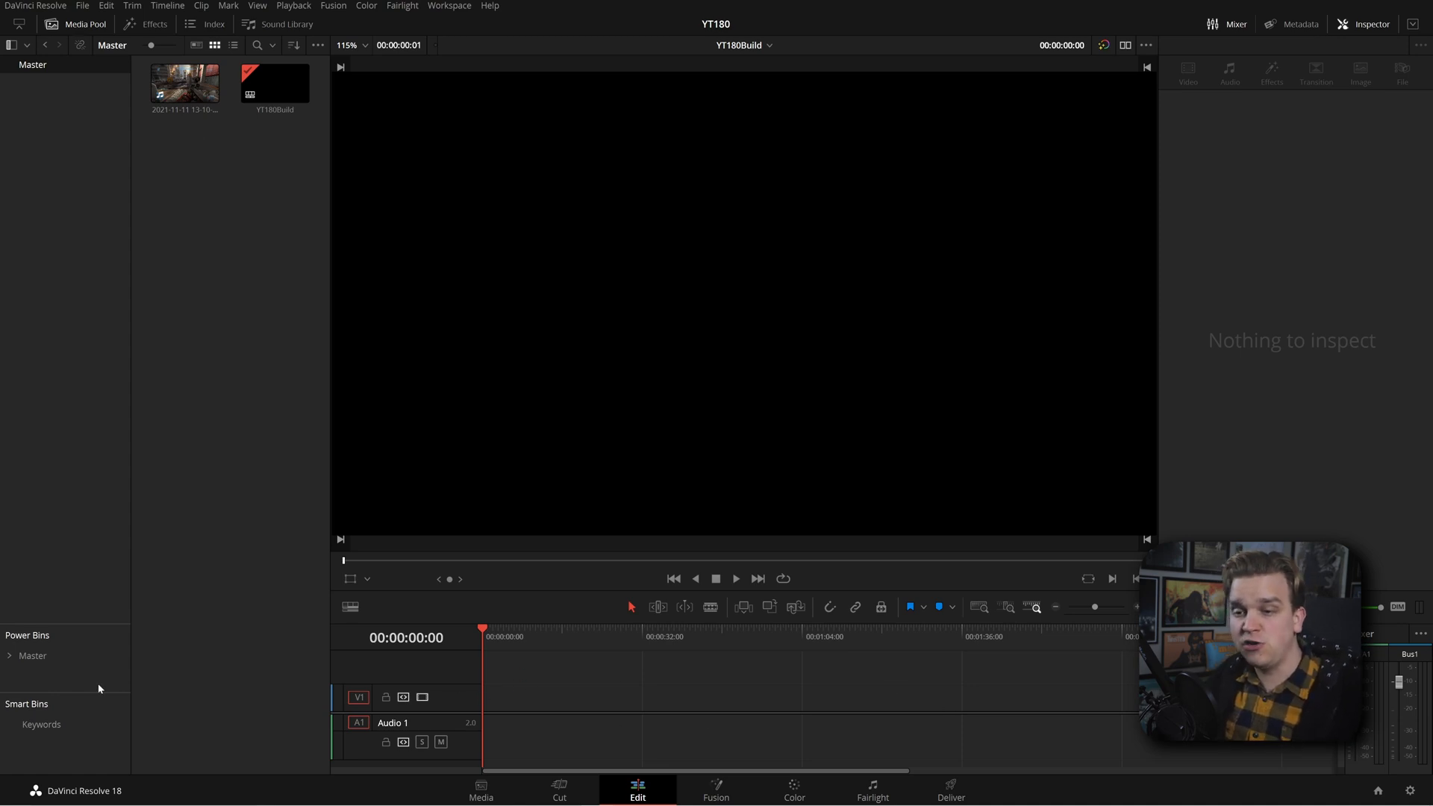
mouse_move(735, 777)
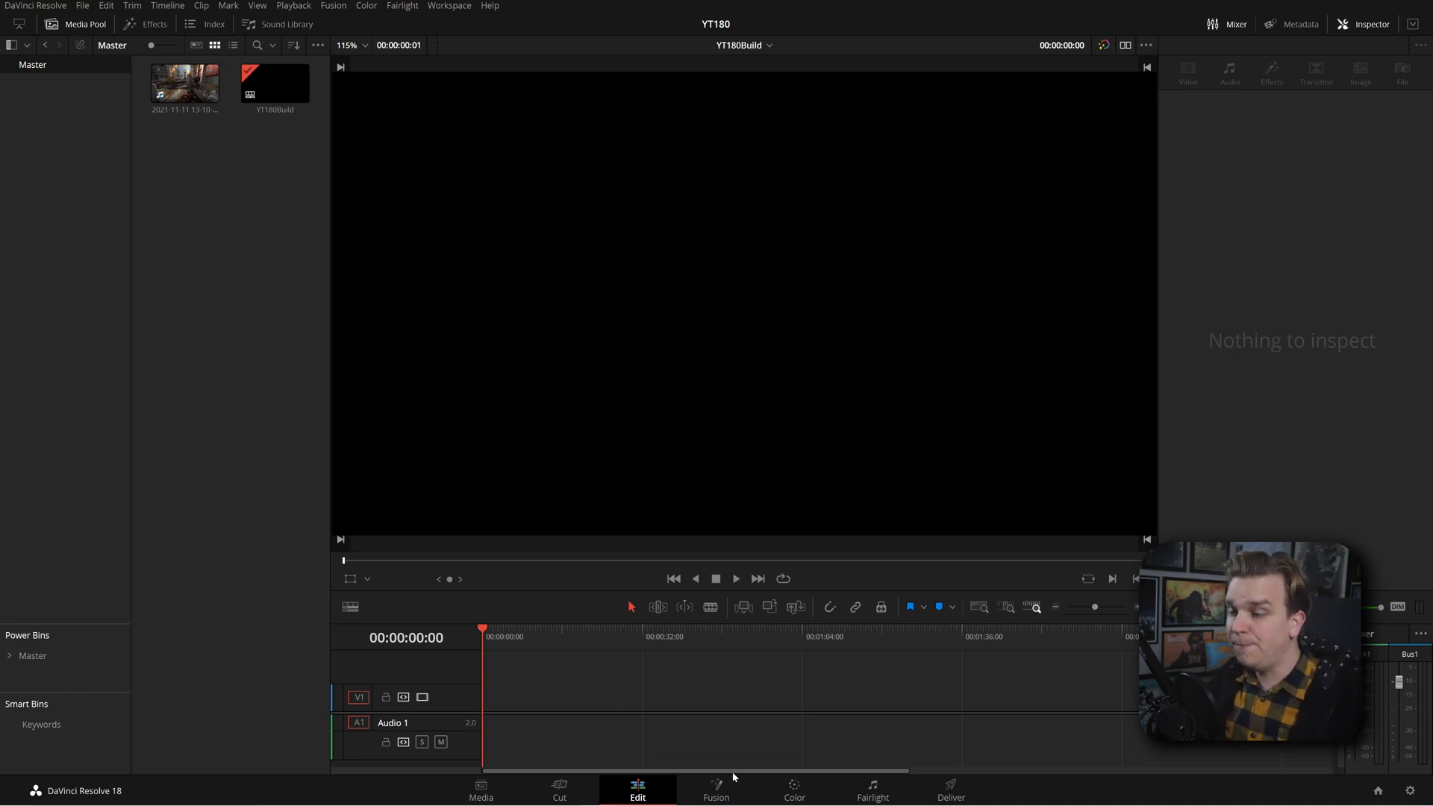
left_click(715, 787)
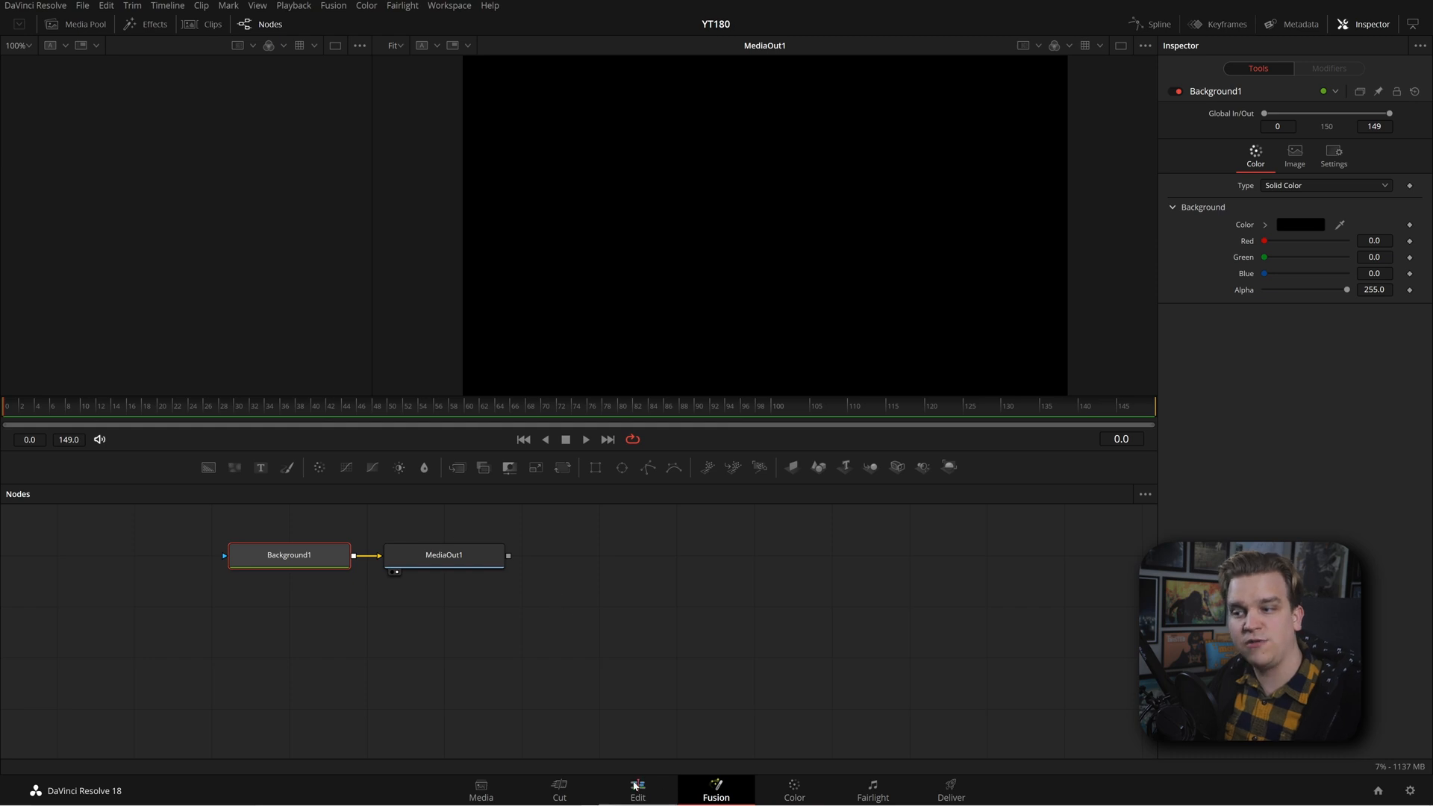
left_click(636, 792)
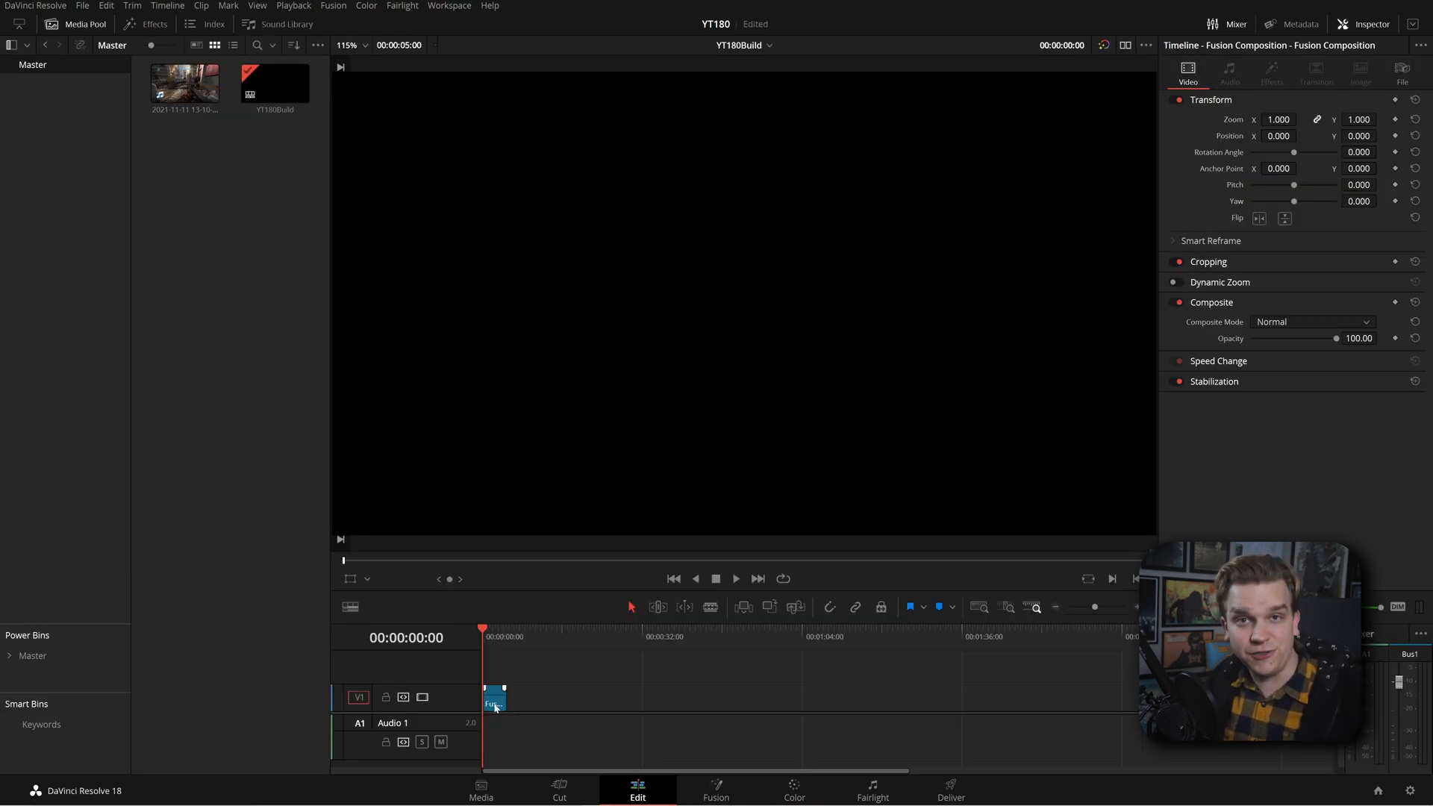
left_click(715, 789)
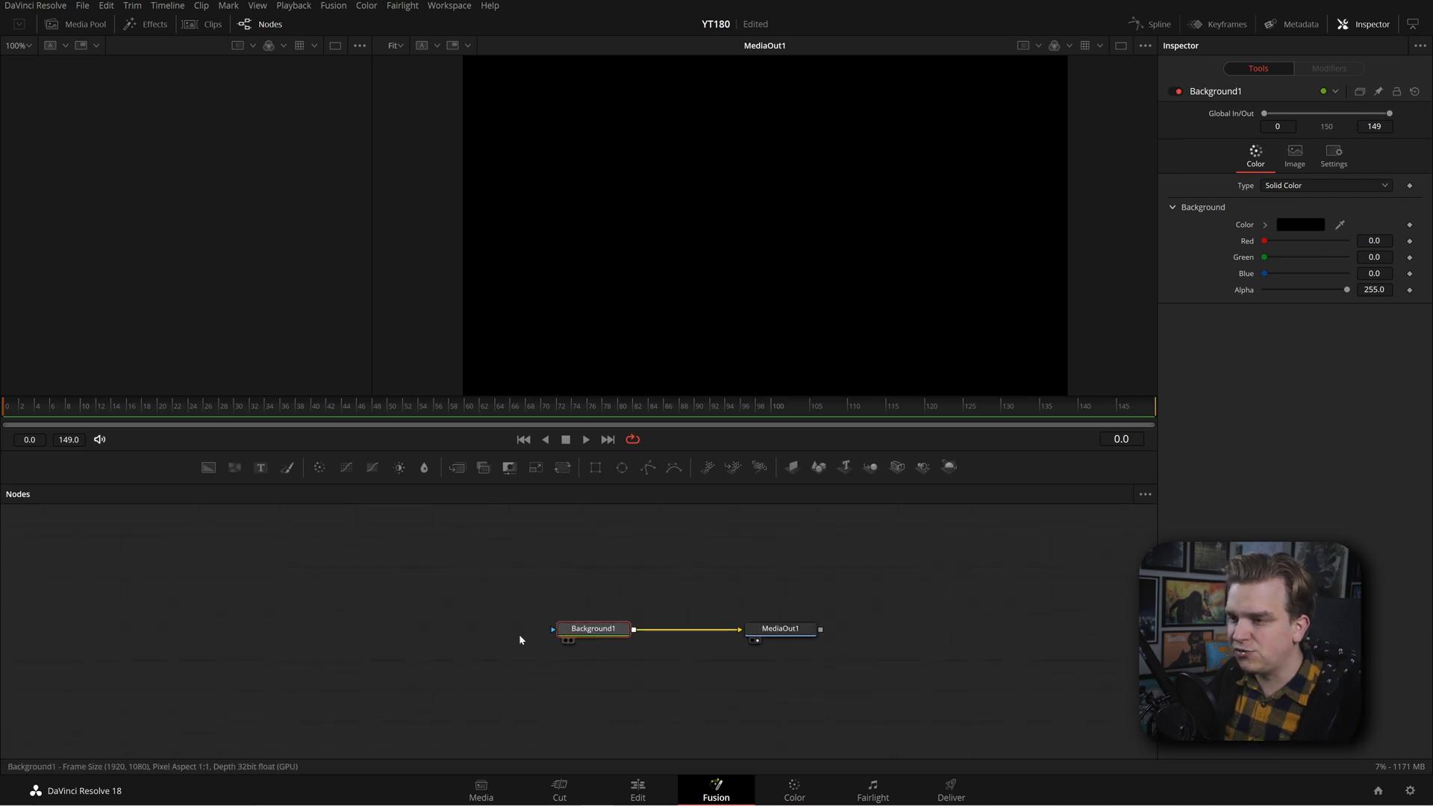
Move the Background1 node far left, away from MediaOut1
left_click_drag(591, 628, 219, 627)
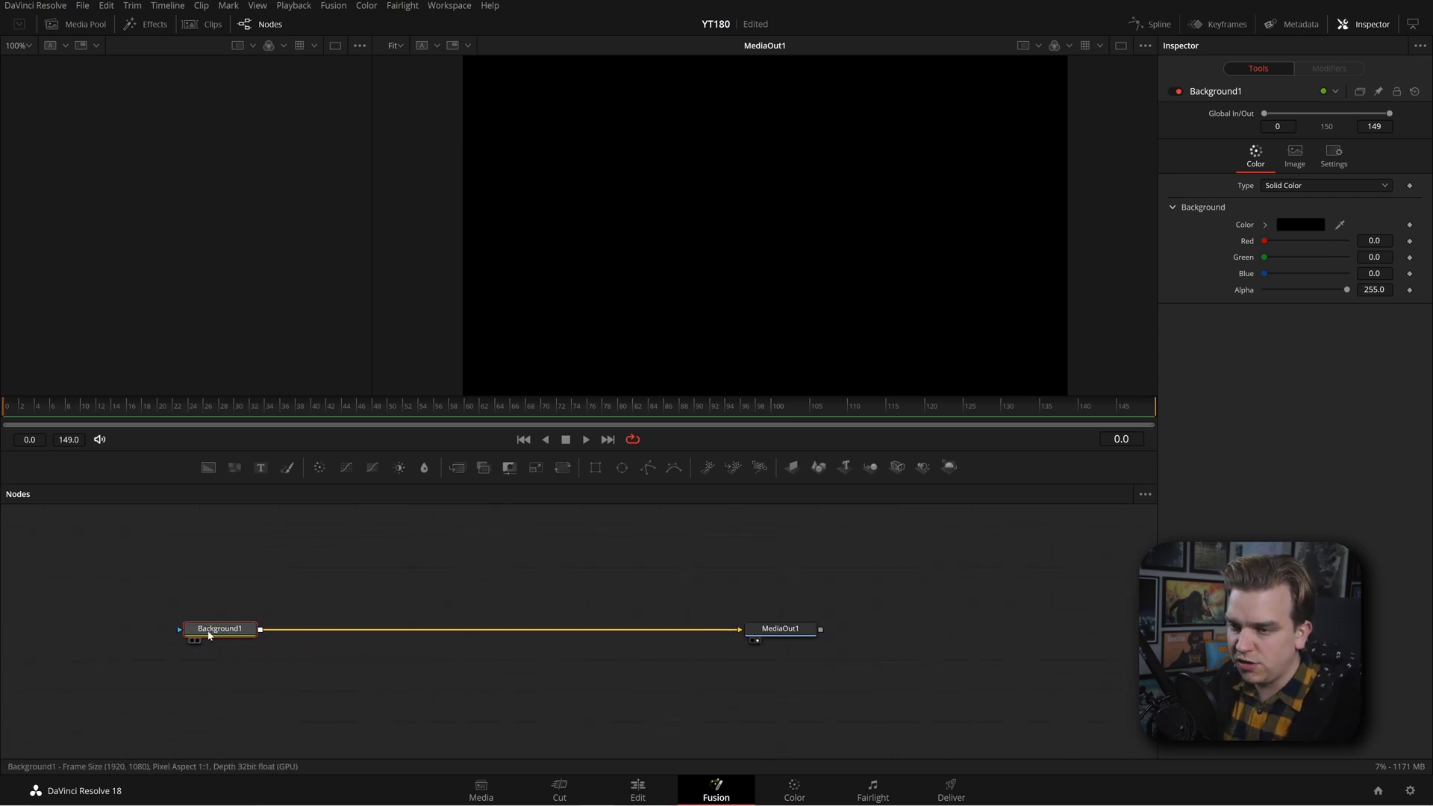
left_click_drag(217, 627, 125, 627)
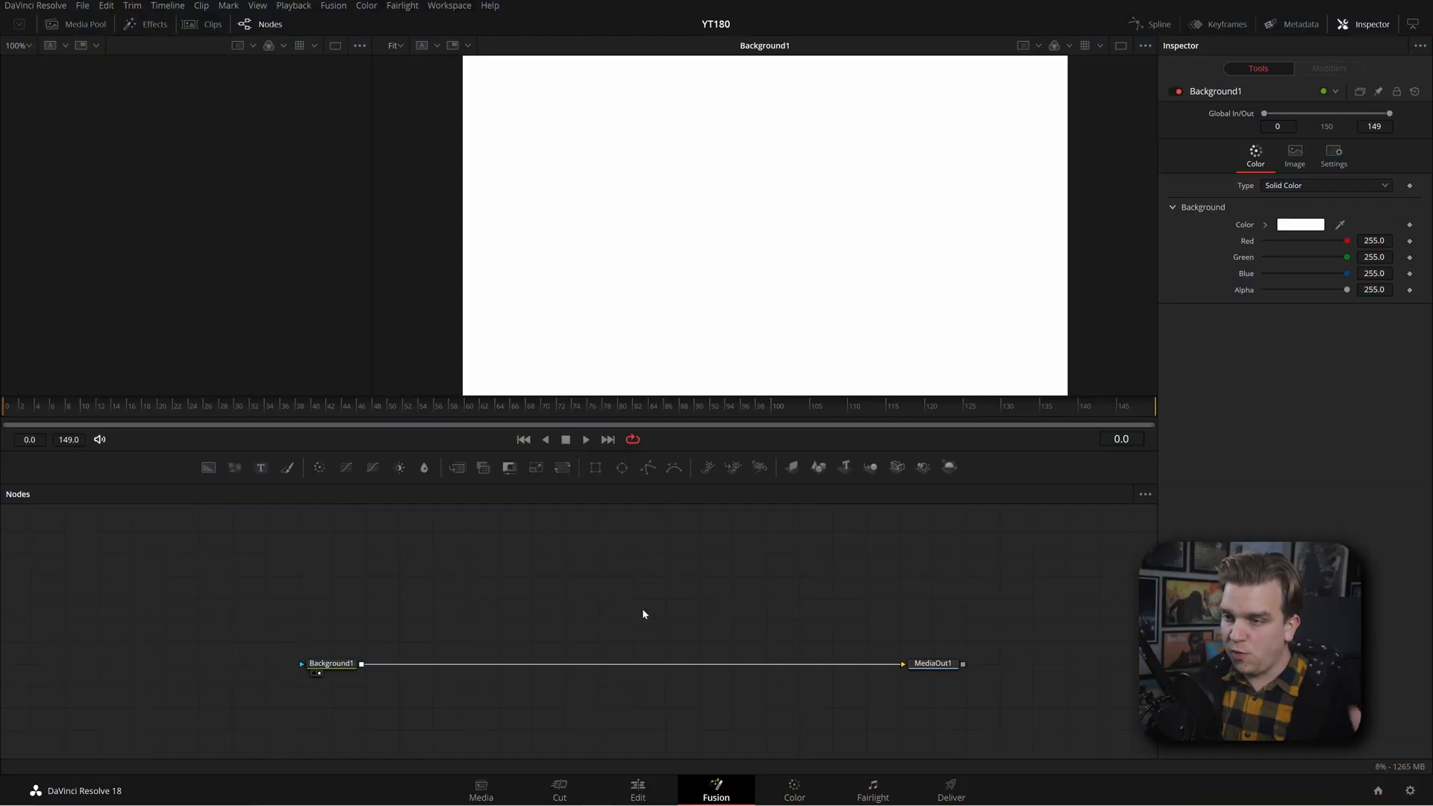
mouse_move(624, 574)
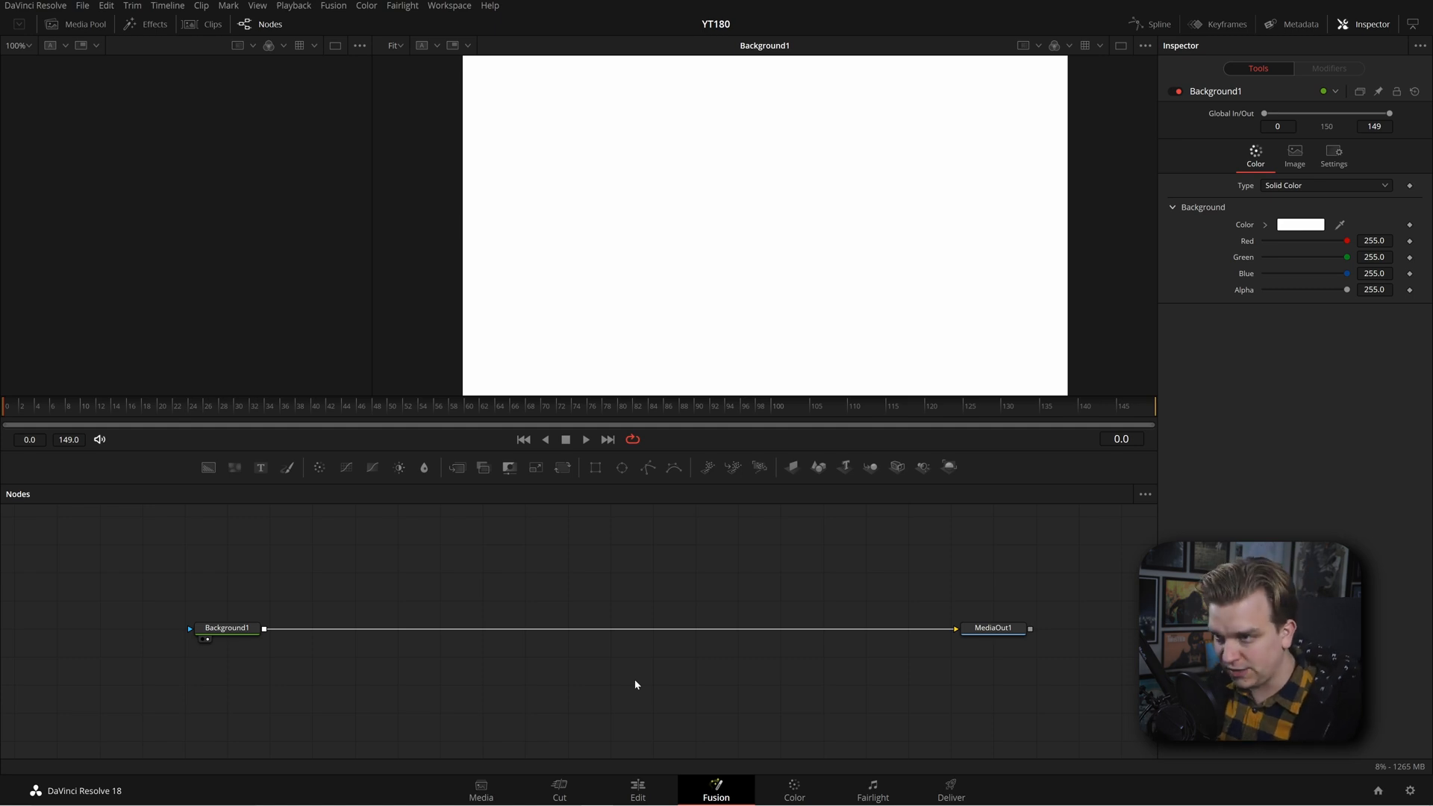
Show the Media Pool so the gameplay clip can be brought in
left_click(81, 24)
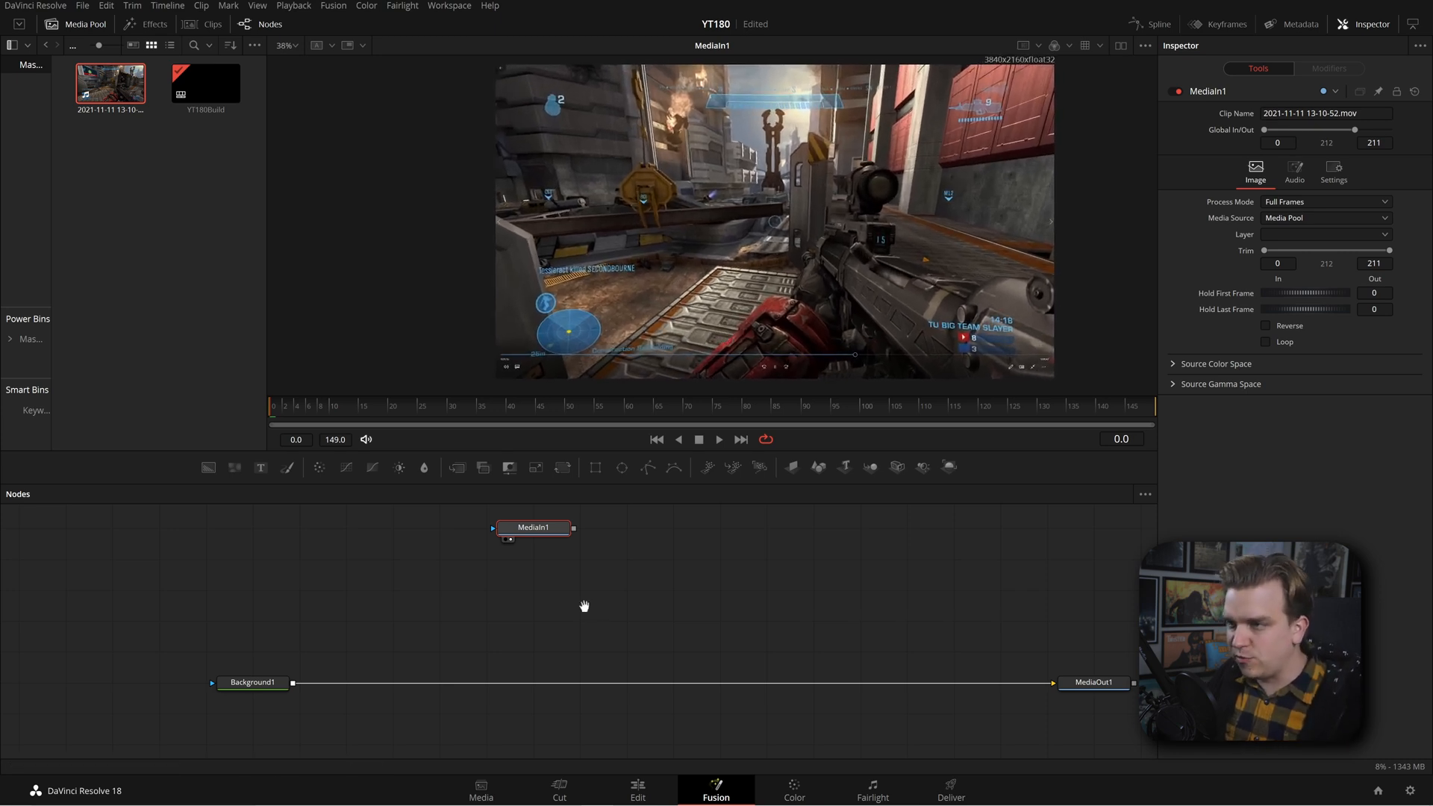
Place the gameplay clip in the node flow as an unconnected MediaIn1 node
left_click(533, 528)
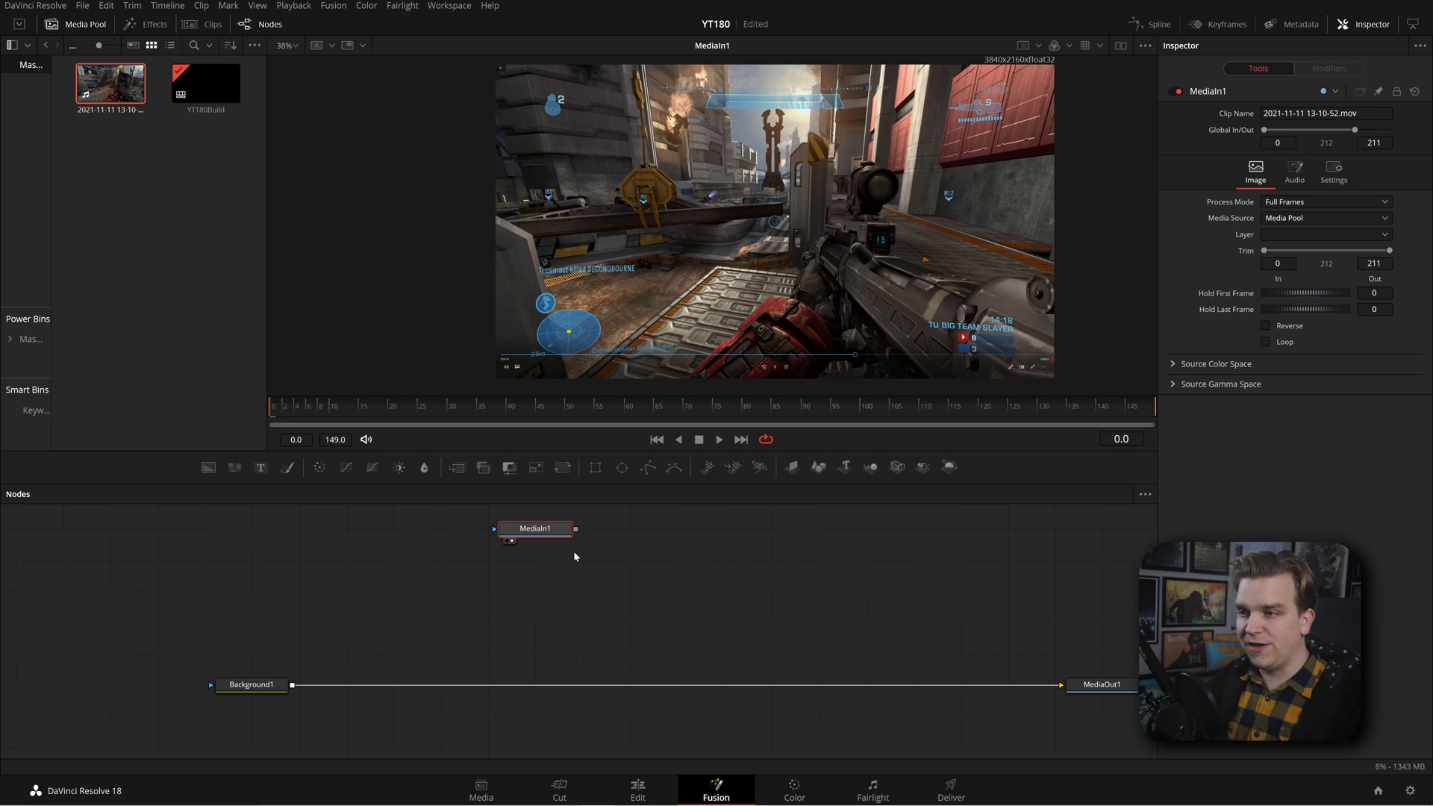
mouse_move(492, 583)
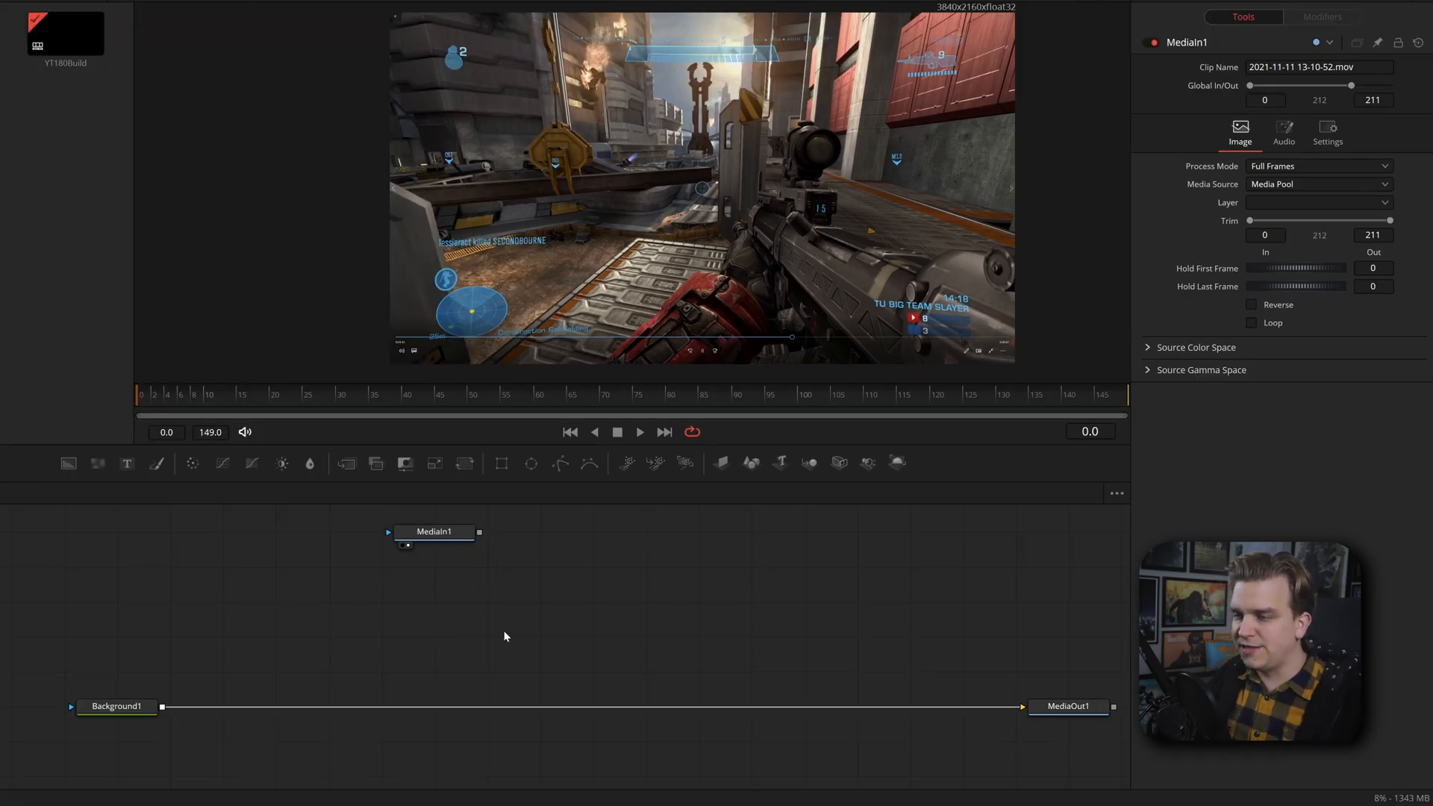
mouse_move(501, 464)
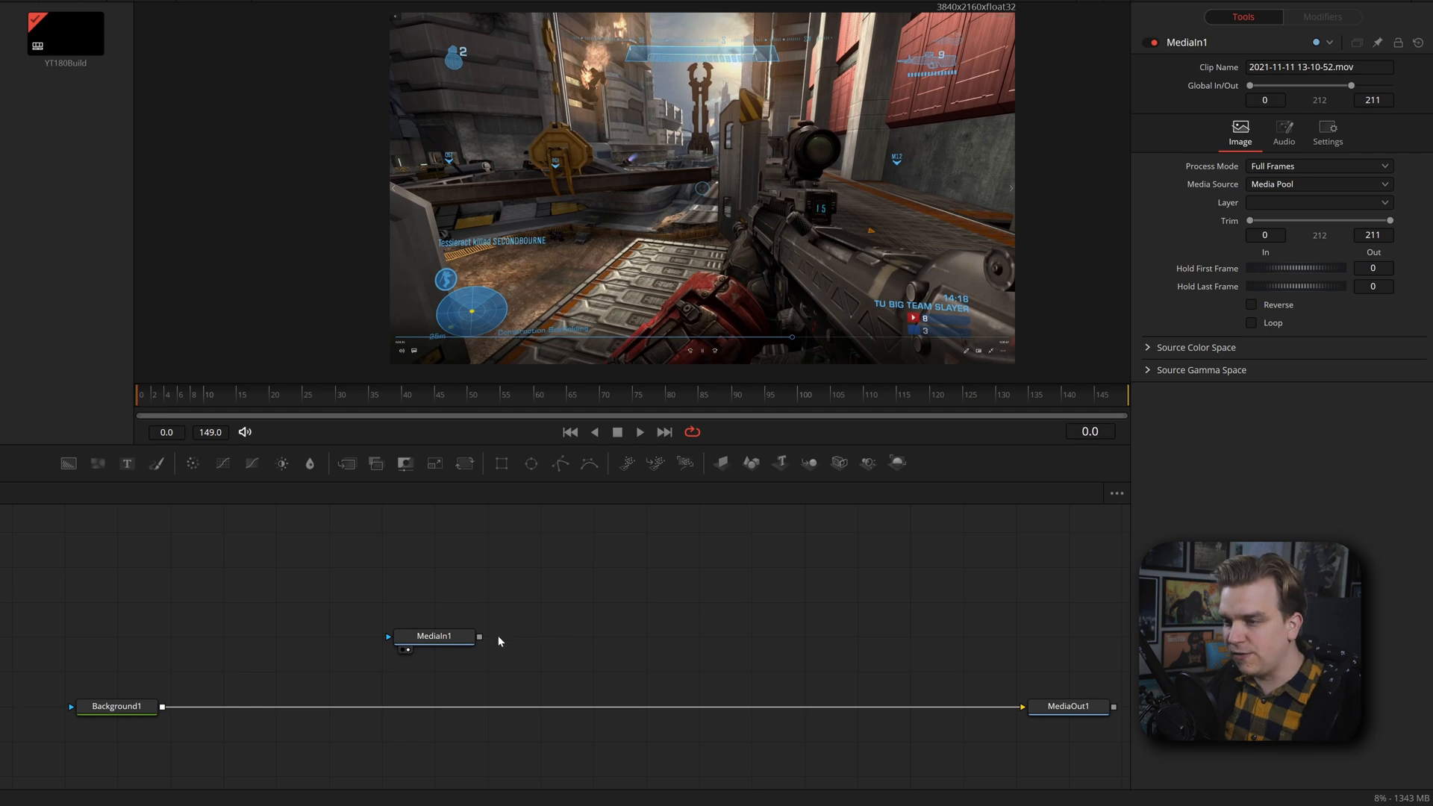
mouse_move(562, 642)
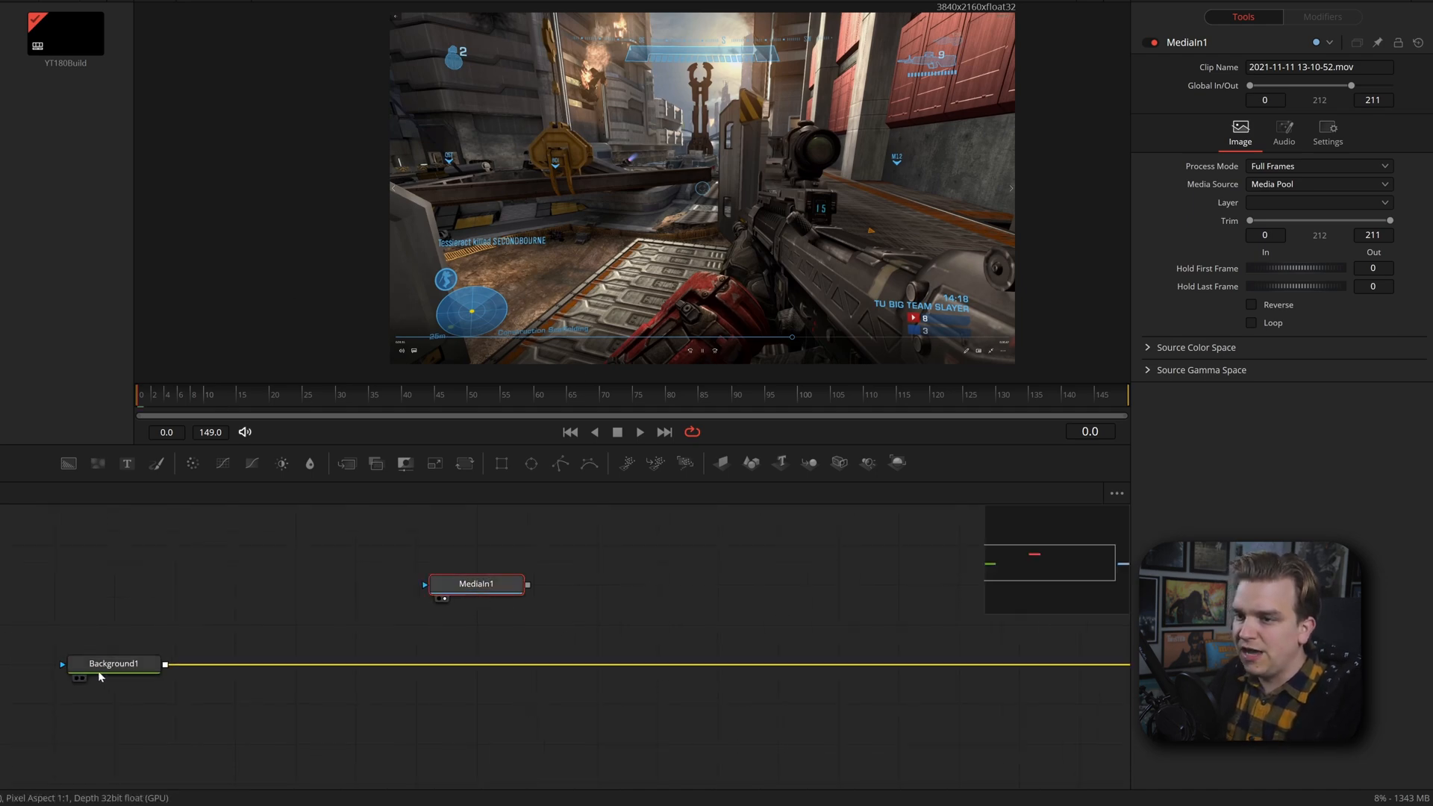
Merge MediaIn1 over the white Background1 and view the result
left_click(114, 663)
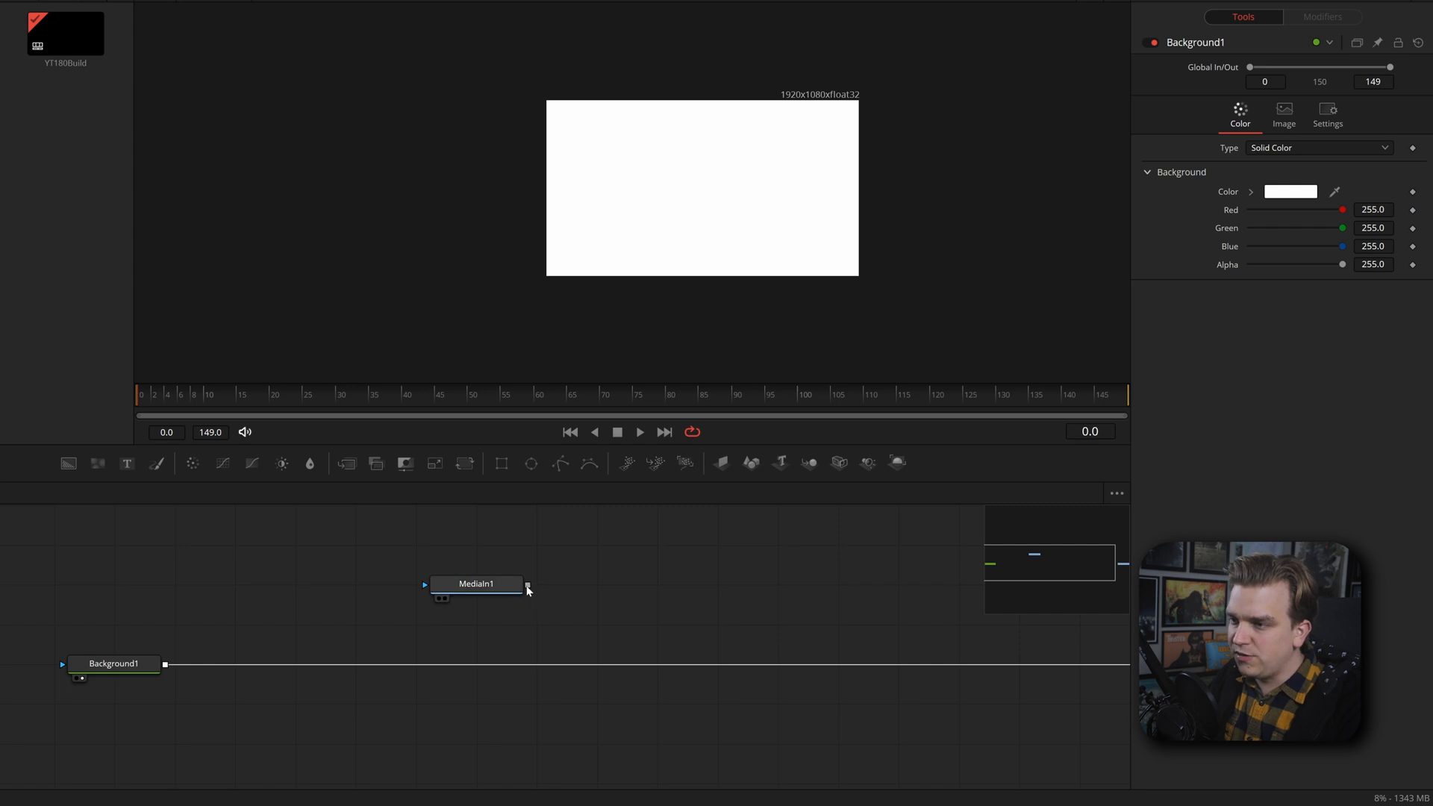
left_click_drag(528, 586, 542, 610)
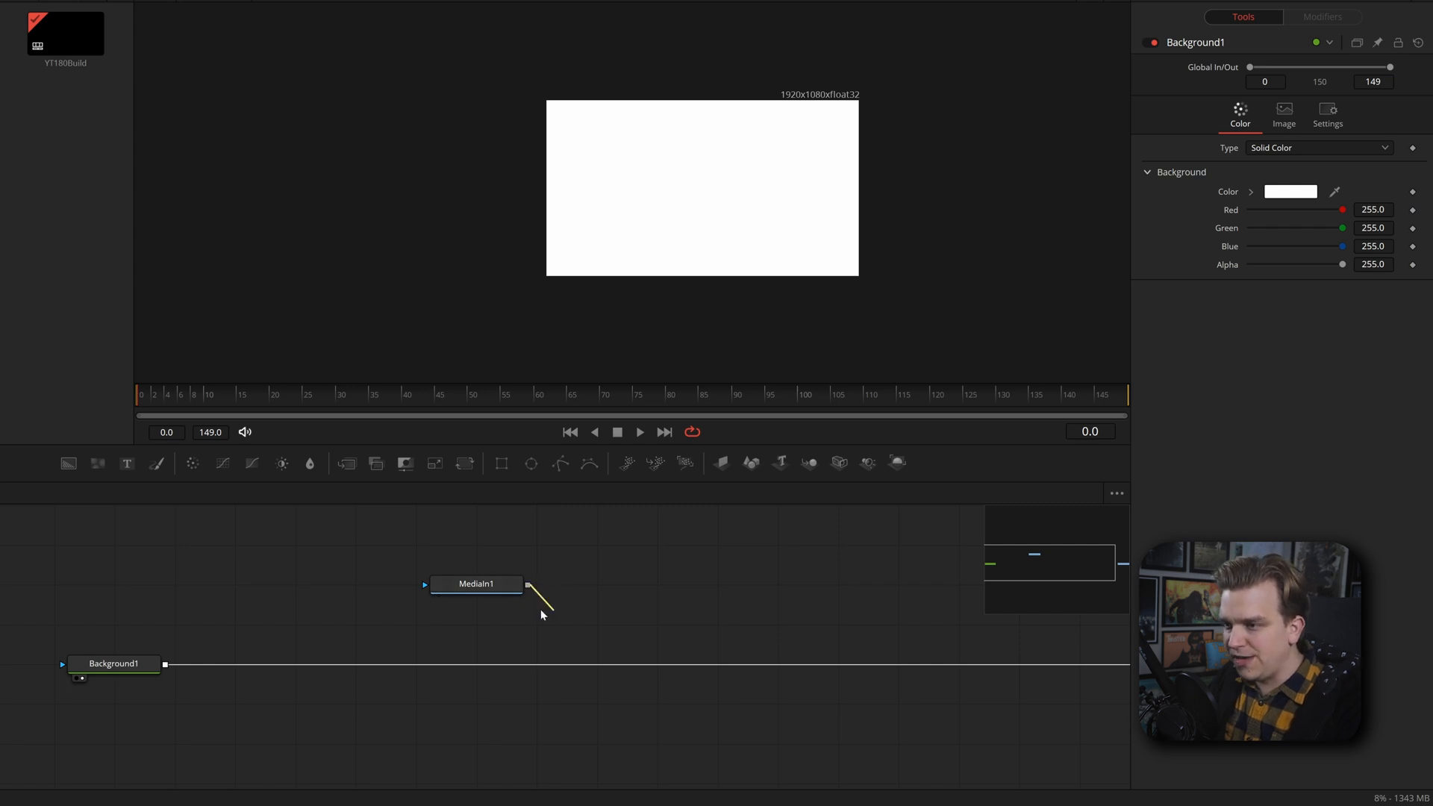
left_click_drag(530, 583, 165, 663)
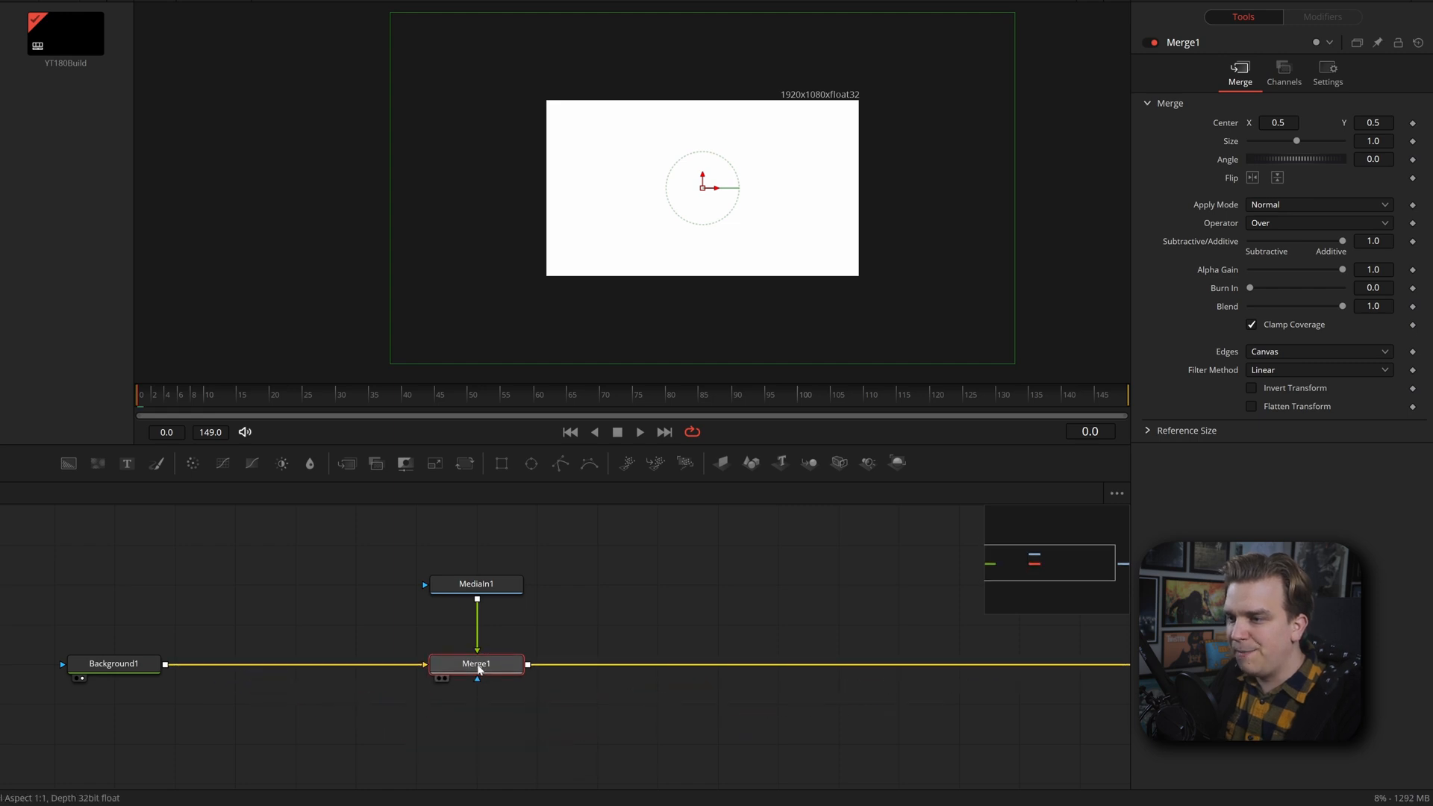
left_click(113, 663)
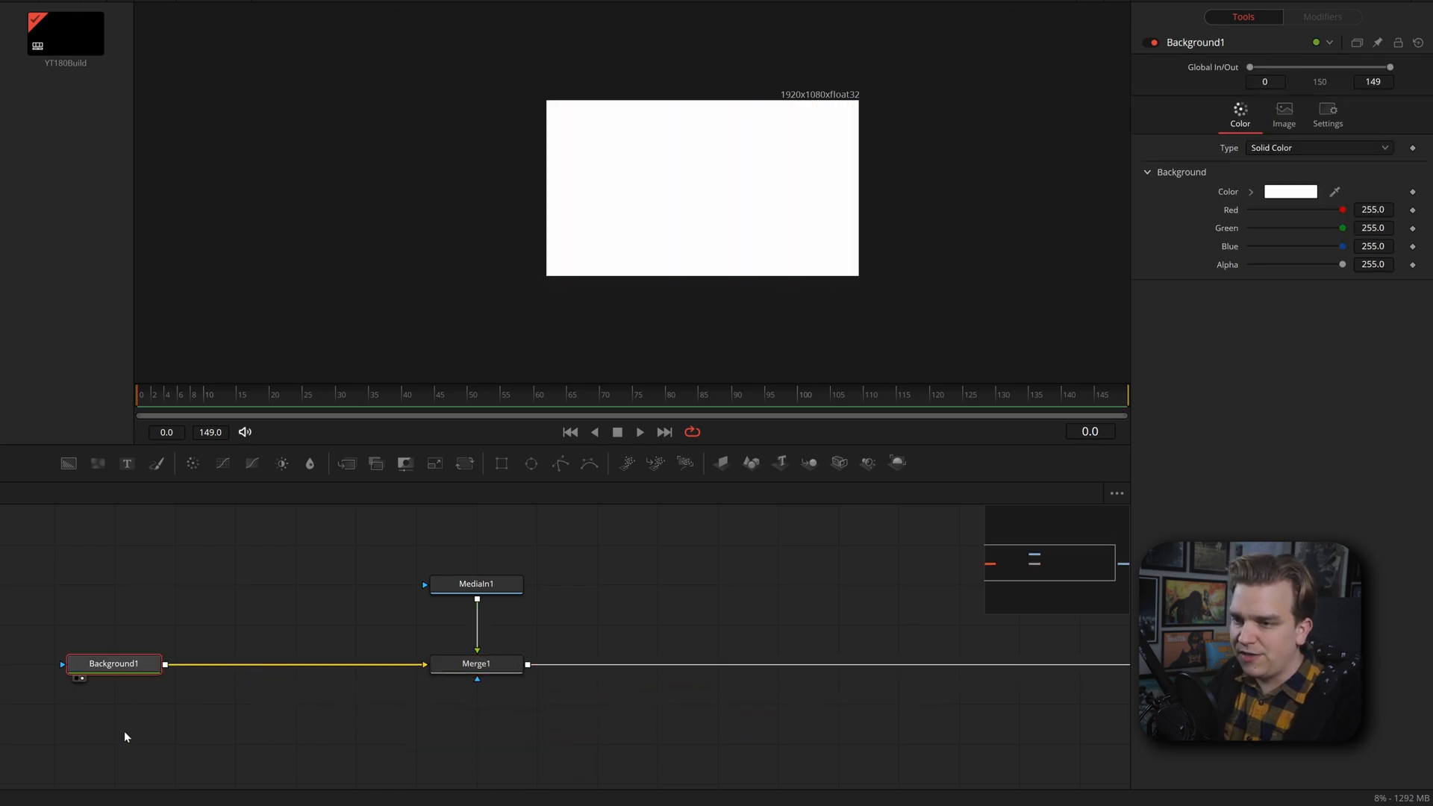
left_click(476, 664)
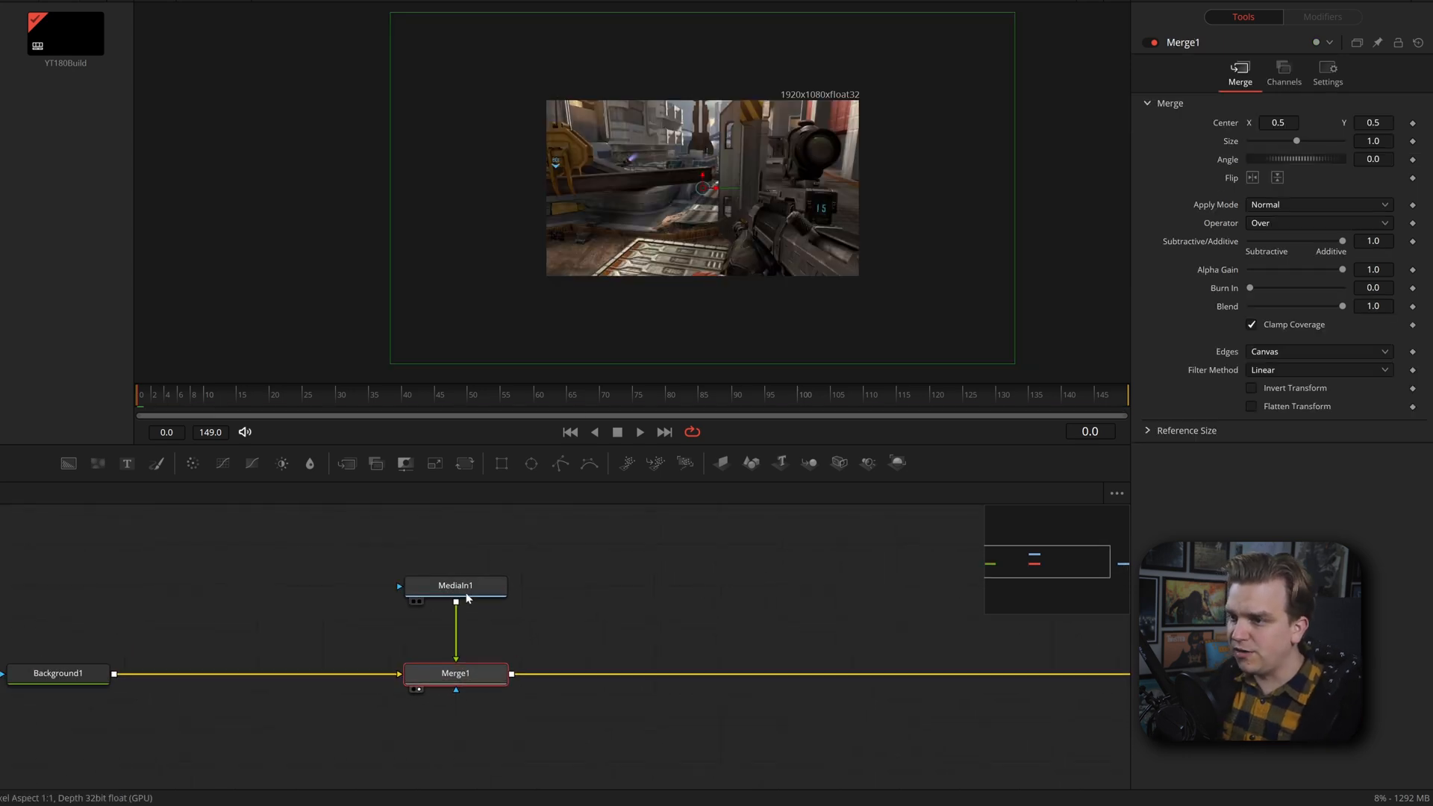
Insert a Transform after MediaIn1 to scale the clip to 0.5
left_click(455, 585)
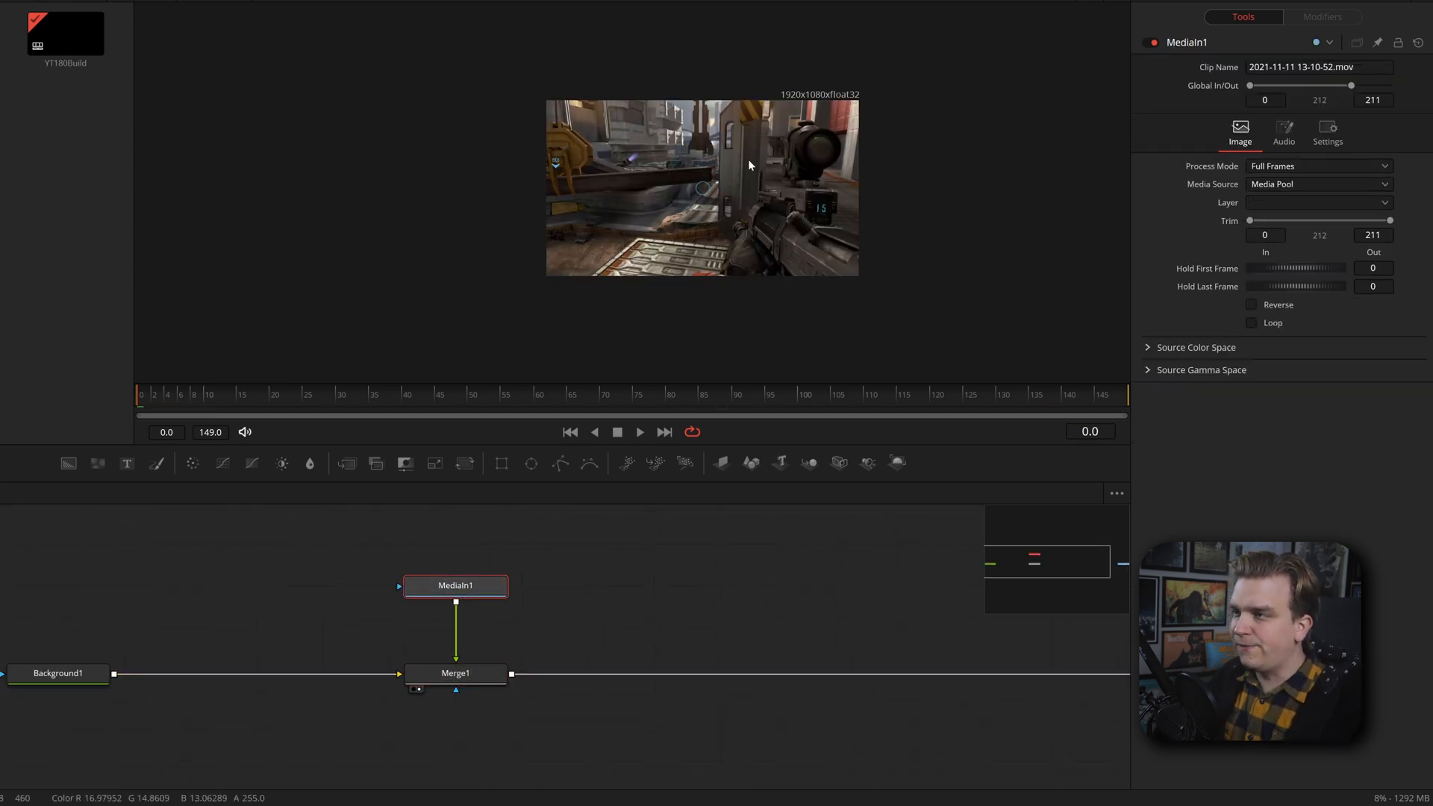
left_click(60, 694)
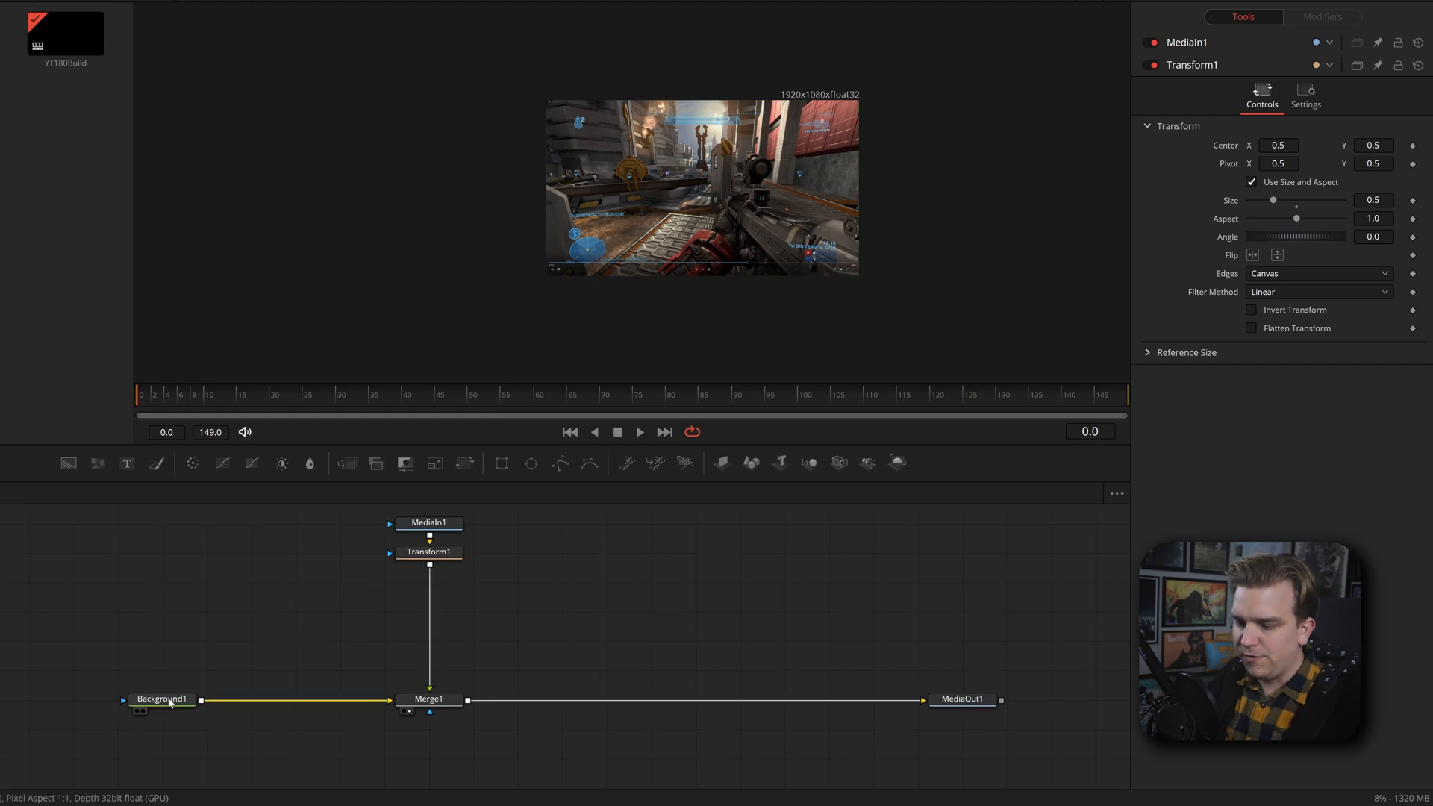
Connect Rectangle1 as Merge1's mask and view the final composite through MediaOut1
left_click(428, 699)
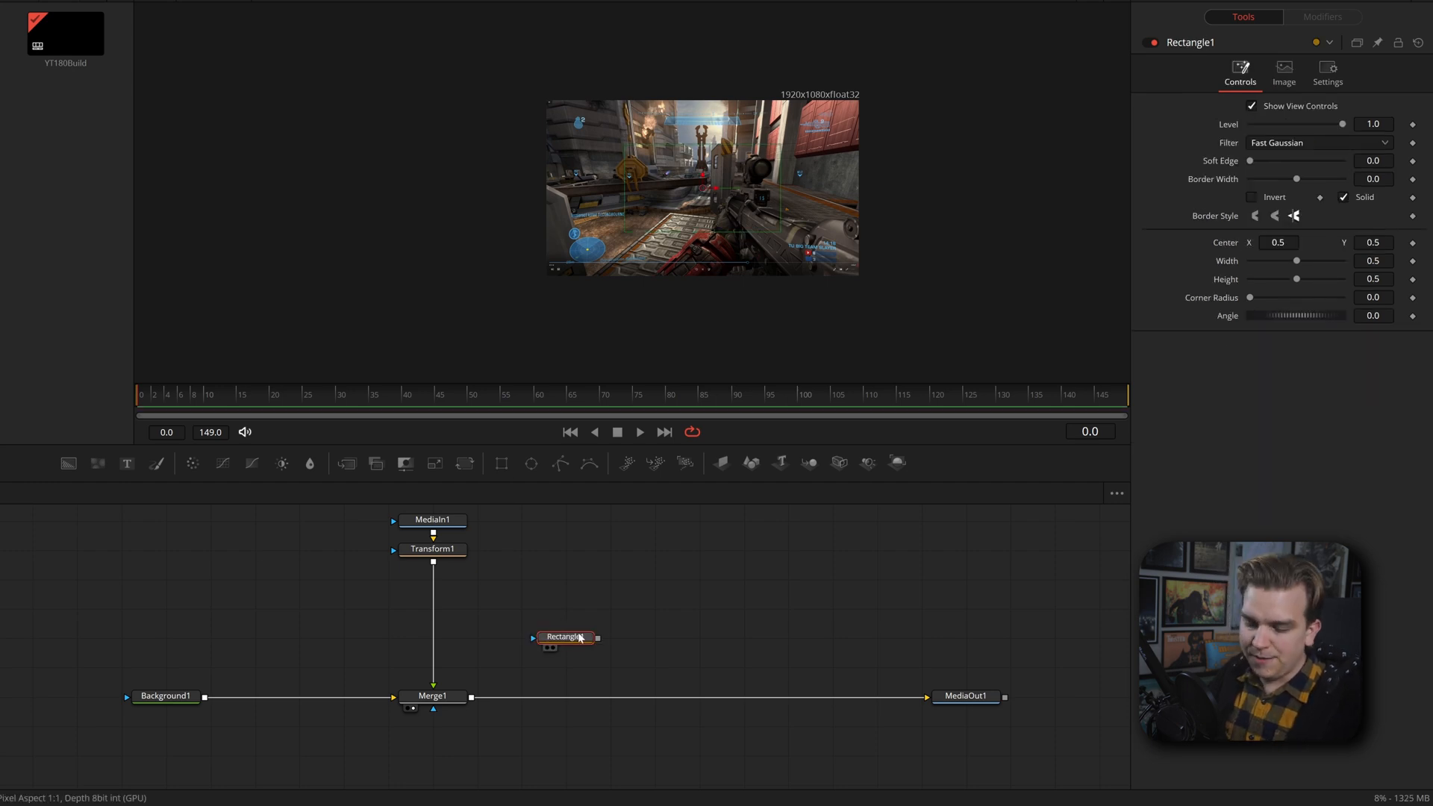
left_click(564, 637)
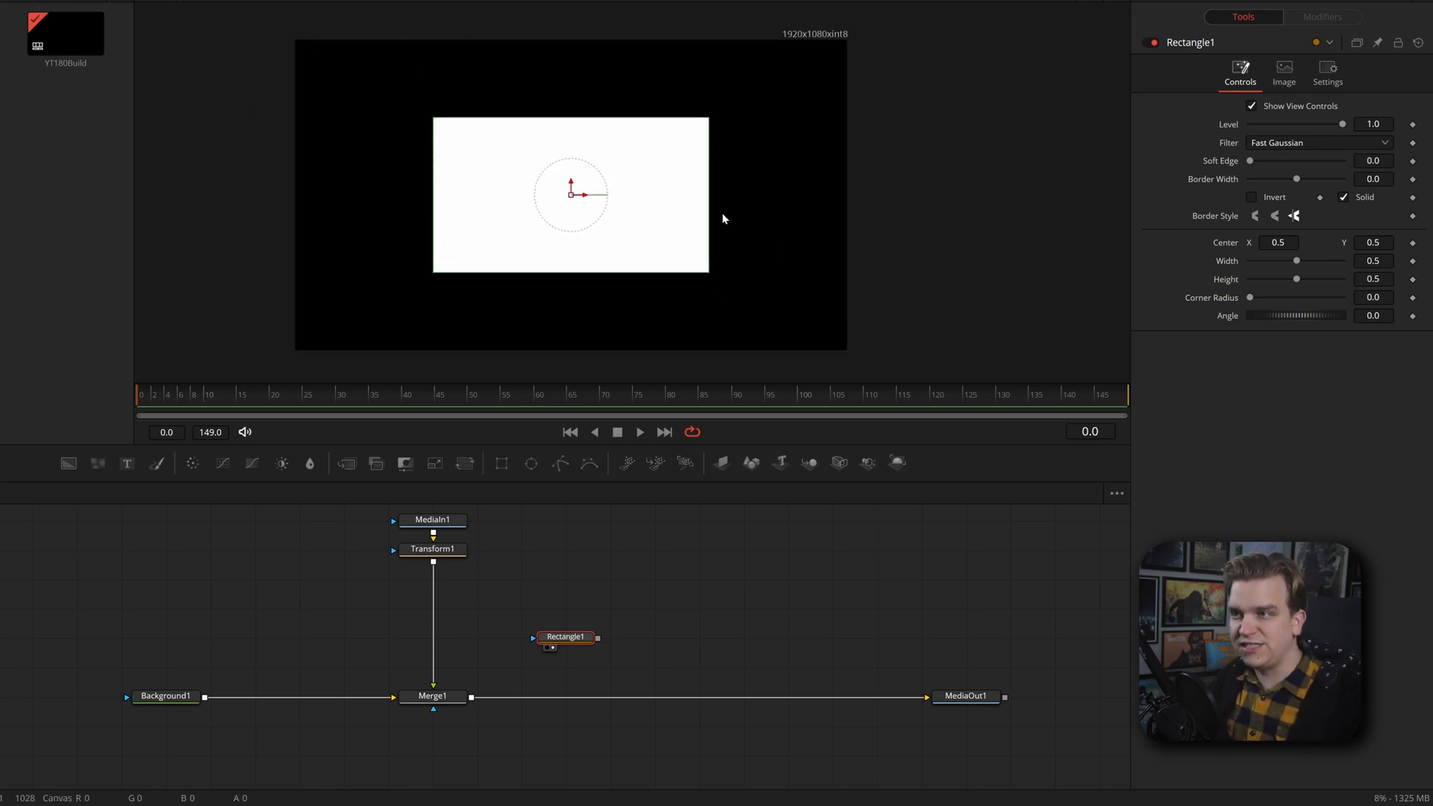
mouse_move(466, 256)
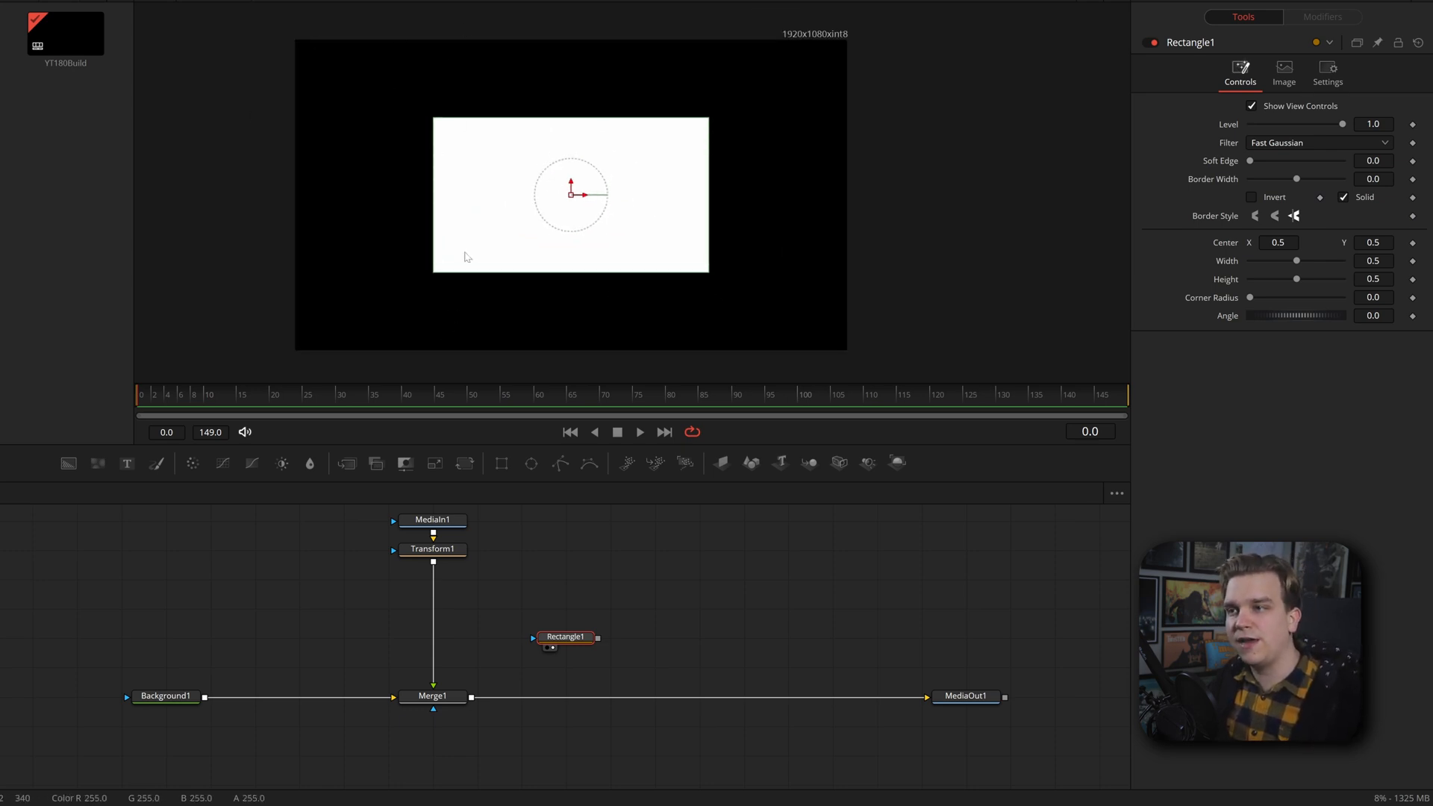
mouse_move(475, 230)
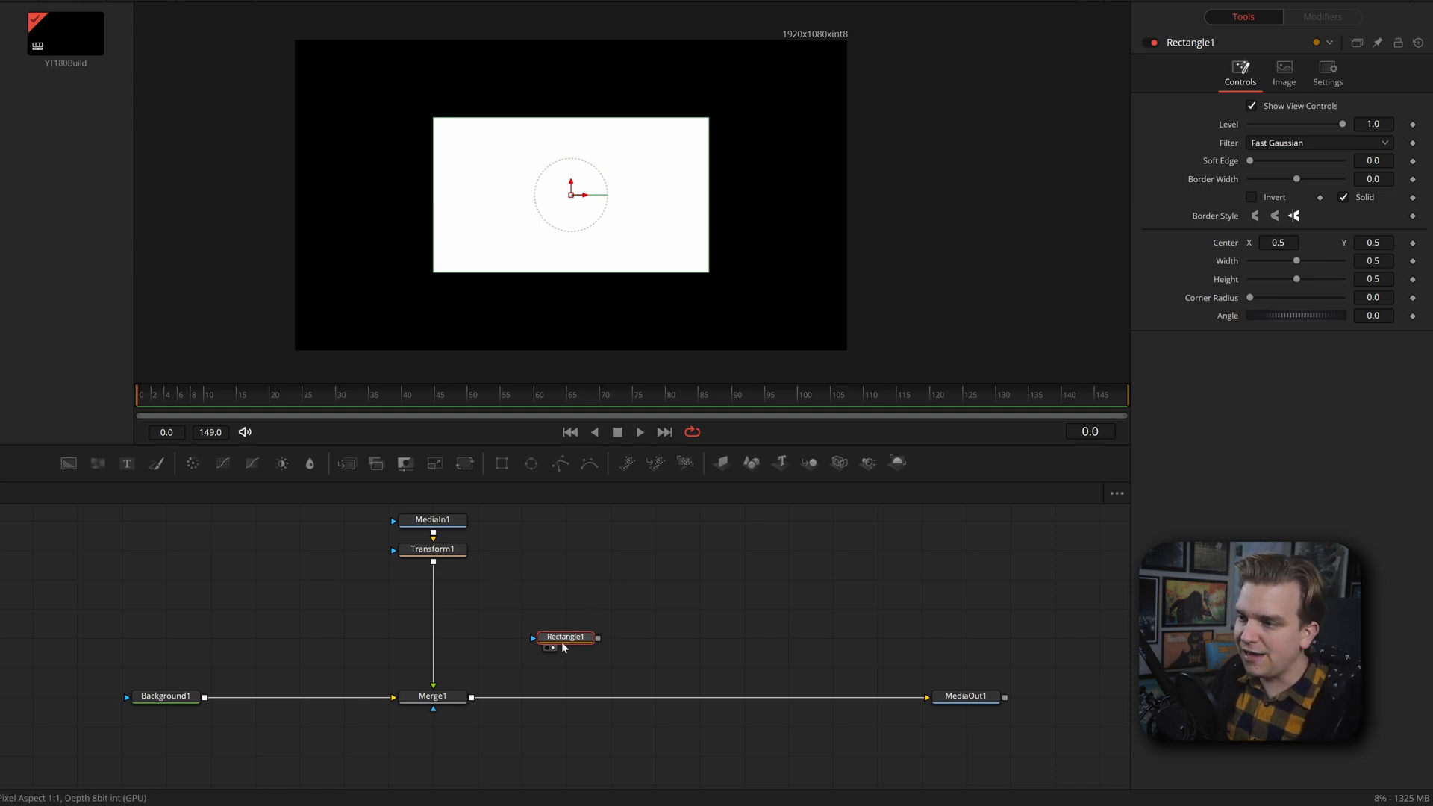
left_click_drag(565, 637, 432, 753)
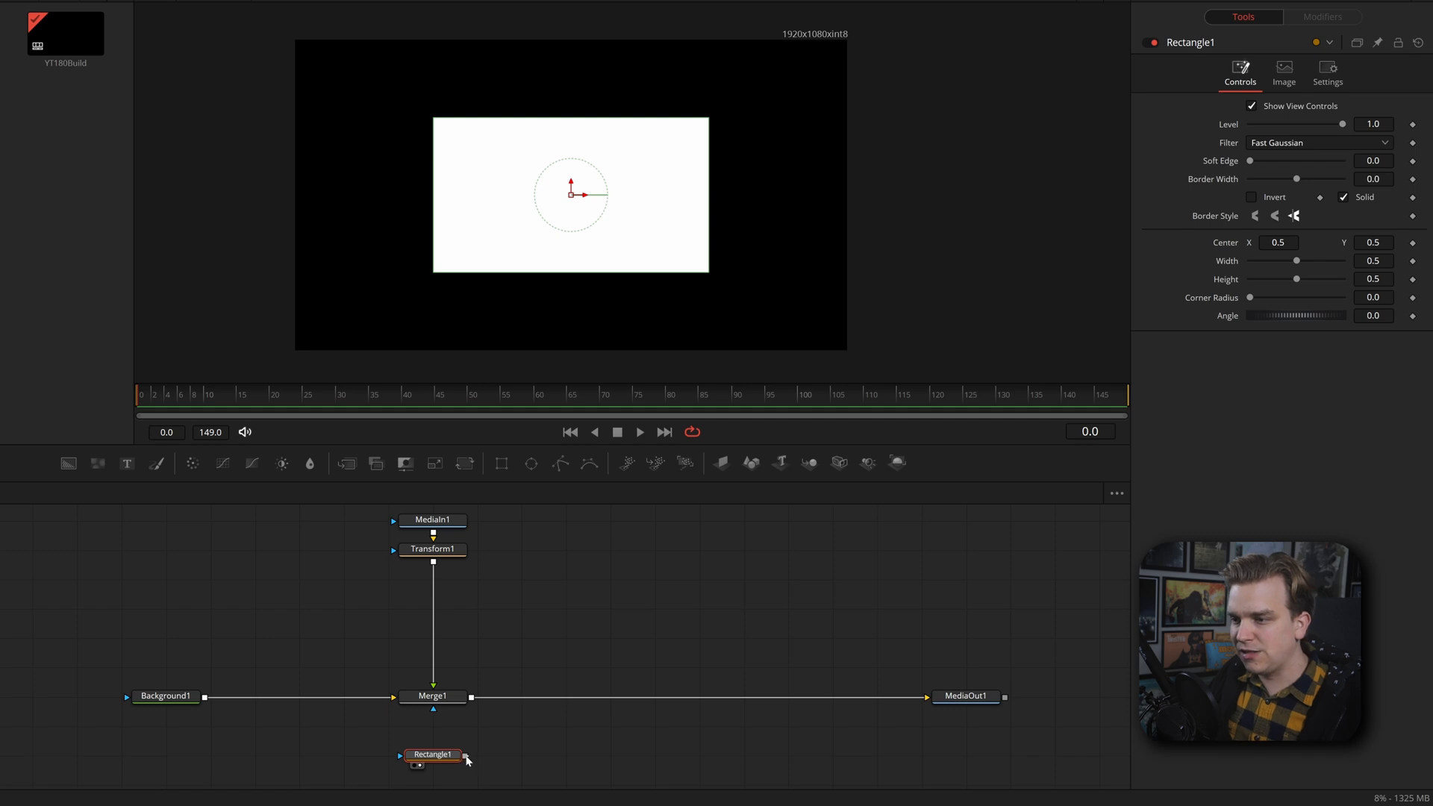
left_click_drag(465, 754, 433, 705)
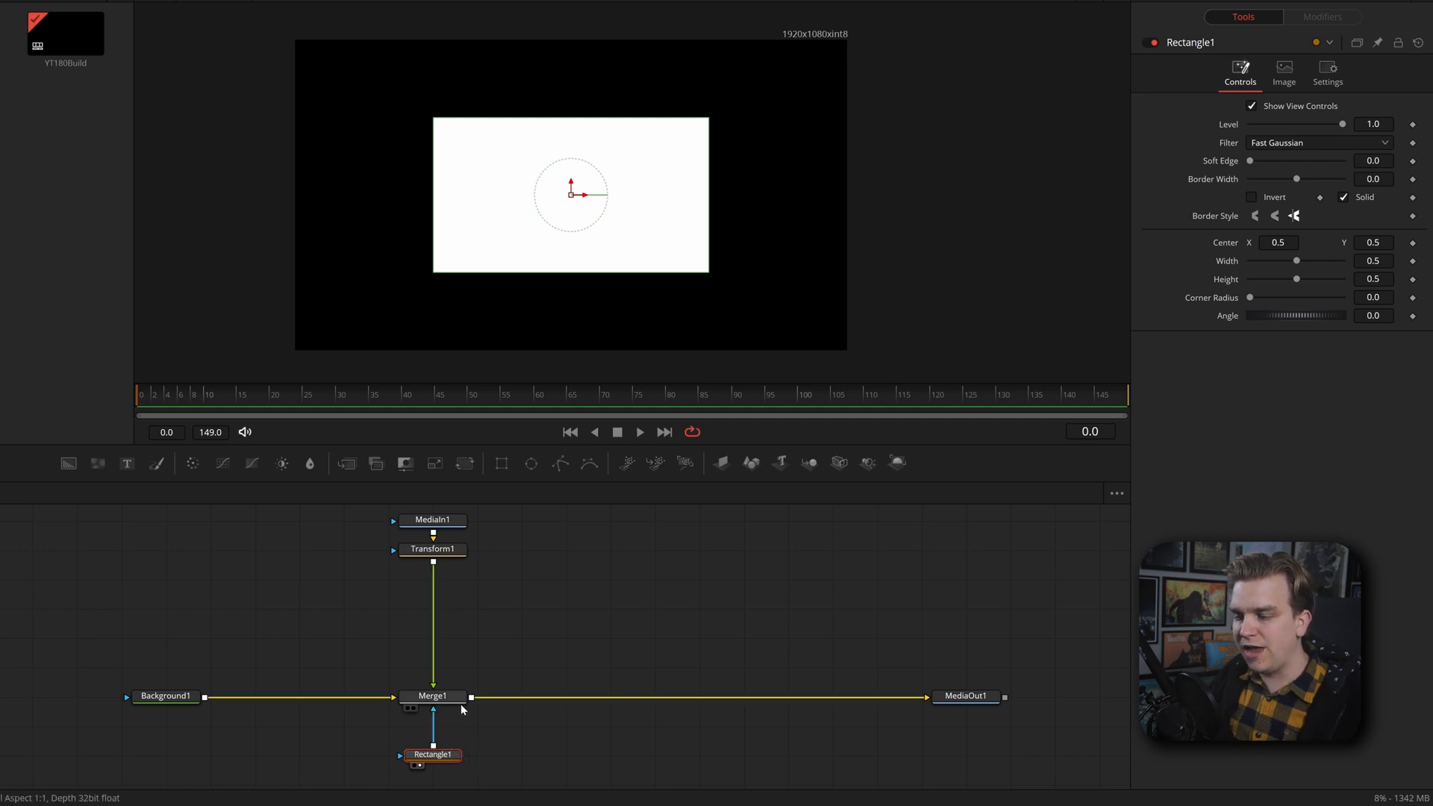
left_click(432, 696)
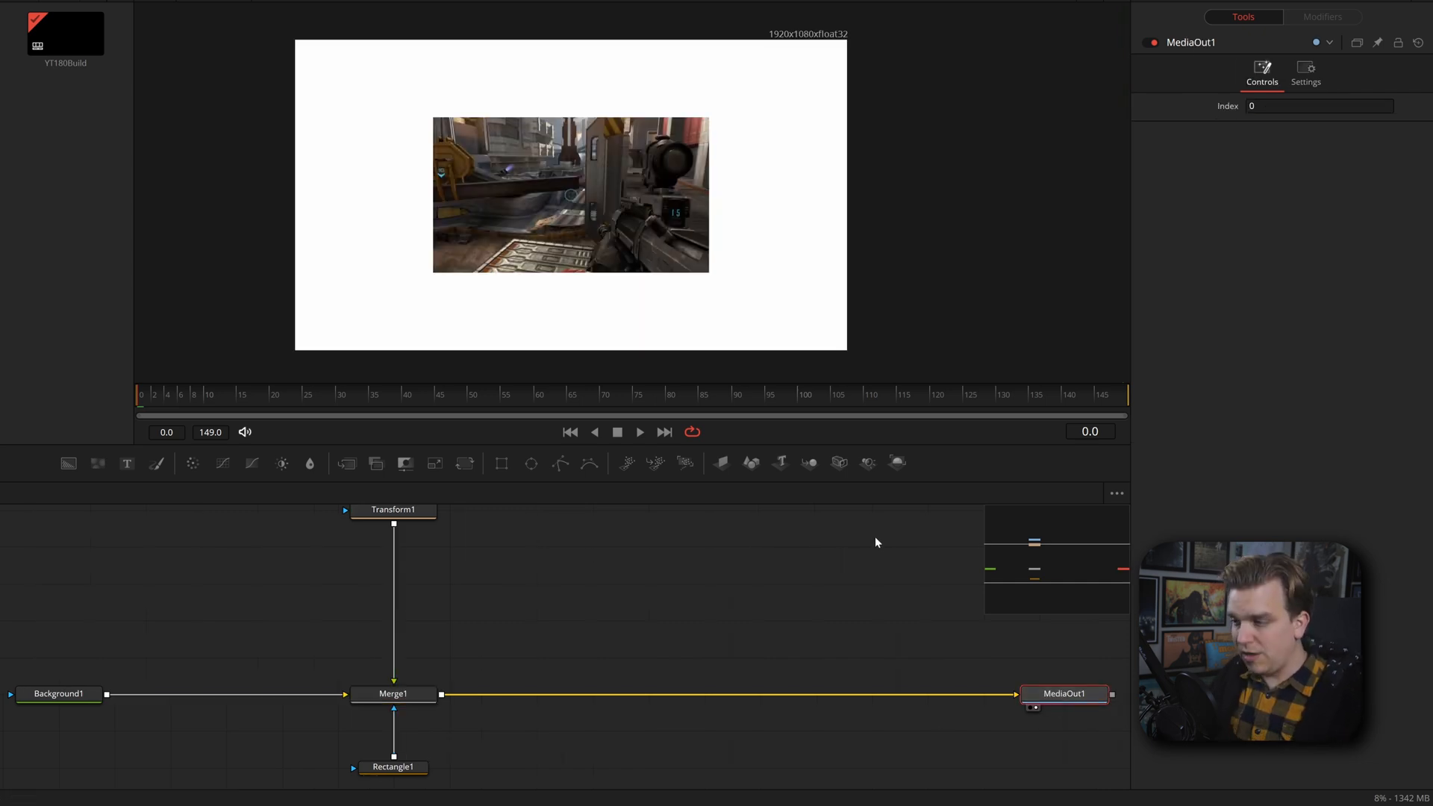
mouse_move(466, 214)
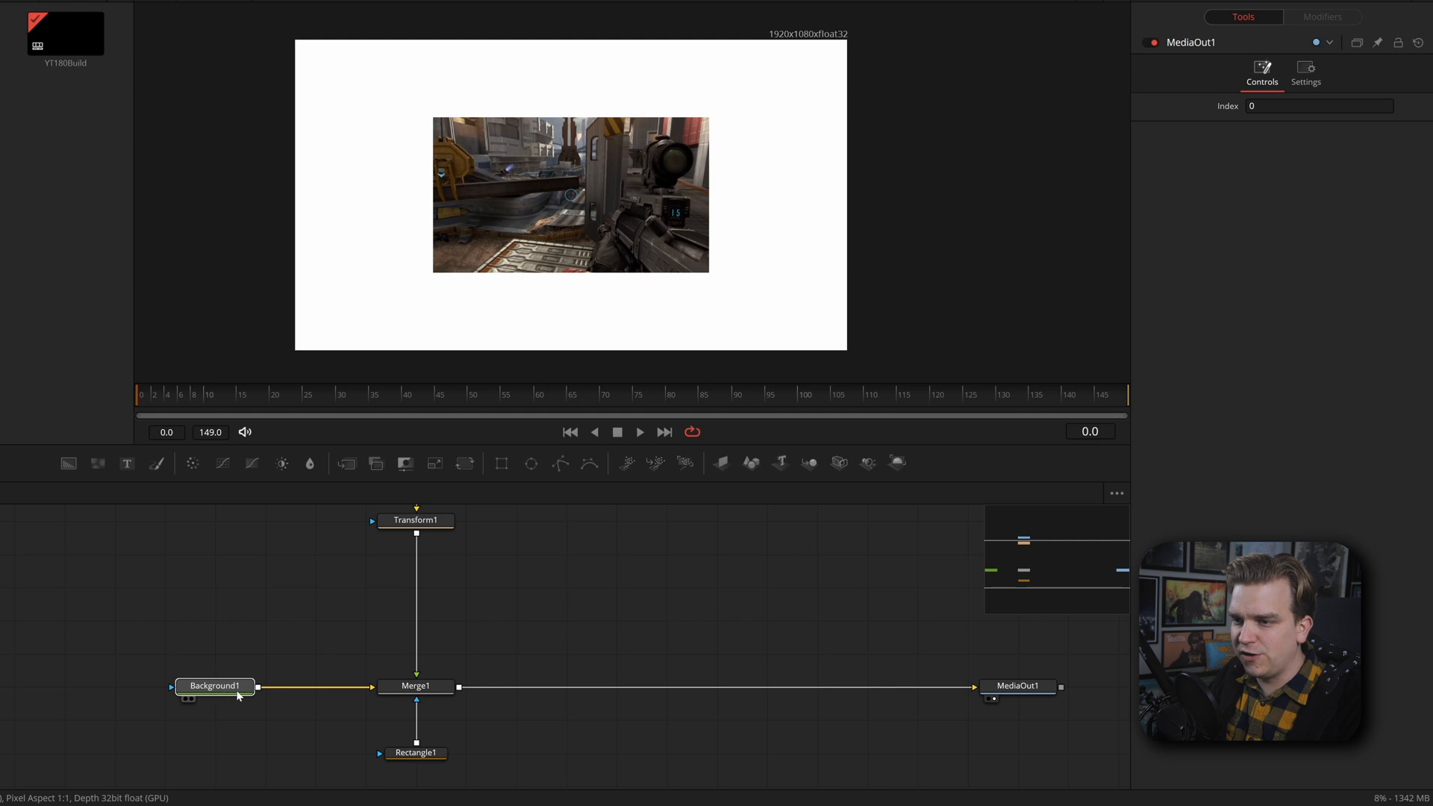
Paste an instance of Rectangle1 and connect it as Background1's mask
left_click(214, 685)
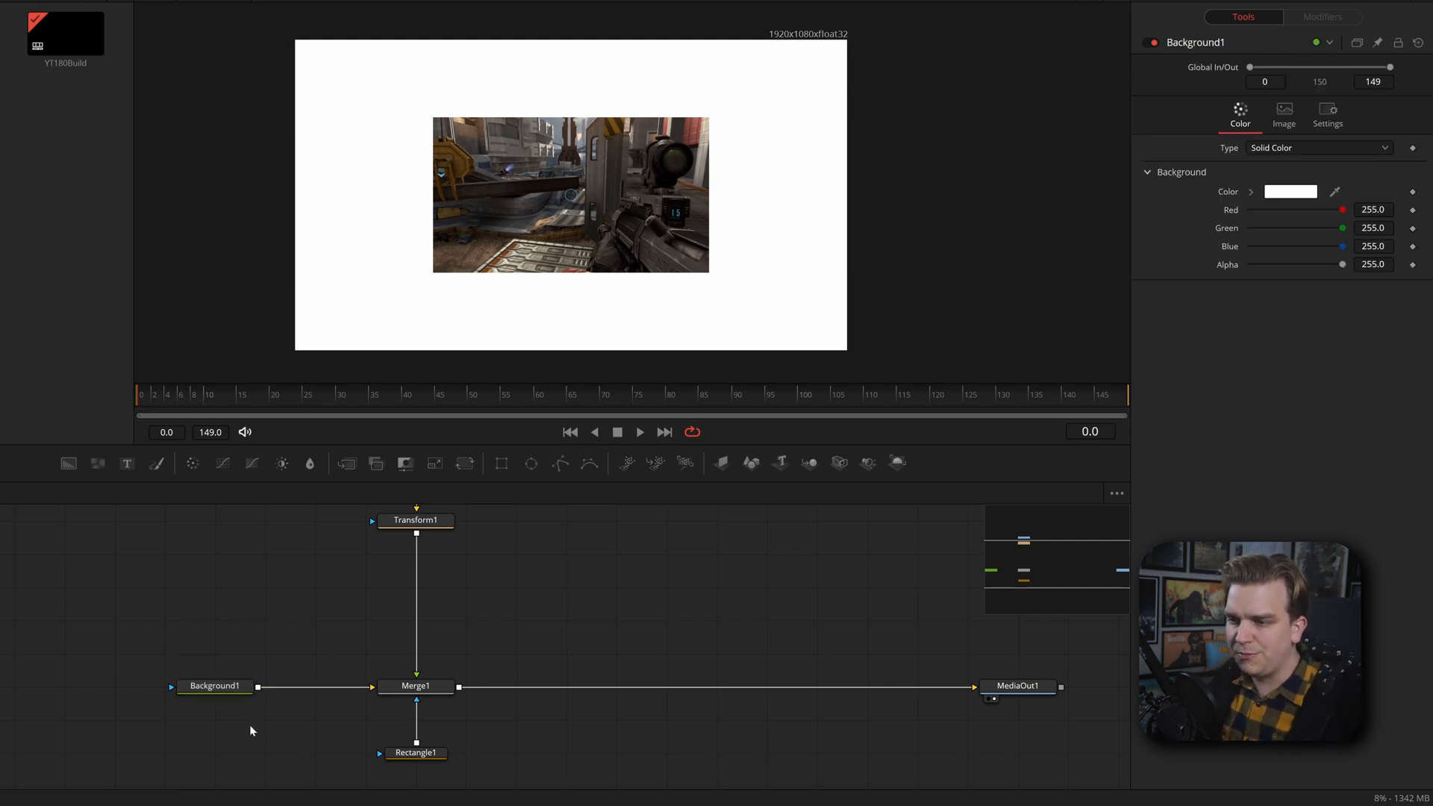
left_click(417, 753)
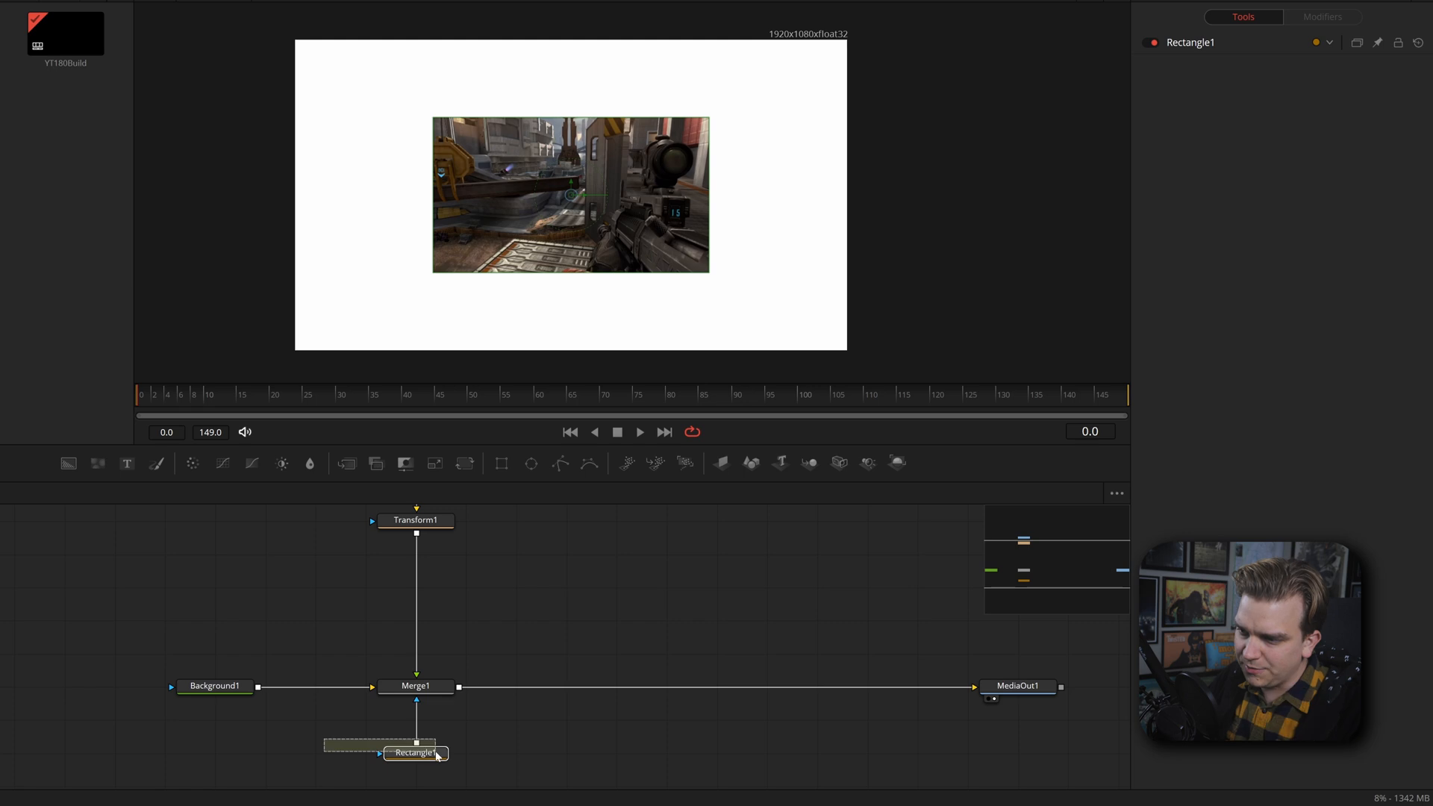
left_click_drag(430, 753, 416, 686)
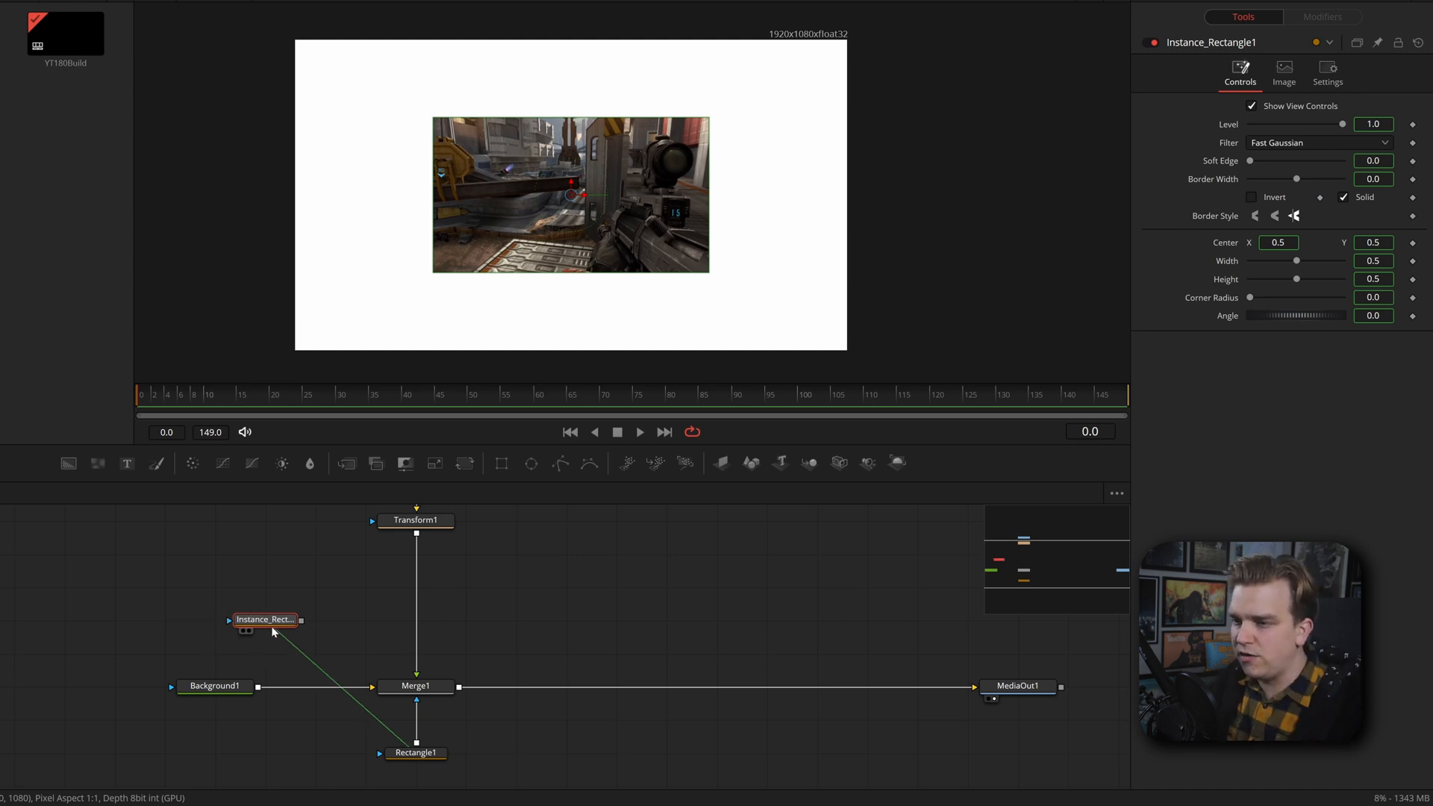
left_click_drag(265, 619, 514, 619)
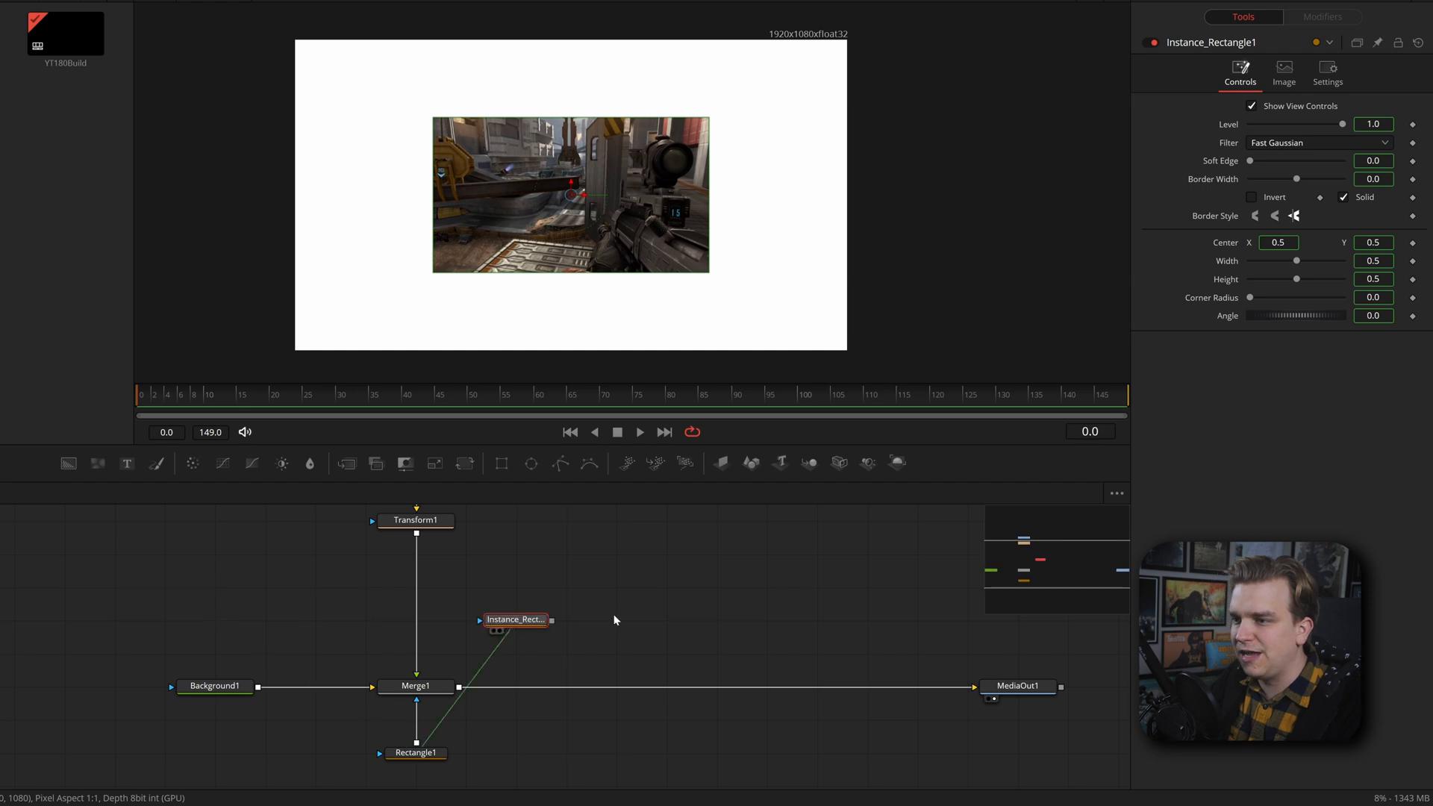
left_click_drag(514, 618, 214, 619)
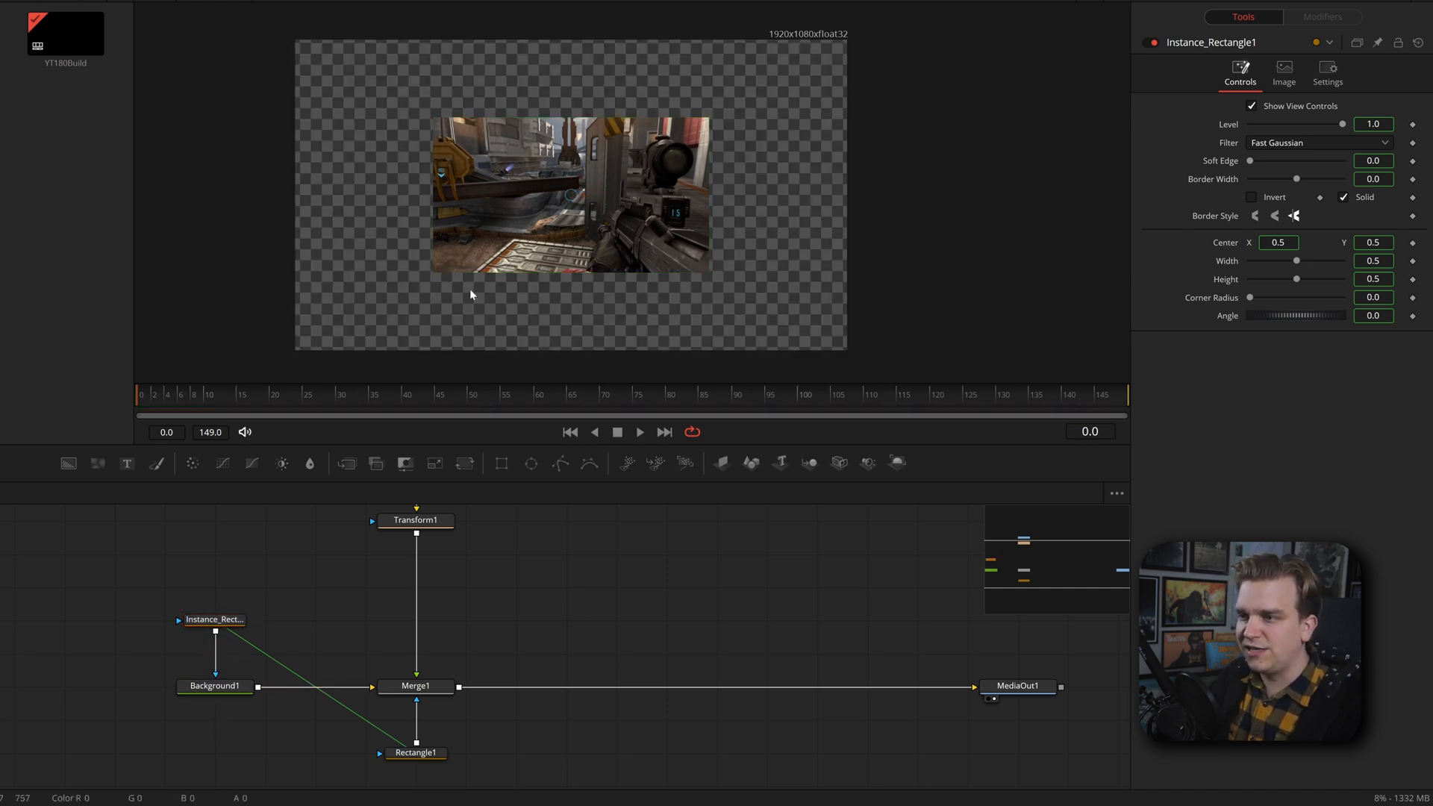
Compare Background1, Merge1 and the instanced rectangle's settings to confirm the instance follows the original
left_click(215, 686)
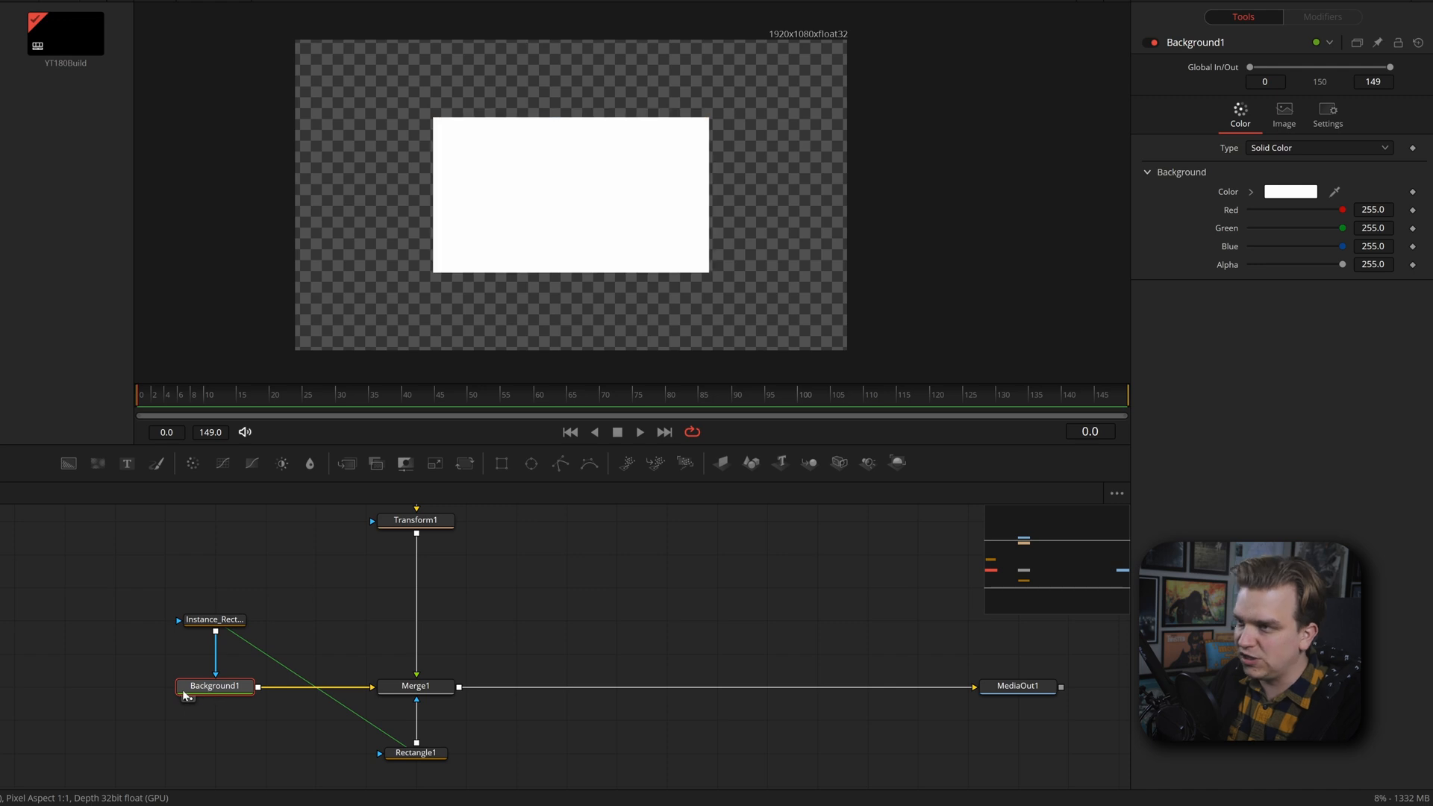
mouse_move(434, 703)
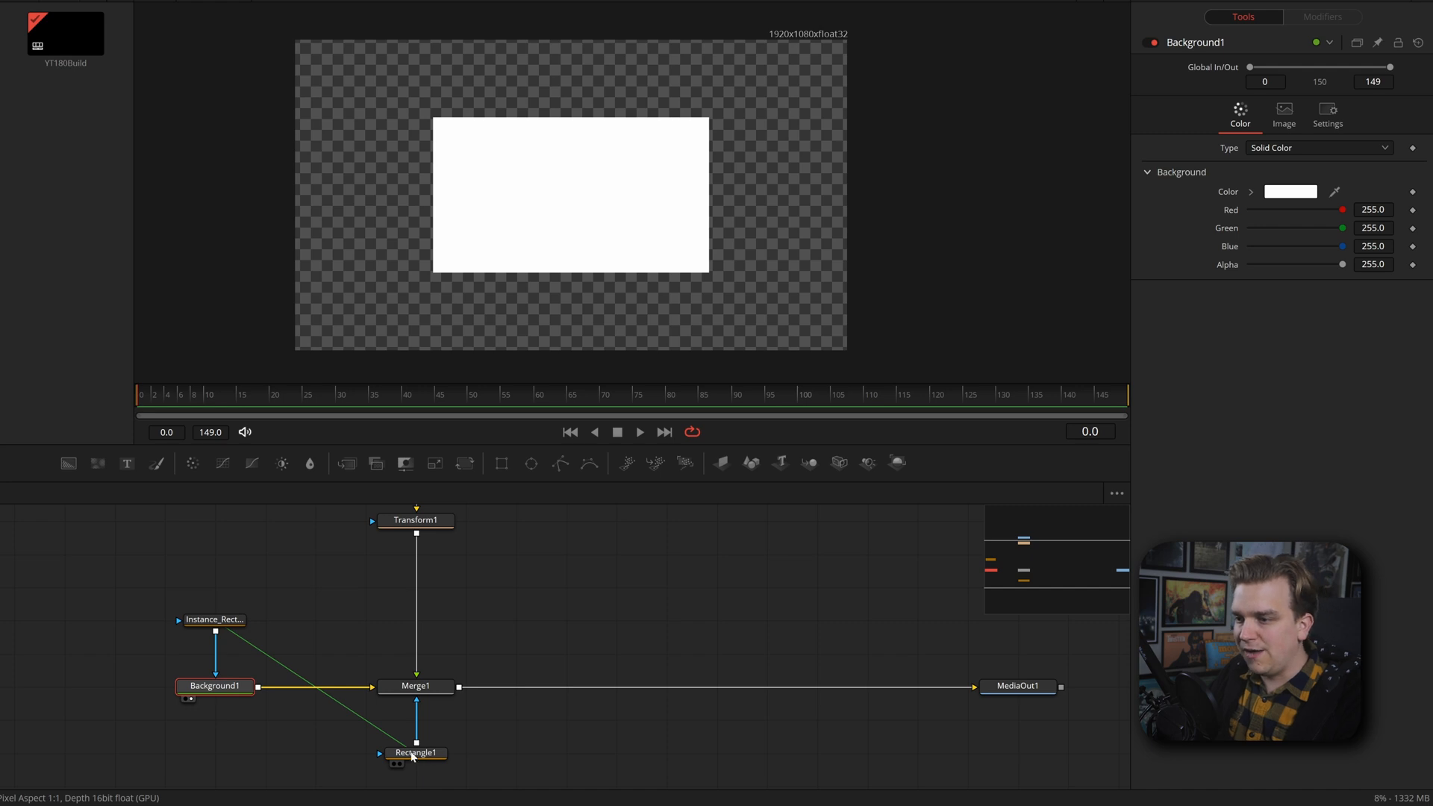
left_click(416, 686)
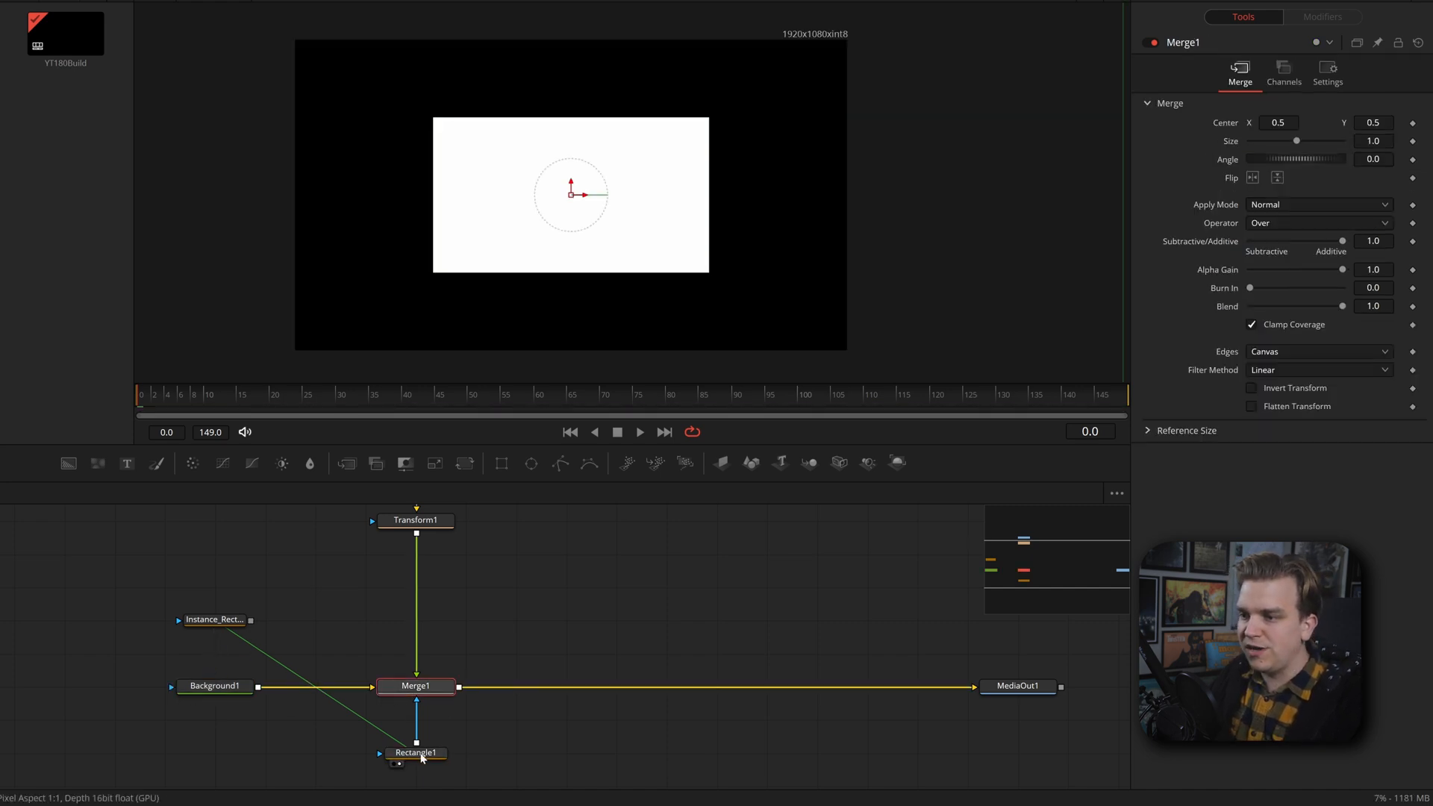
left_click(214, 686)
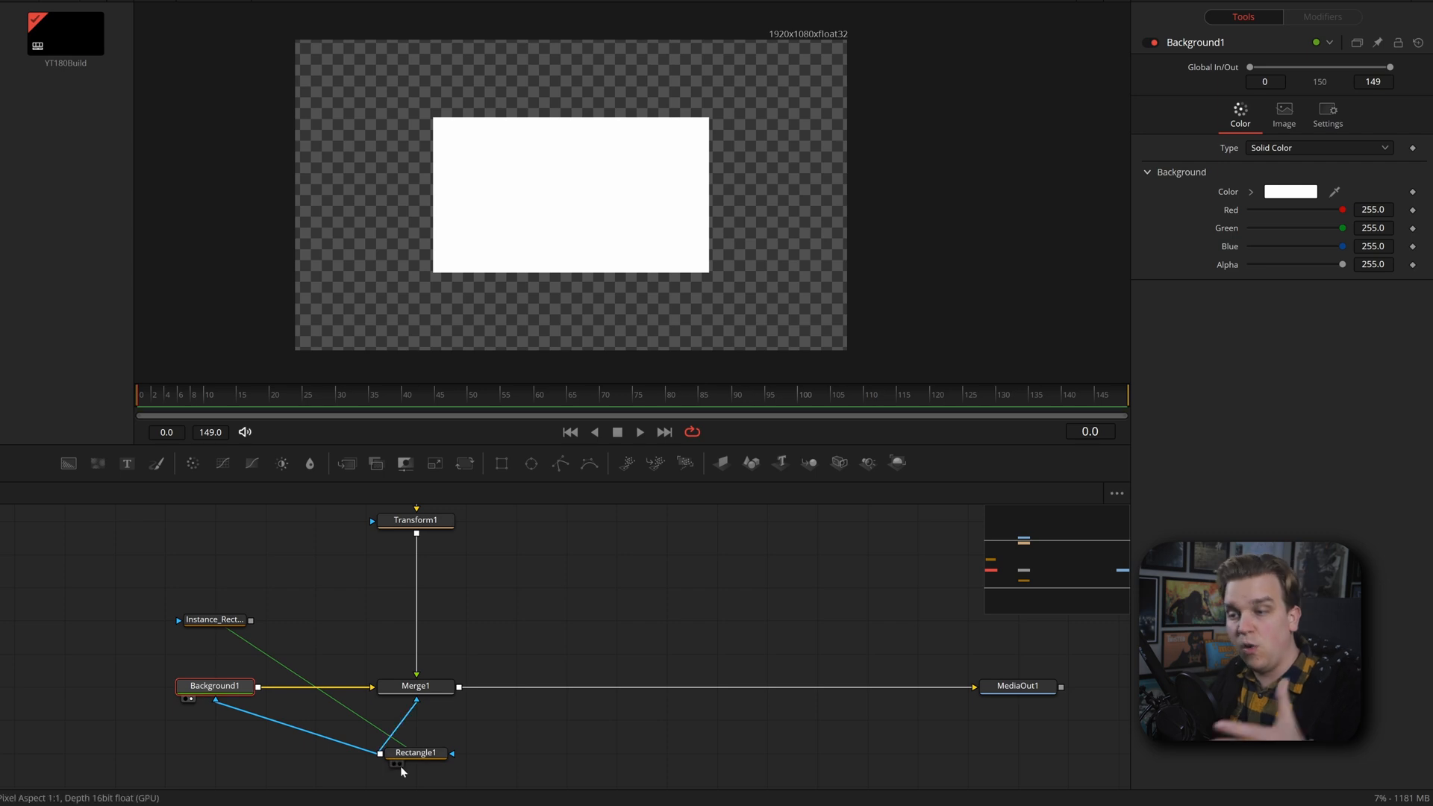
mouse_move(411, 755)
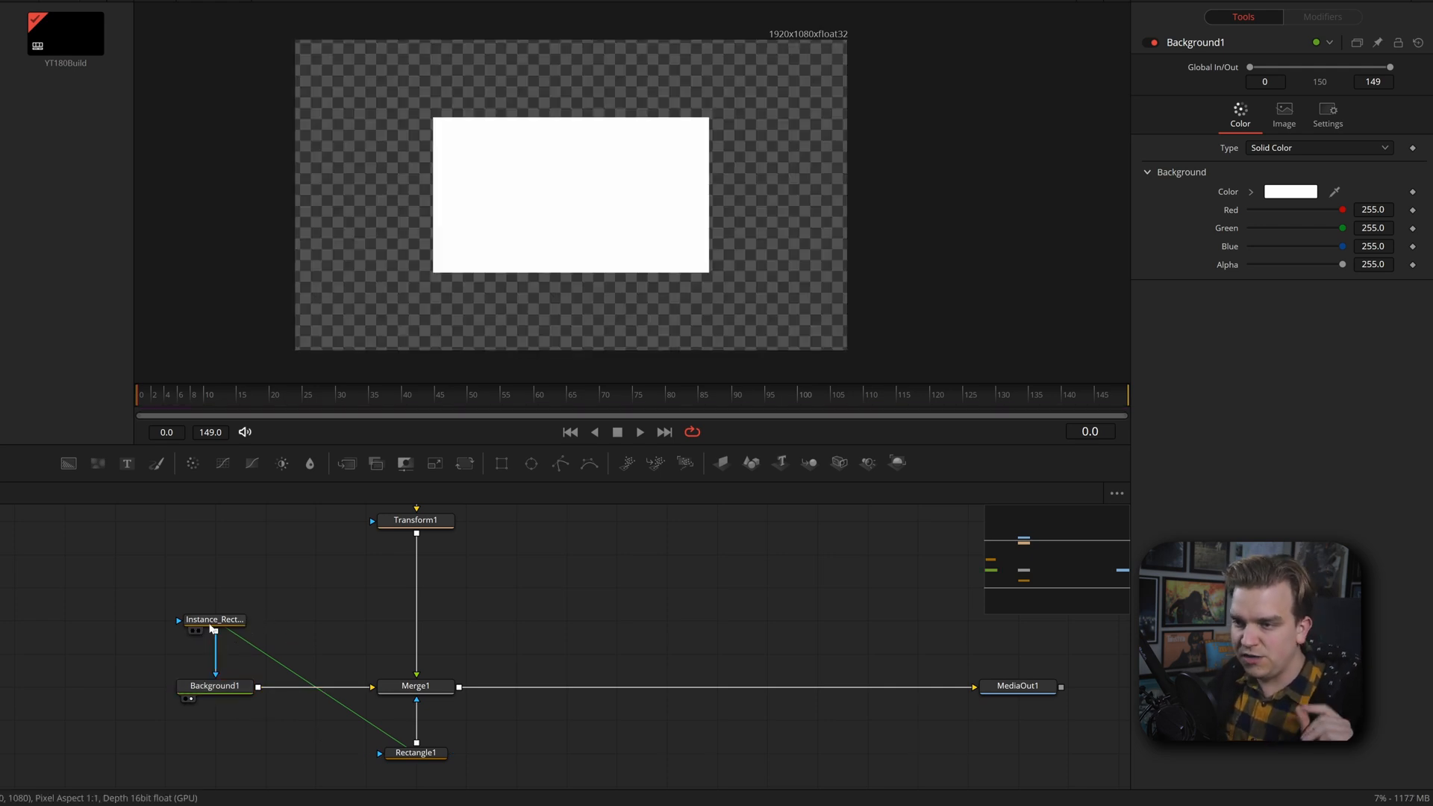
left_click(215, 619)
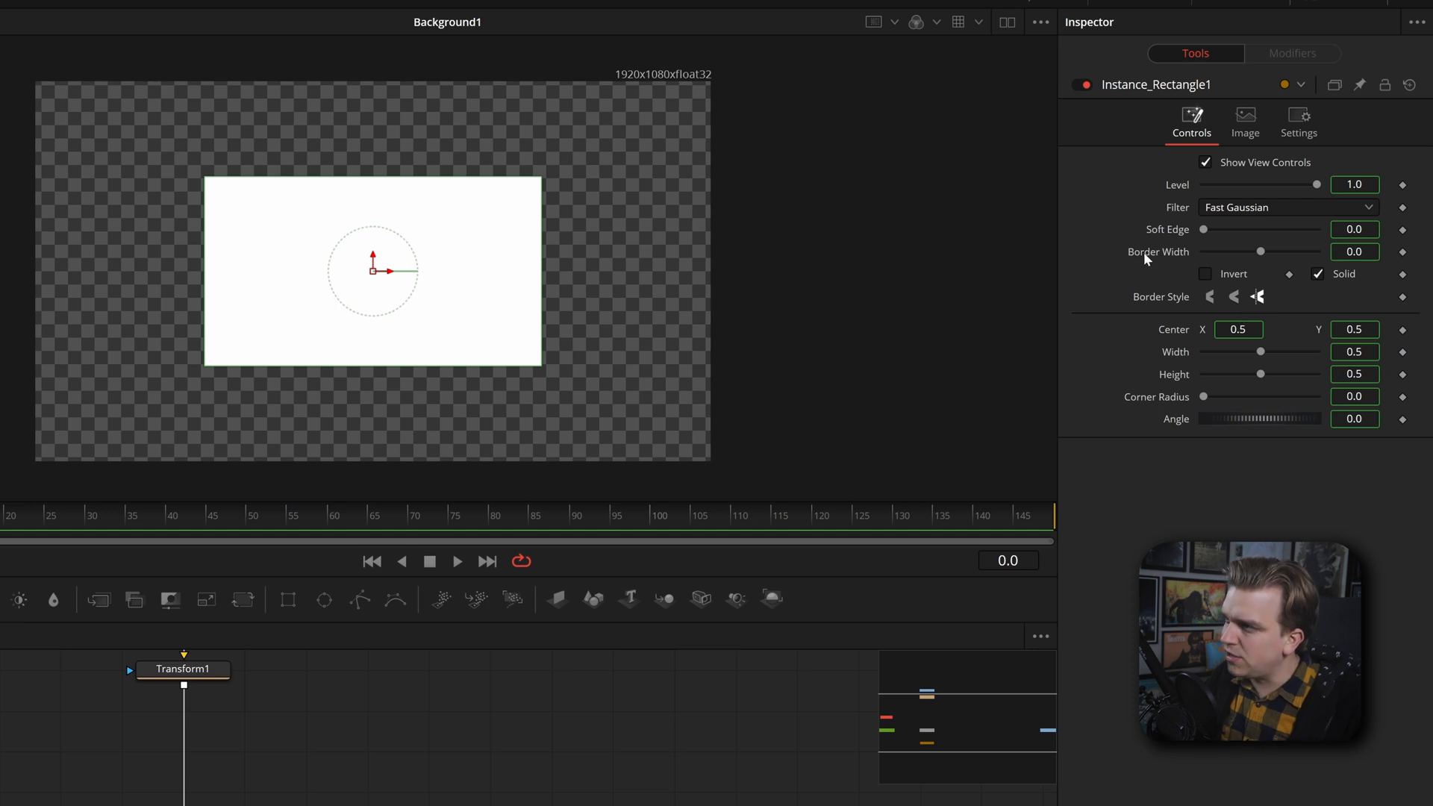
right_click(1147, 257)
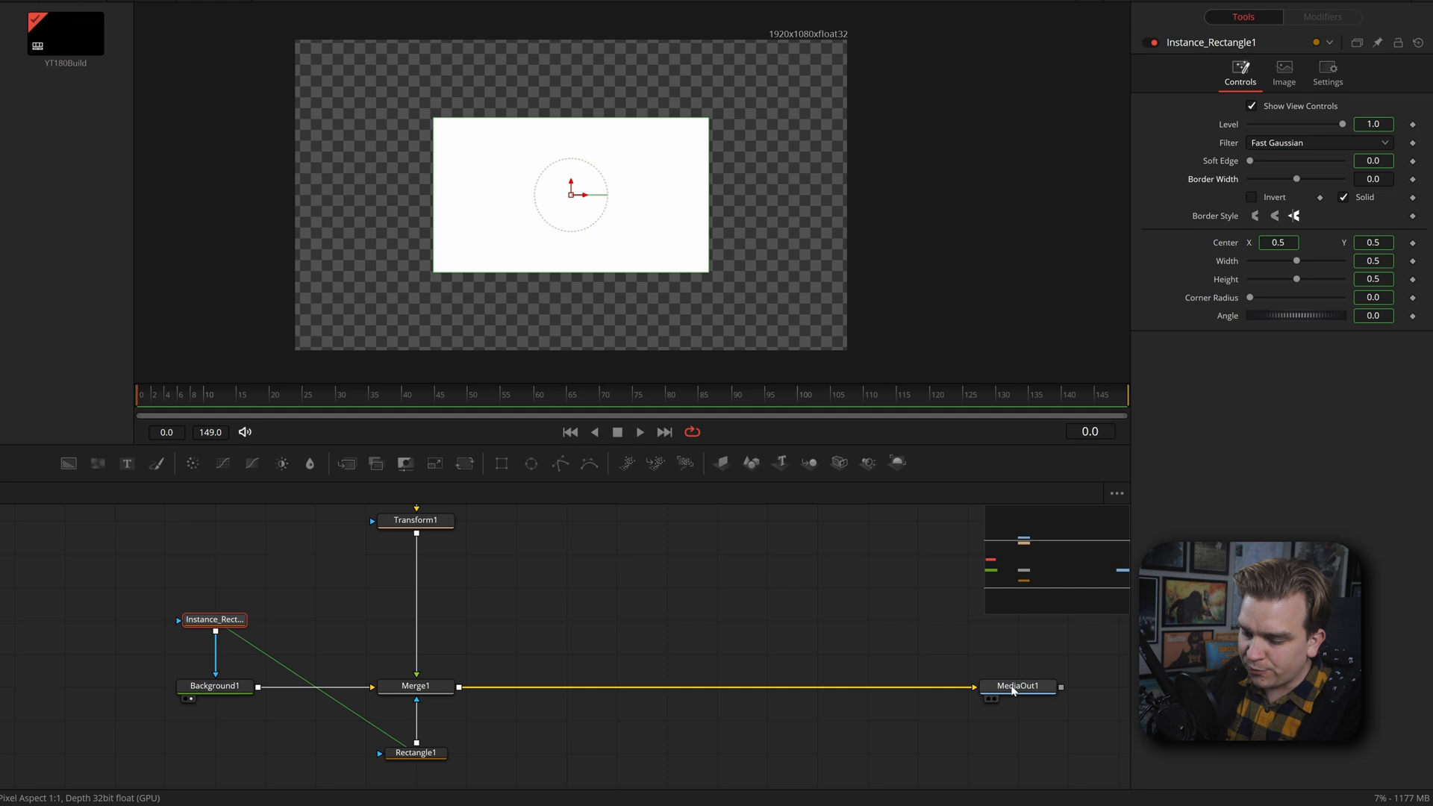
Check the Deinstance option on an instance parameter, then box-select all nodes in the flow
left_click(1016, 686)
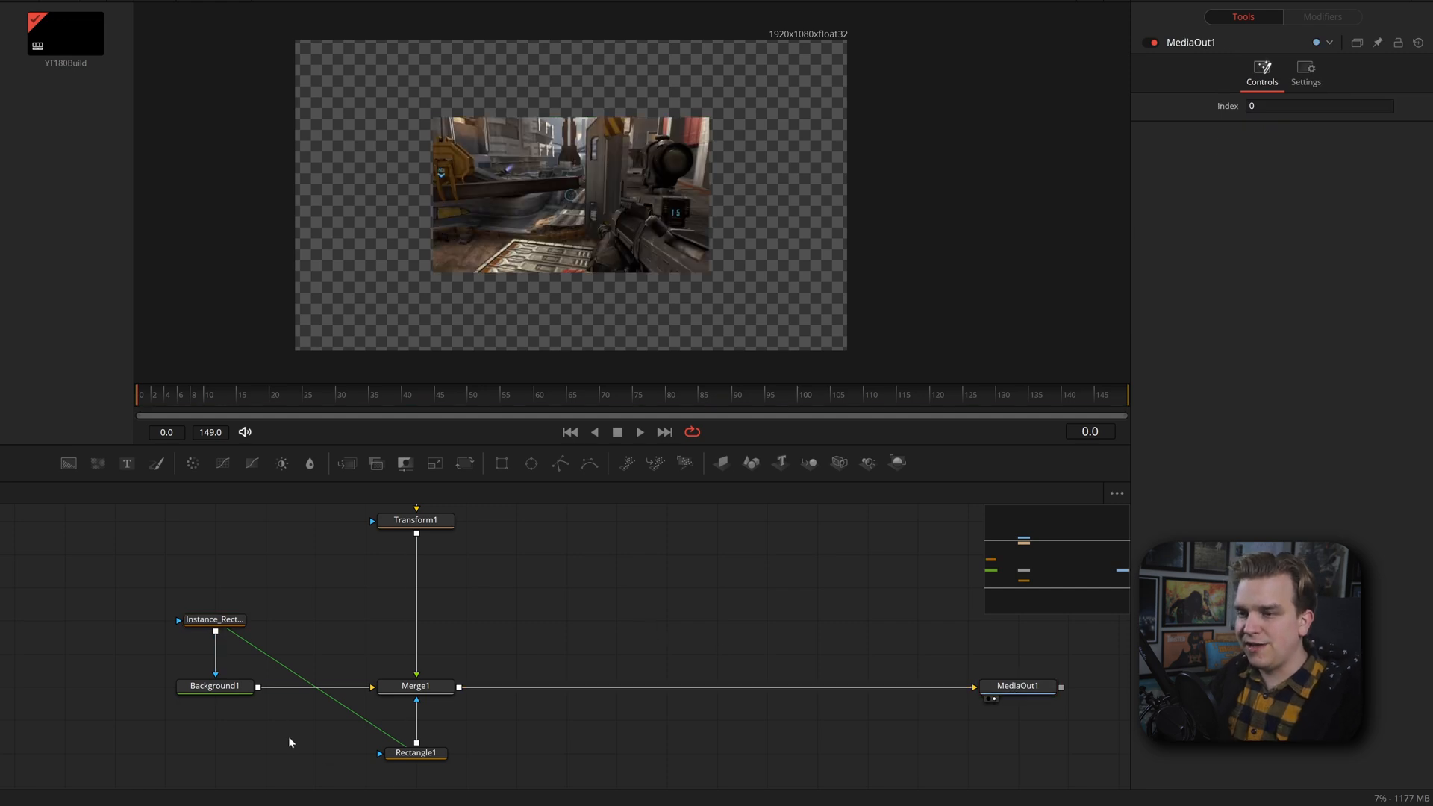
left_click(215, 619)
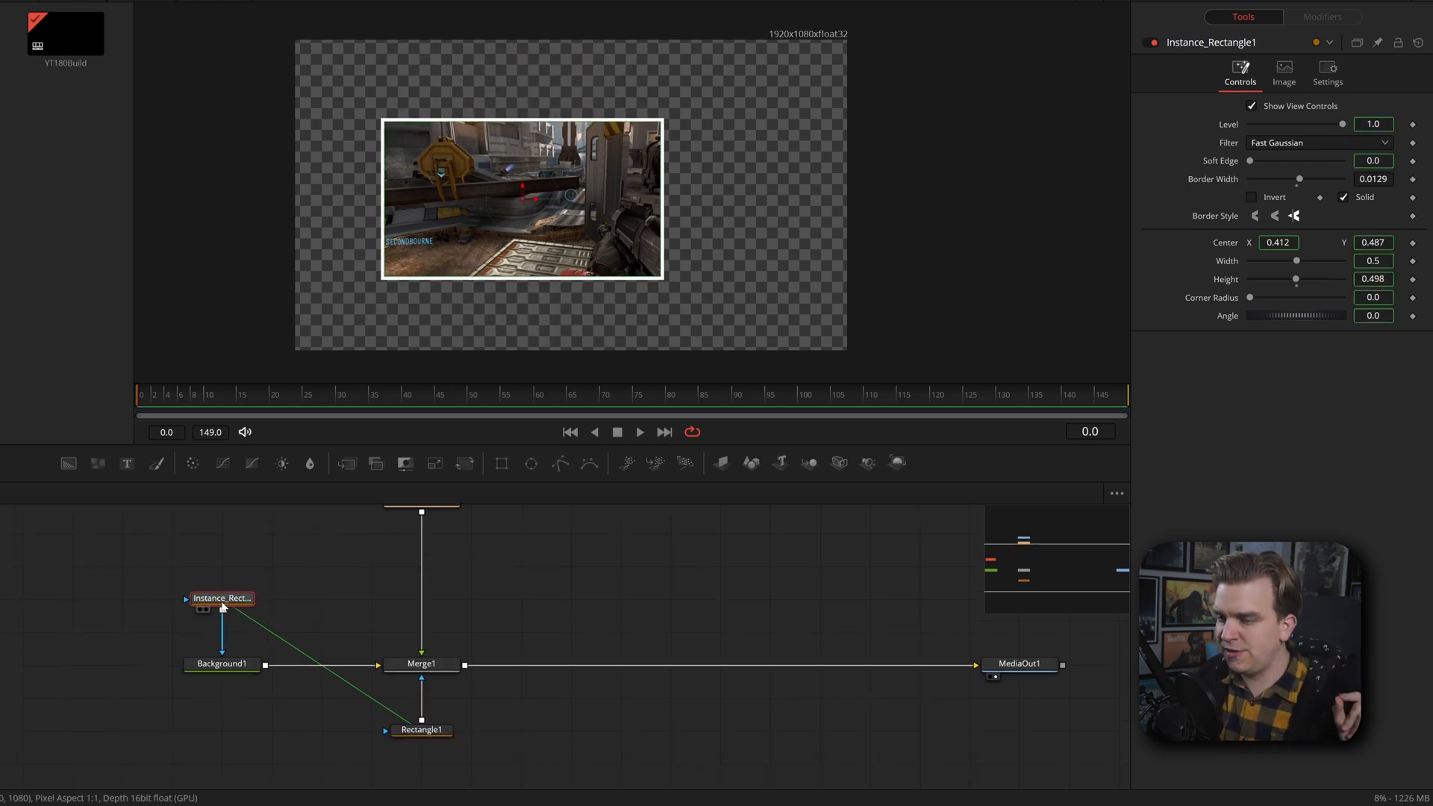
right_click(1228, 124)
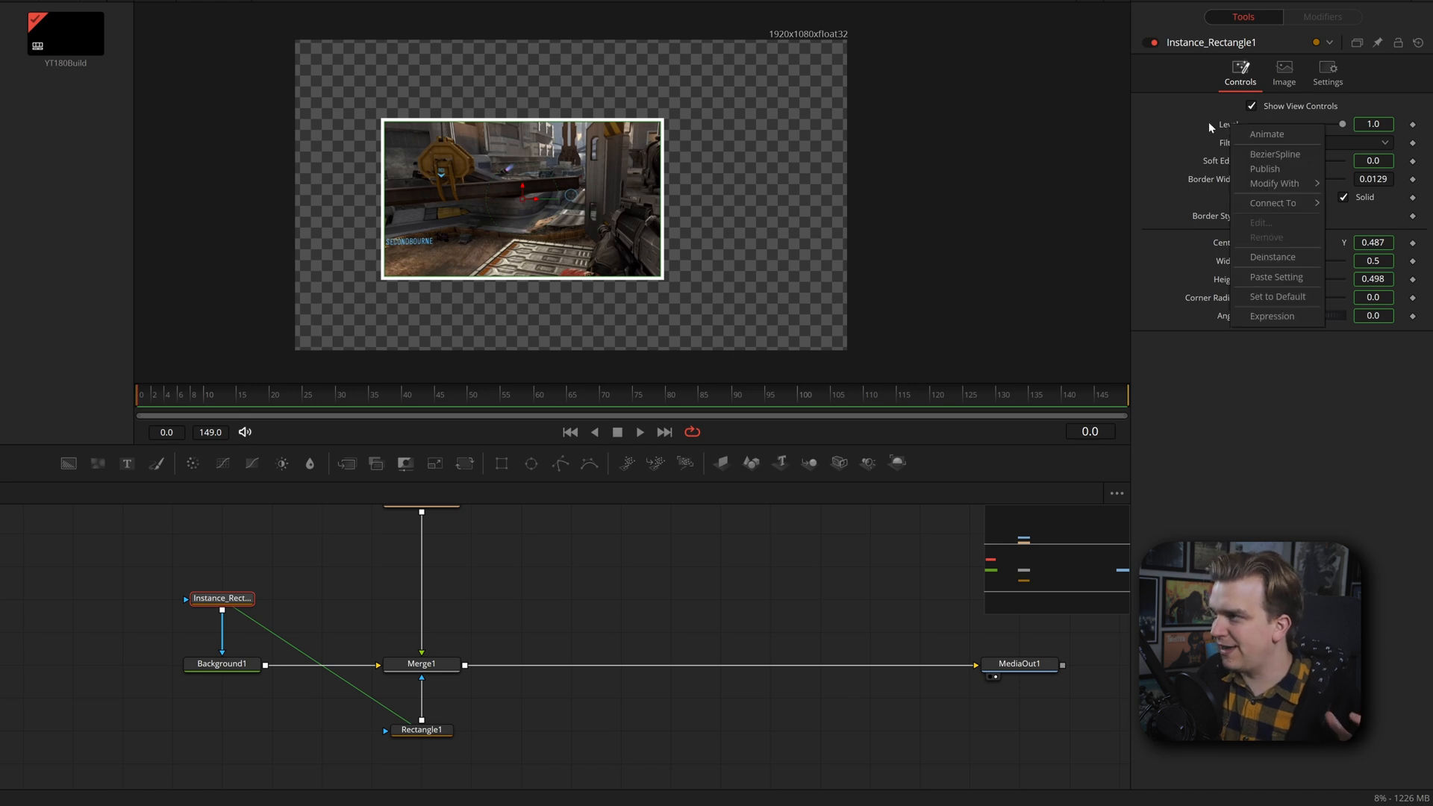
mouse_move(1282, 260)
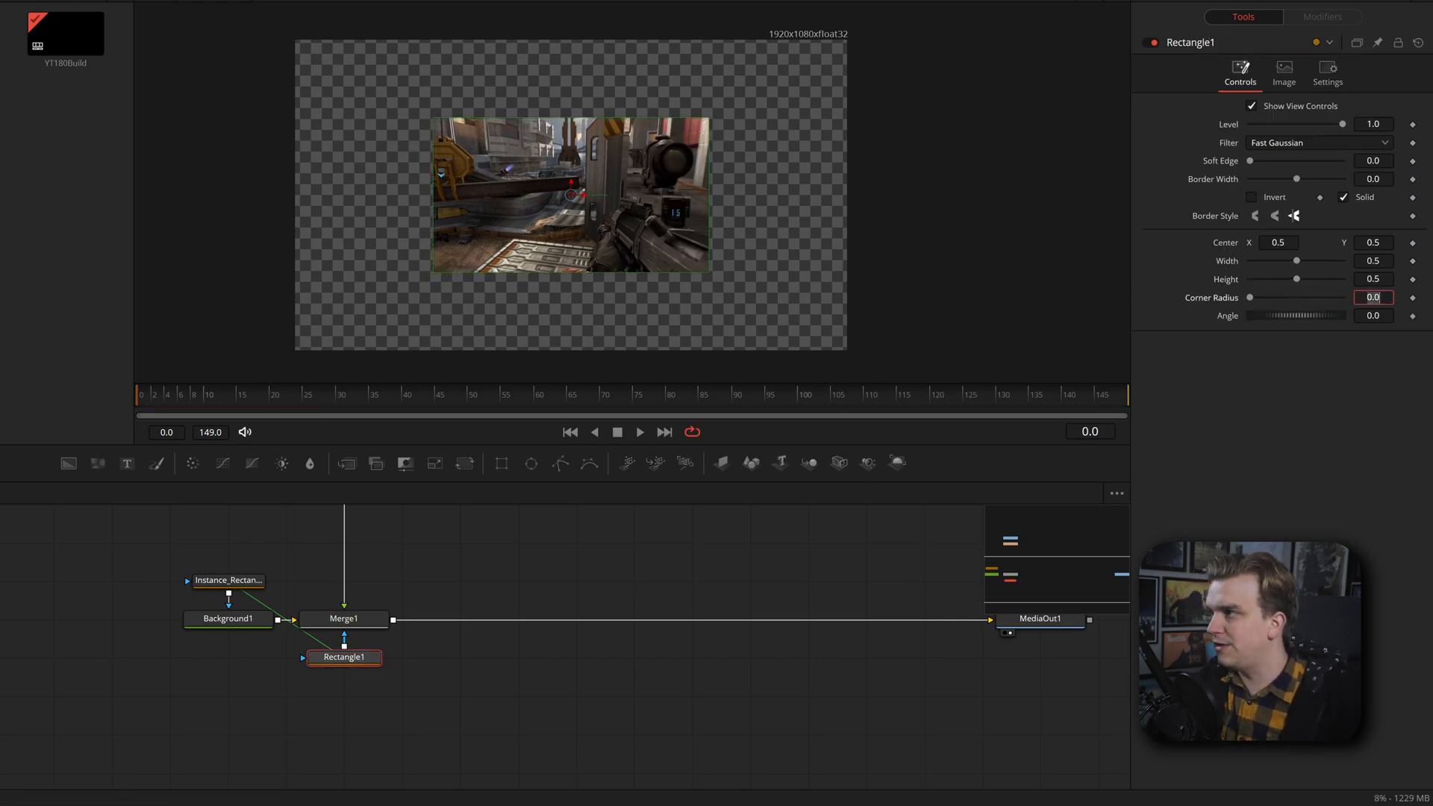
left_click_drag(97, 544, 432, 712)
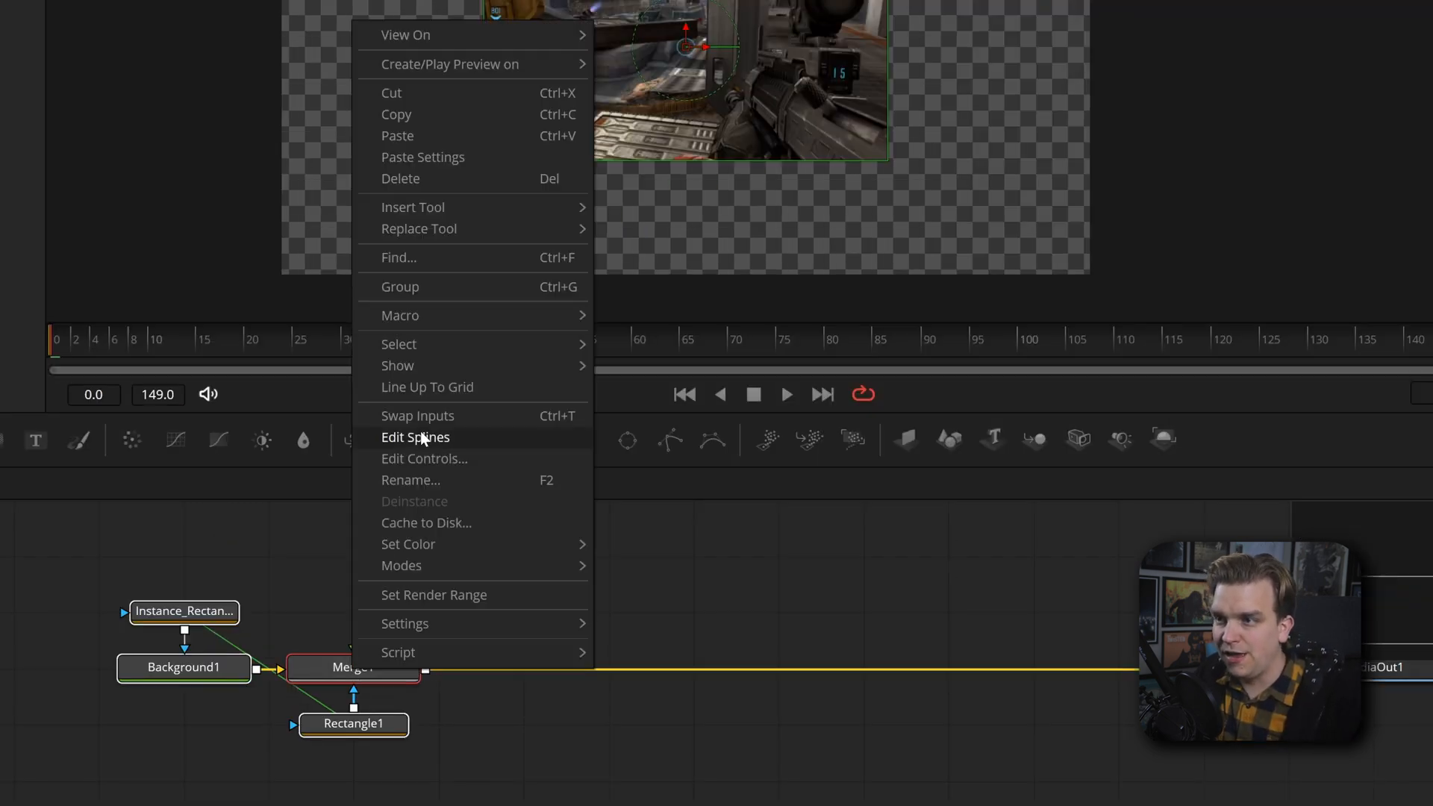
Create a macro named COOL RECTANGLE MASK and collapse Instance_Rectangle1's controls
left_click(424, 458)
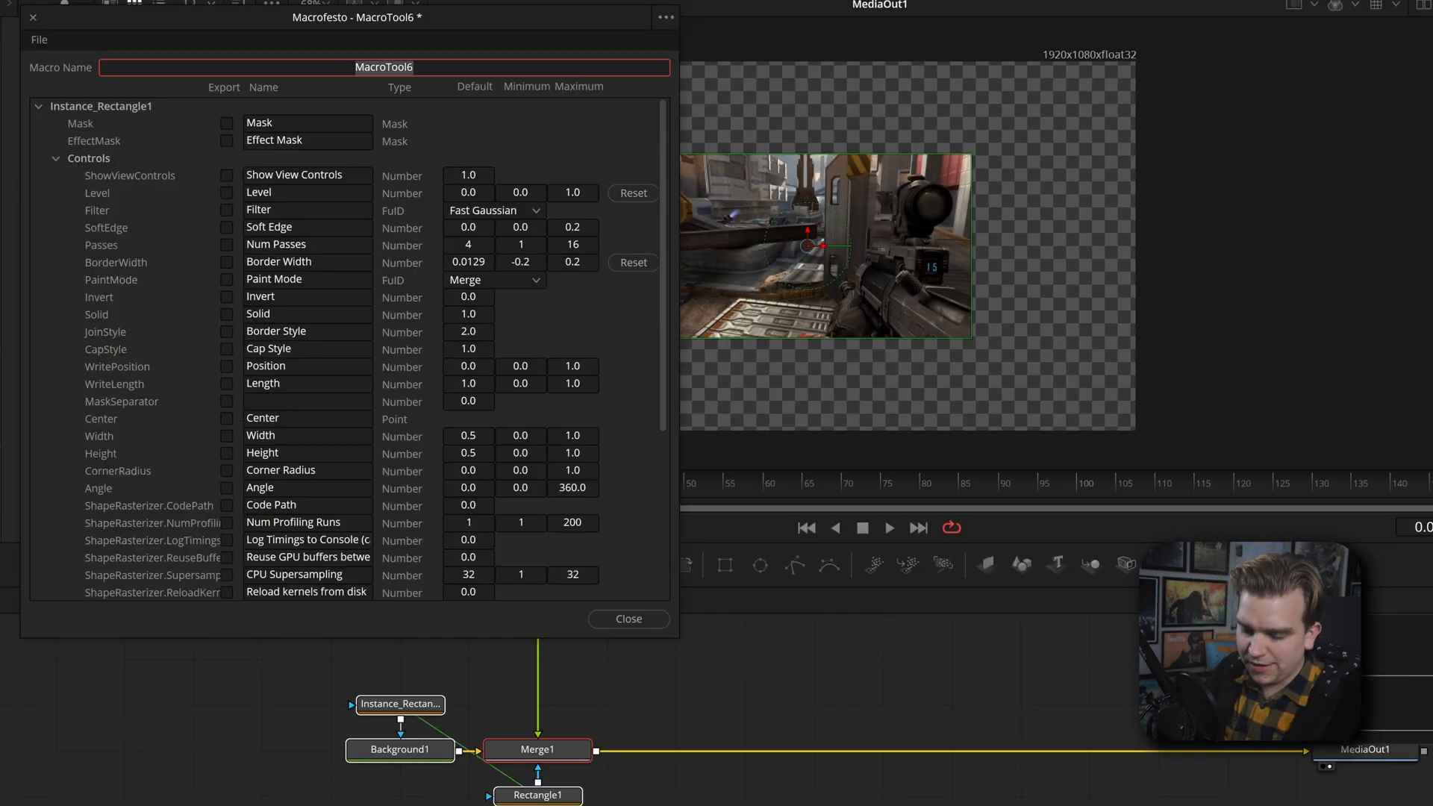
type("COOL")
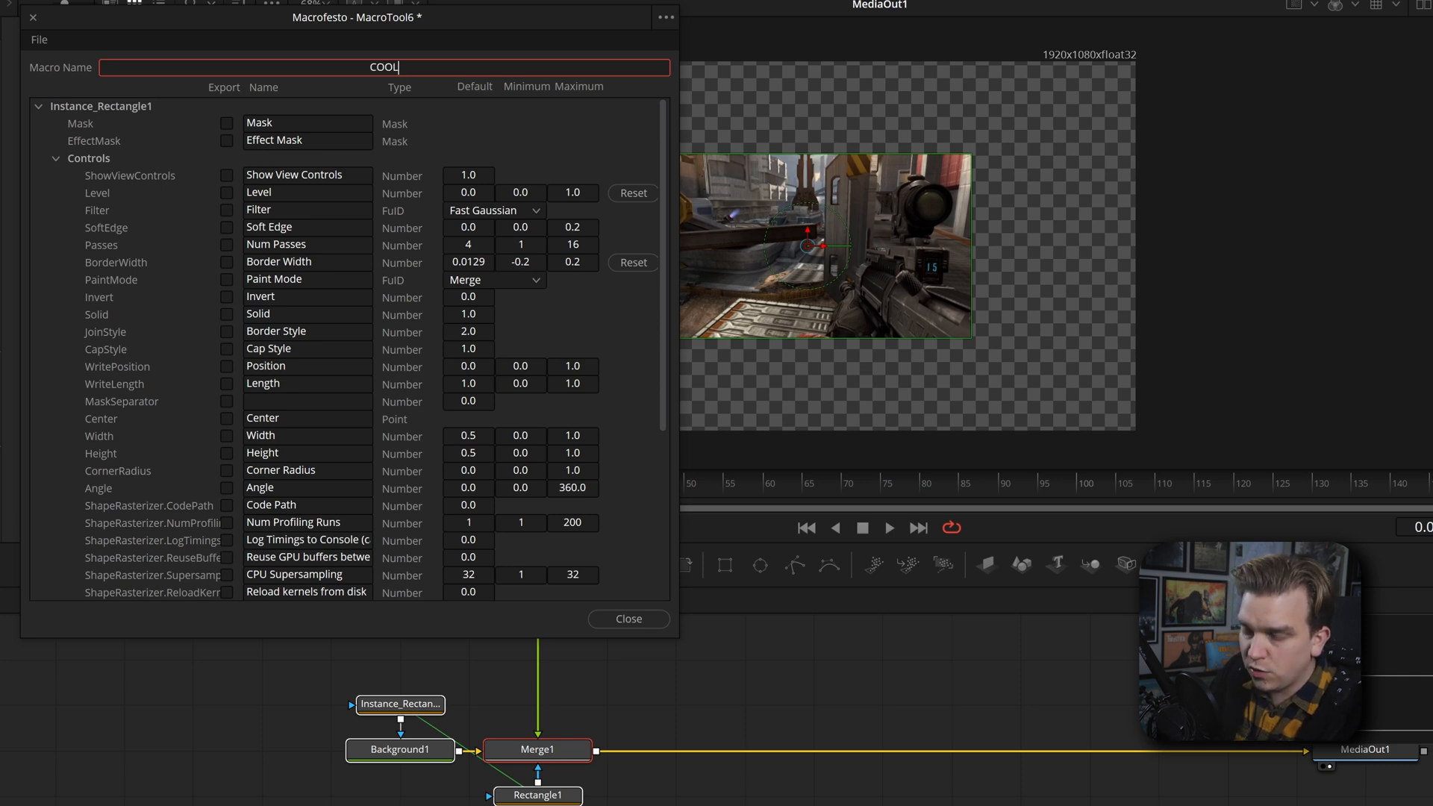
type("RECTANGLE MASK")
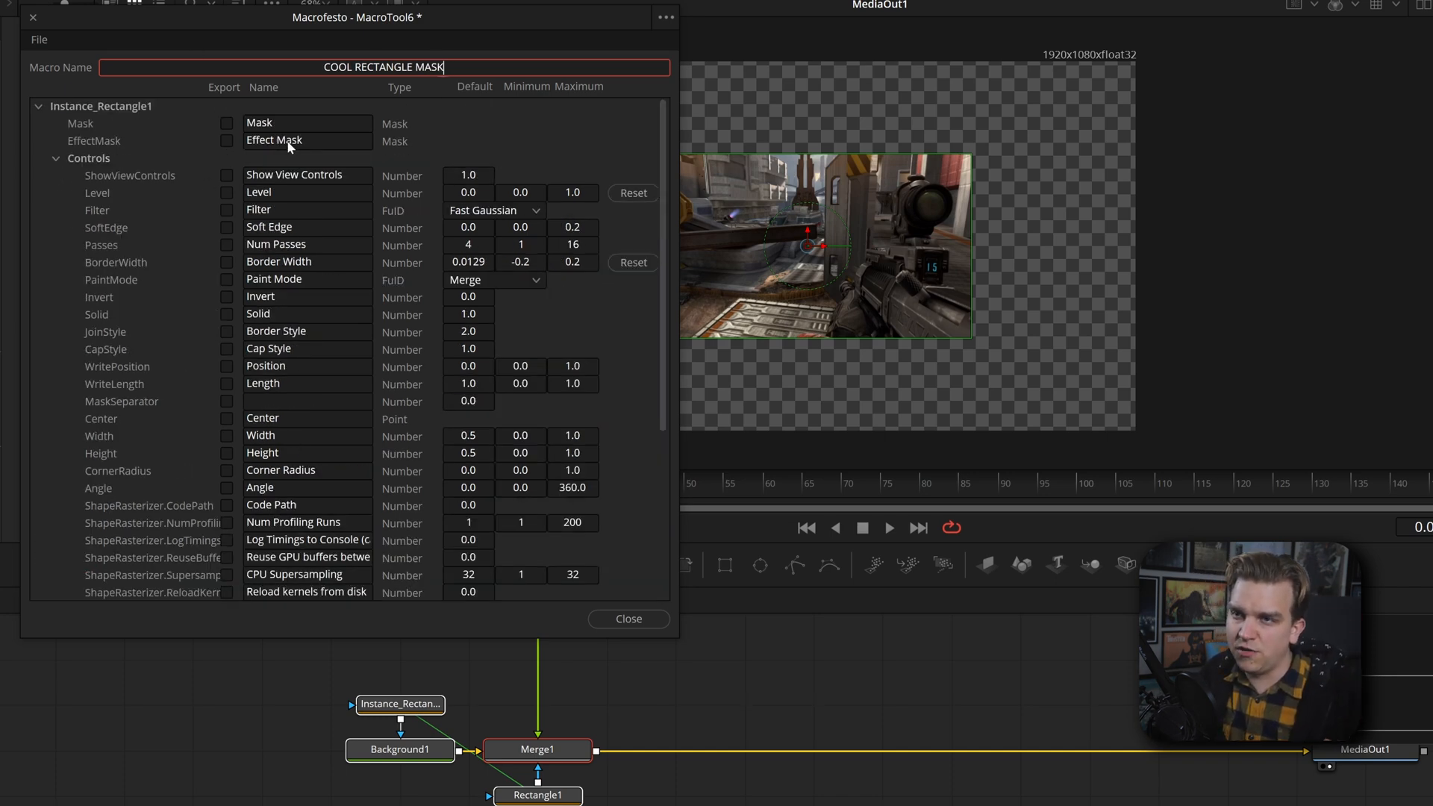
left_click(37, 106)
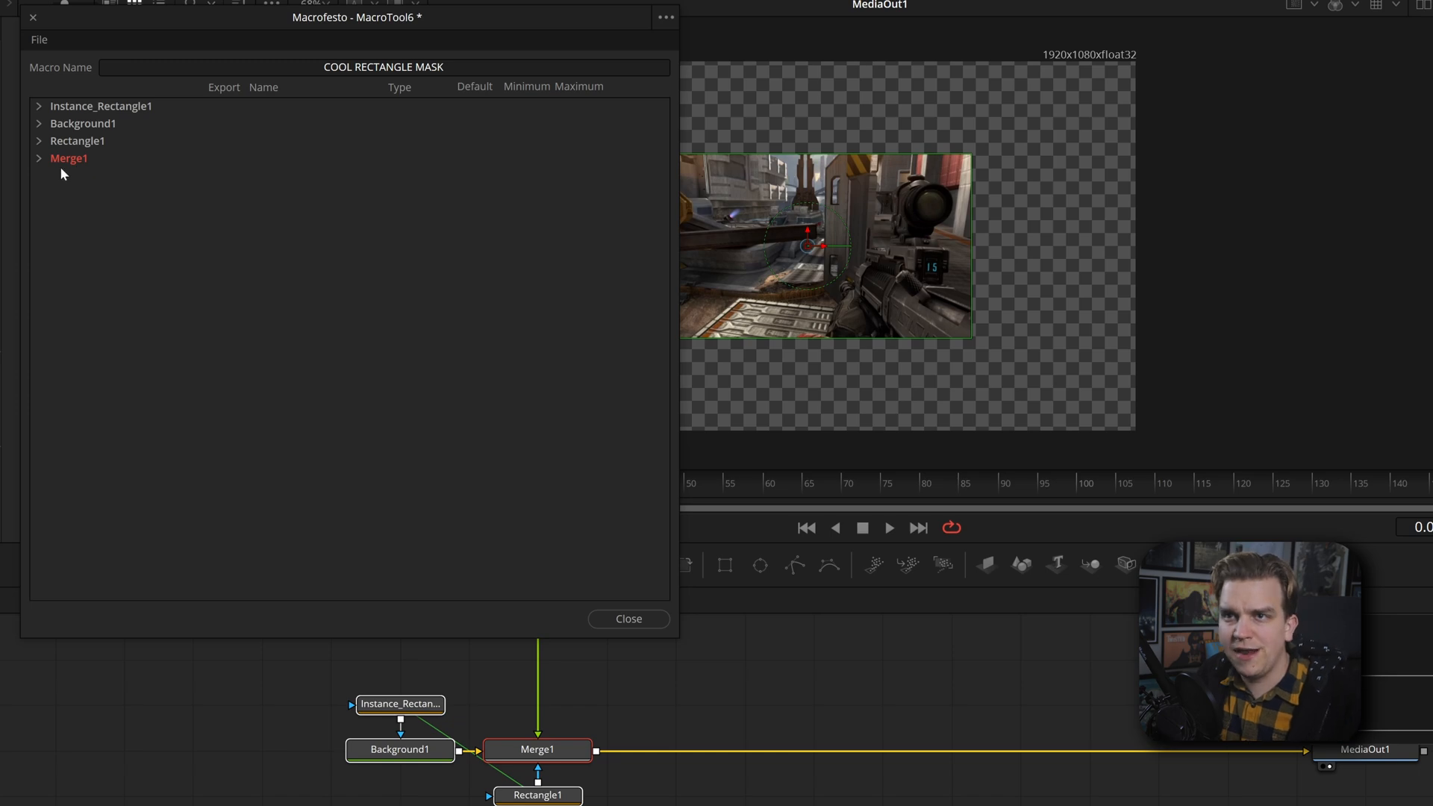
Expand Rectangle1 in the Macro Editor and export its Length and mask controls
left_click(39, 140)
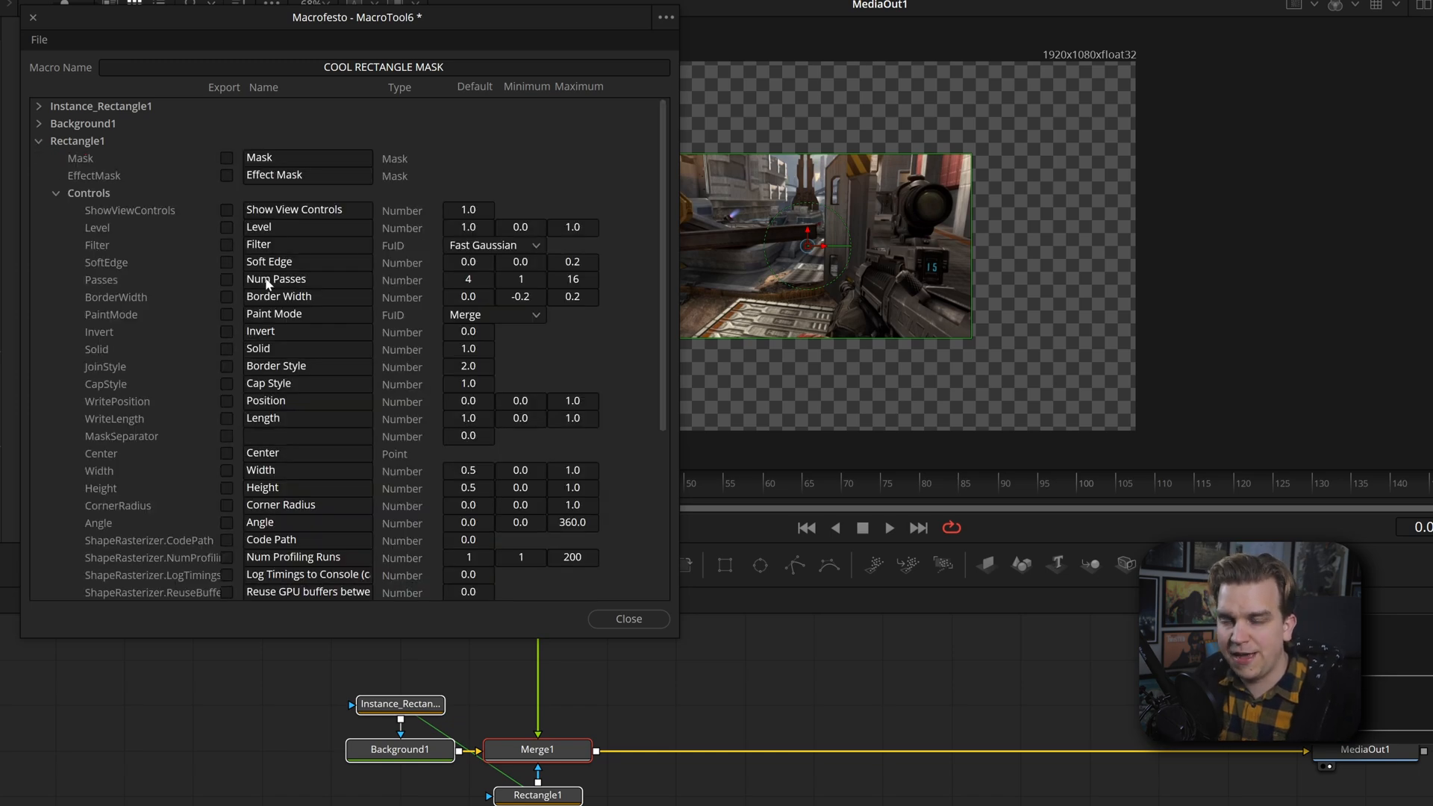
scroll("down", 3)
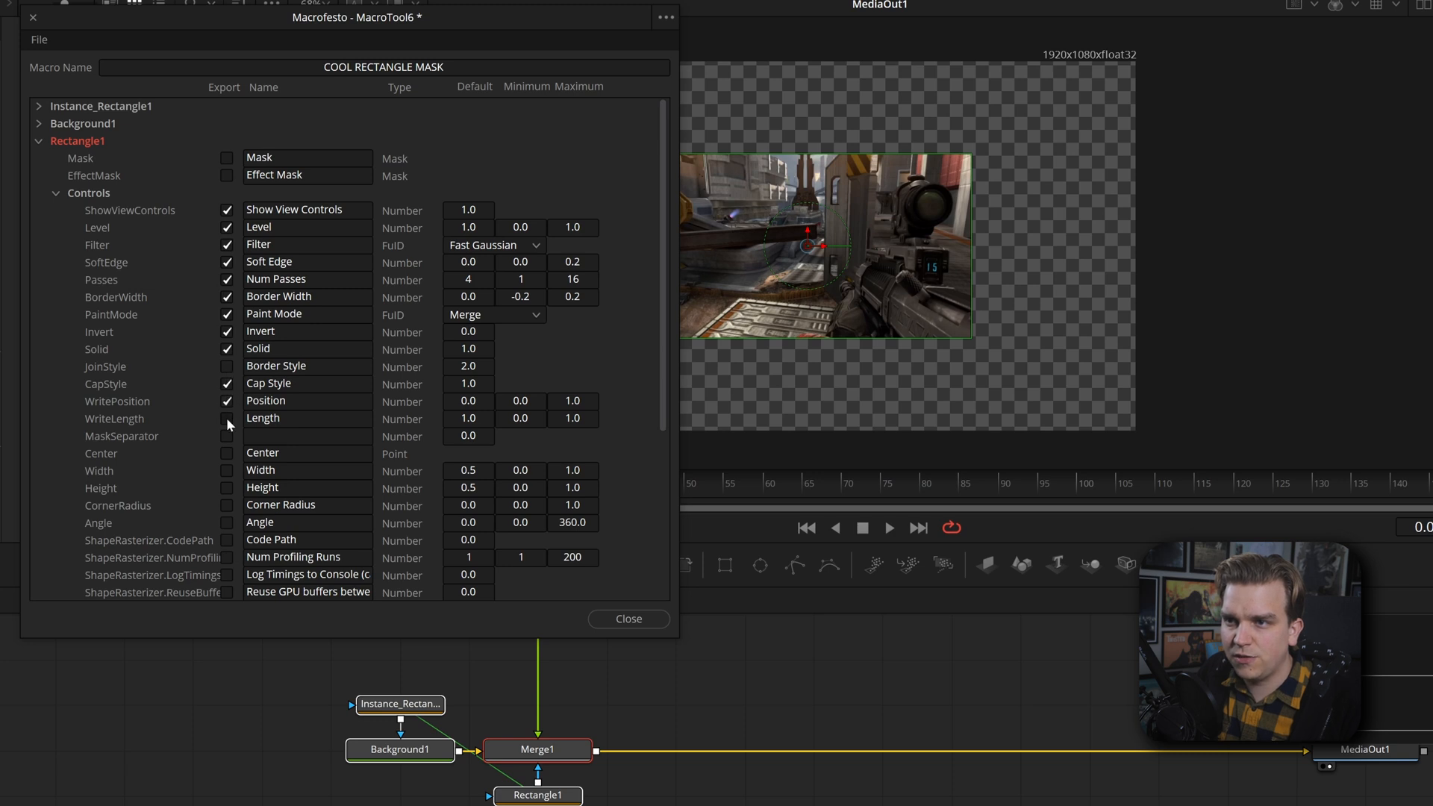
left_click(227, 436)
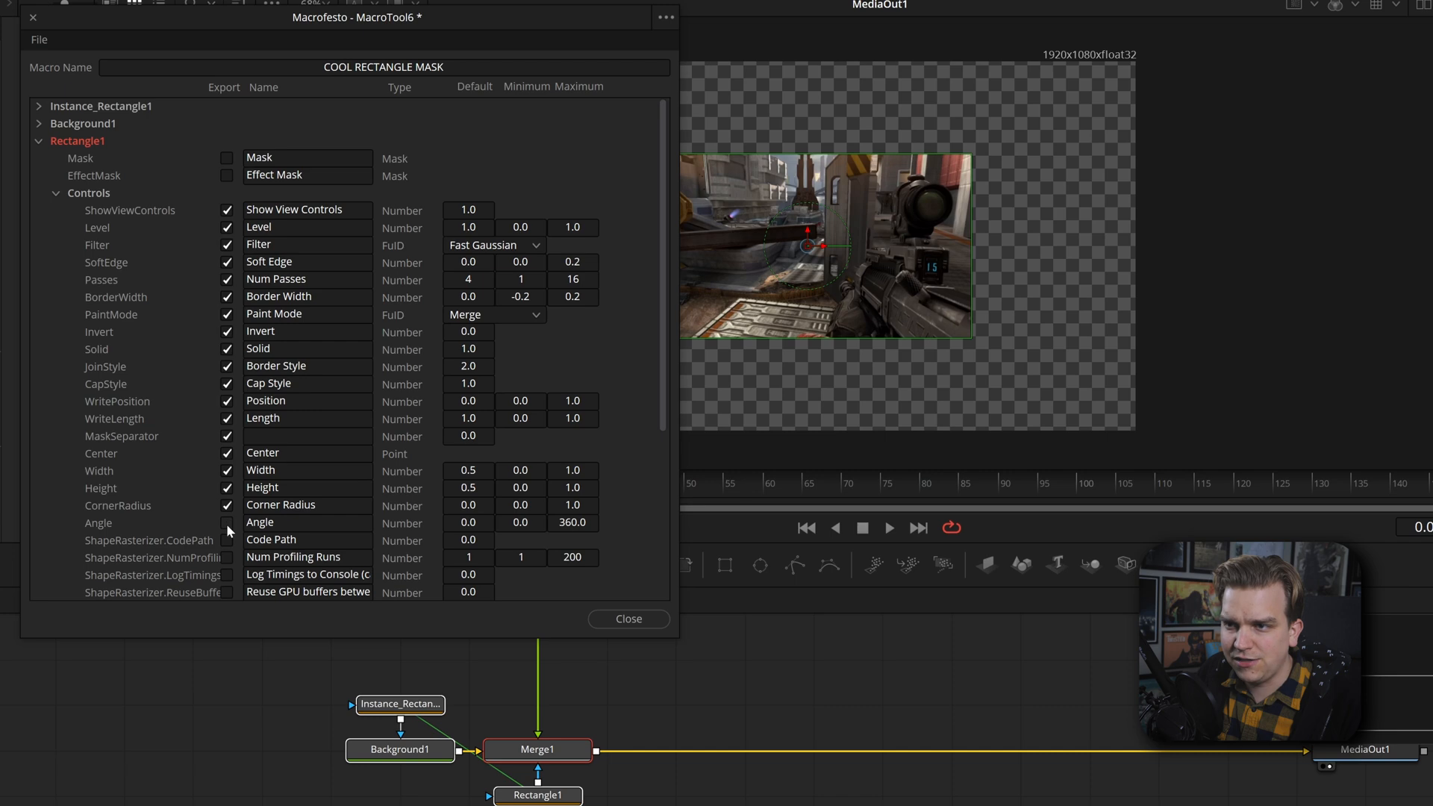
scroll("down", 3)
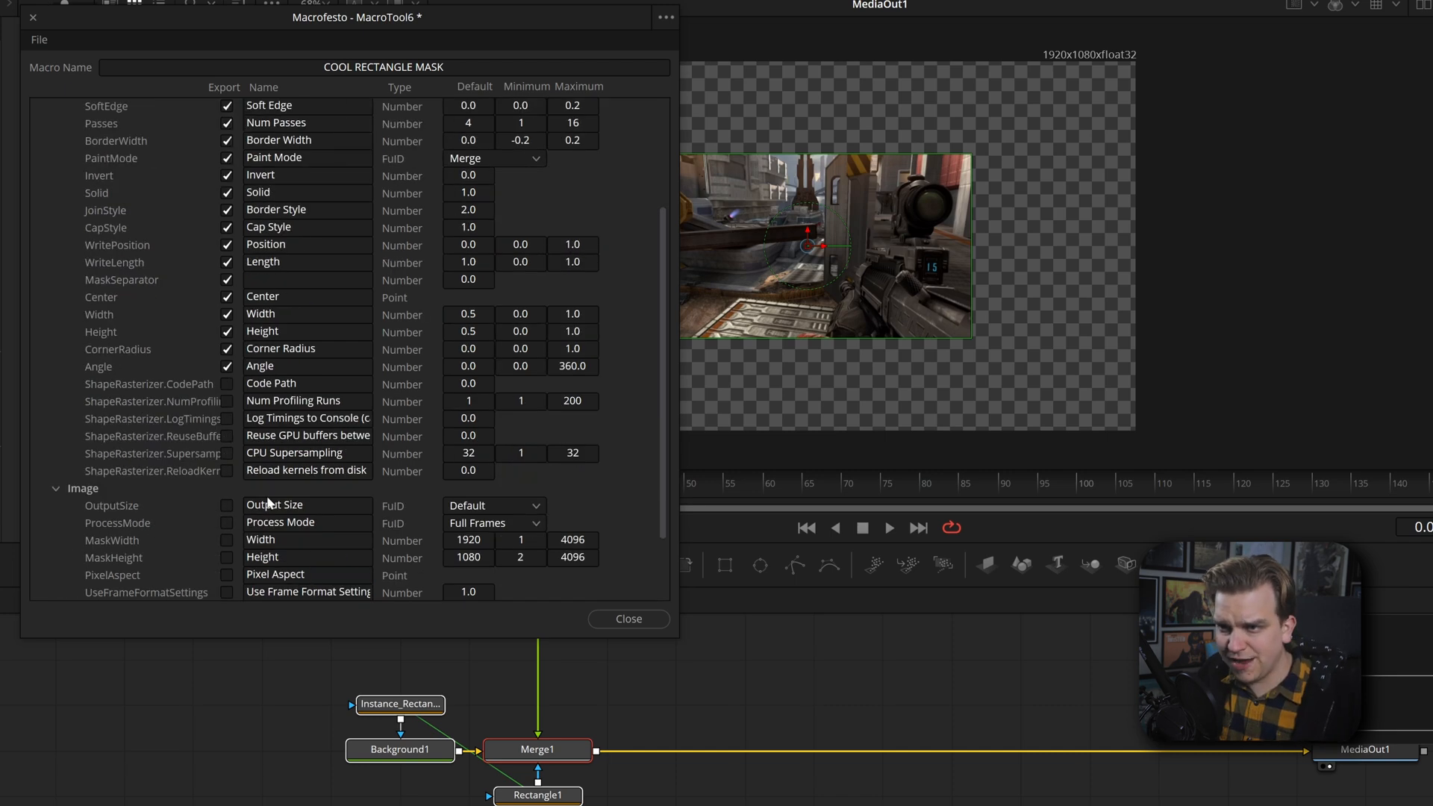
mouse_move(170, 474)
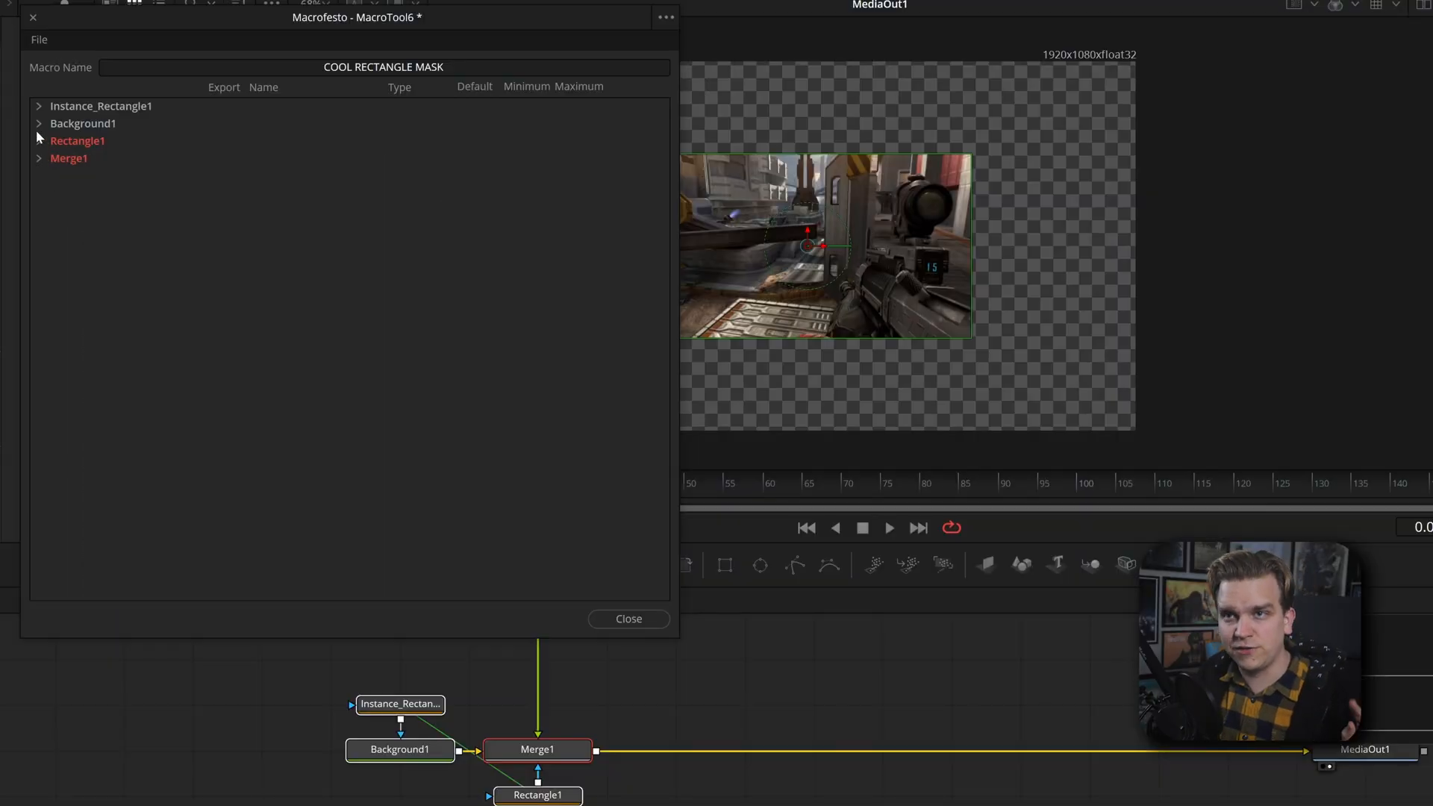
Export all of Background1's colour channels from the macro
left_click(39, 124)
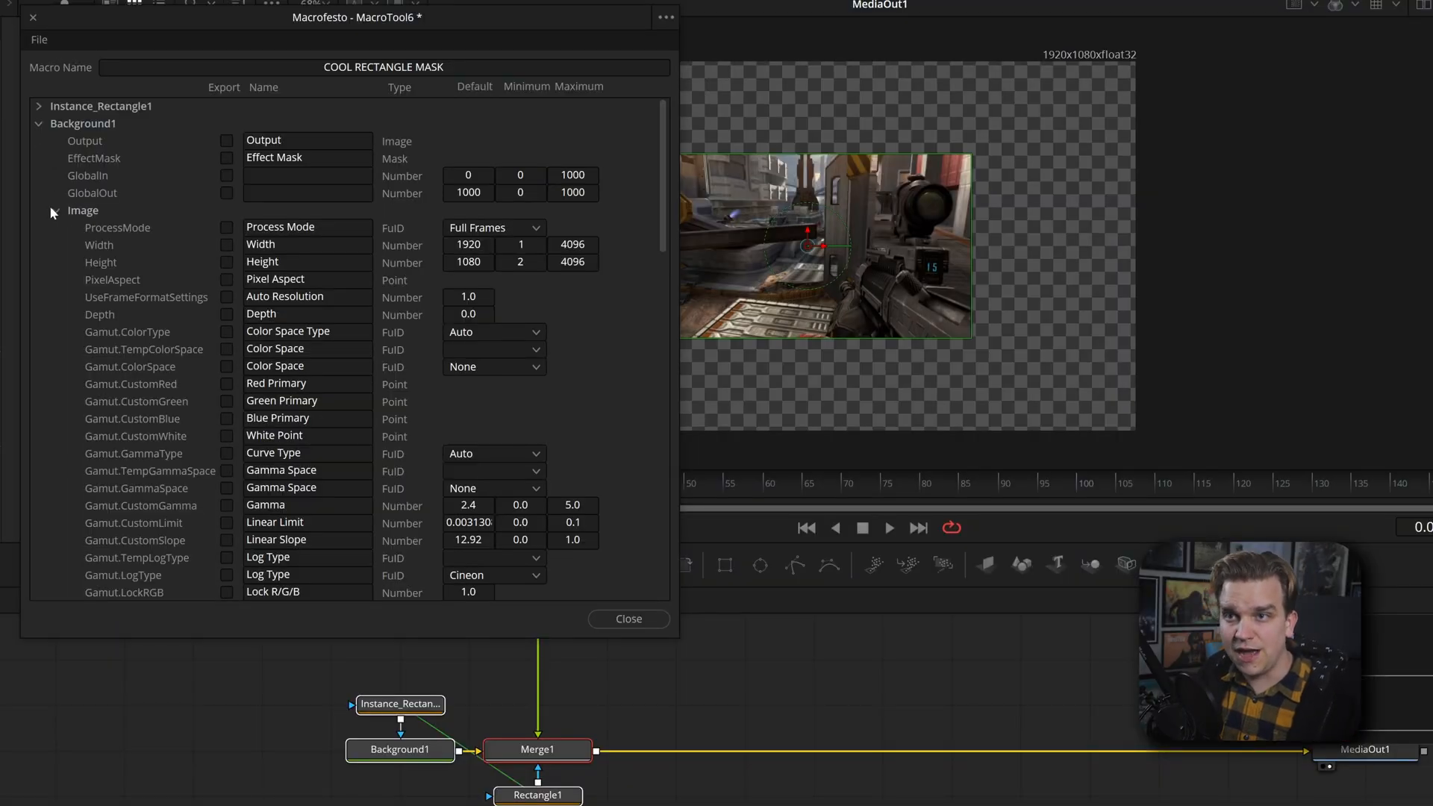
left_click(47, 211)
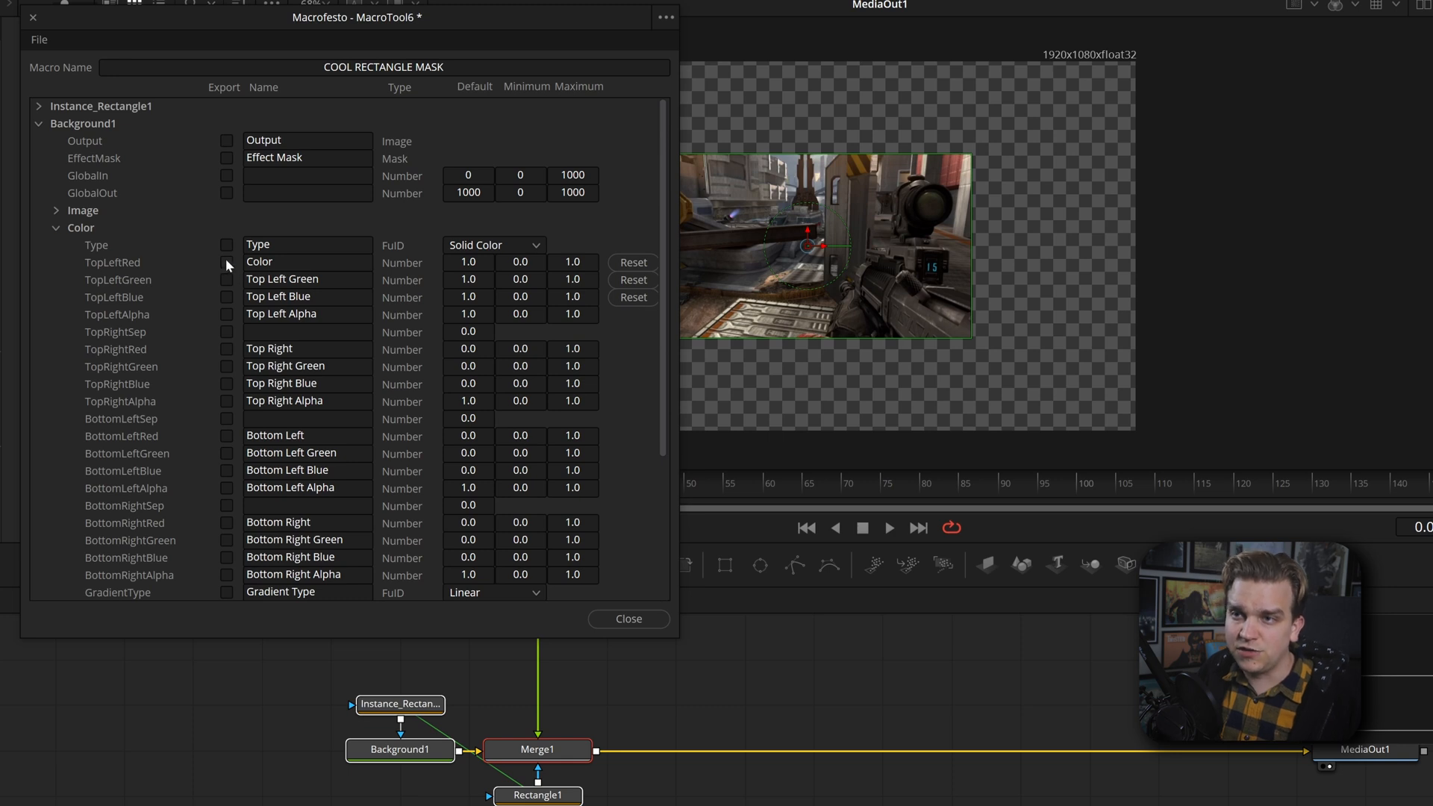
left_click(227, 262)
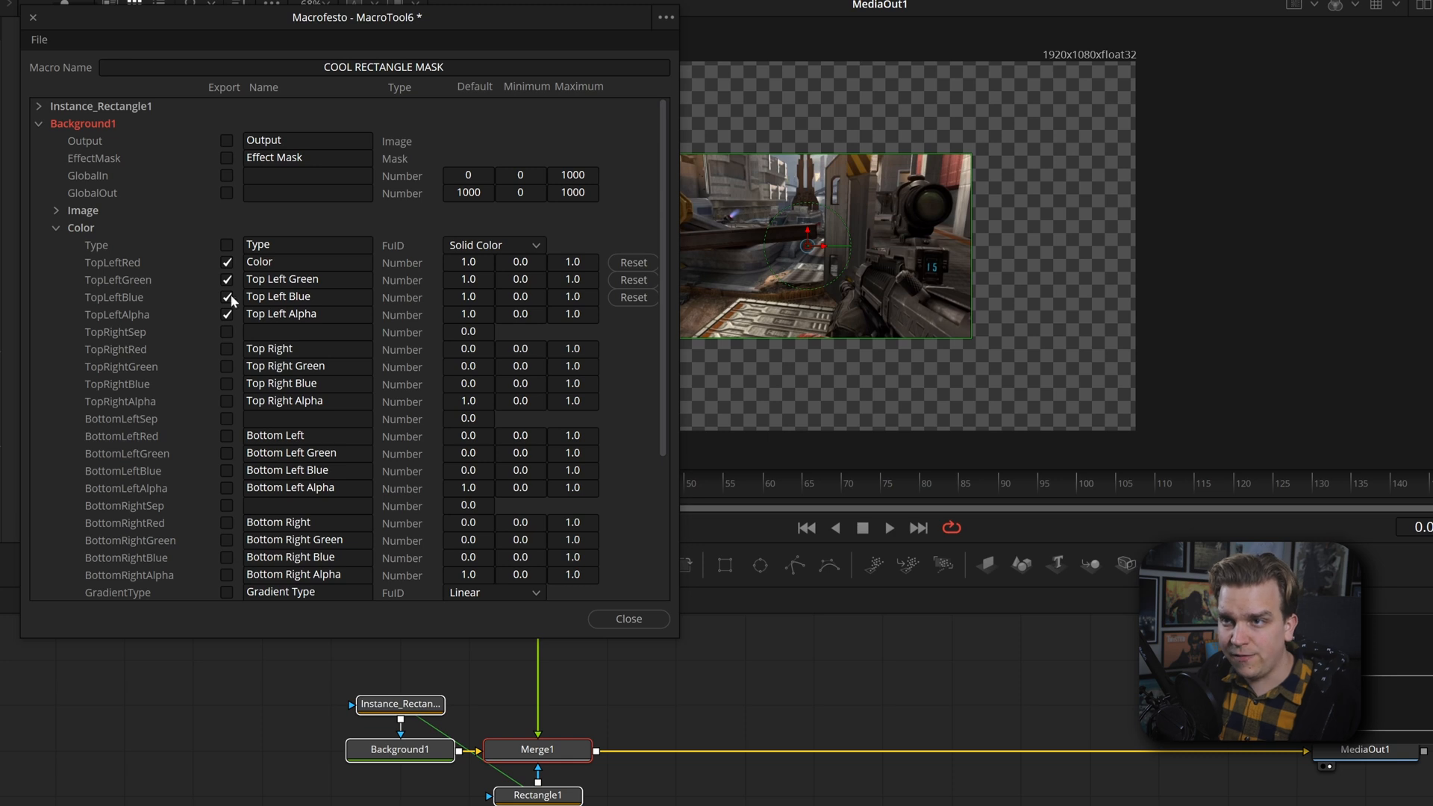
left_click(292, 262)
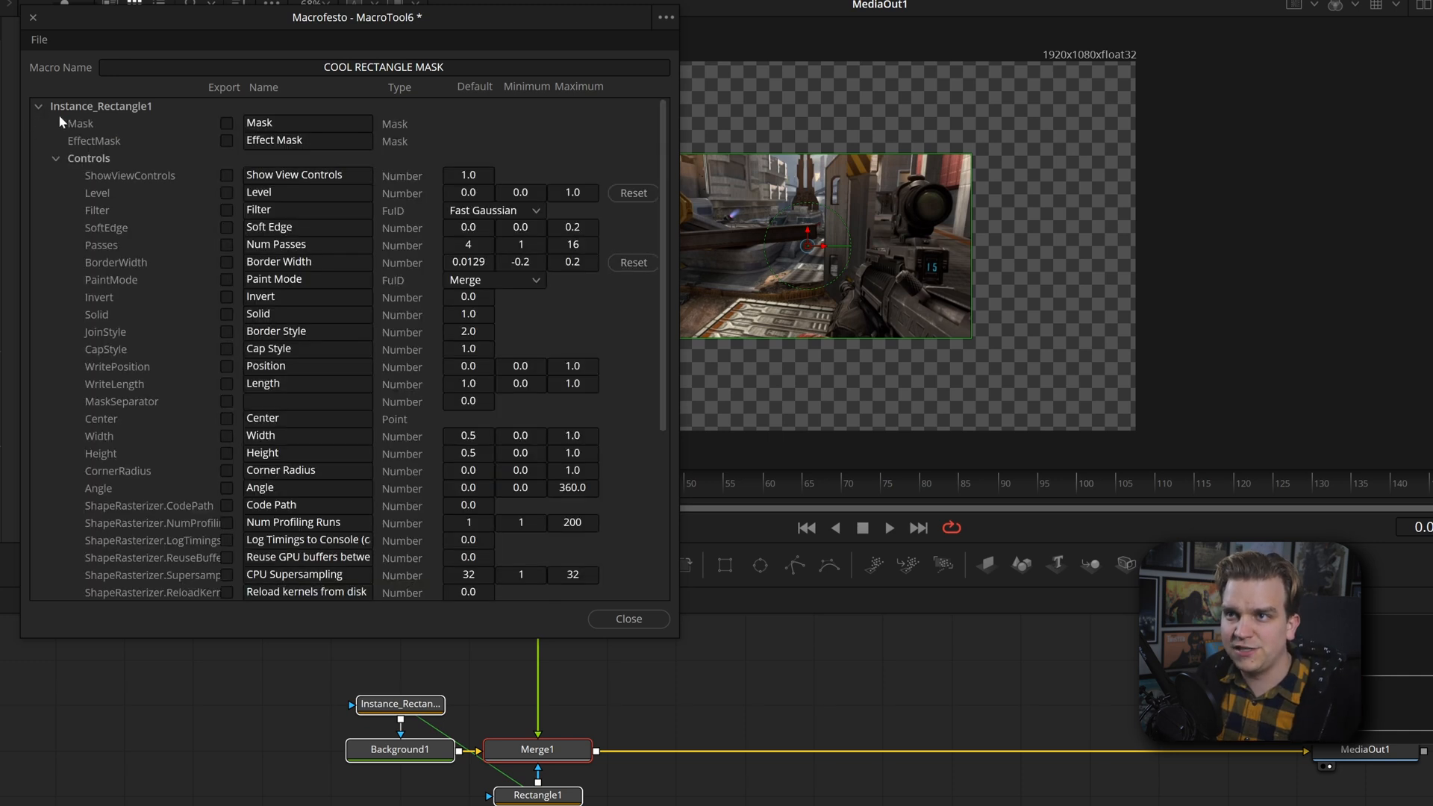
Export Instance_Rectangle1's Level and Border Width as Outline Level and Outliner Width
left_click(226, 193)
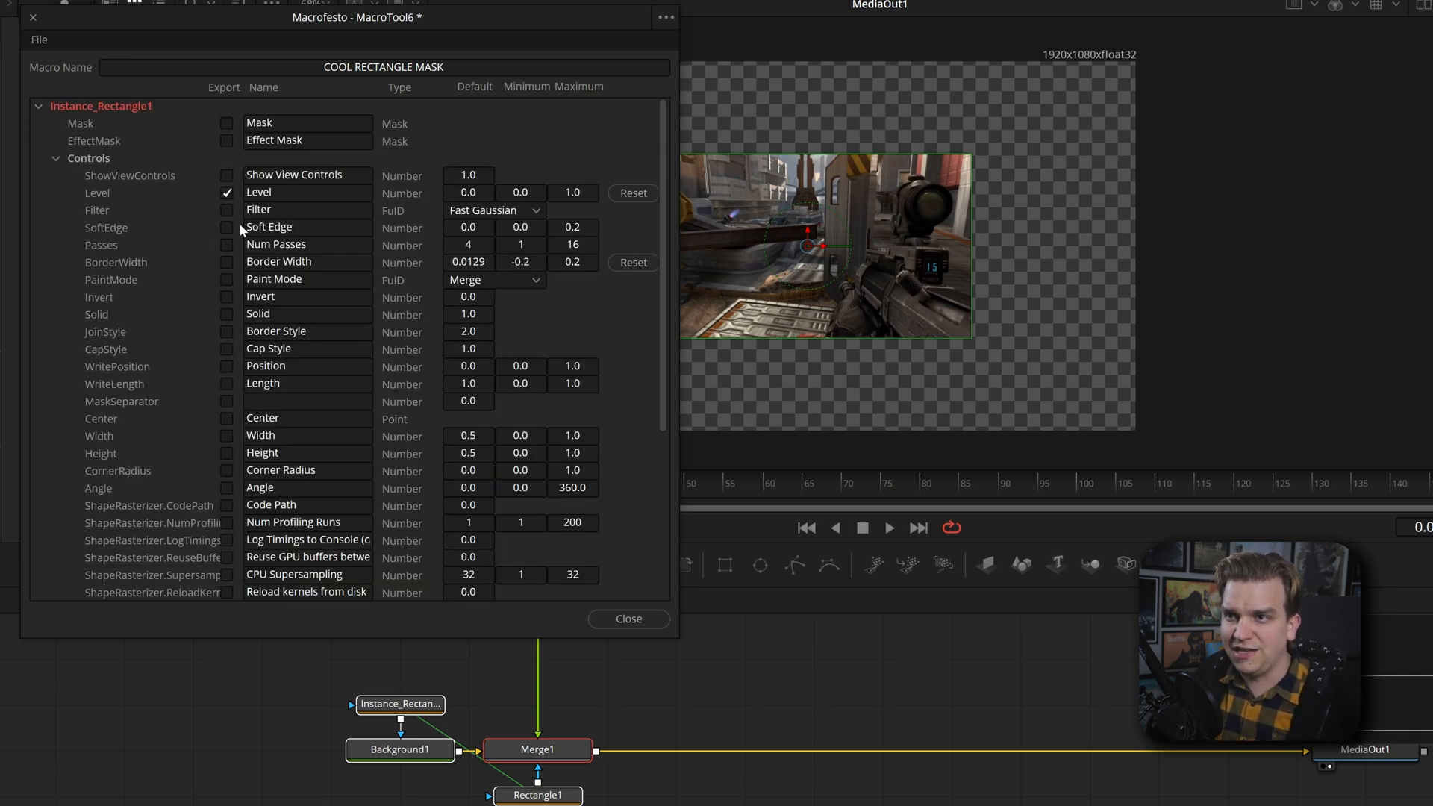
left_click(226, 262)
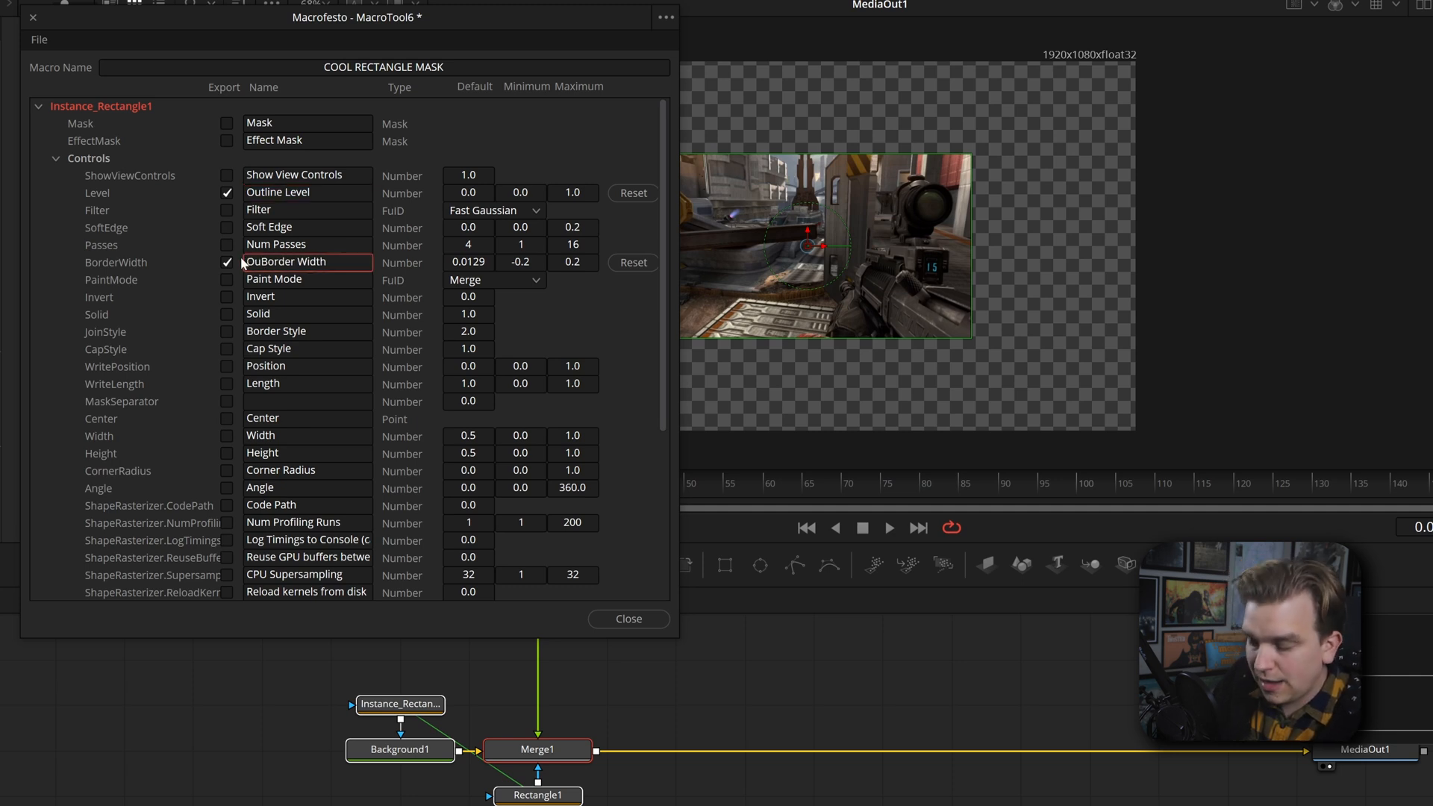
type("Outliner Width")
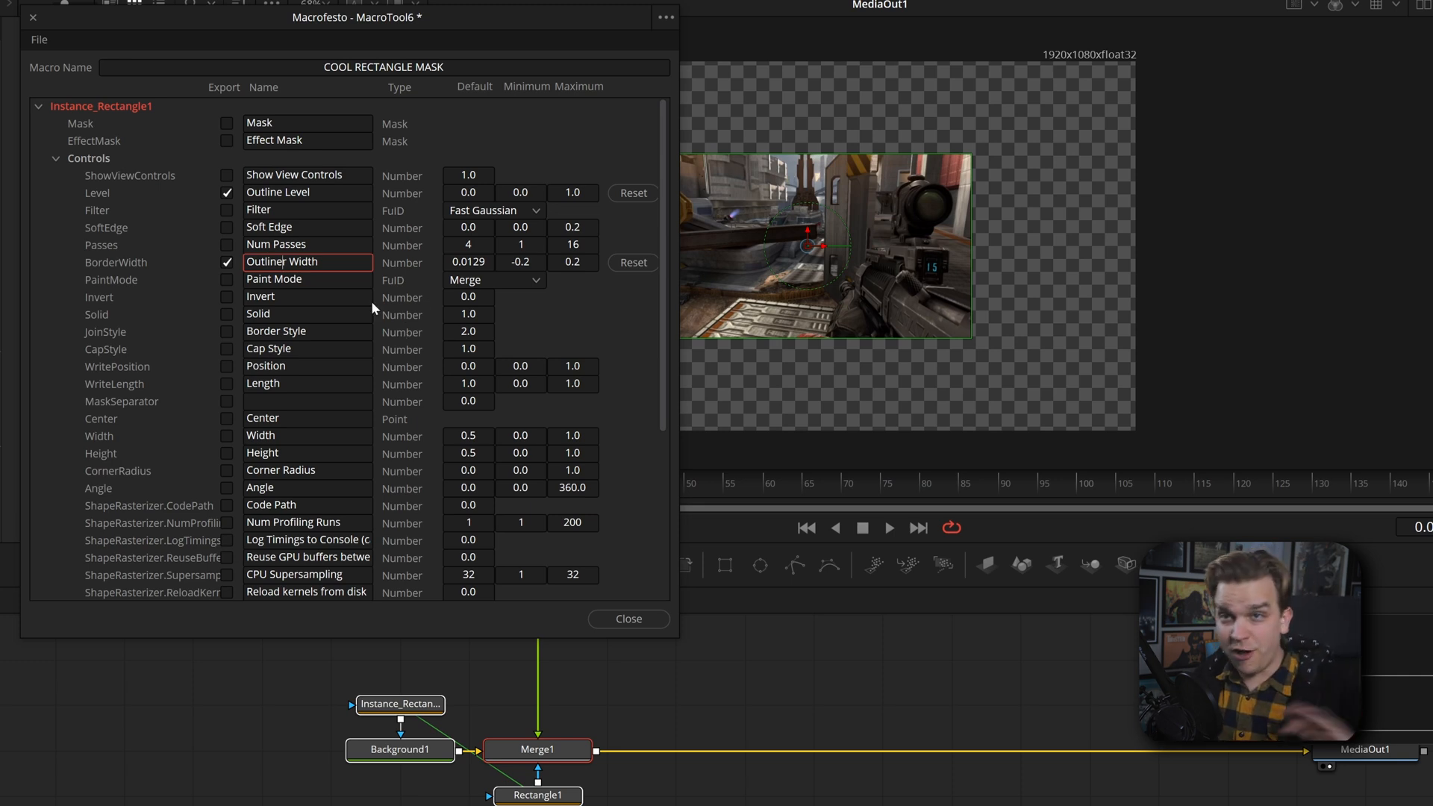
Save COOL RECTANGLE MASK.setting into the Presets test folder and close the macro editor
left_click(34, 39)
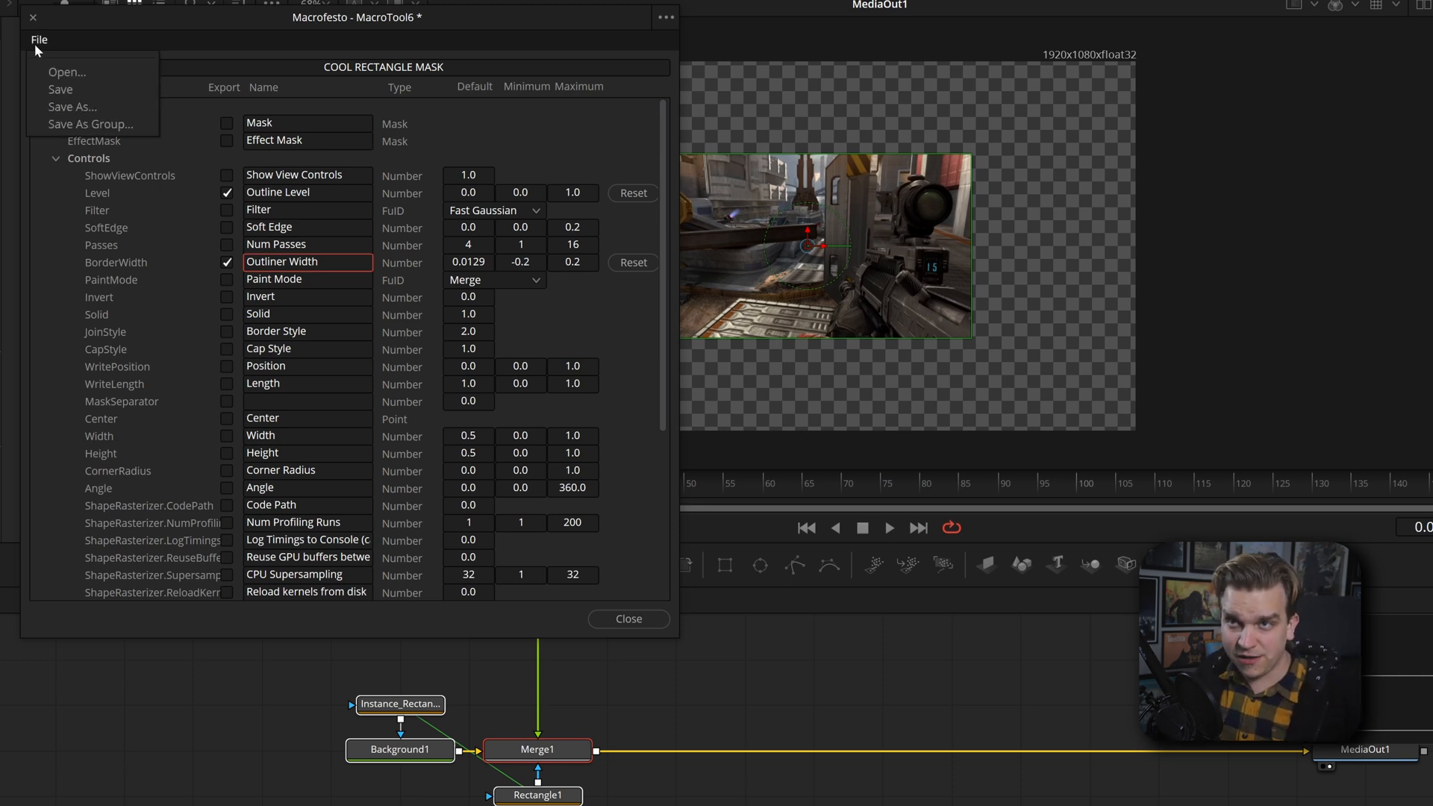
mouse_move(70, 107)
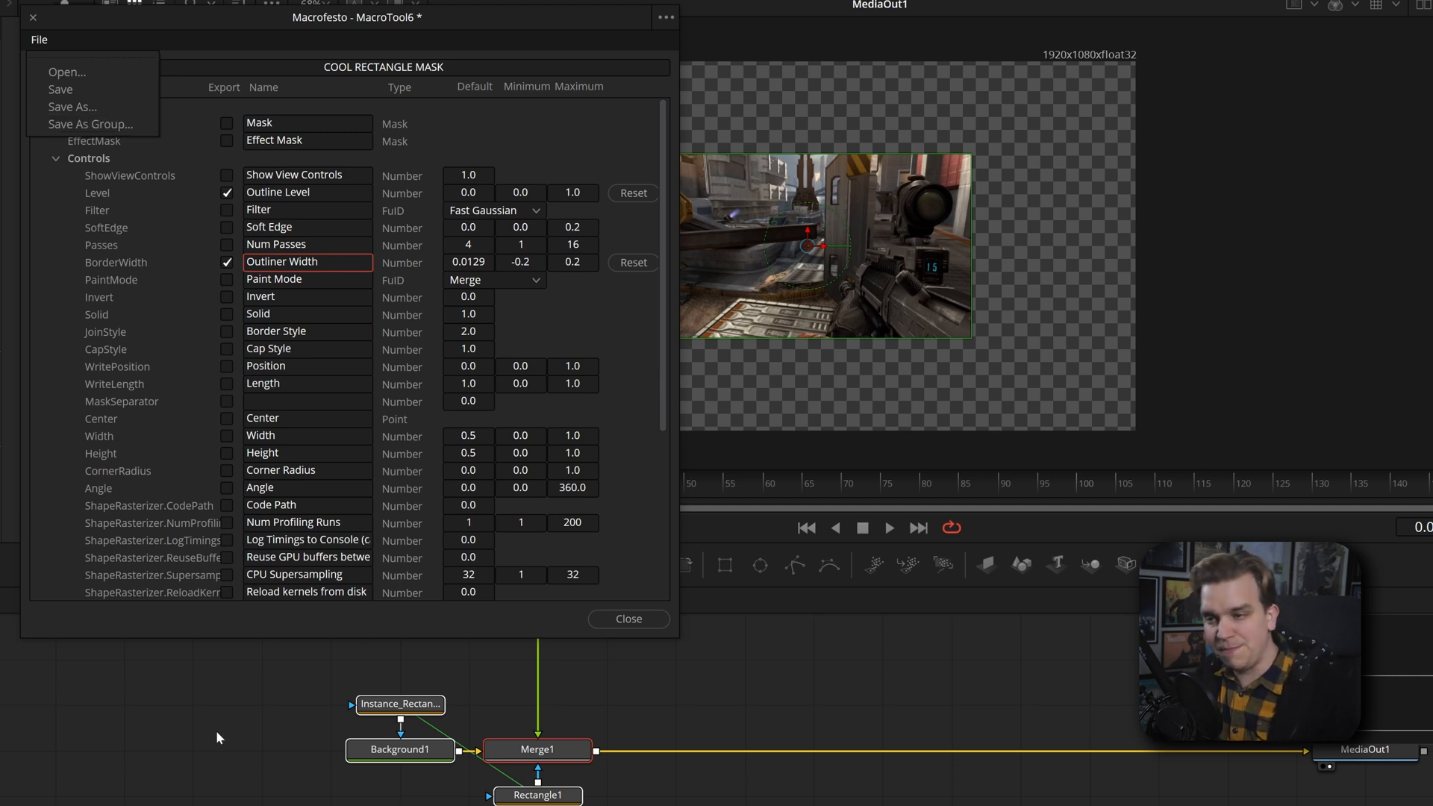
mouse_move(306, 688)
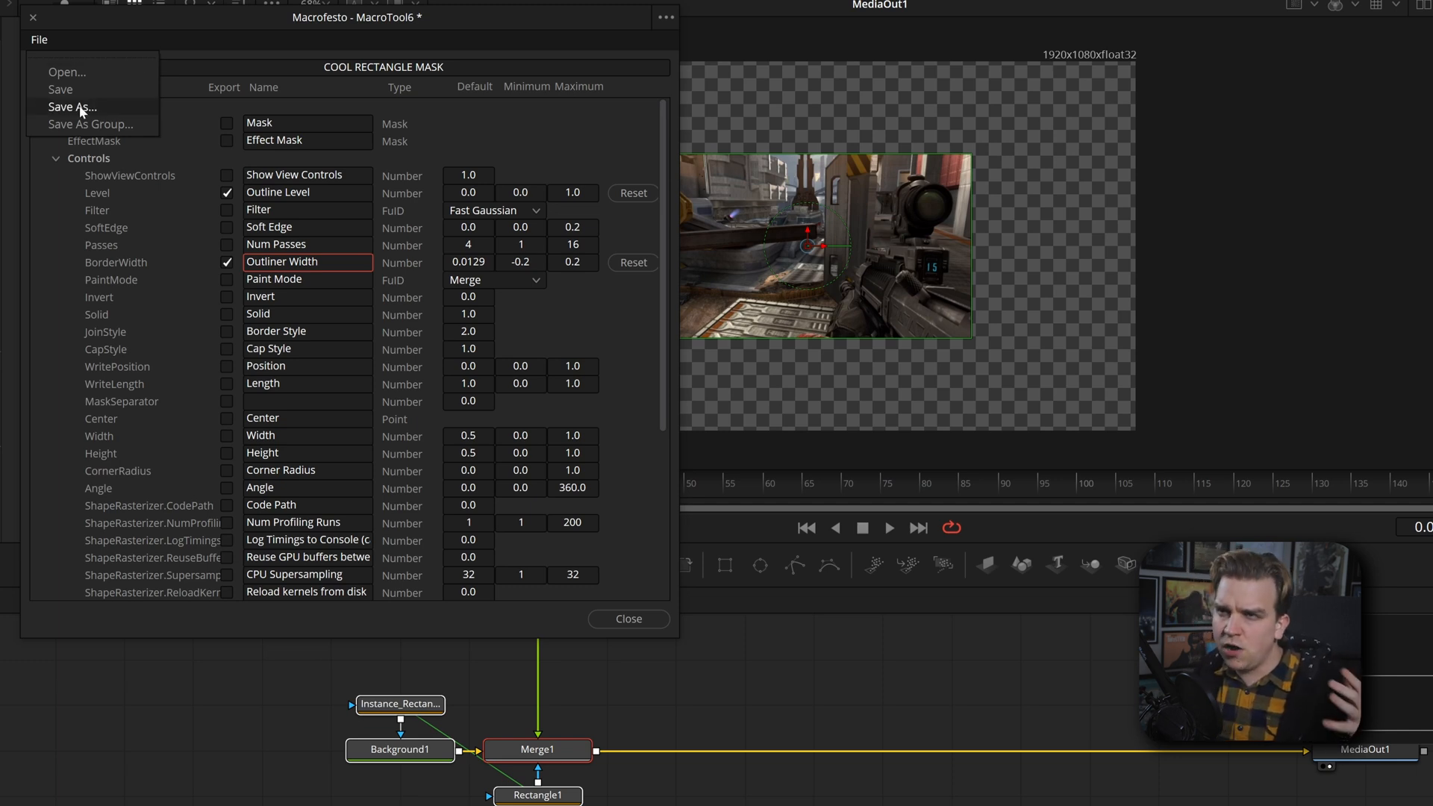
left_click(67, 106)
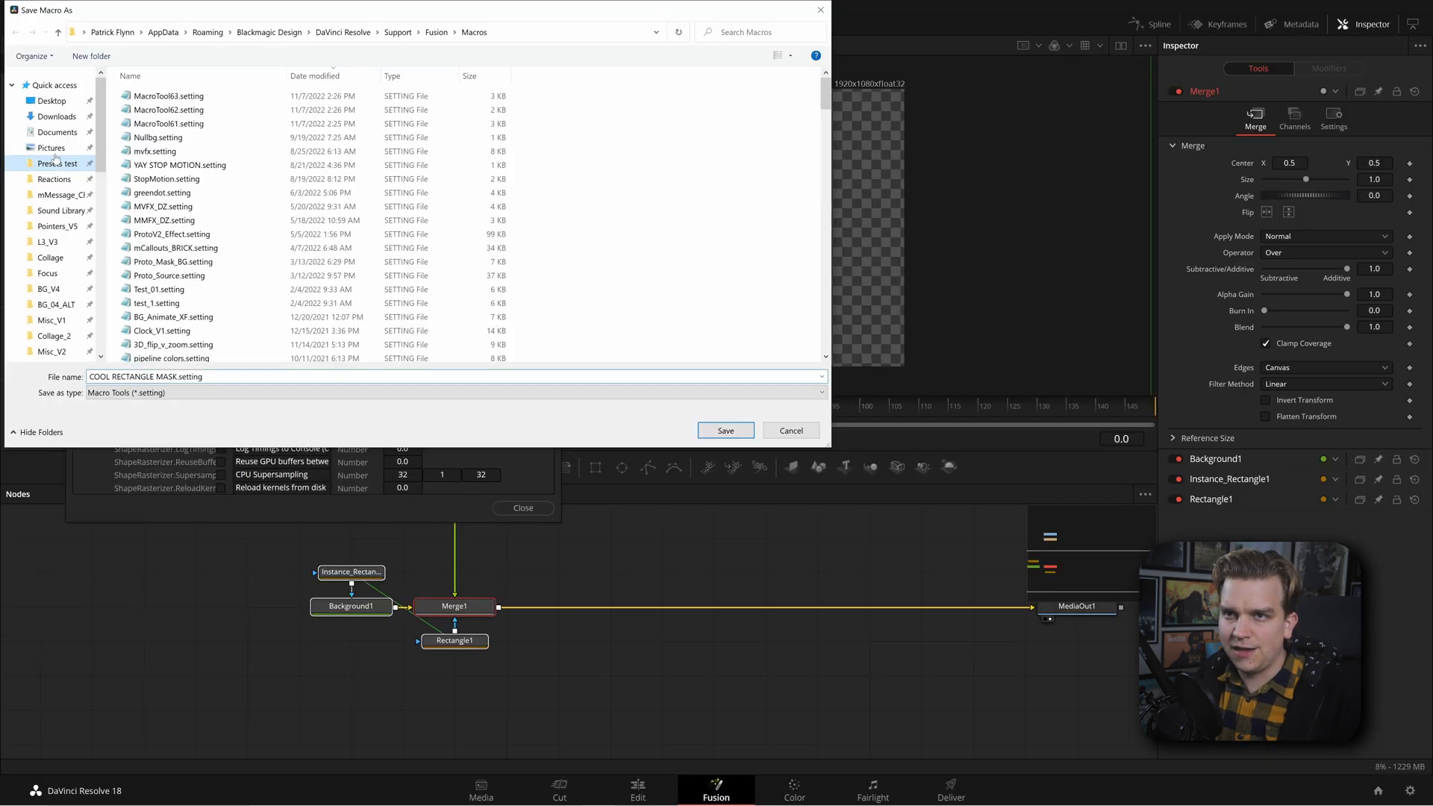
left_click(56, 162)
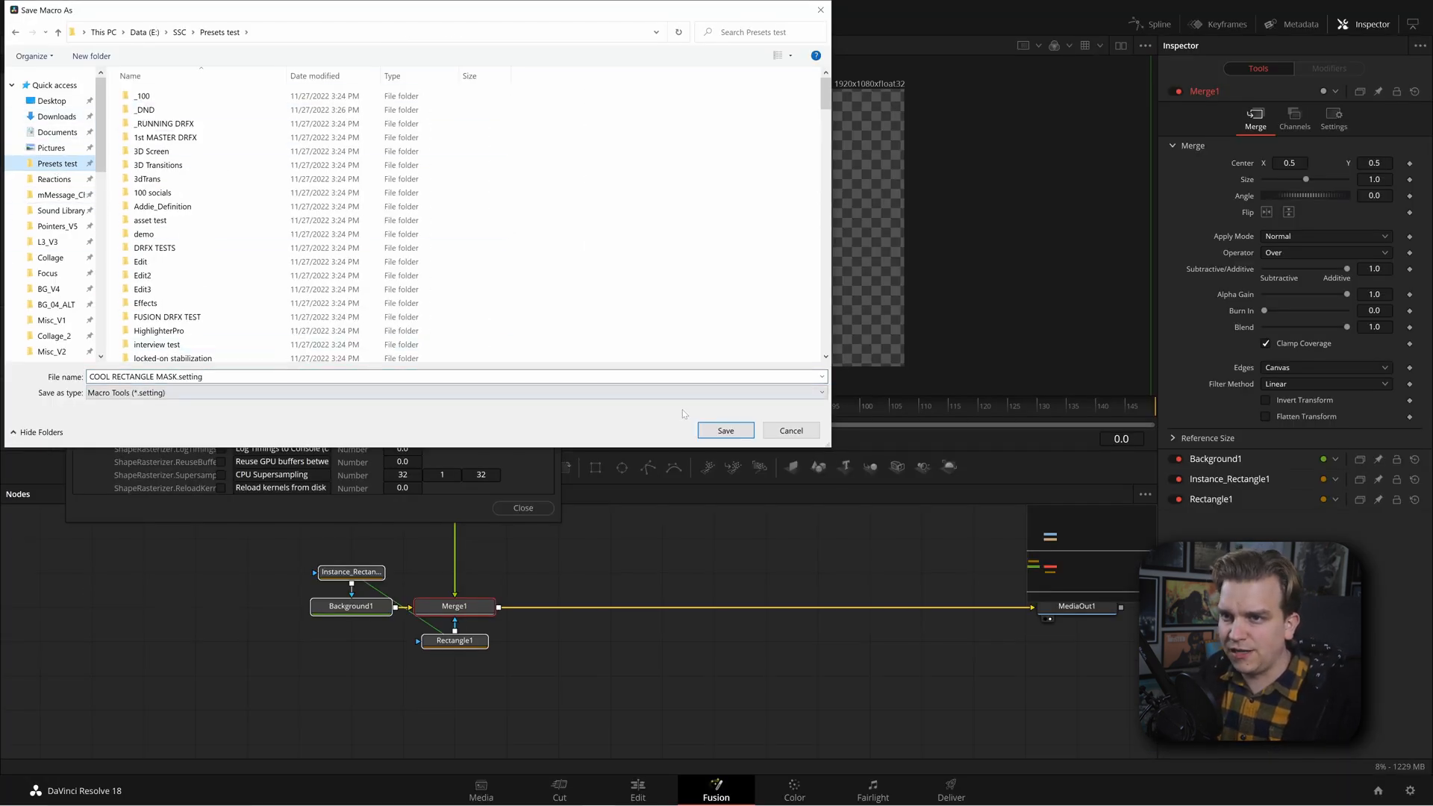
left_click(724, 430)
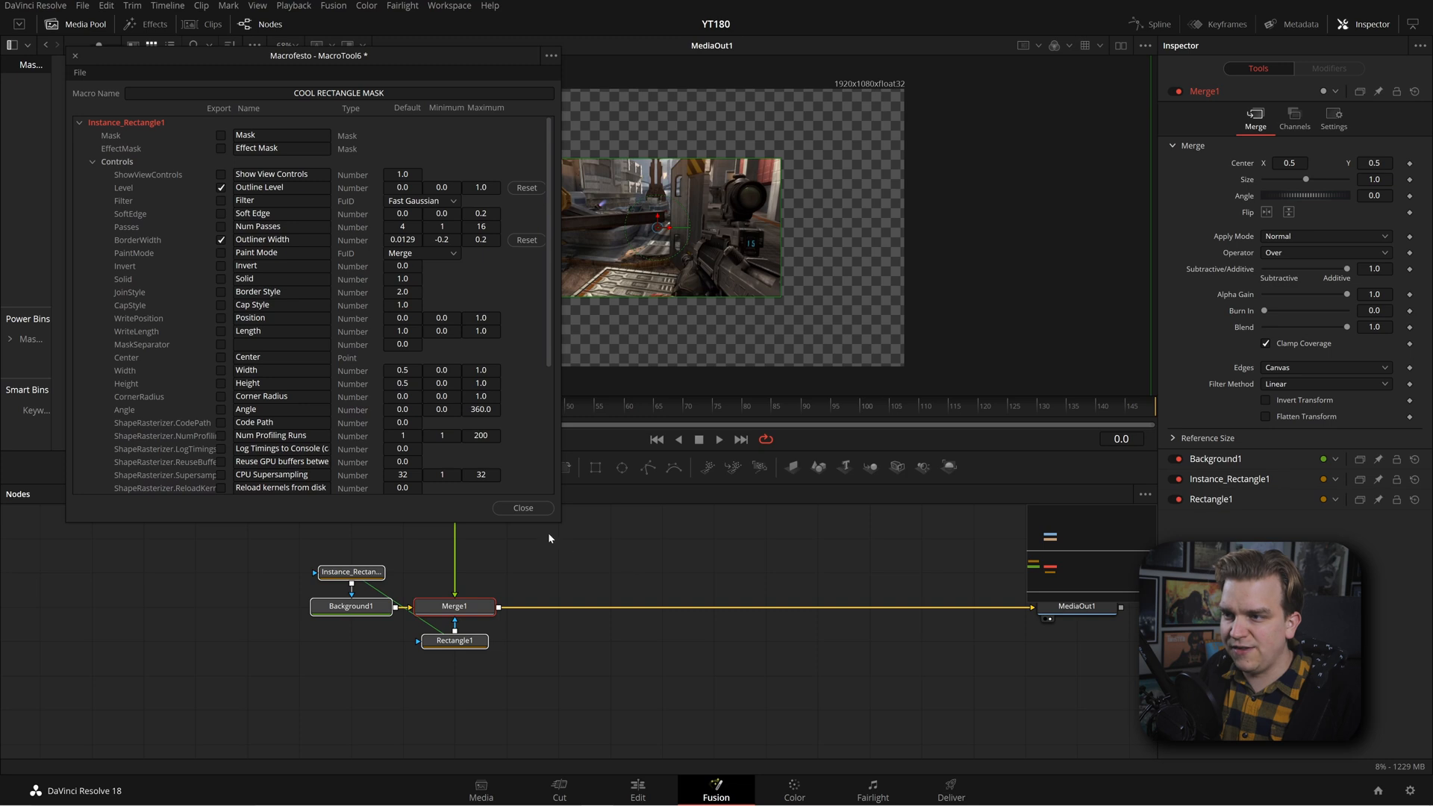
left_click(523, 507)
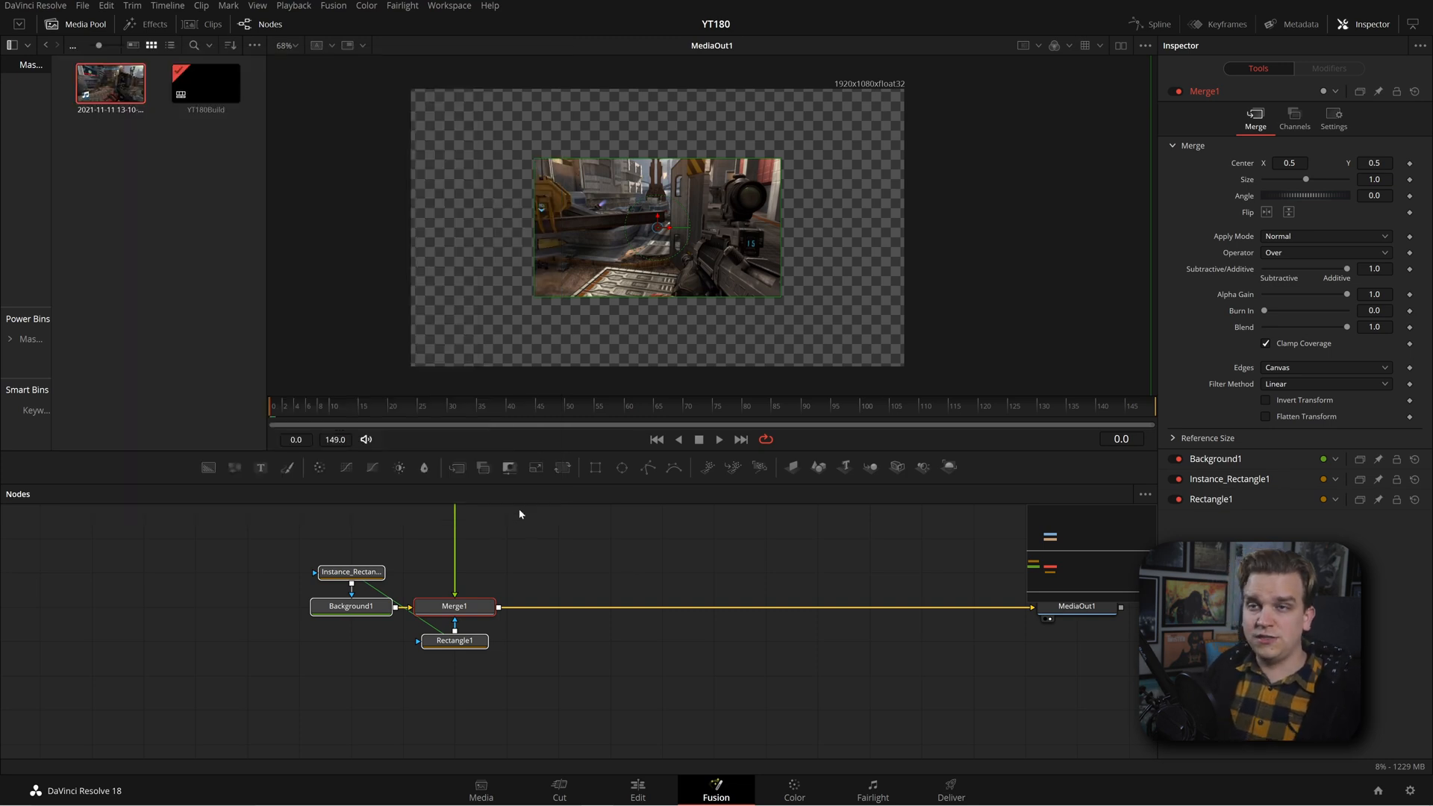
left_click(147, 24)
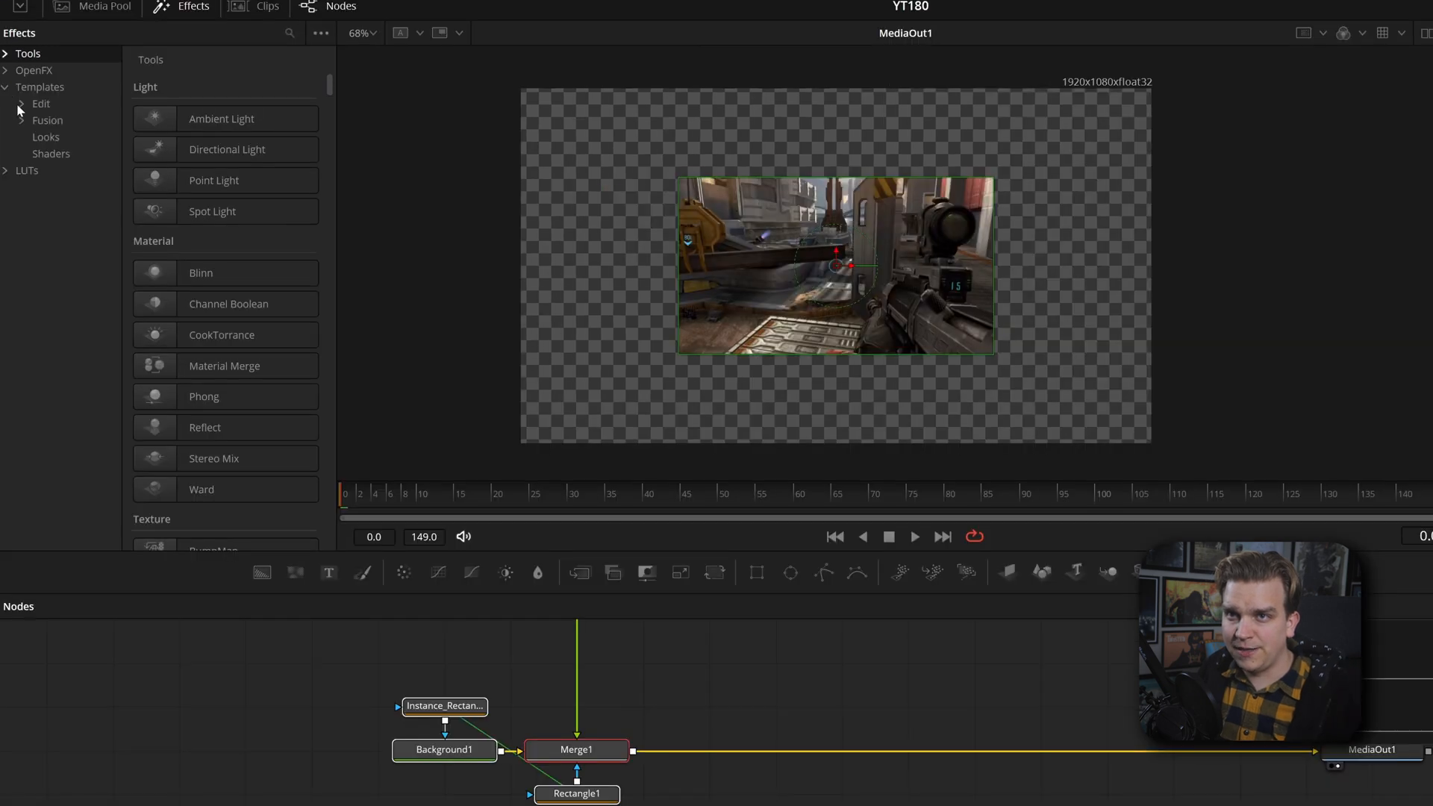
Place COOL RECTANGLE MASK in the Edit > Effects > TEST templates folder and return to the Edit page
left_click(23, 104)
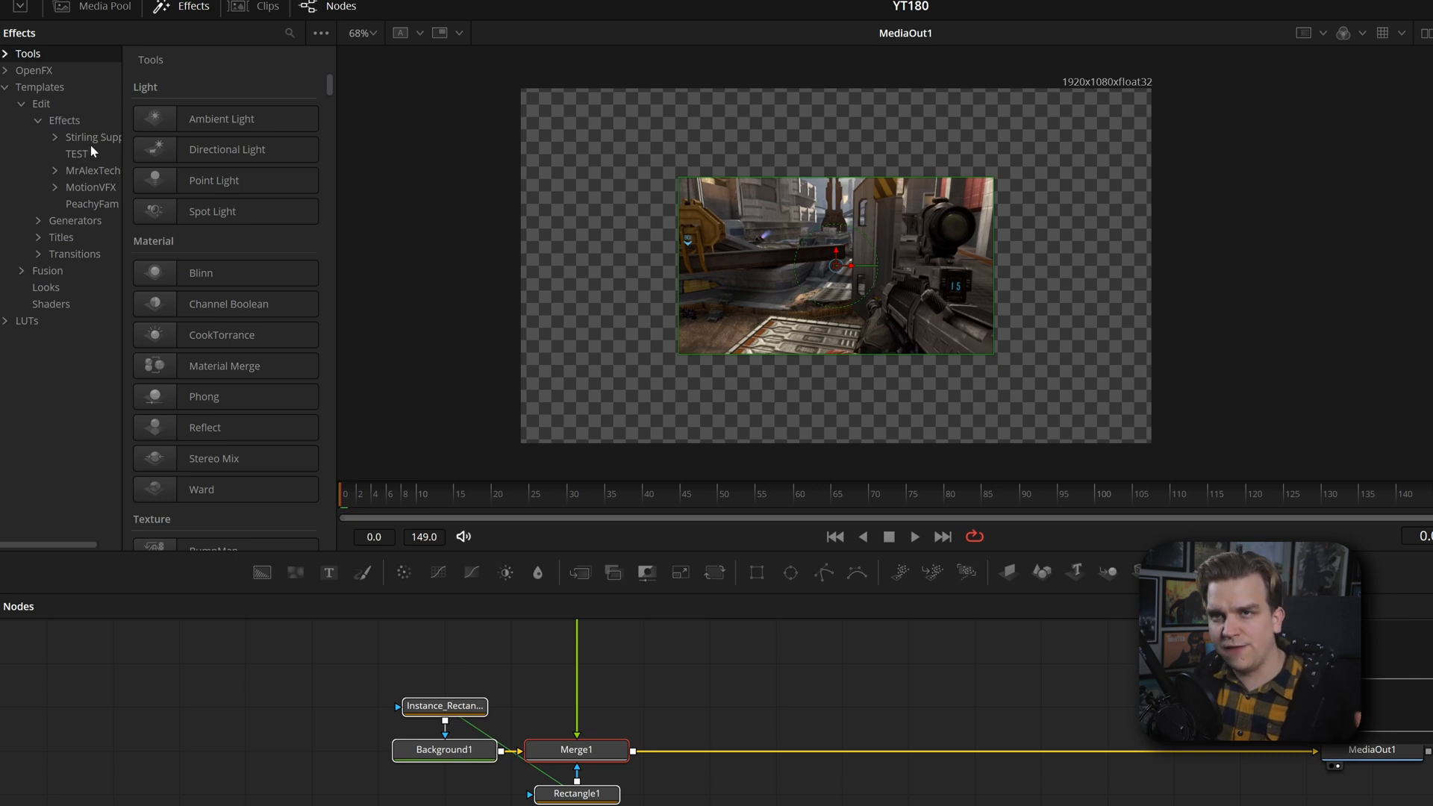
left_click(65, 154)
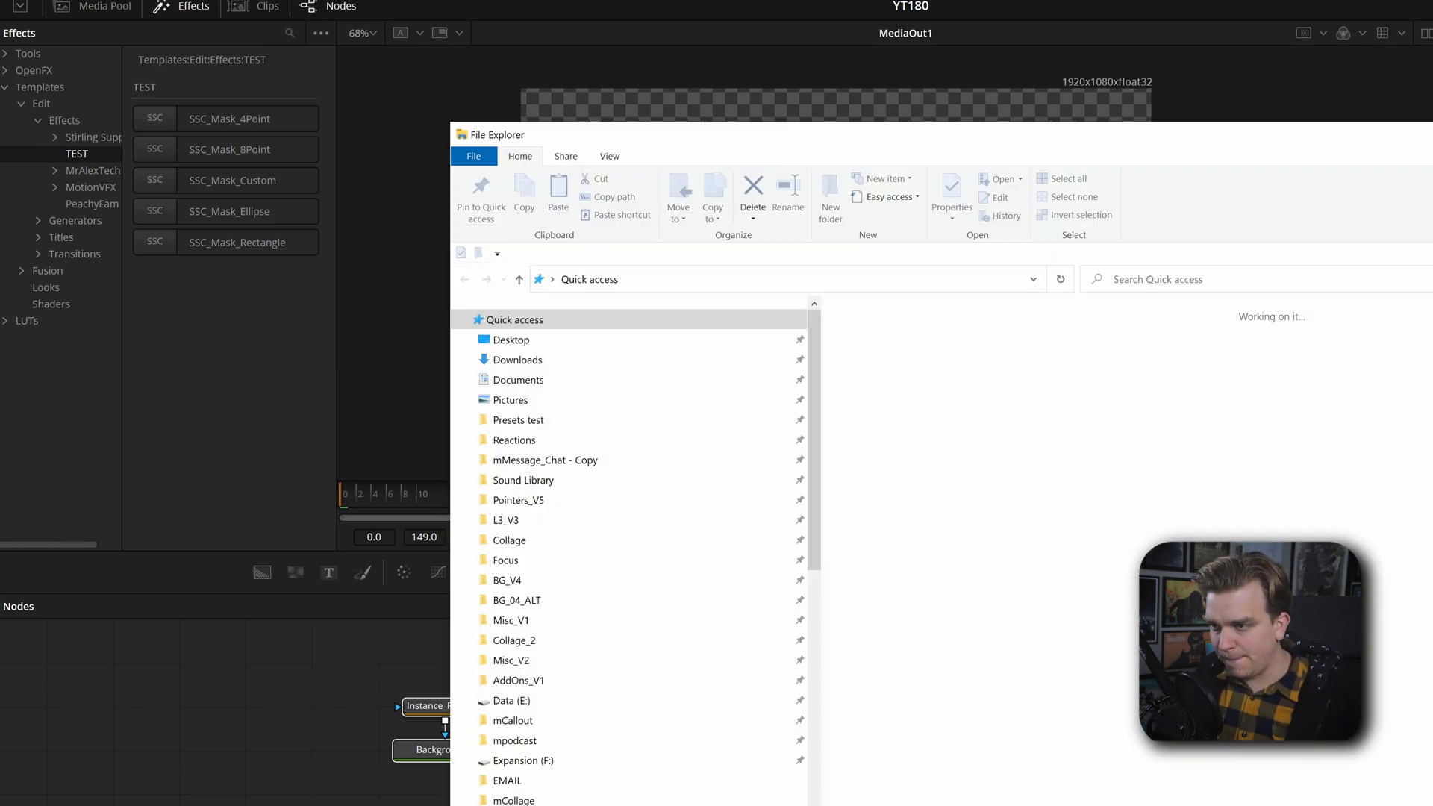
double_click(518, 420)
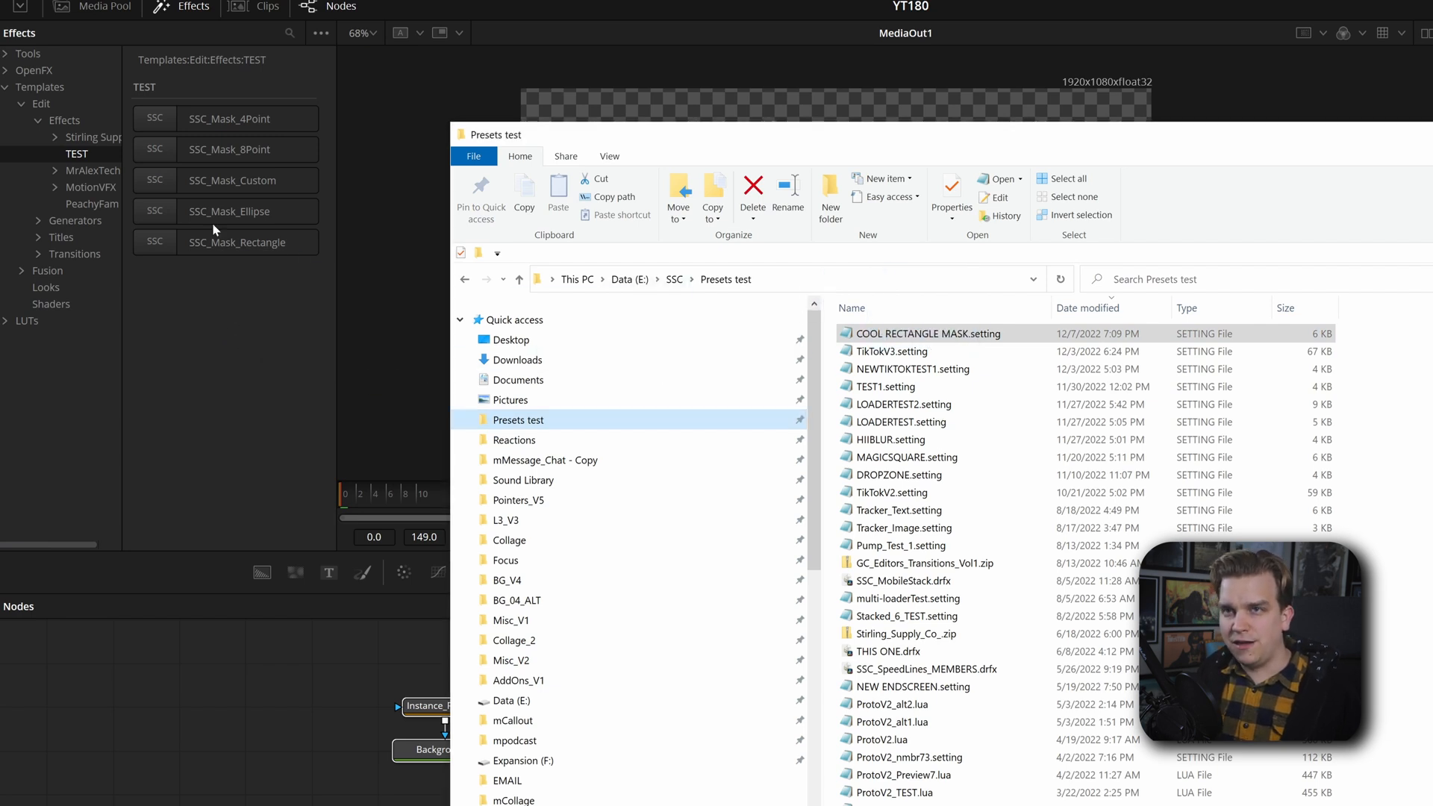
mouse_move(159, 175)
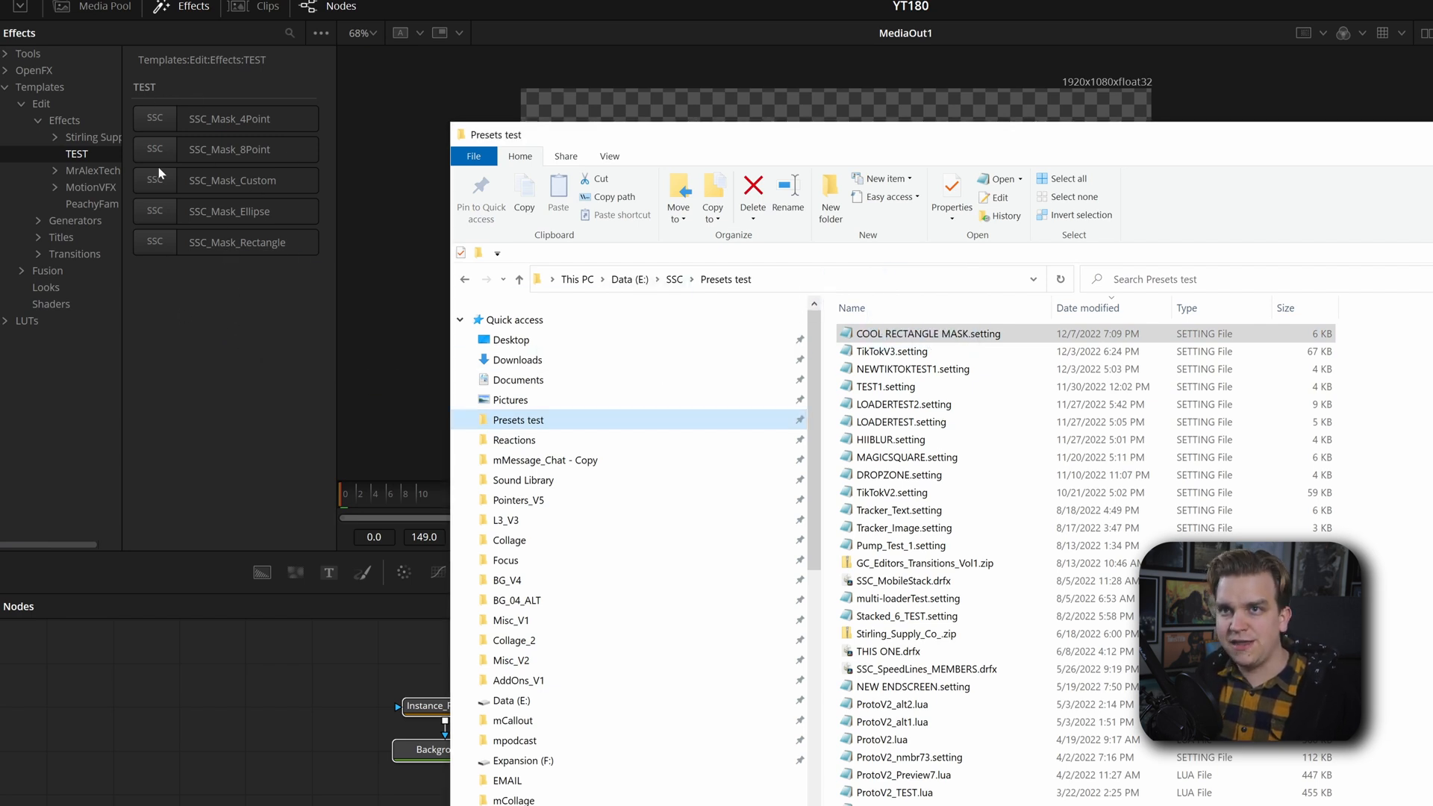
mouse_move(176, 312)
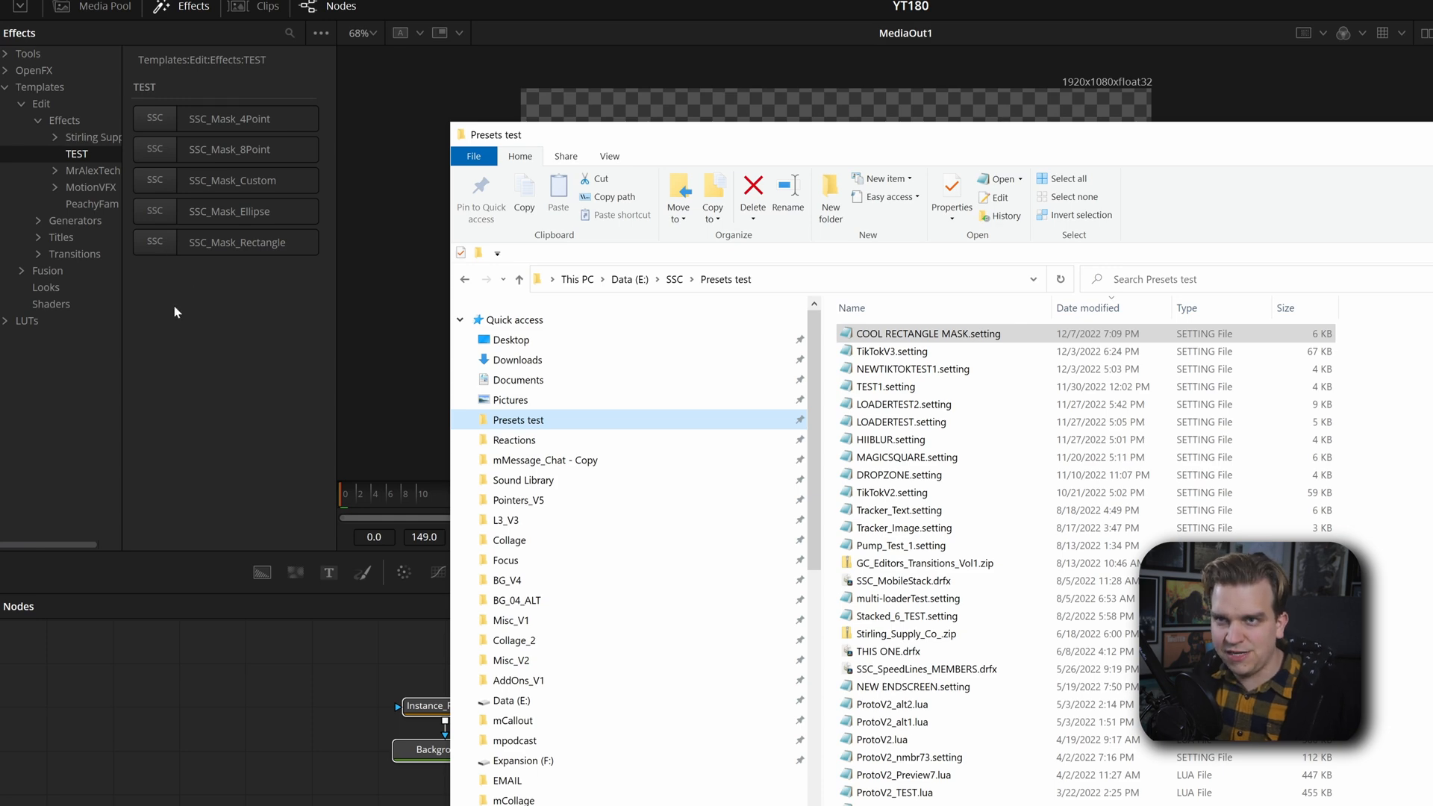
mouse_move(377, 422)
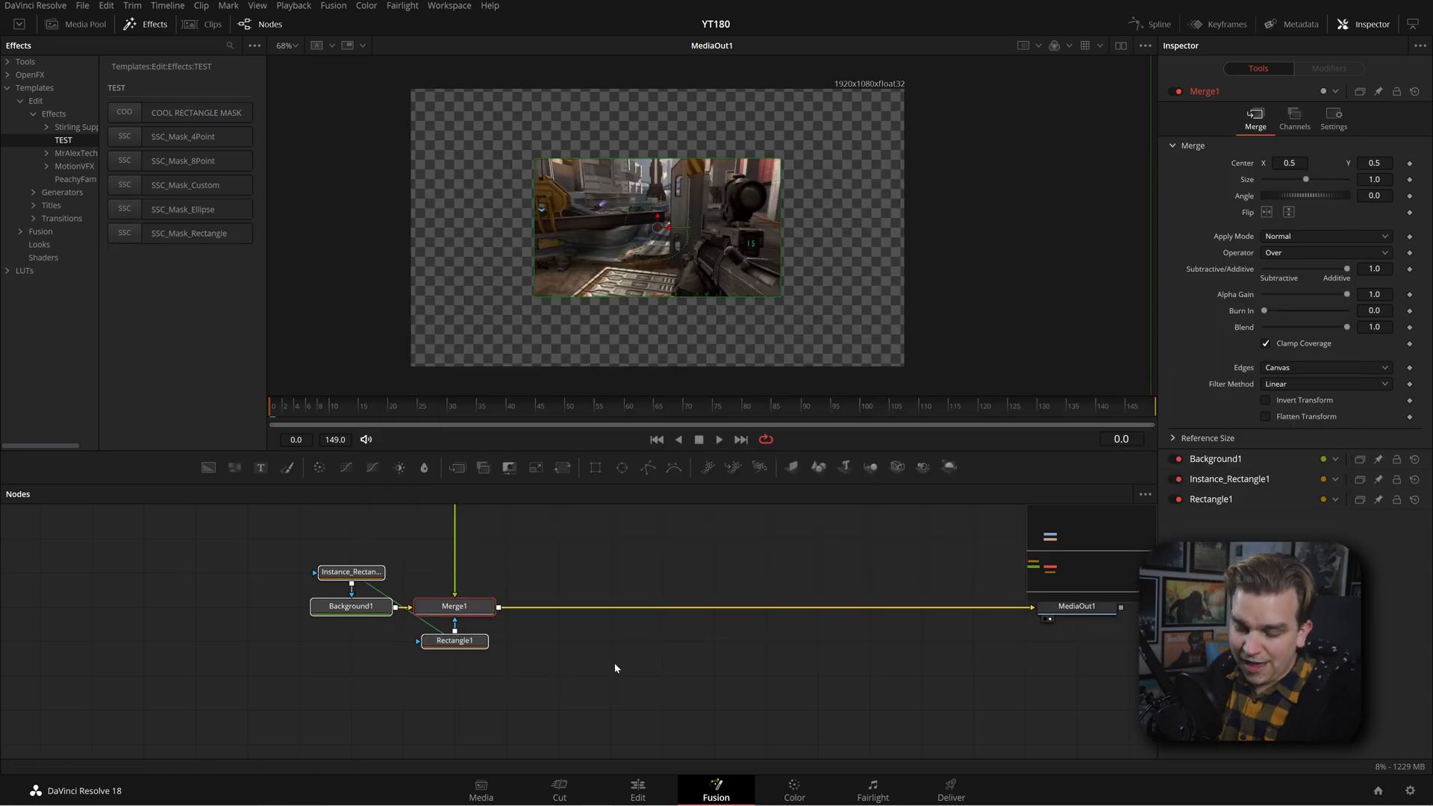
left_click(637, 798)
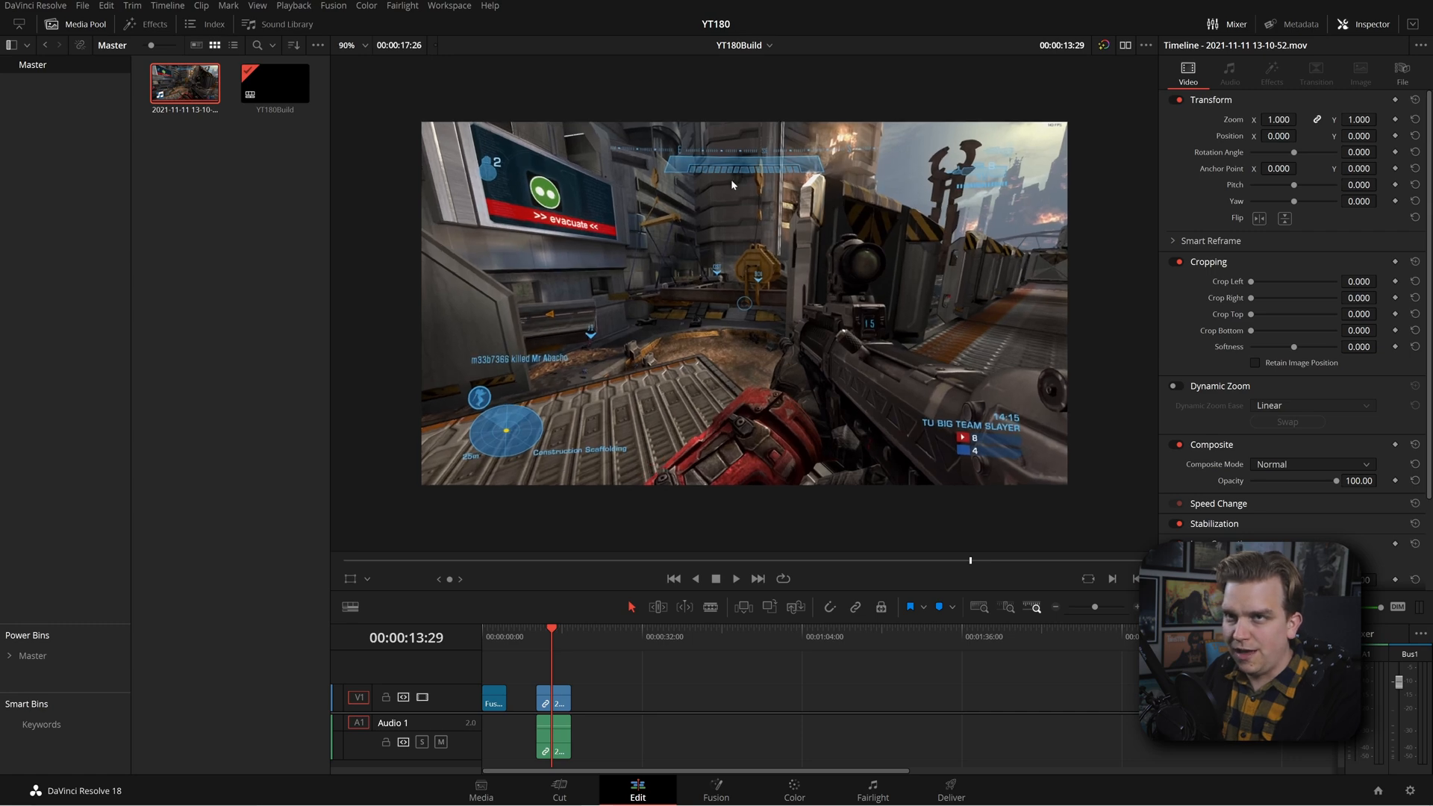
Raise the mask's outline level, move its centre right and up, and narrow its width
left_click(147, 24)
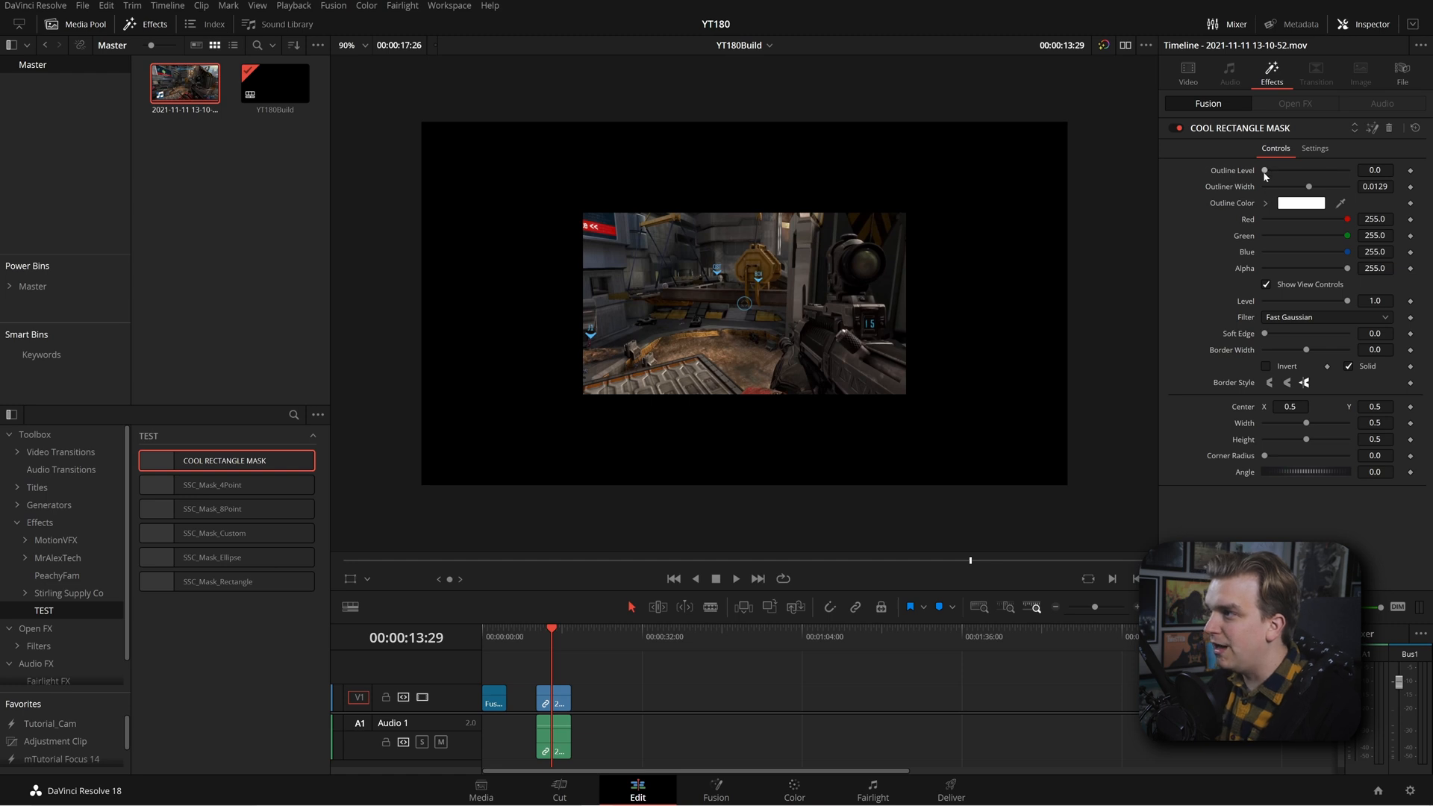
left_click_drag(1266, 172, 1348, 172)
type("0.4")
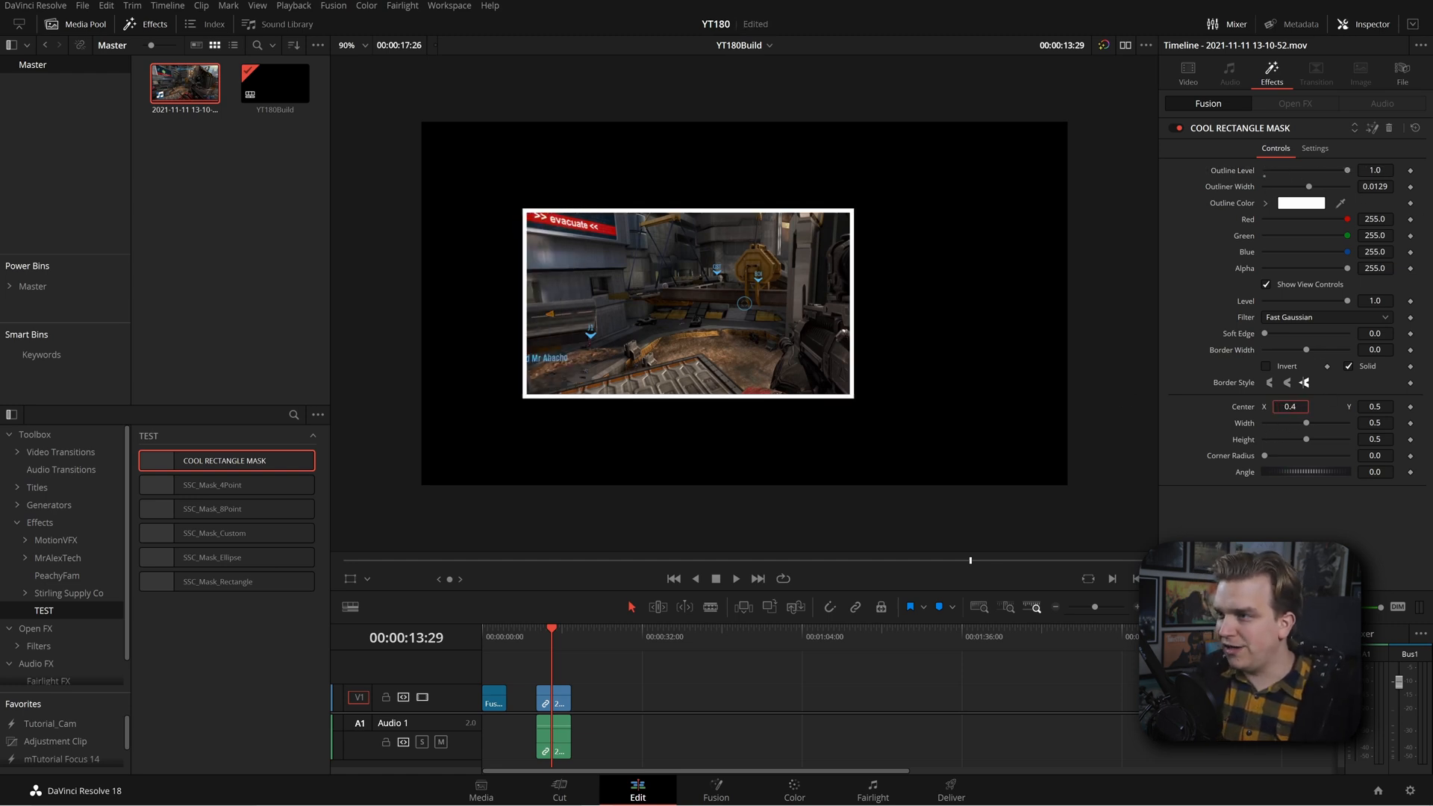
left_click_drag(1291, 406, 1330, 421)
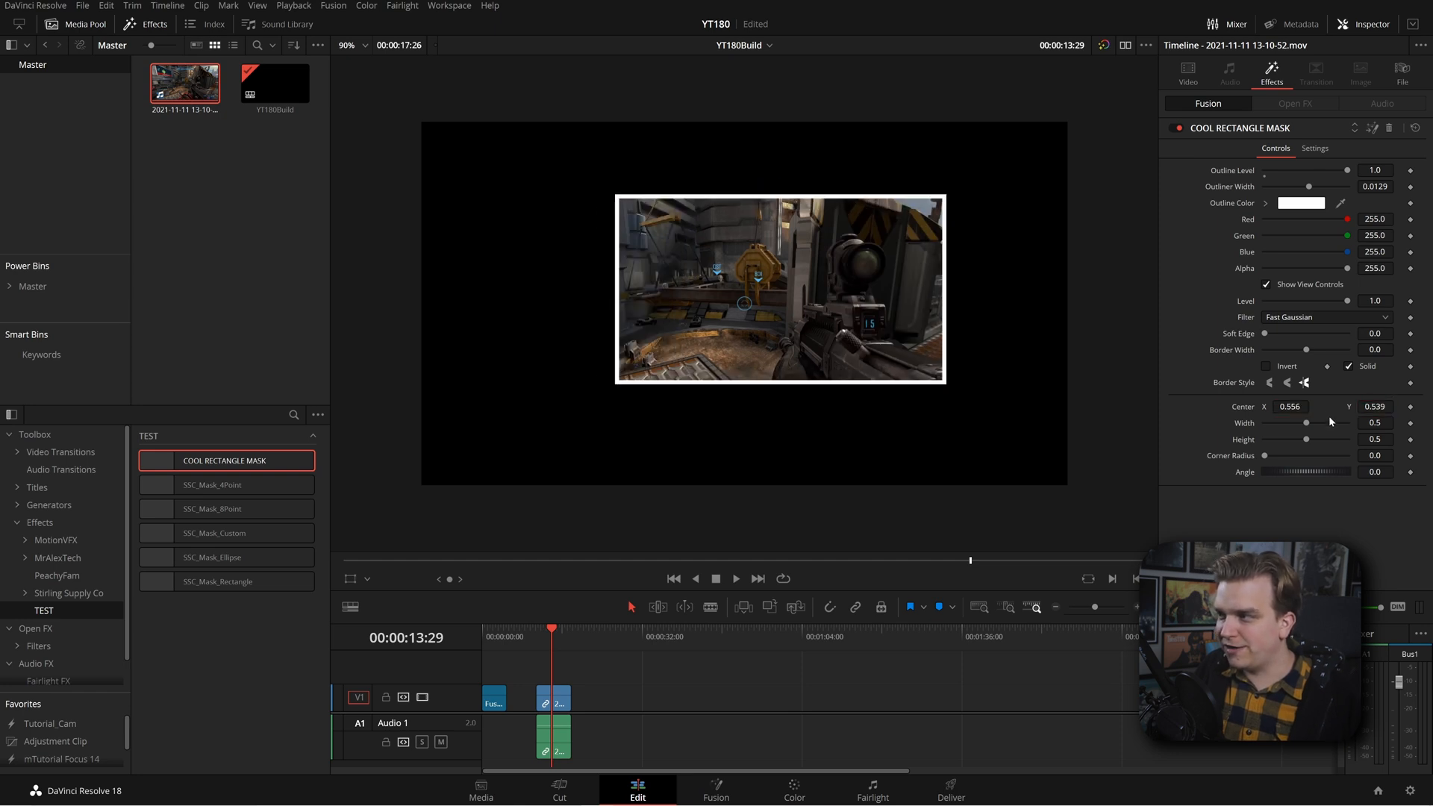
left_click_drag(1308, 423, 1293, 422)
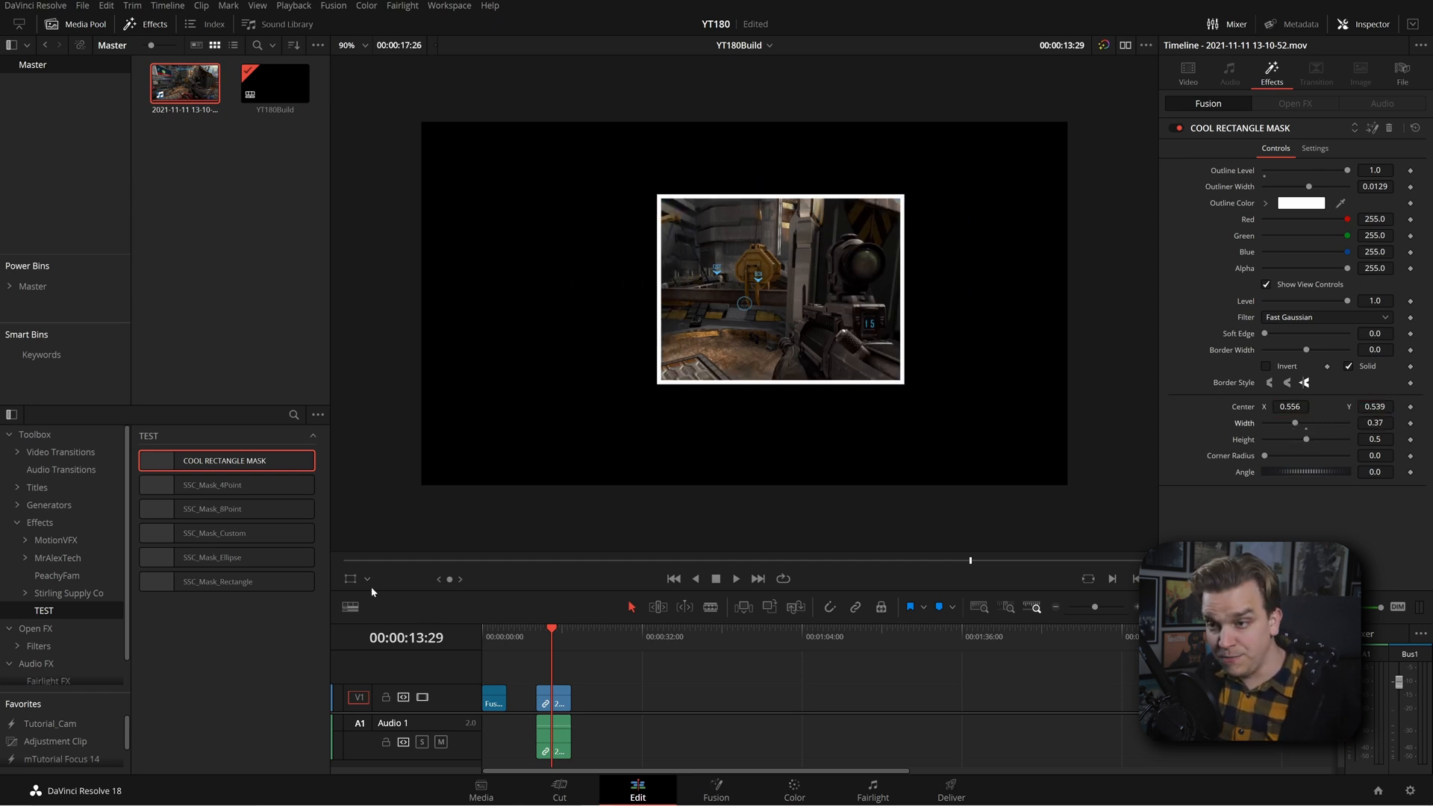
mouse_move(367, 579)
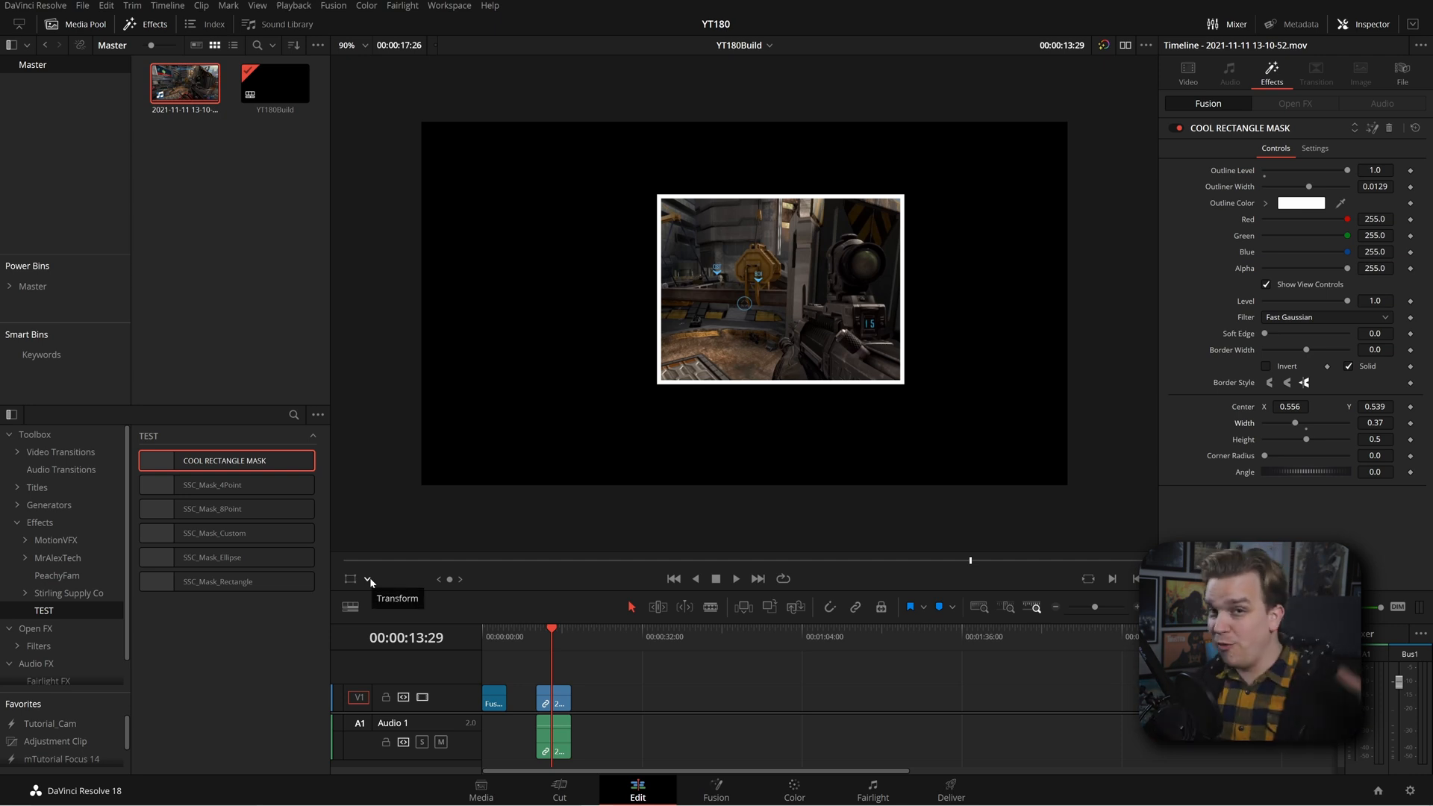
Show the Transform overlay in the viewer, nudge the mask, and open the composition in Fusion
left_click(369, 579)
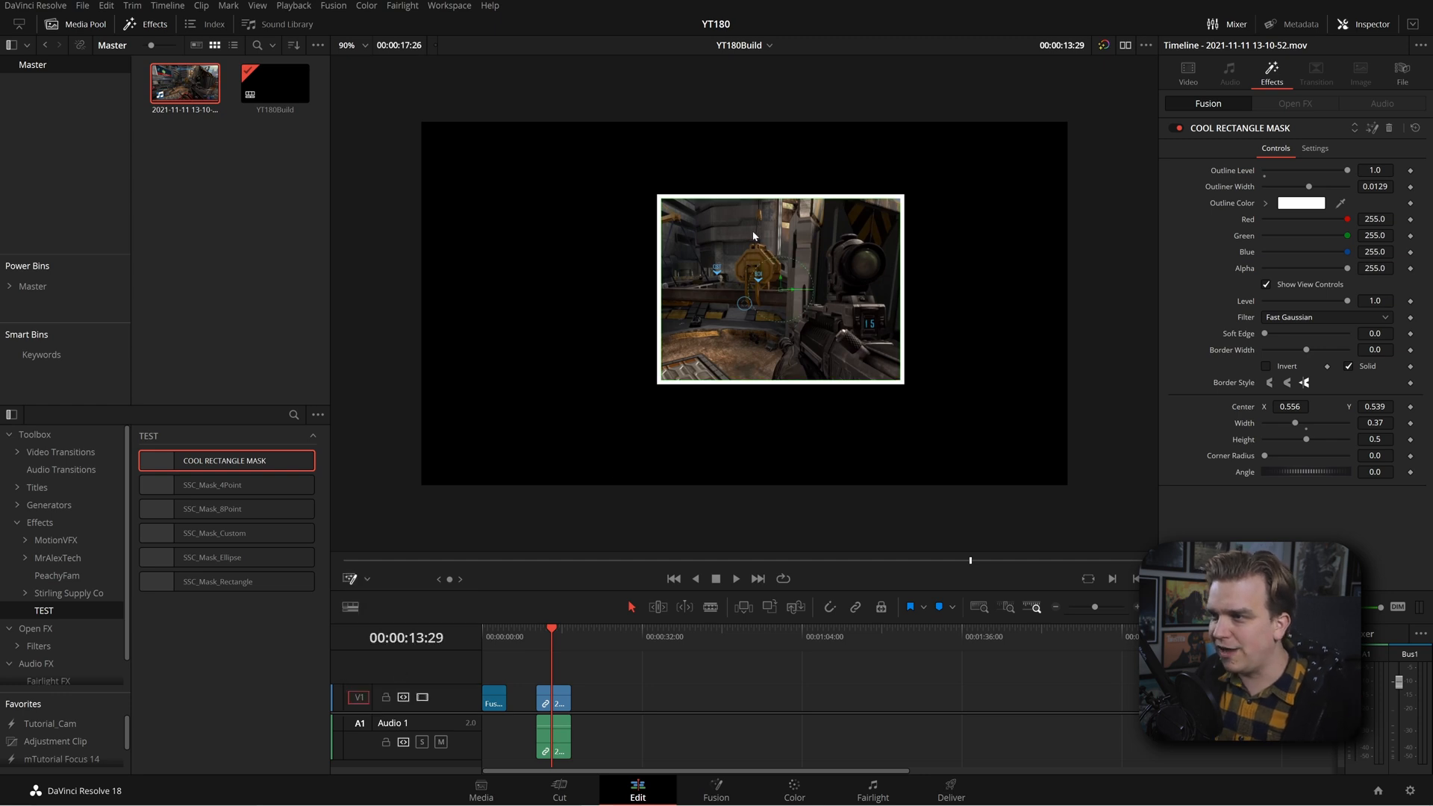
left_click_drag(758, 279, 743, 302)
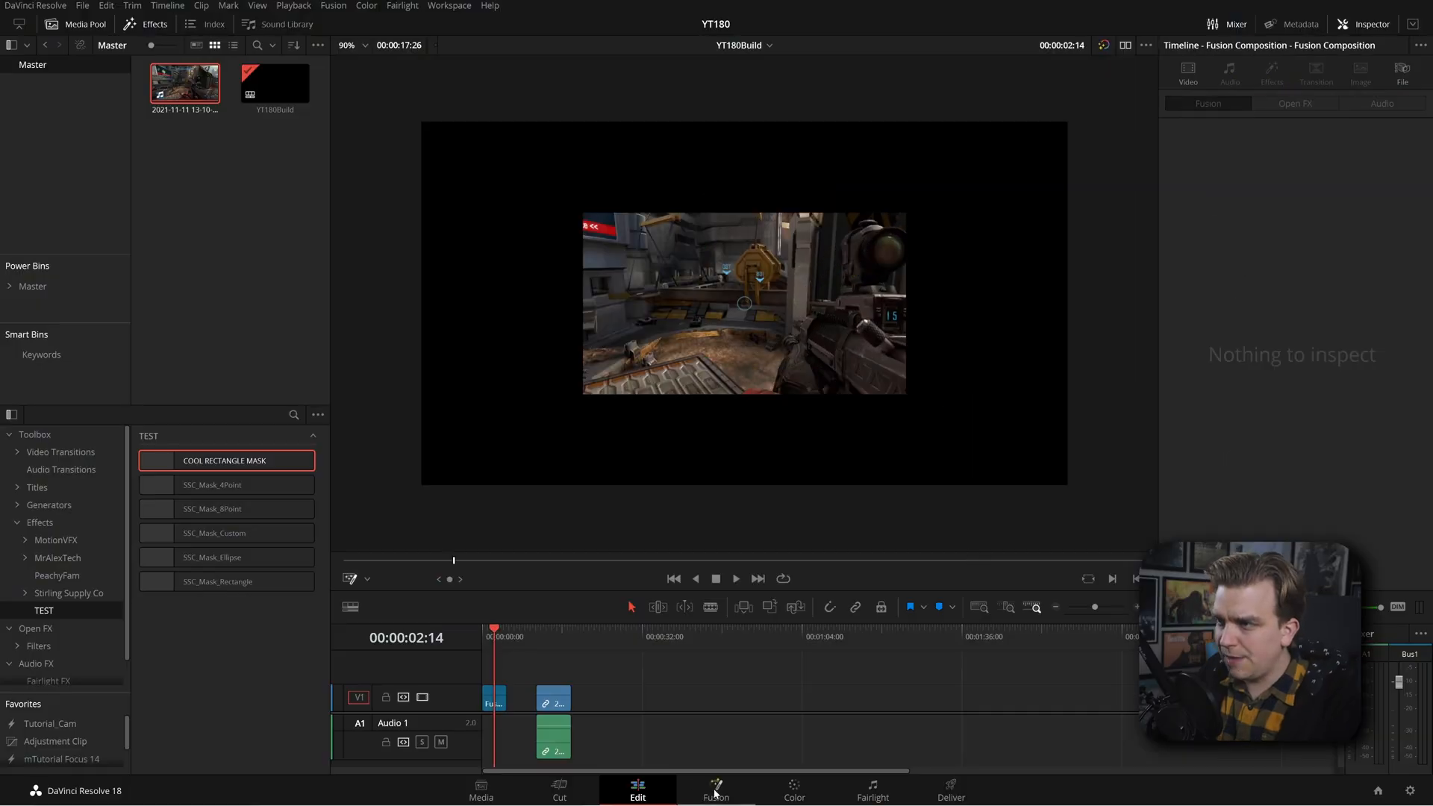
left_click(715, 789)
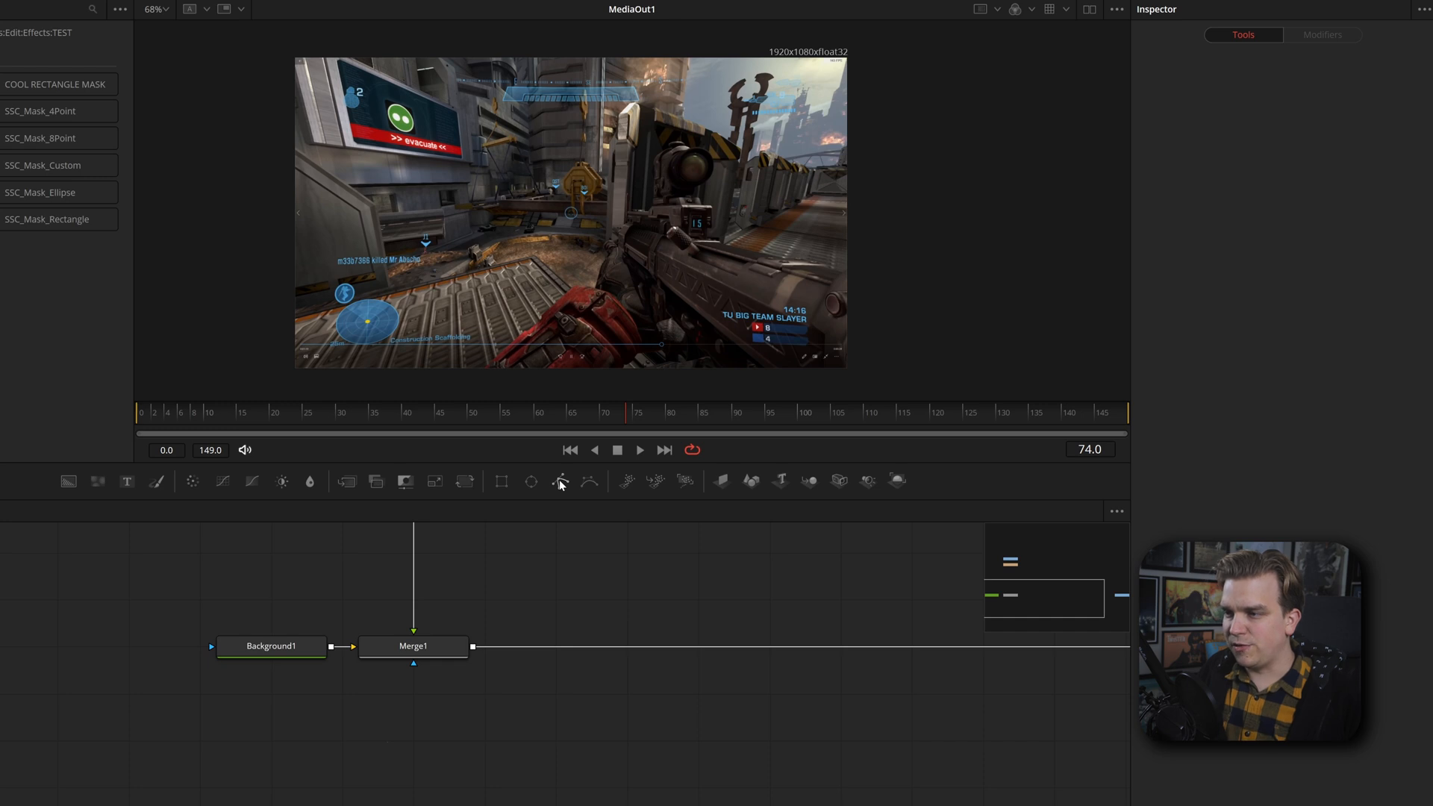
Add a Polygon mask node to the Fusion composition
left_click(559, 481)
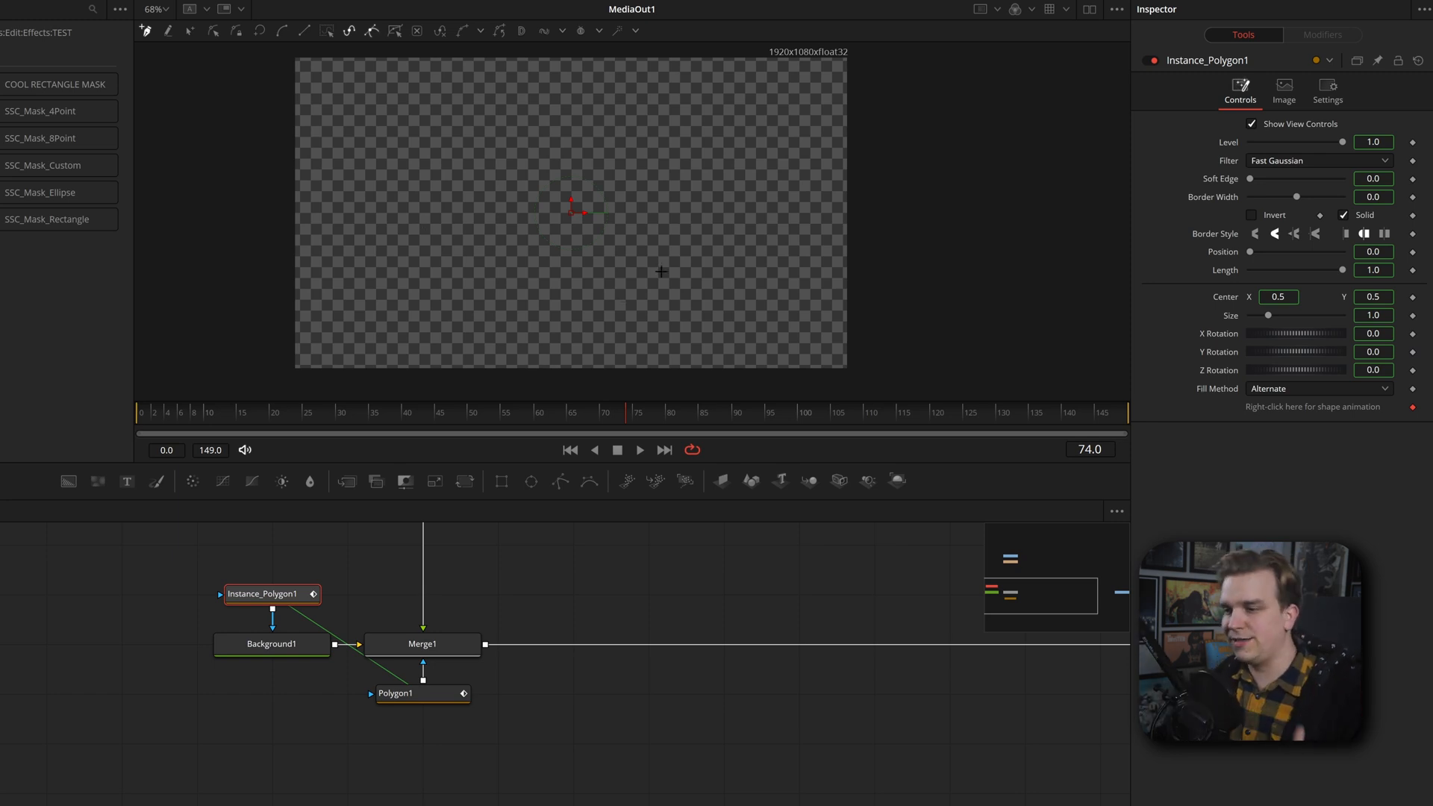
mouse_move(470, 339)
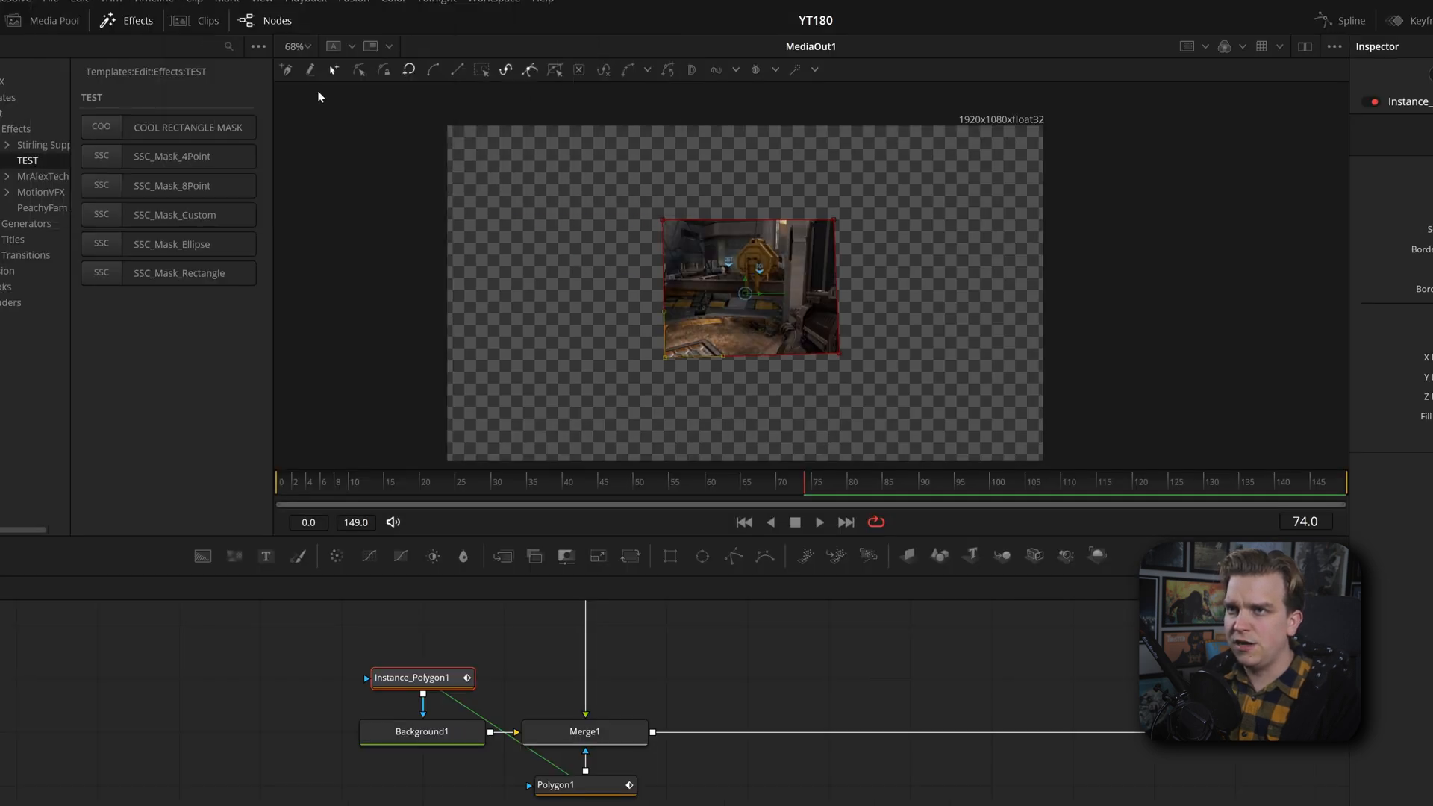
mouse_move(283, 70)
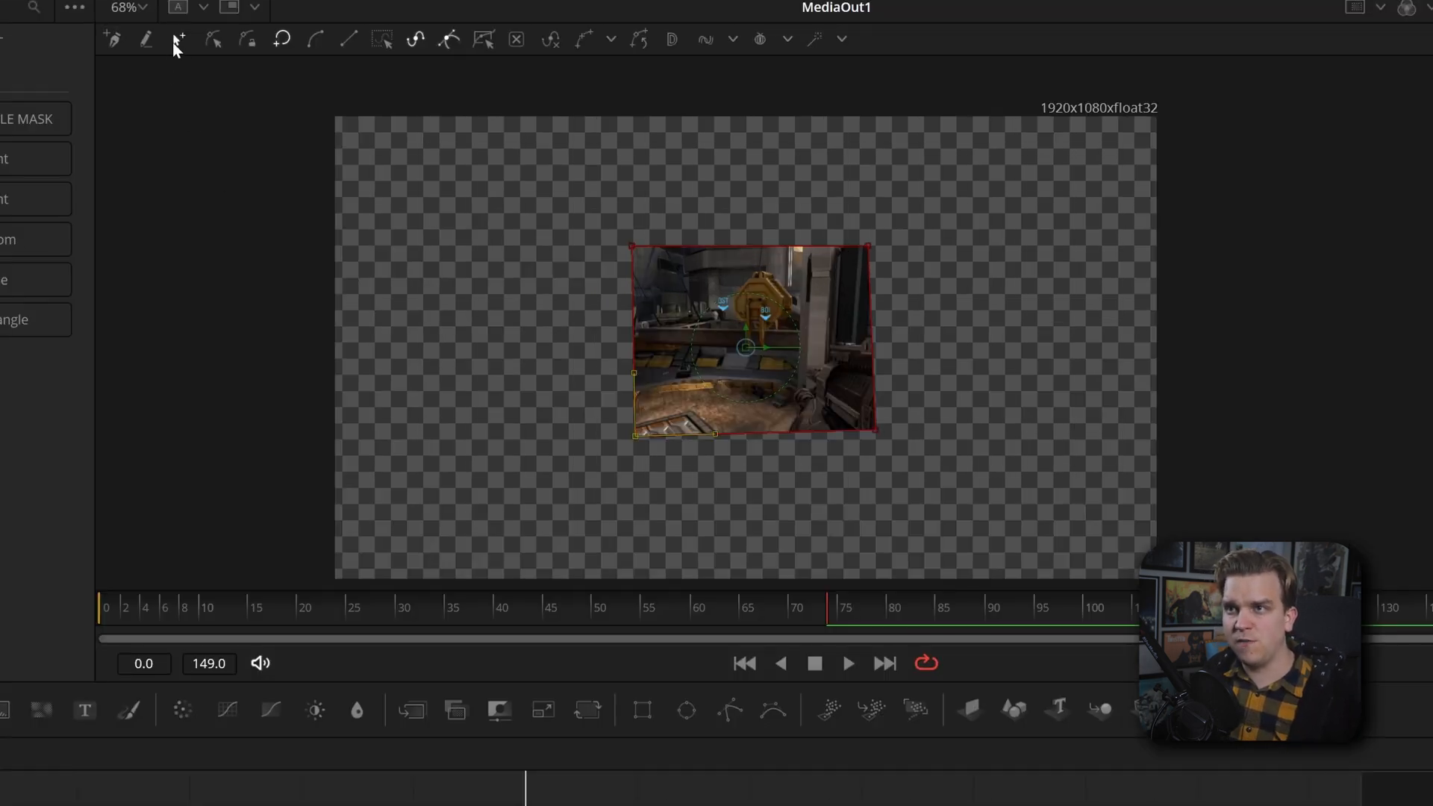
mouse_move(176, 37)
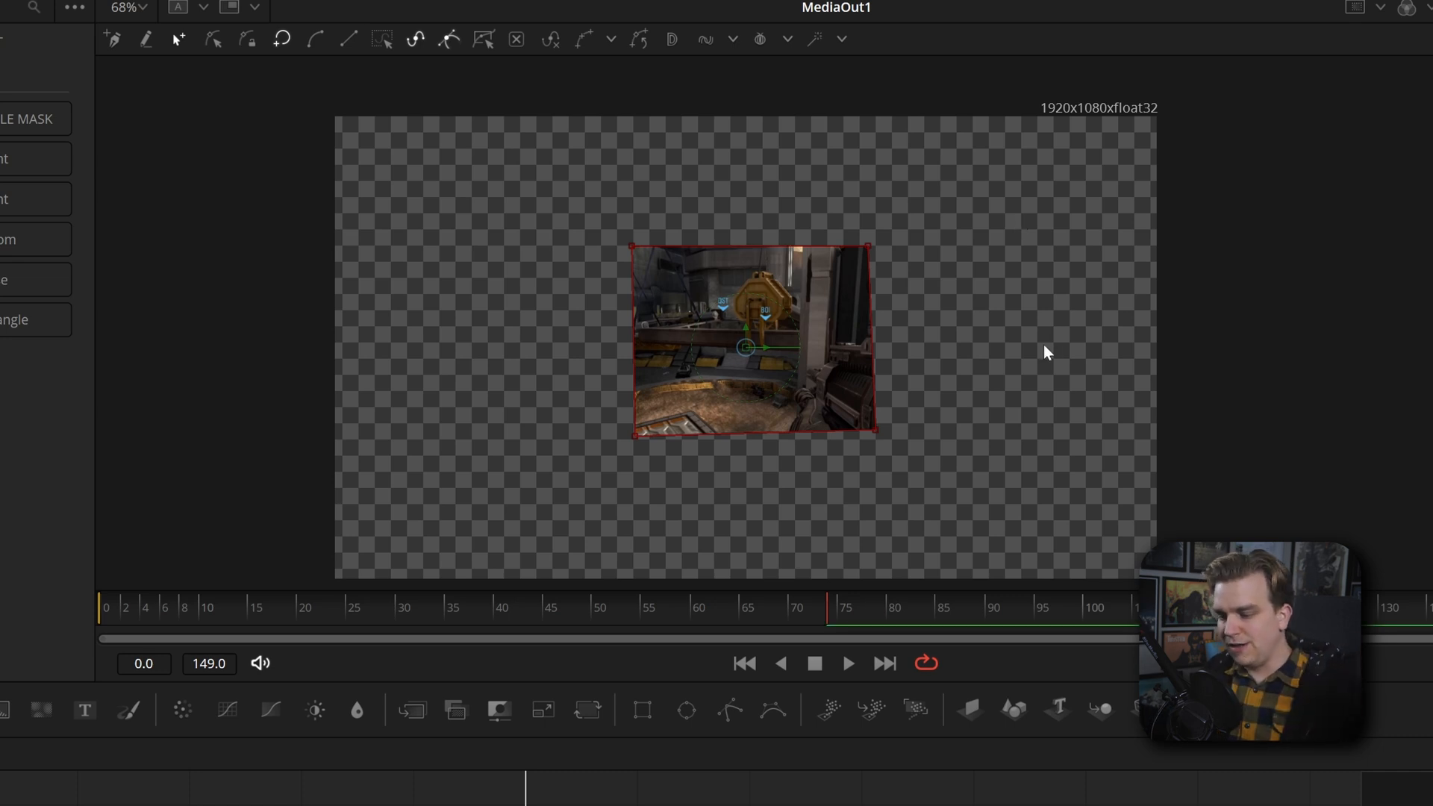
mouse_move(674, 303)
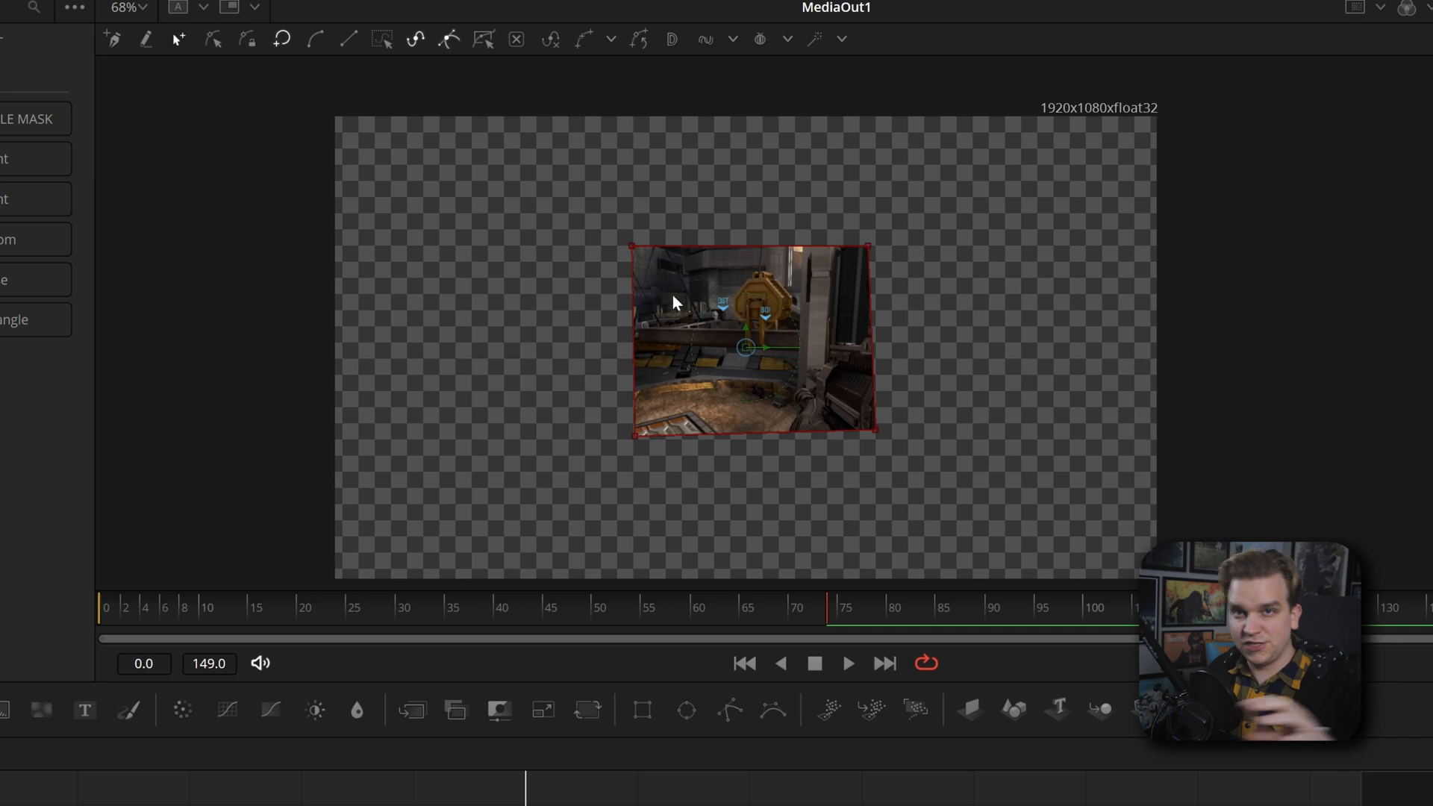
mouse_move(968, 471)
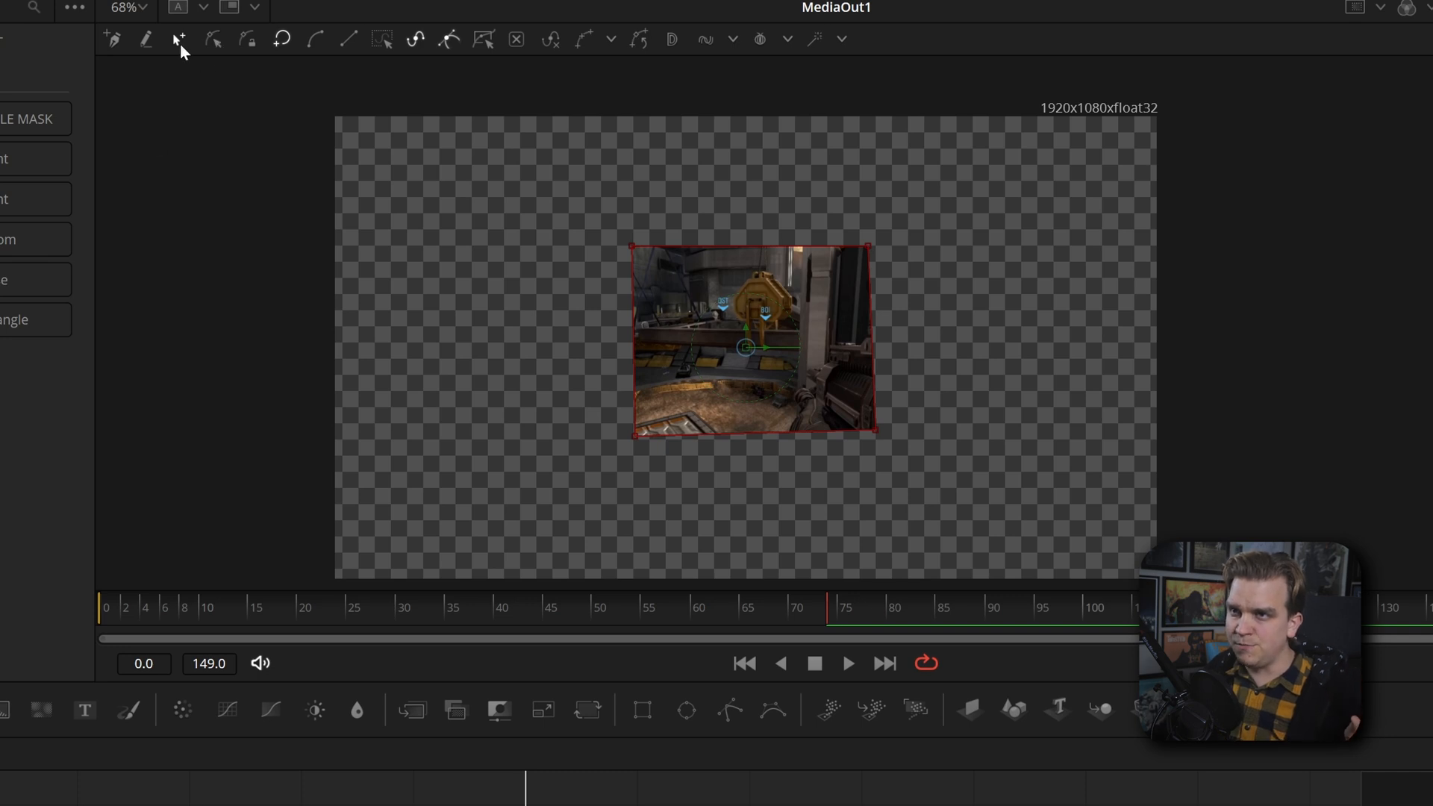
mouse_move(207, 47)
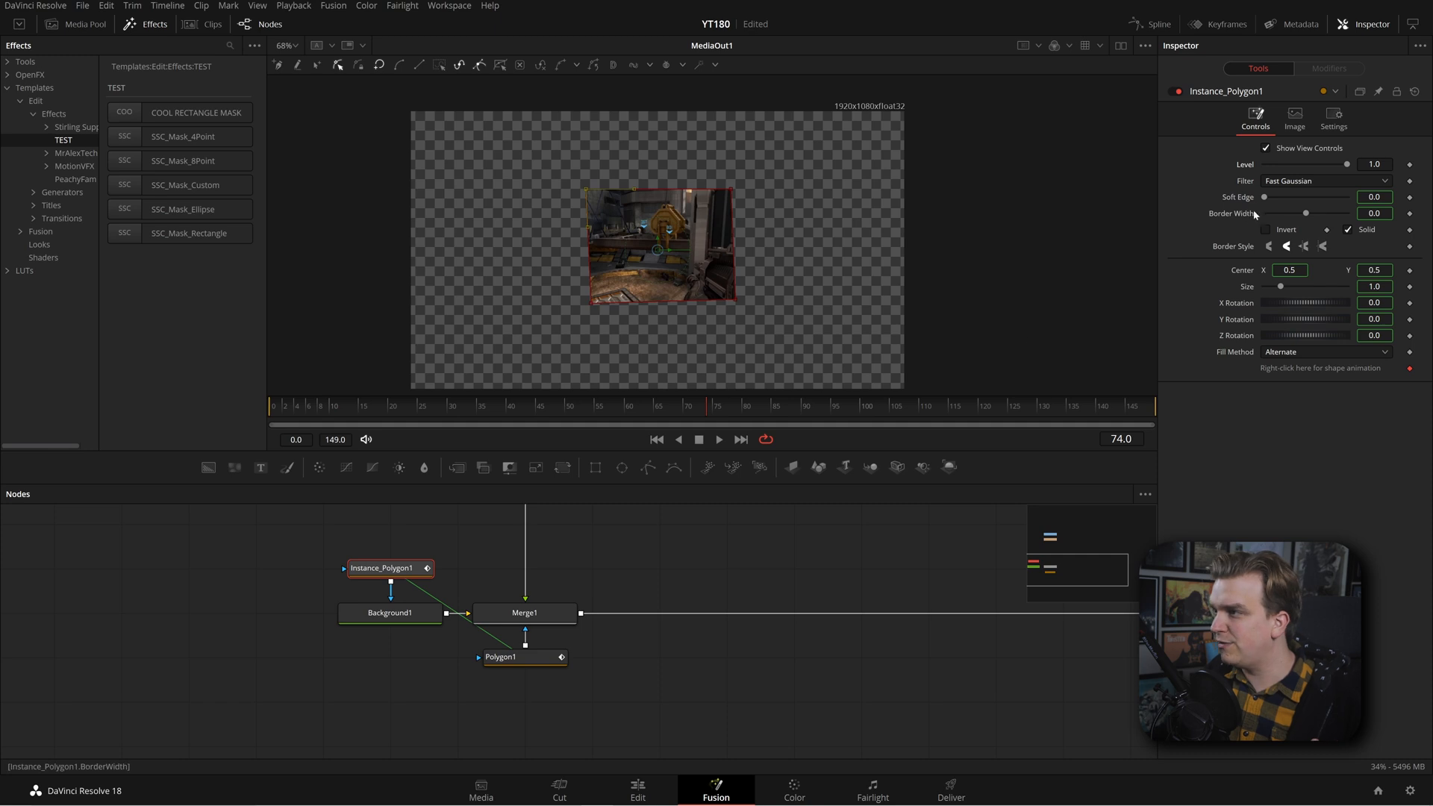
Deinstance Border Width on Instance_Polygon1 so its white outline is independent
right_click(1255, 214)
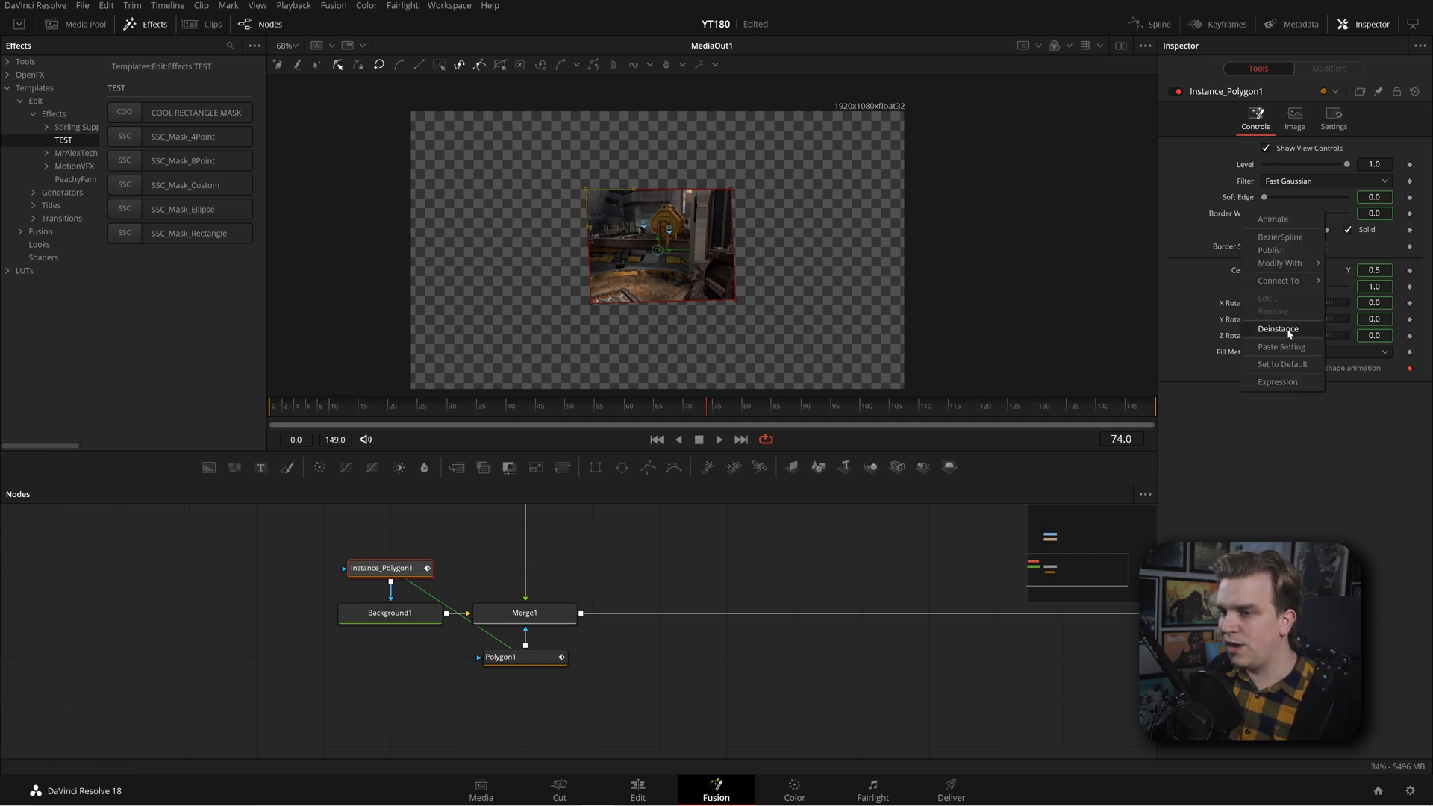
left_click_drag(1263, 213, 1307, 212)
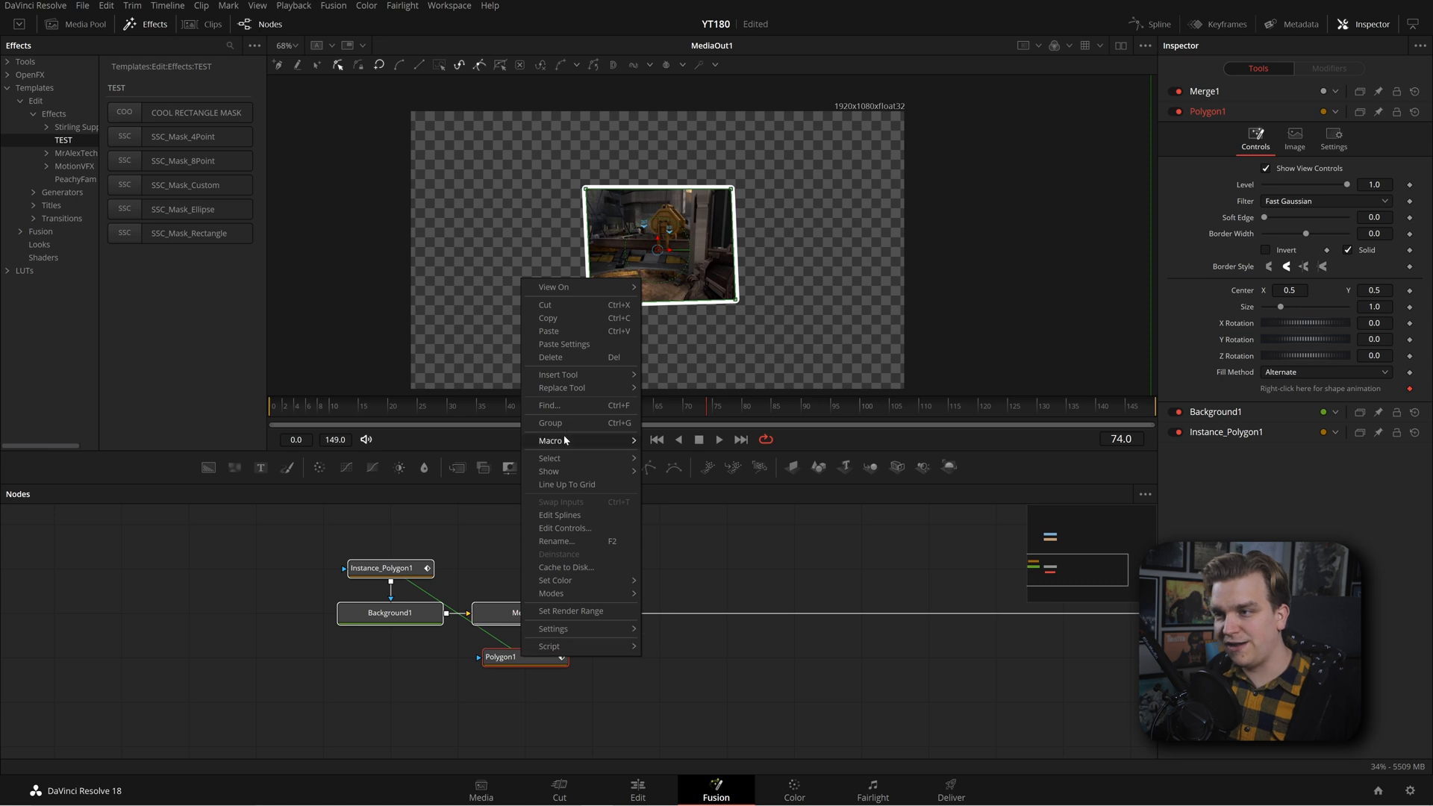
Create a macro from the nodes, inspect Polygon1's settings, then close the editor
left_click(550, 440)
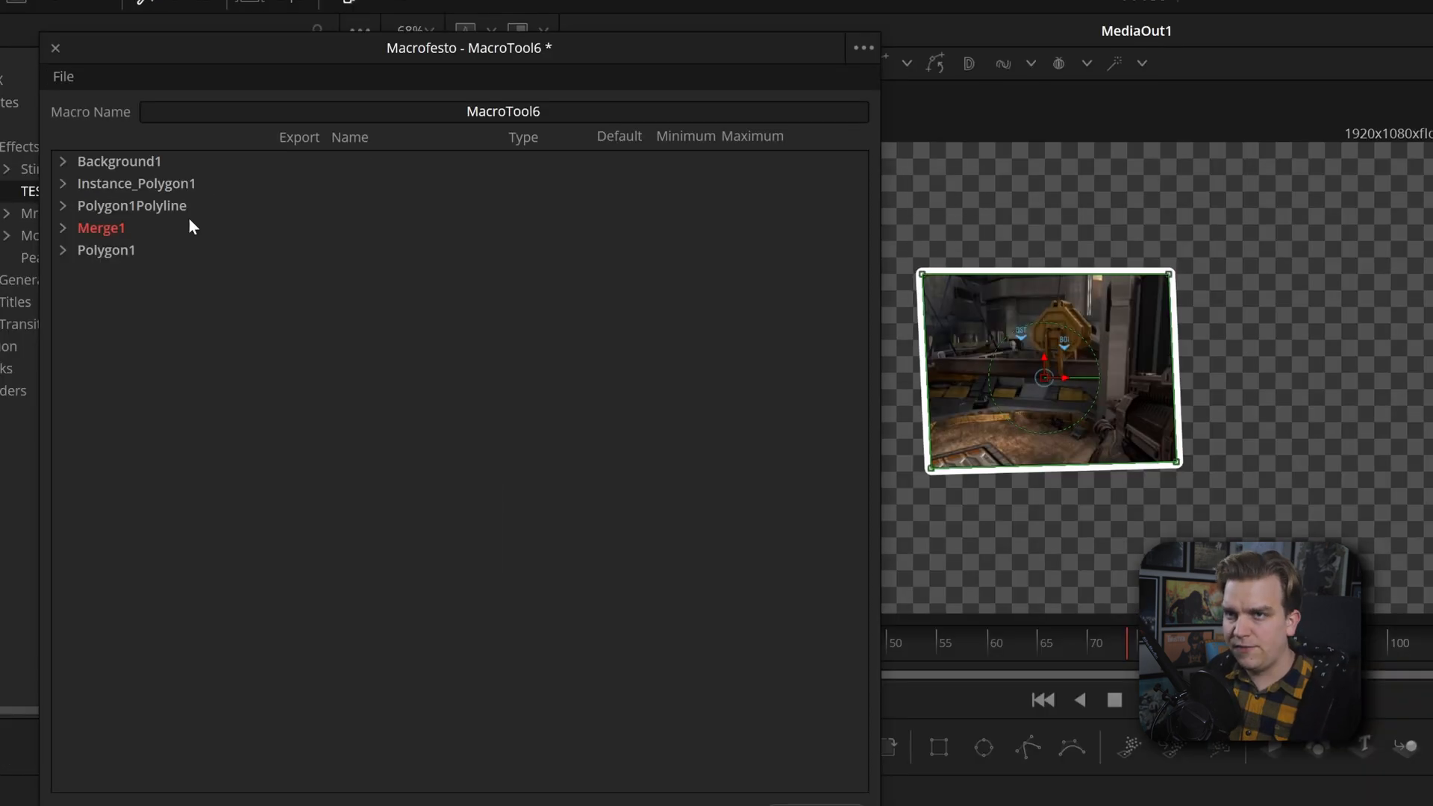
left_click(65, 250)
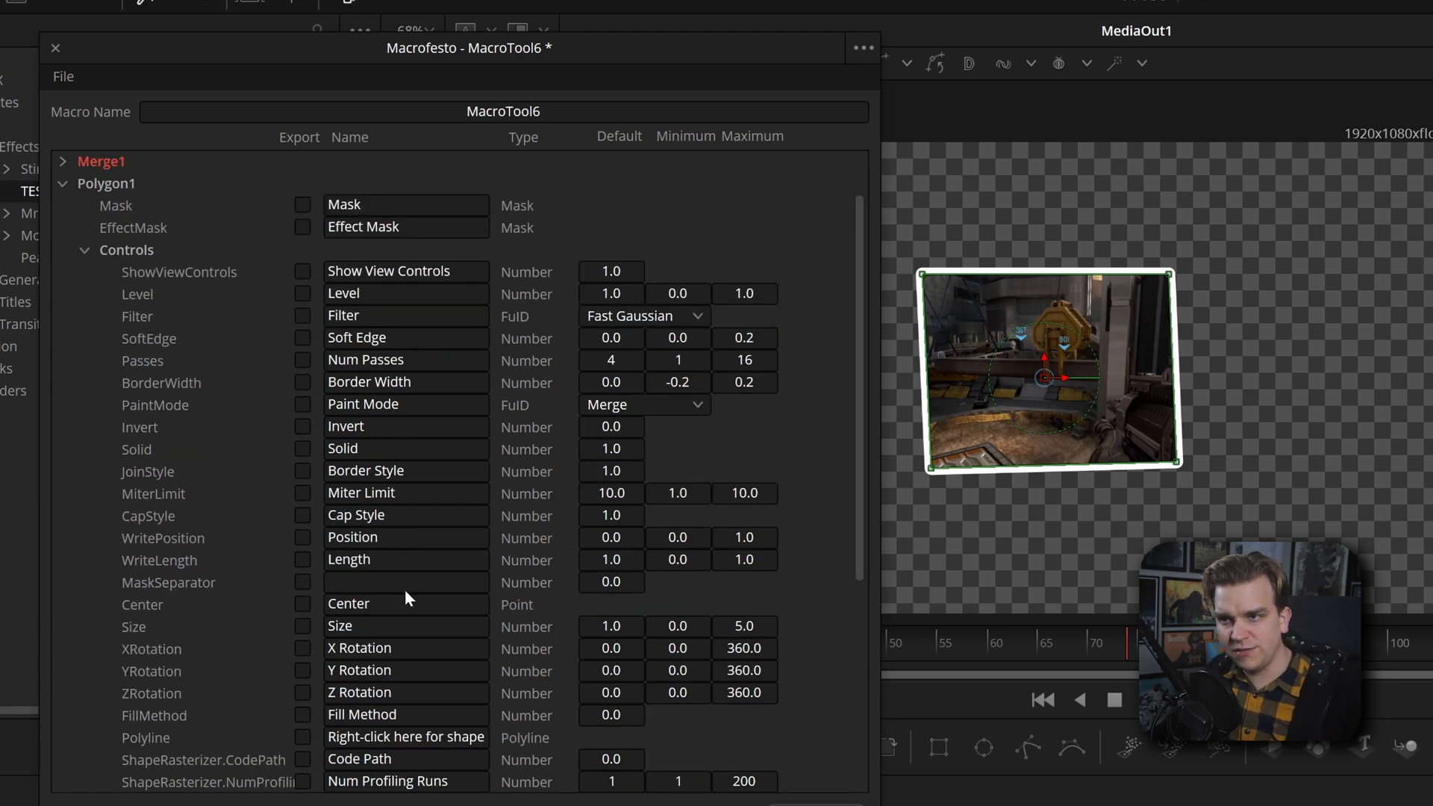
scroll("down", 3)
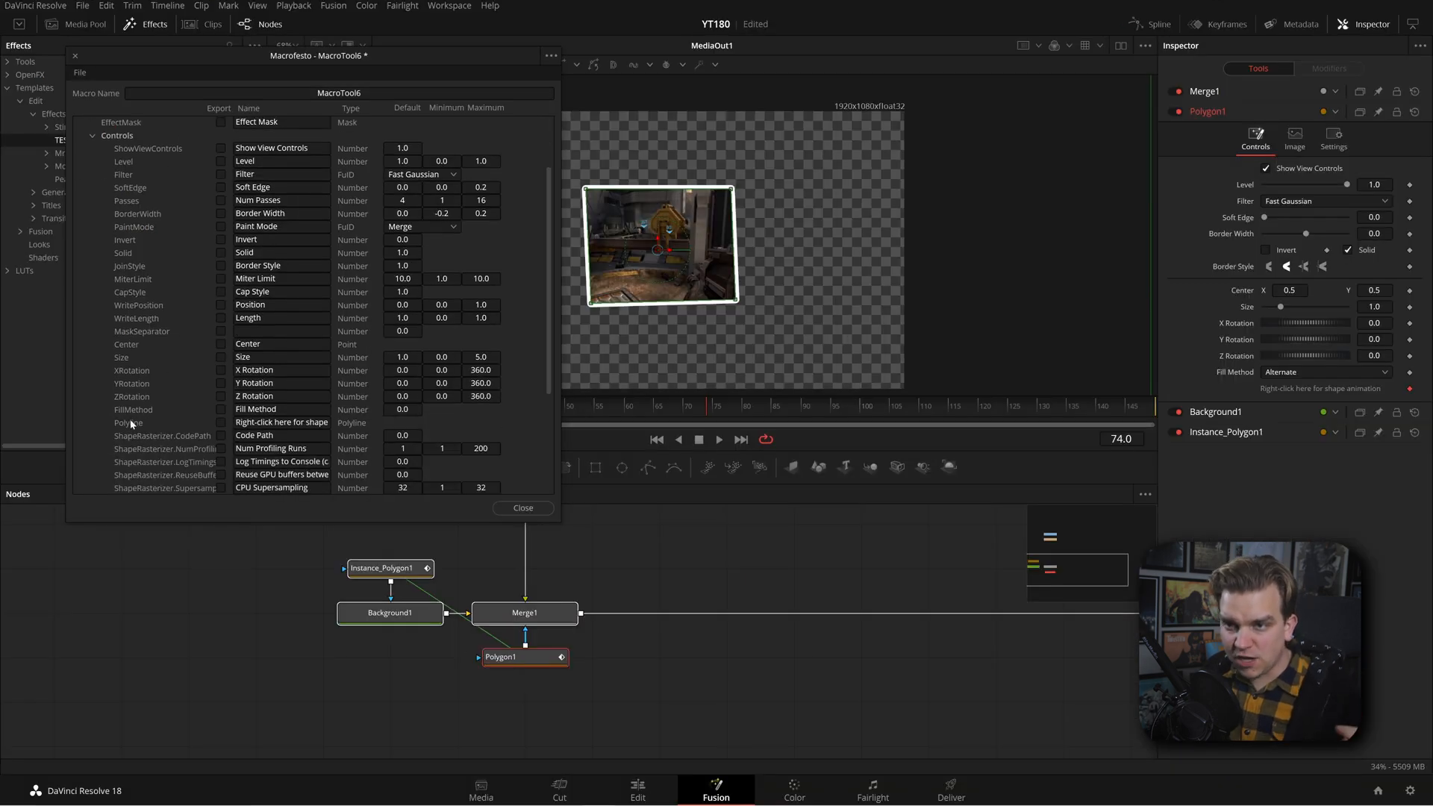
mouse_move(651, 424)
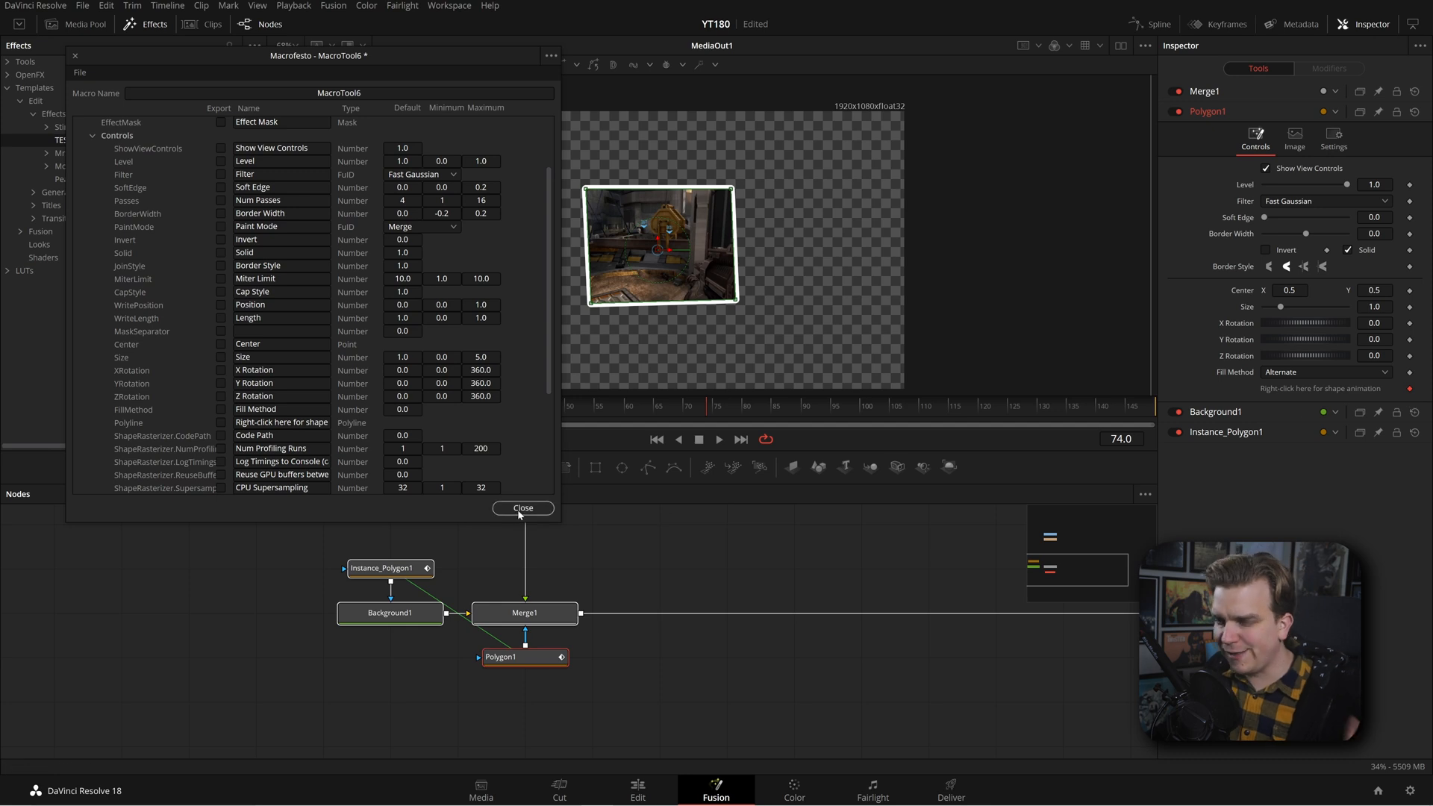
left_click(523, 508)
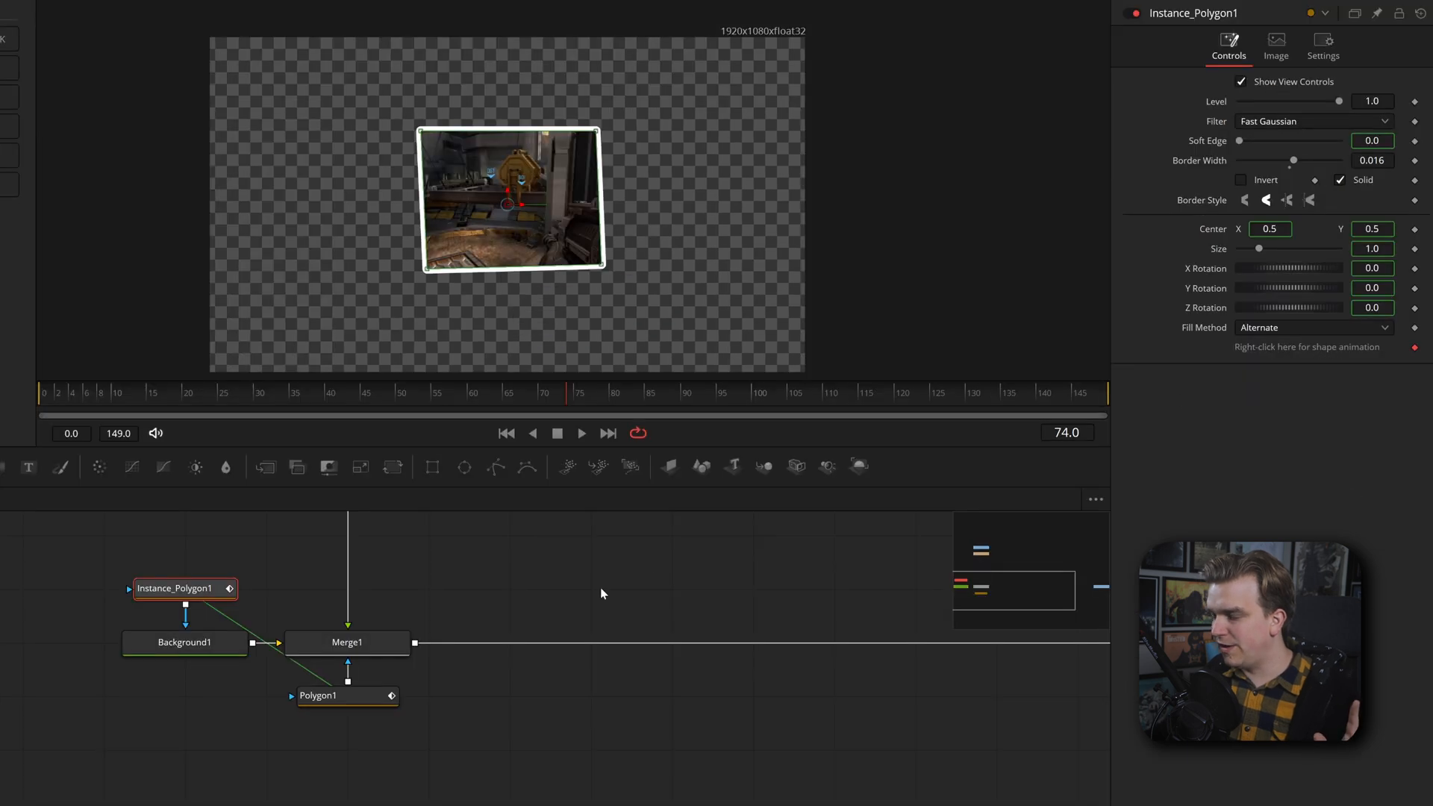
Thin Instance_Polygon1's border width to 0.01 and bring up the macro editor for the mask nodes
left_click(175, 591)
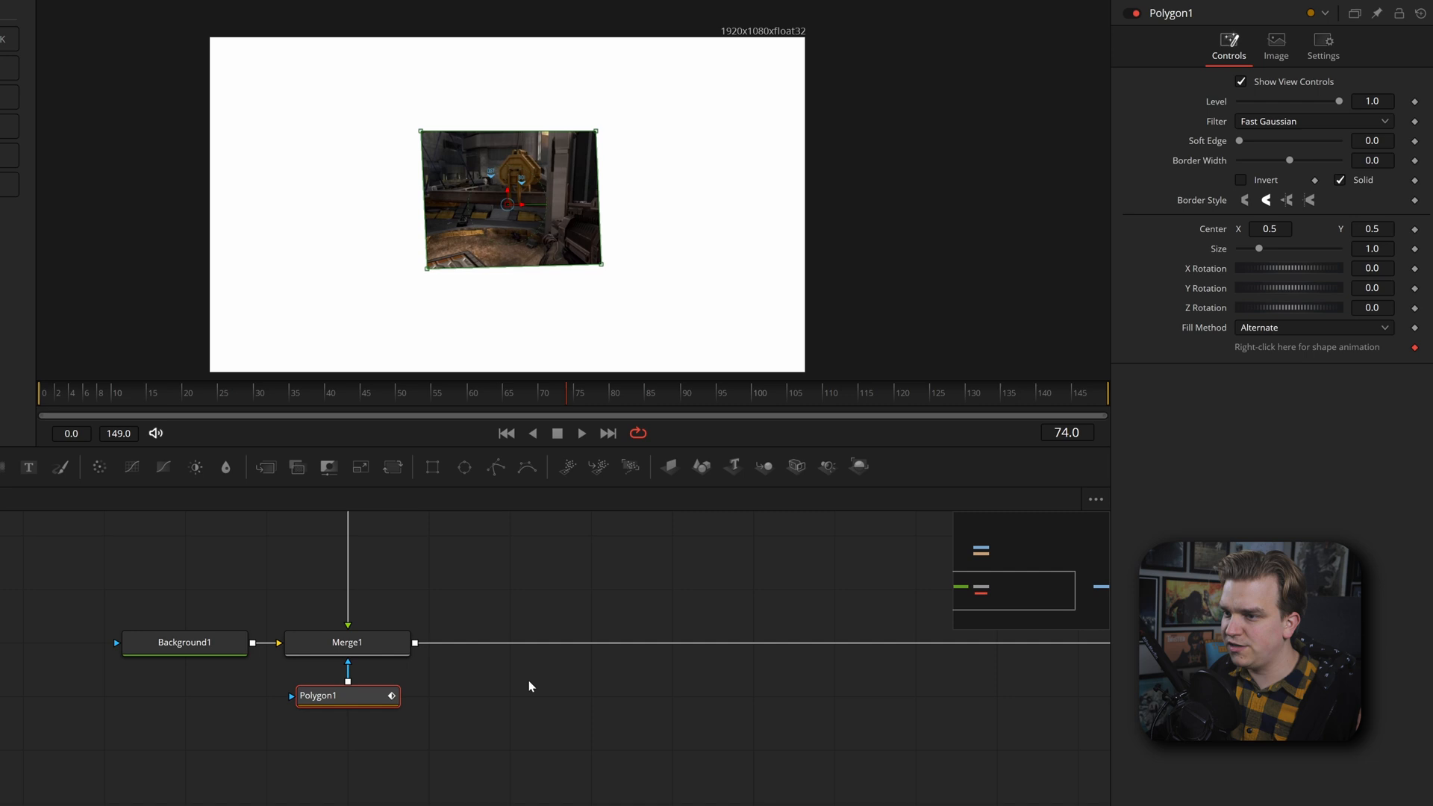
mouse_move(1339, 379)
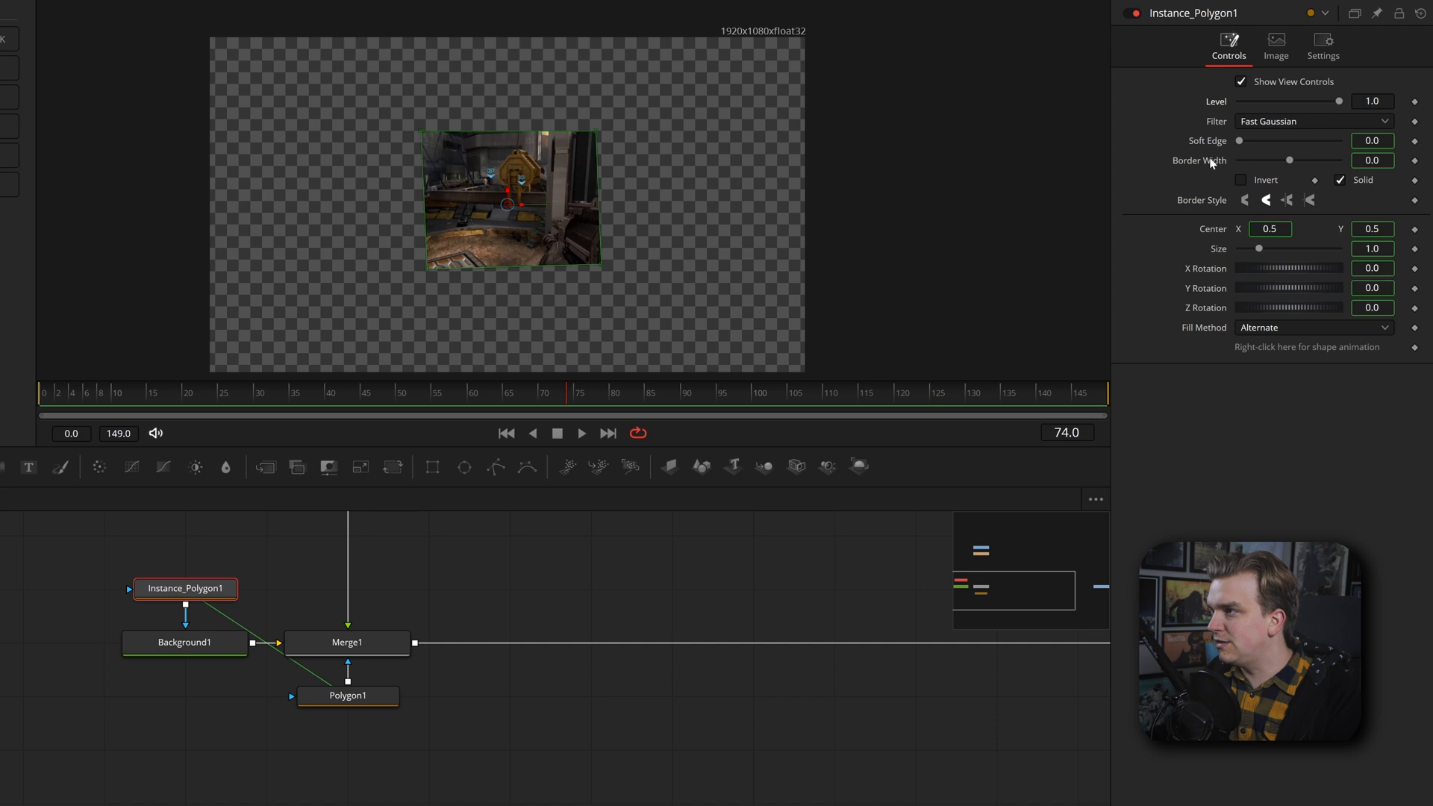
left_click_drag(1290, 160, 1295, 160)
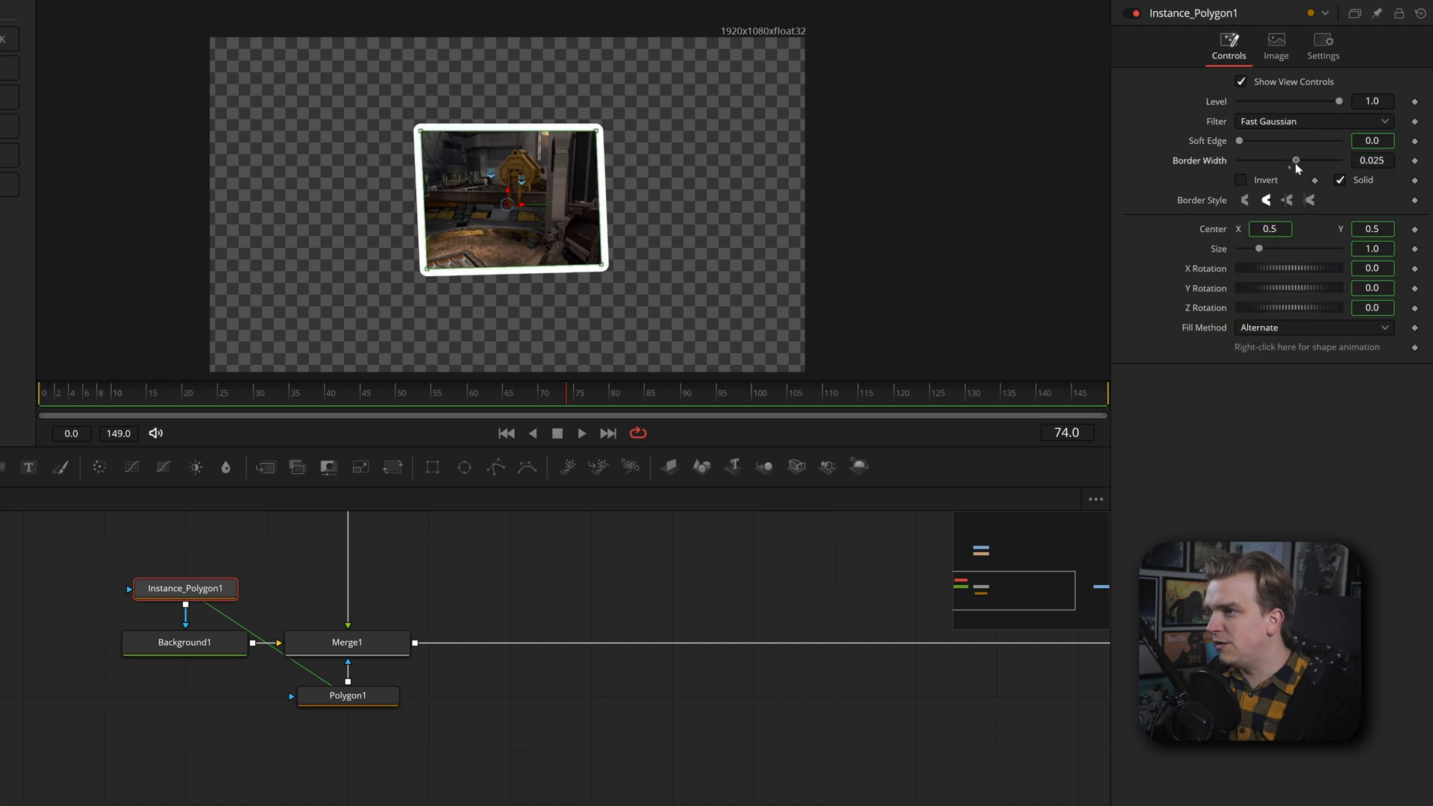
left_click_drag(1294, 159, 1290, 160)
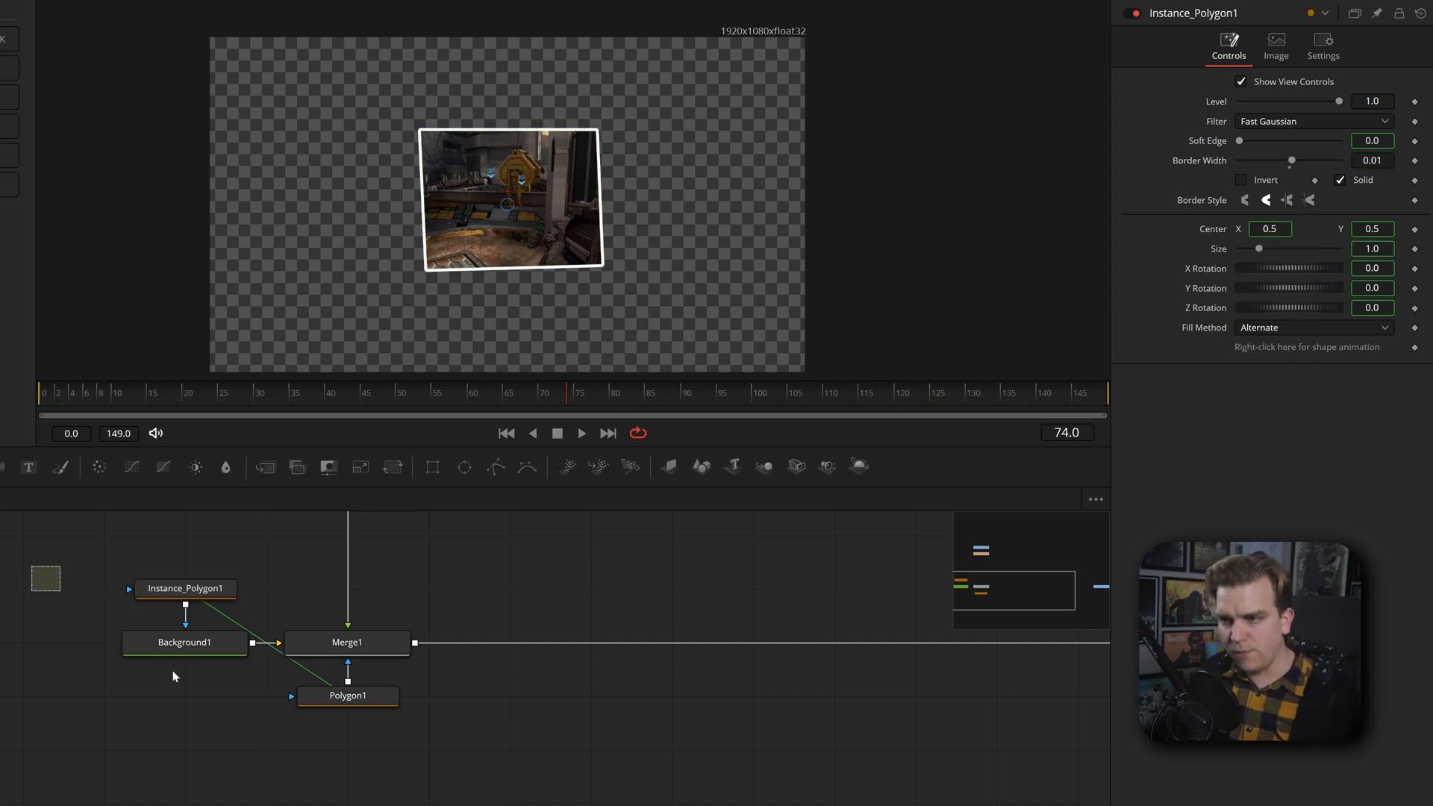
right_click(347, 695)
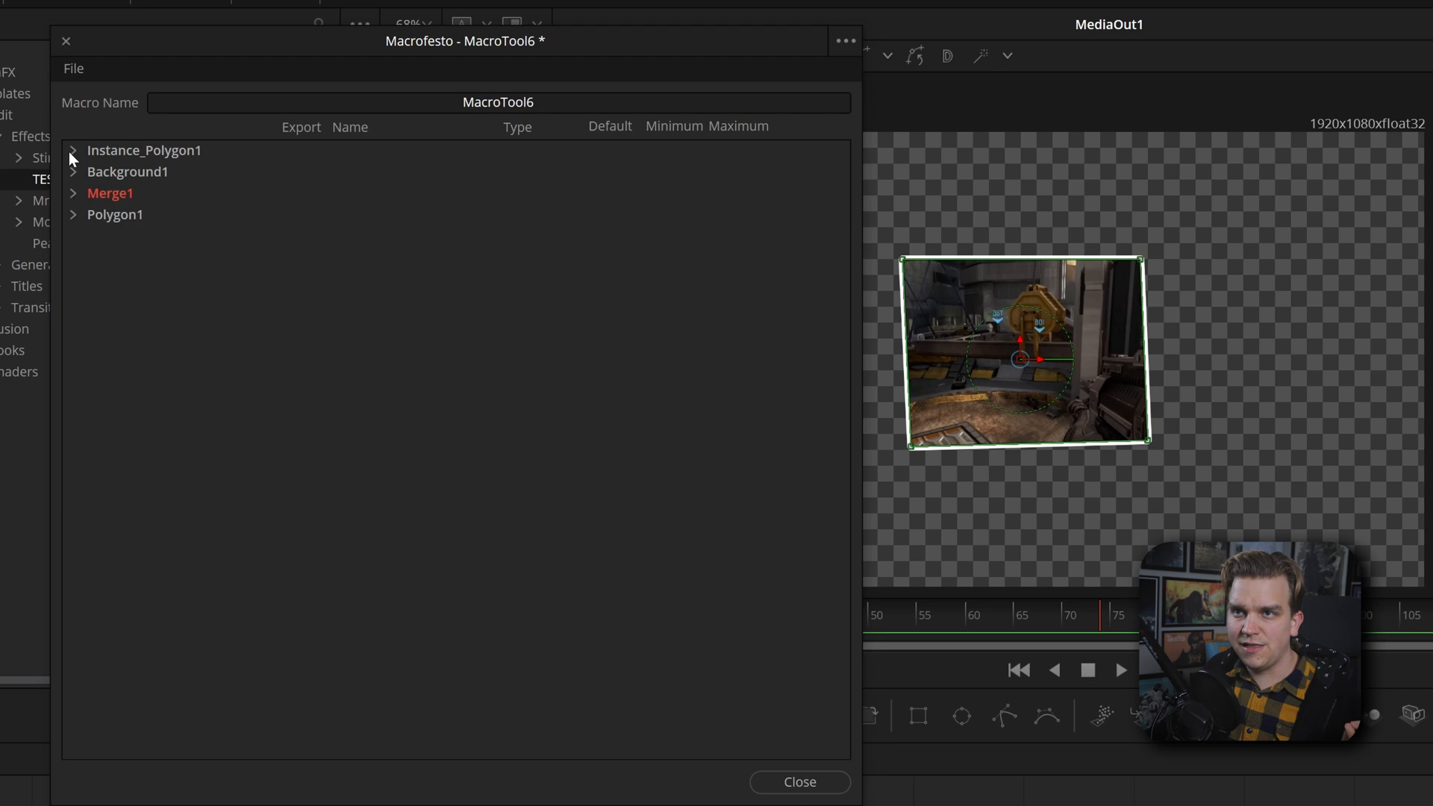
Export Polygon1's Polyline control renamed MASK POINTS
left_click(74, 215)
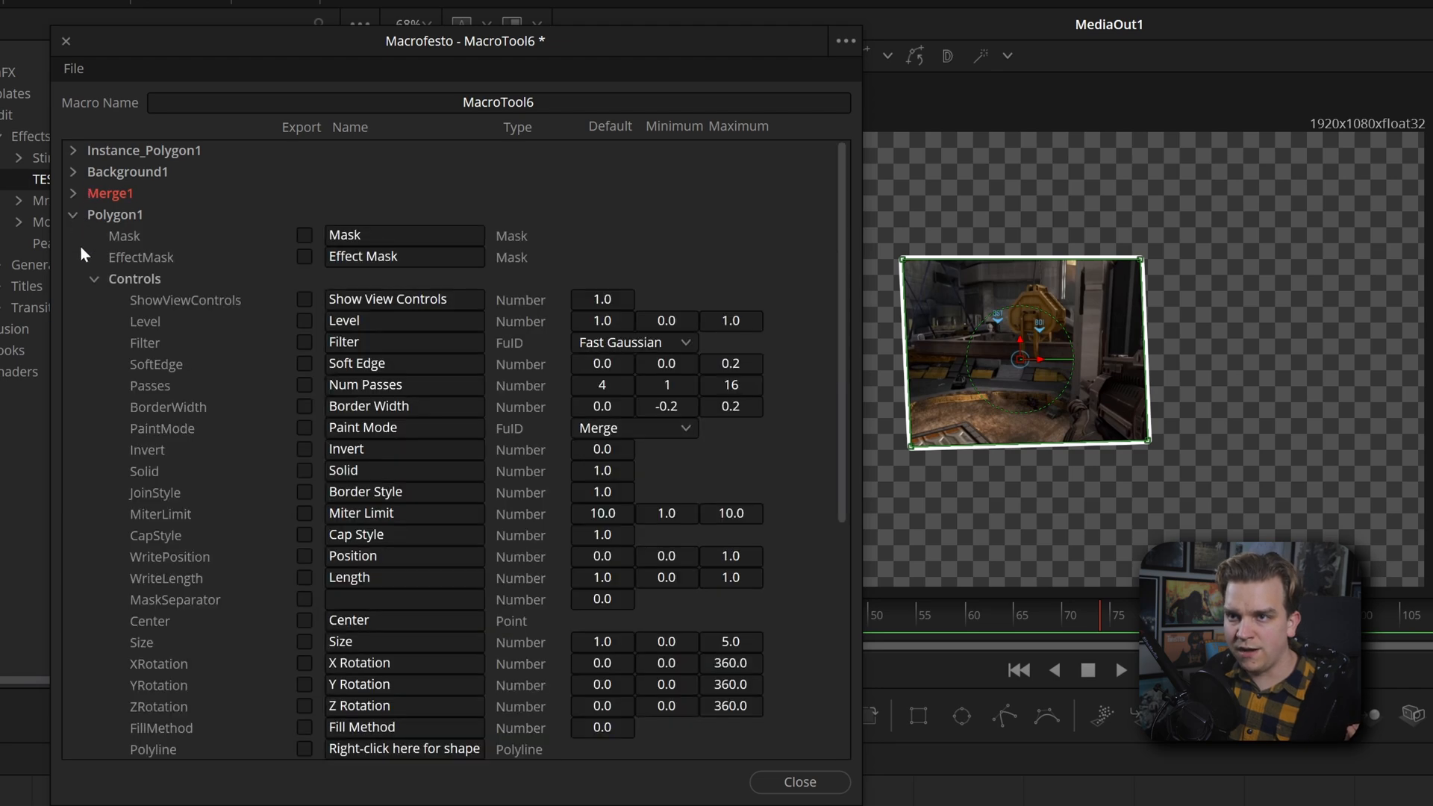
scroll("down", 3)
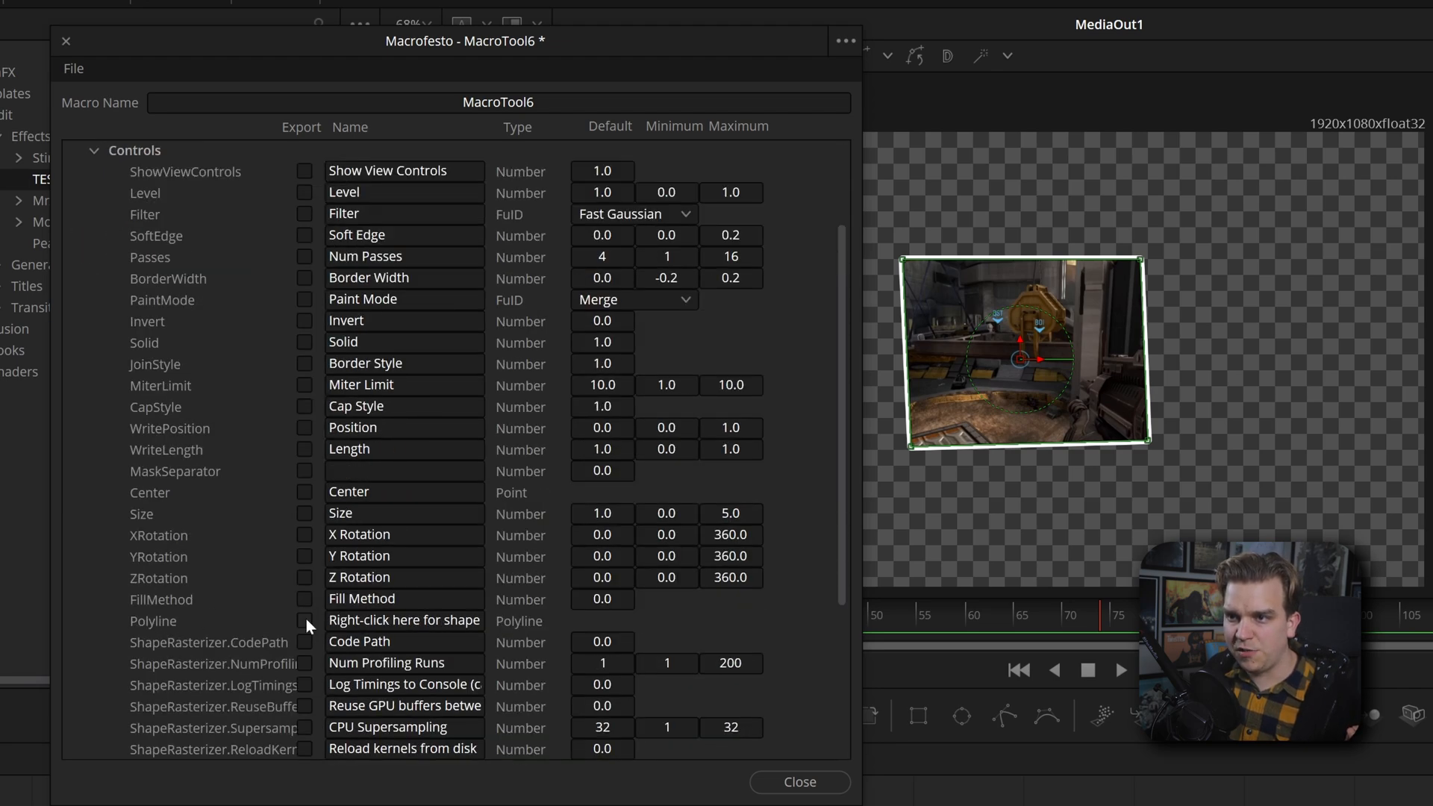
left_click(305, 621)
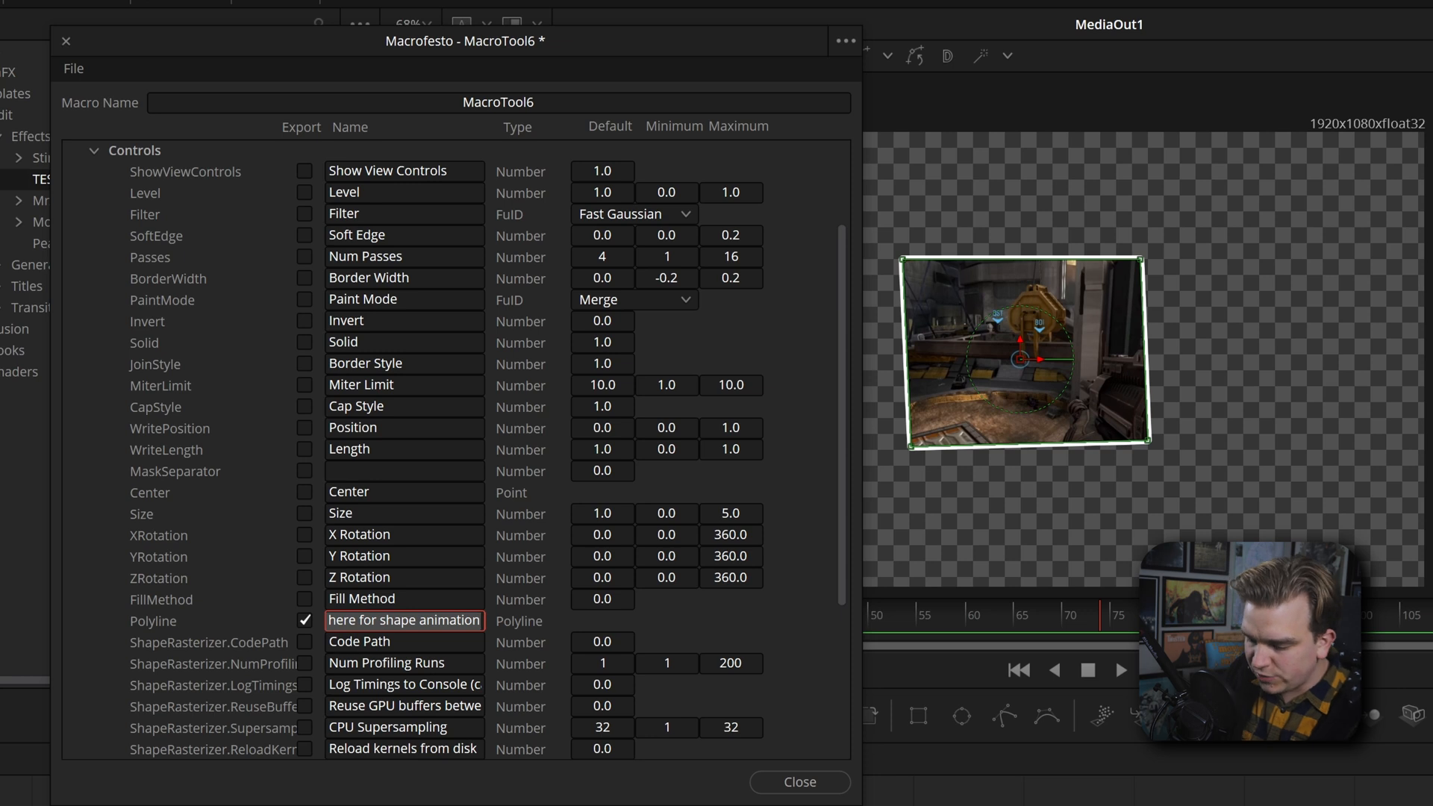
type("MASK POINTS")
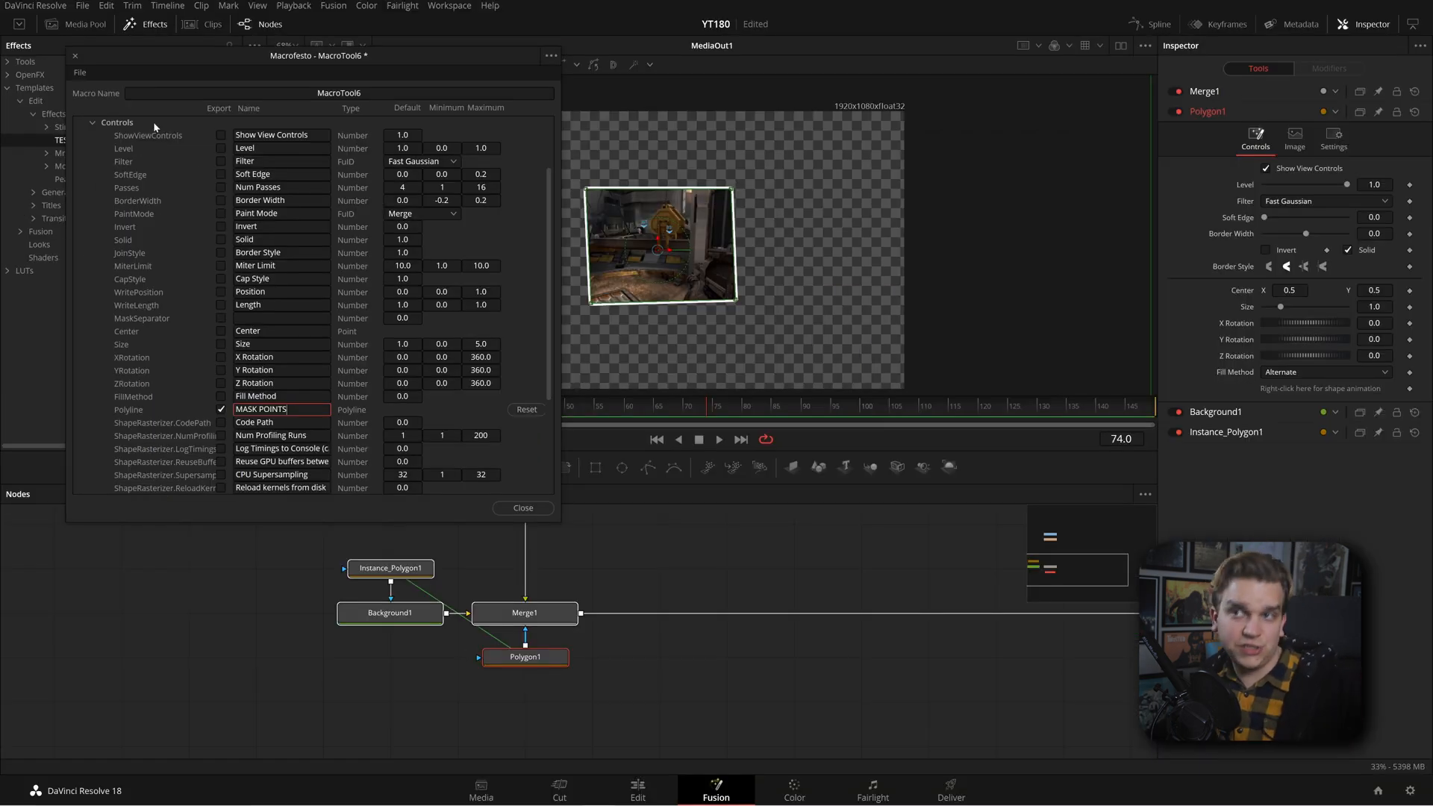
Name the macro COOL 4 POINTS and save it to Presets test
type("COOL $ POI")
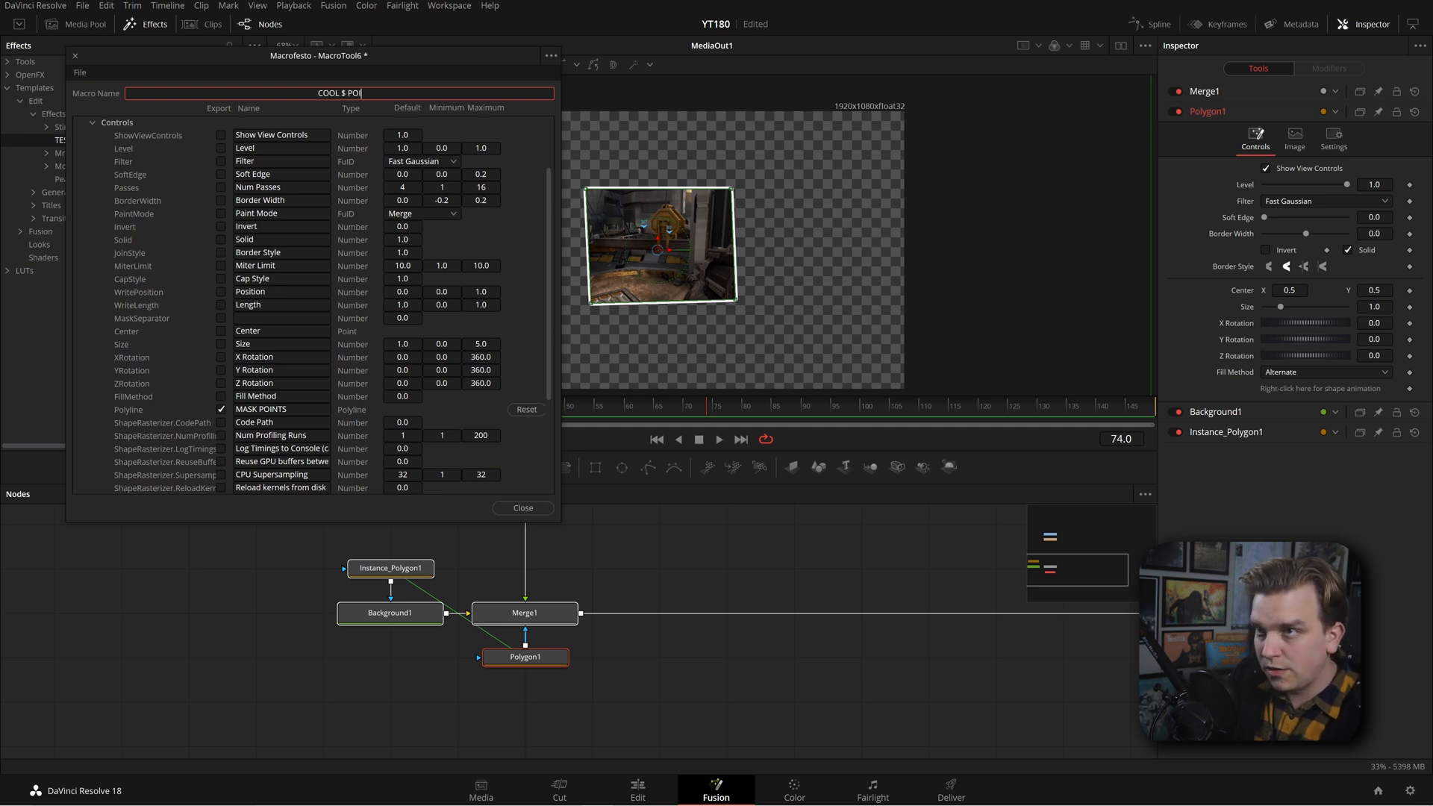
key("Backspace")
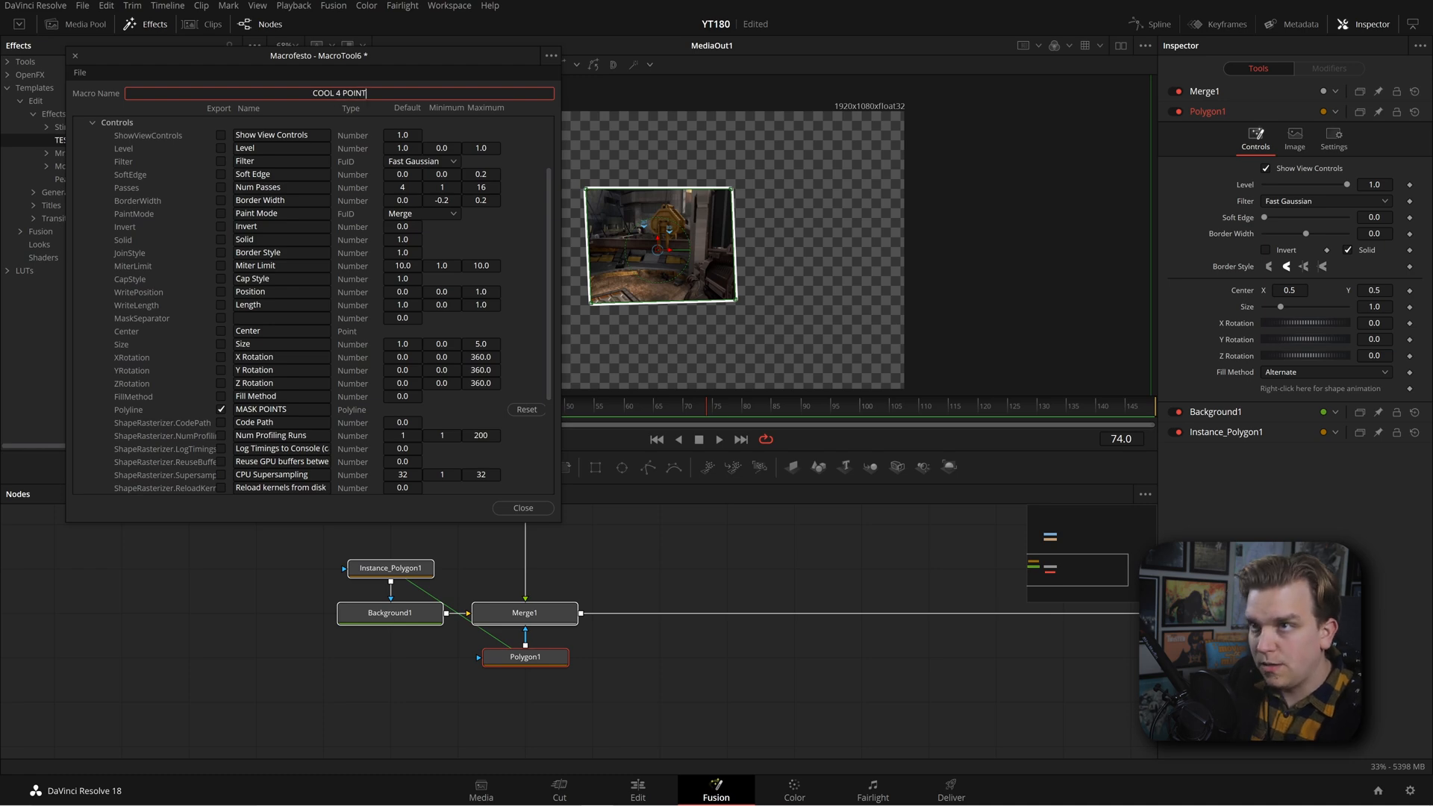
type("S")
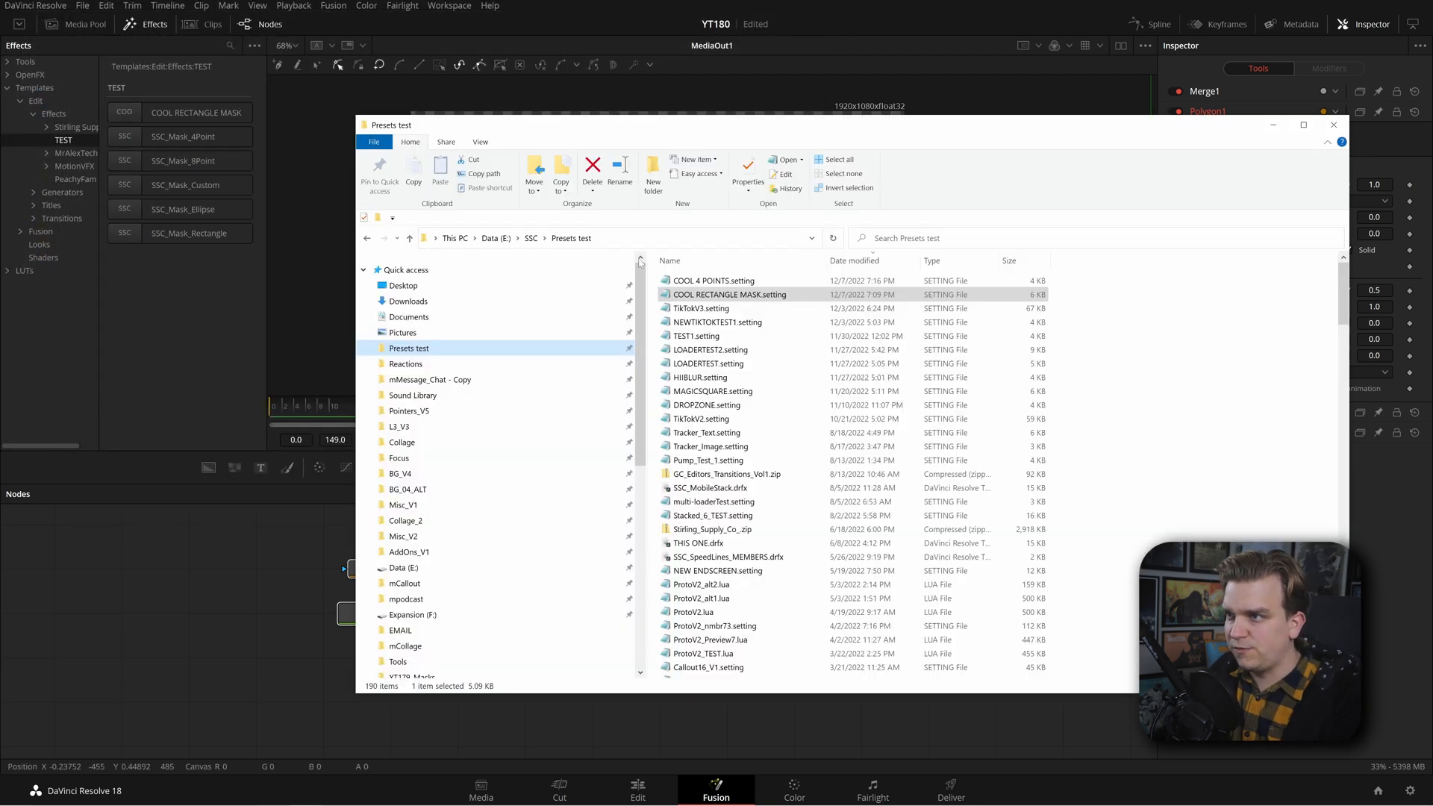
Close the Presets test folder window after confirming COOL 4 POINTS.setting is there
left_click(713, 280)
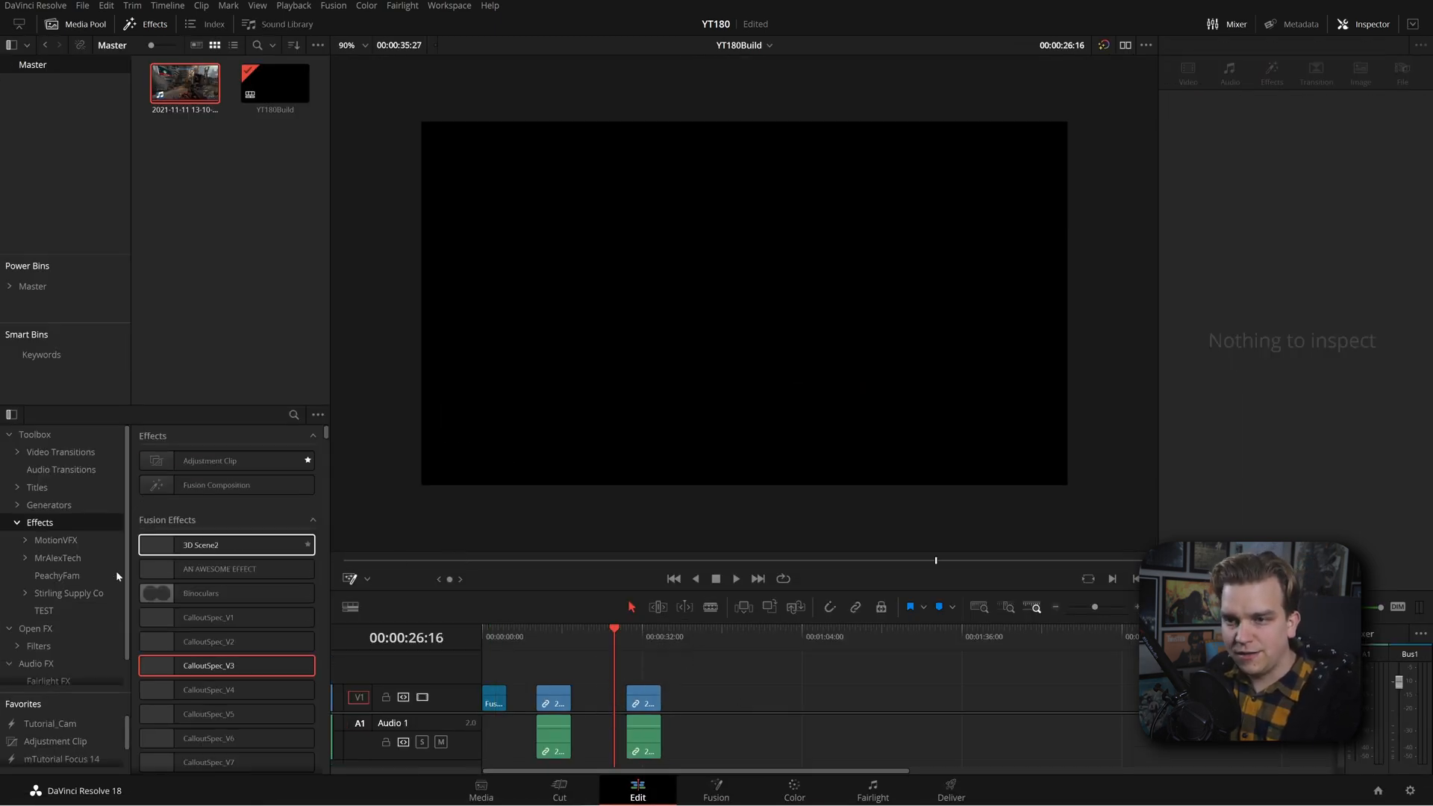
Apply COOL 4 POINTS from the TEST effects to the third gameplay clip
left_click(44, 611)
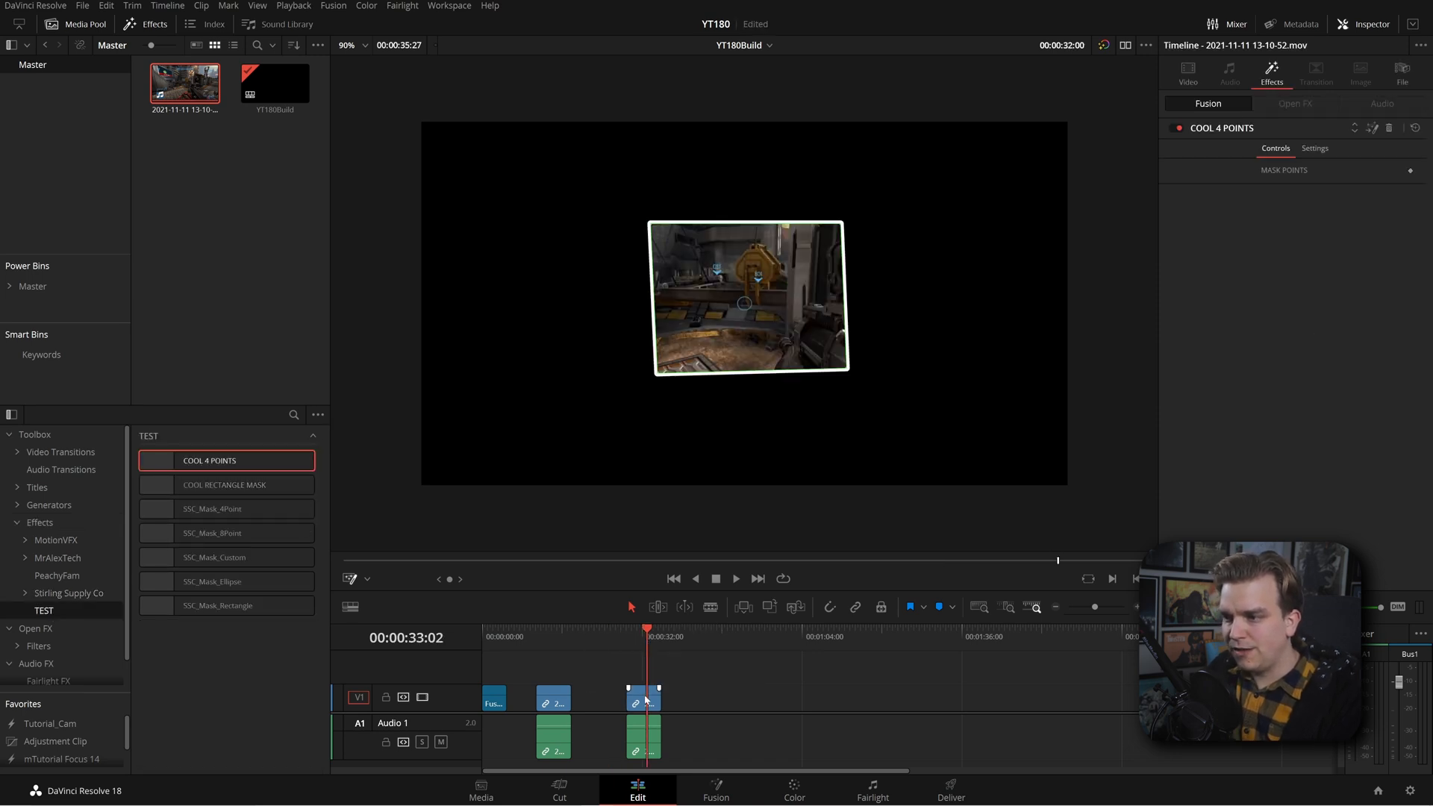
left_click(642, 698)
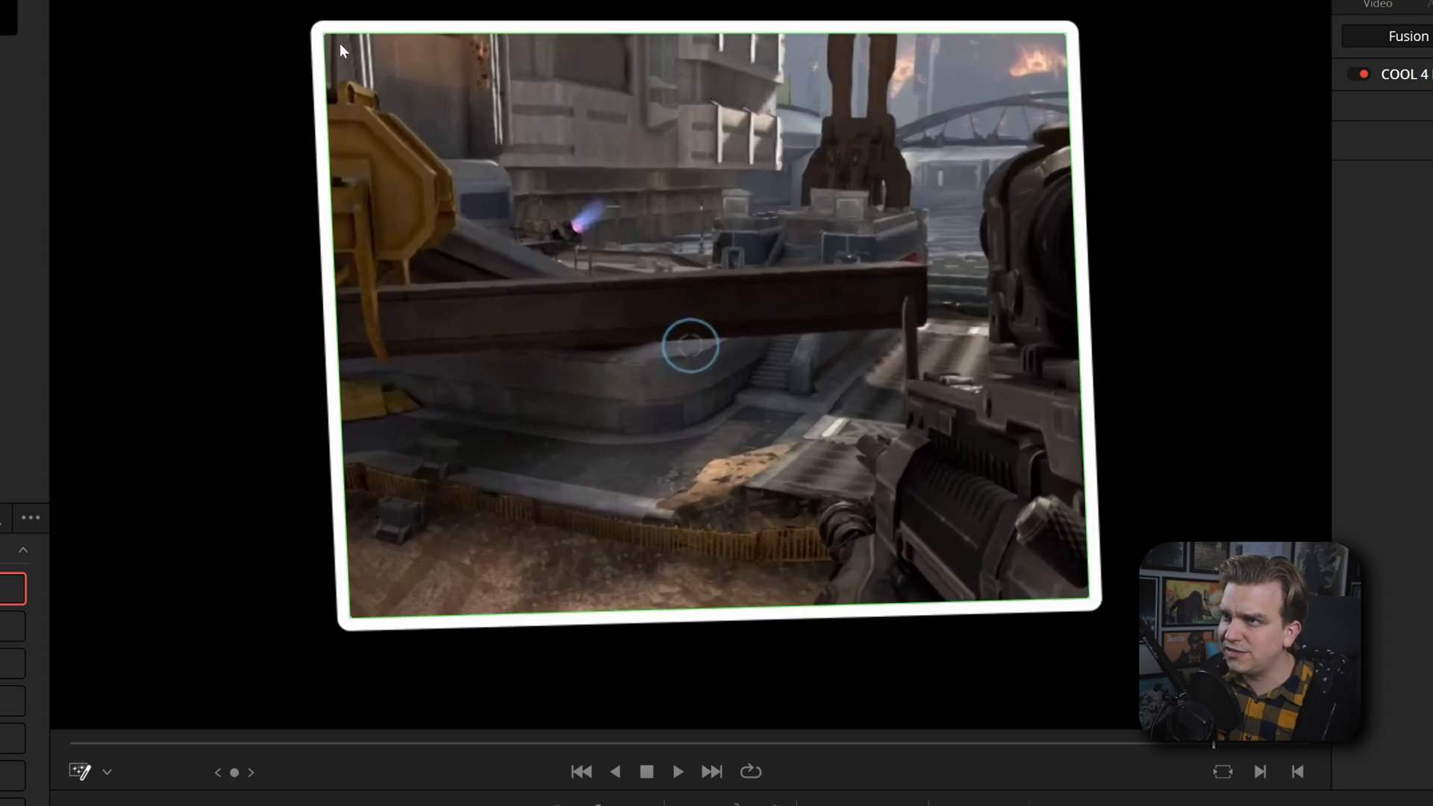
mouse_move(1068, 43)
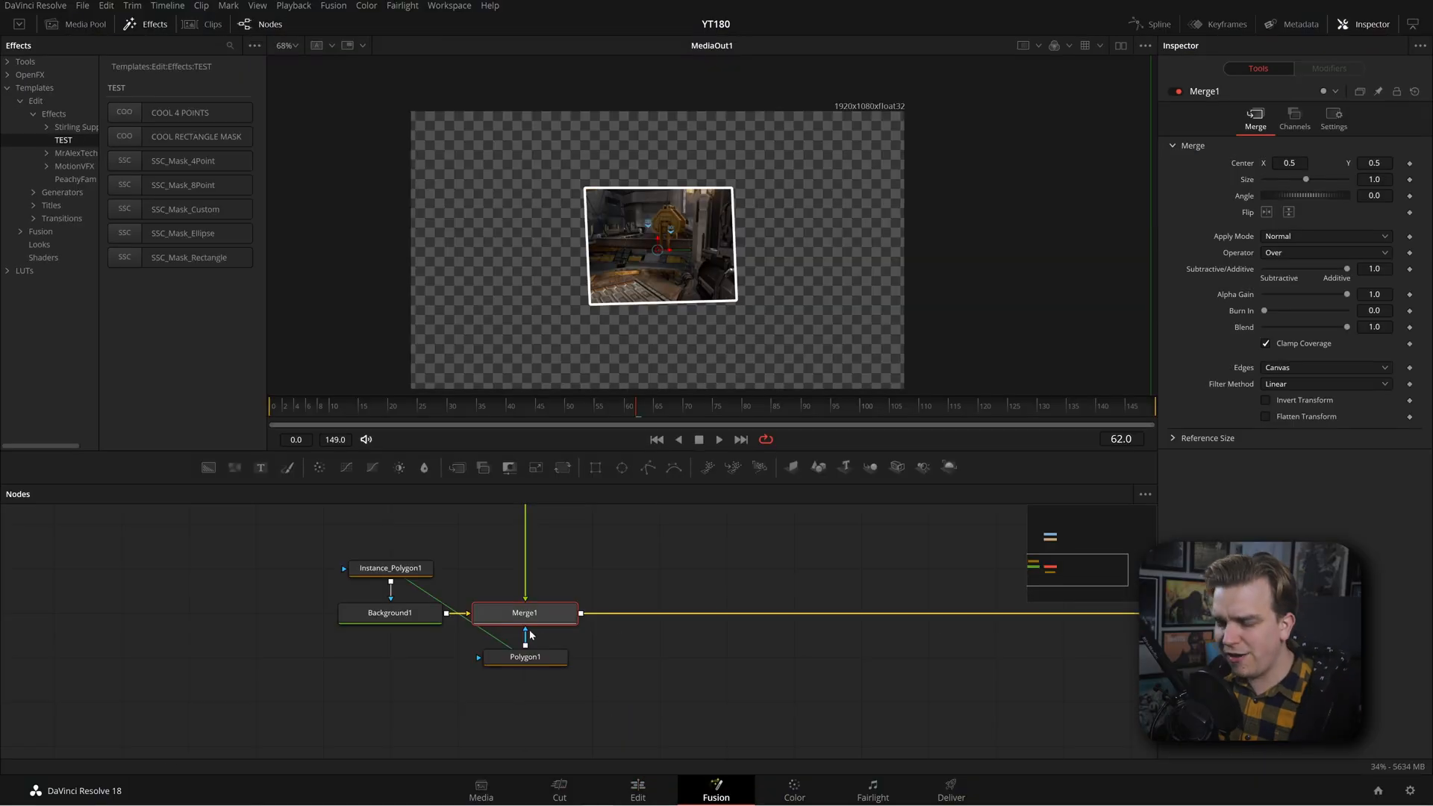
Select the Polygon1 node to invert its mask with a 0.01 border width
left_click(525, 656)
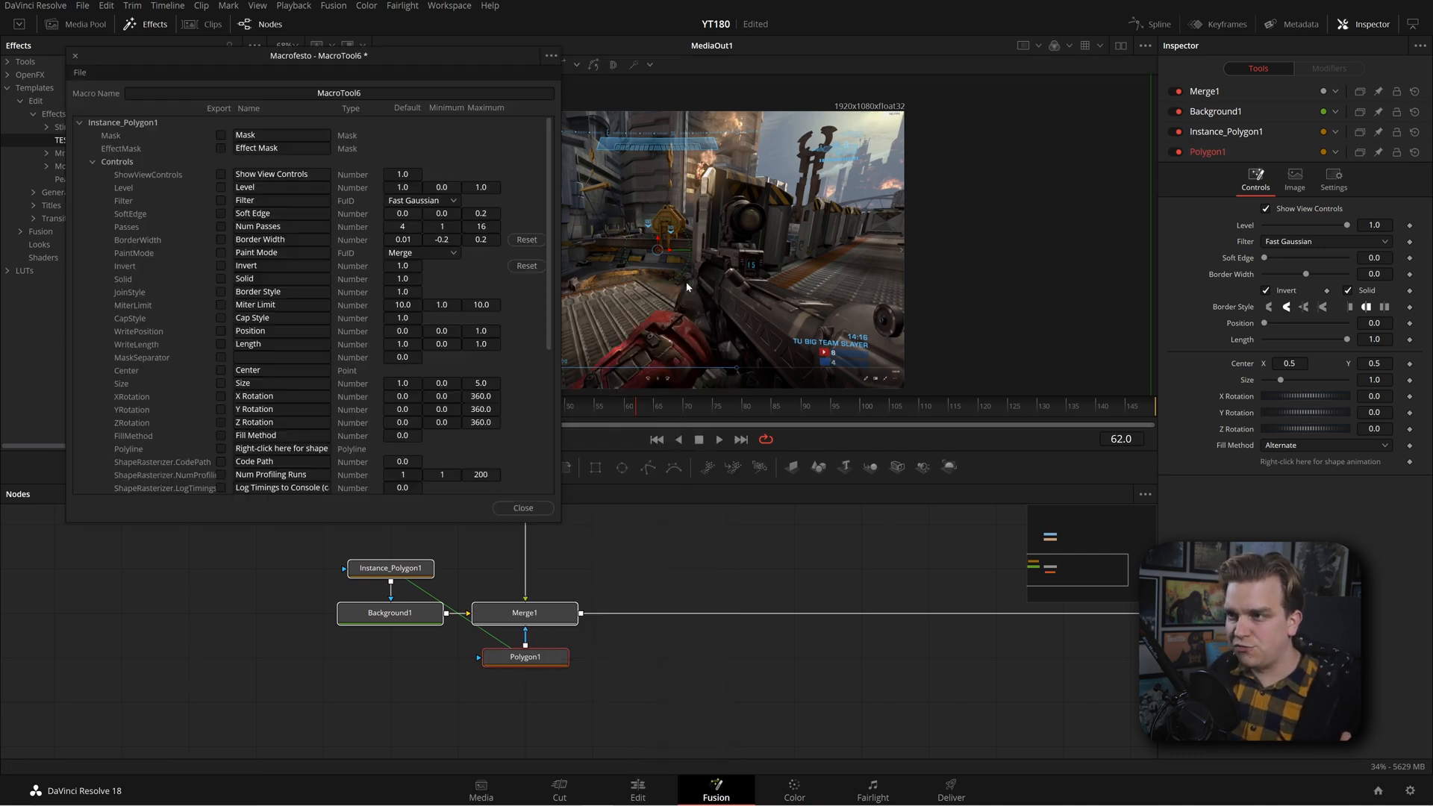
Rename the new macro to COOL CUSTOM
left_click(339, 93)
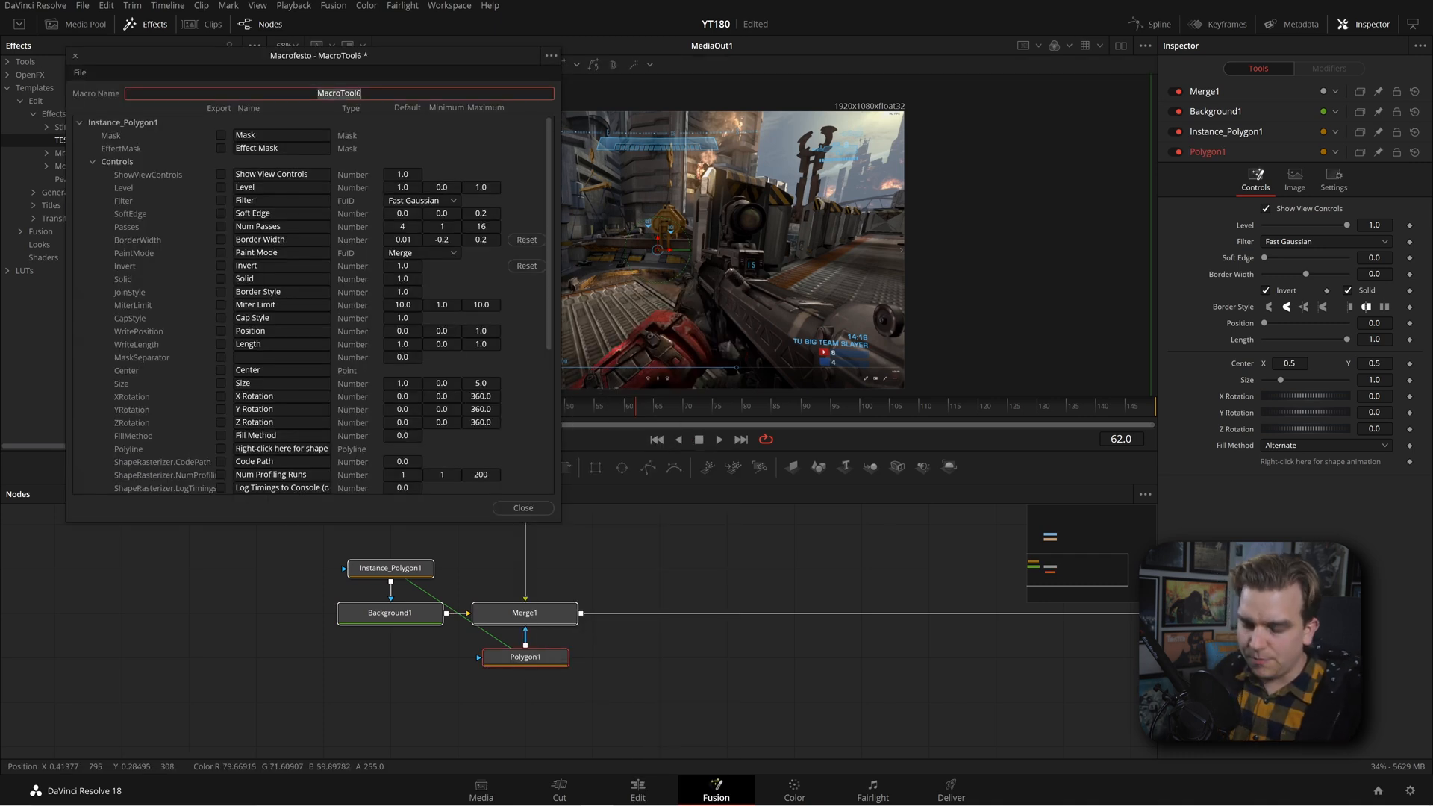
type("COOL CUSTOM")
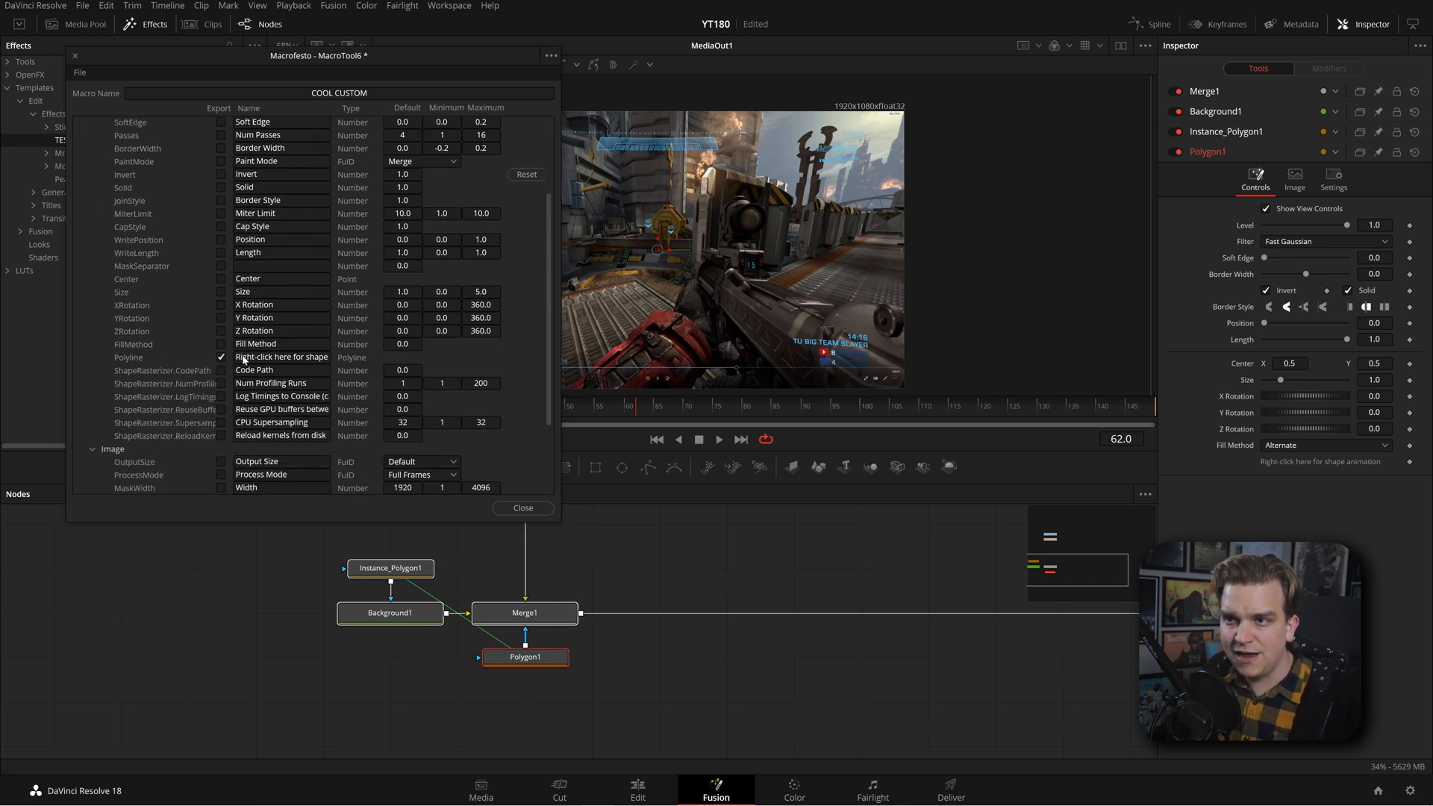
type("CUS")
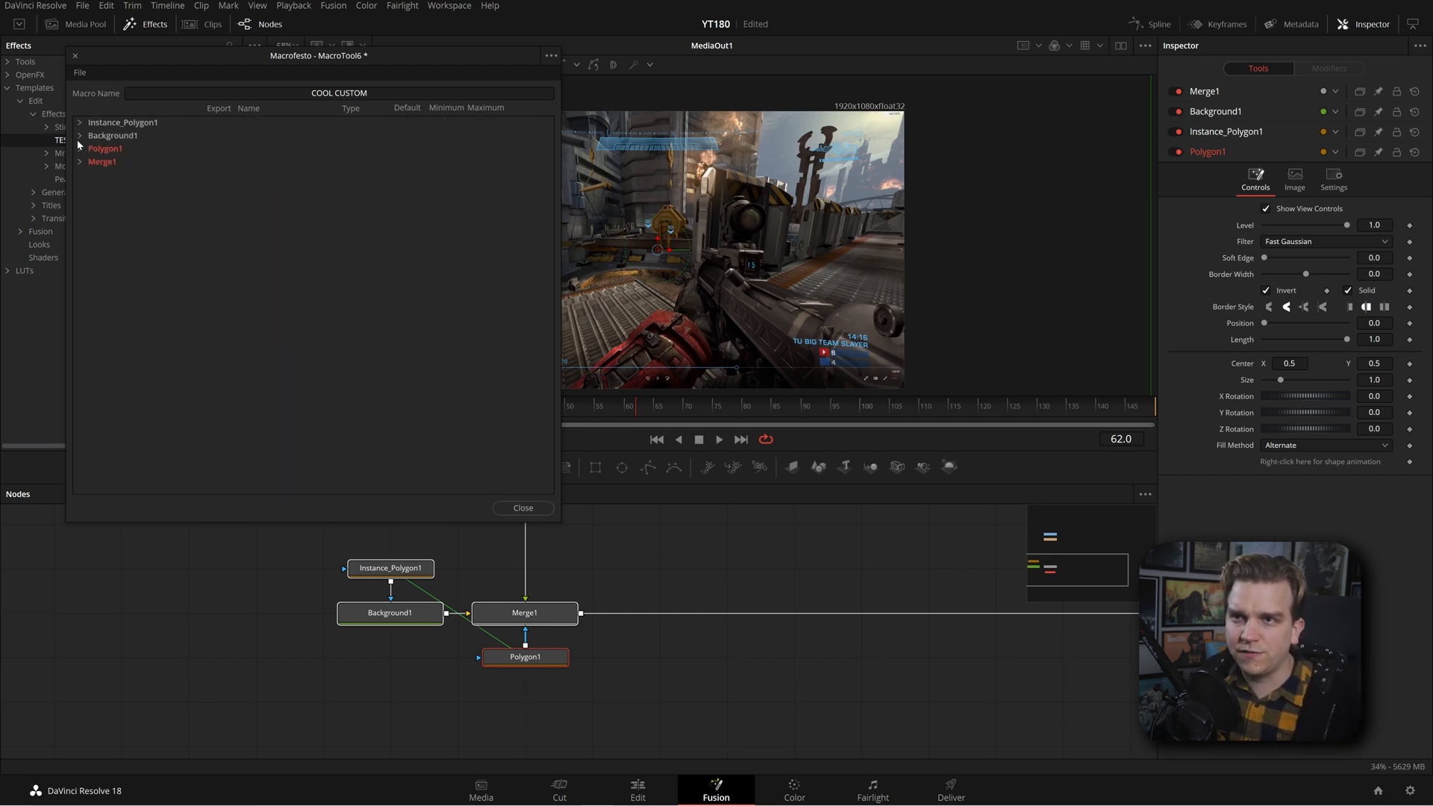
Export Level, Border Width, Background colour, Center and the CUSTOM MASK polyline as macro controls
left_click(80, 135)
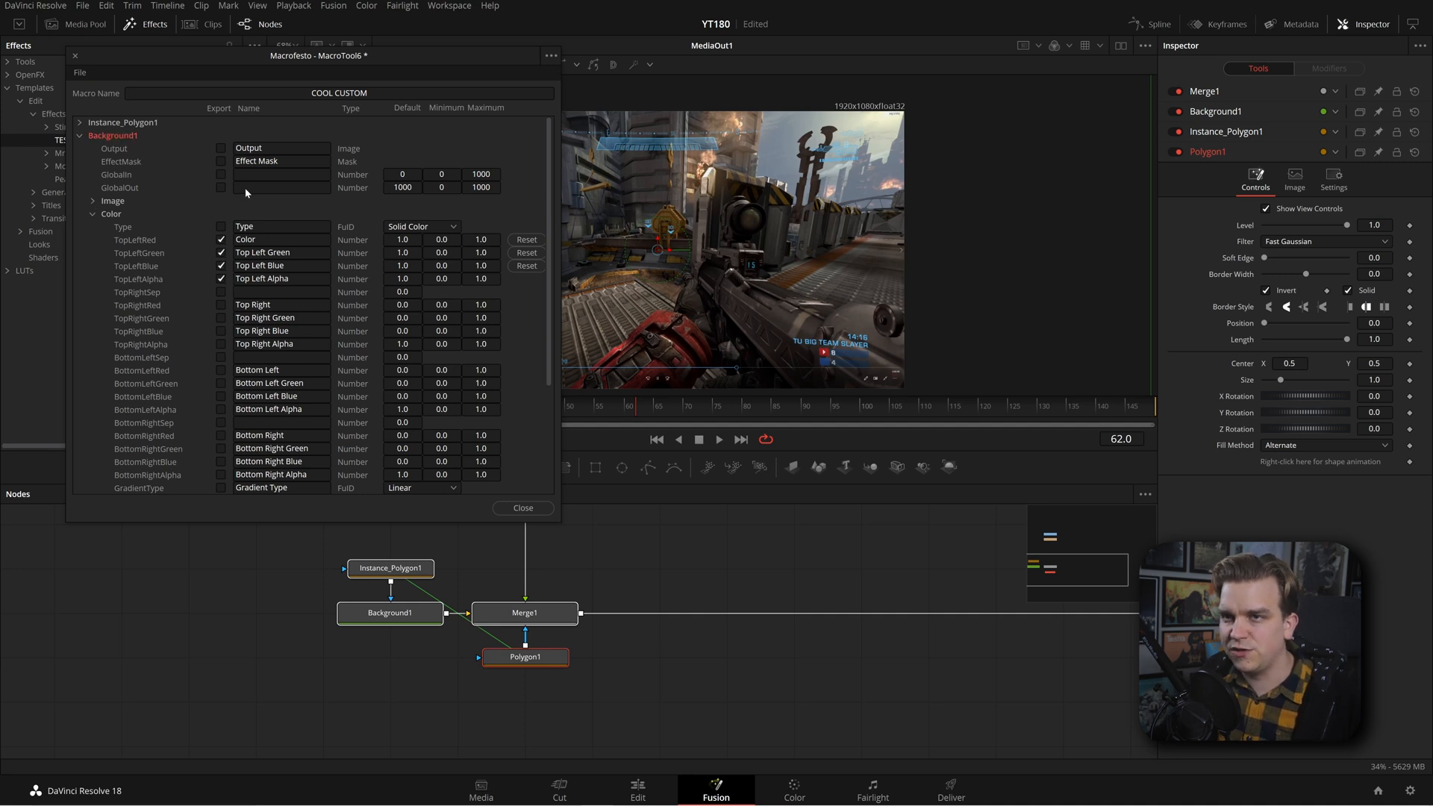
left_click(89, 123)
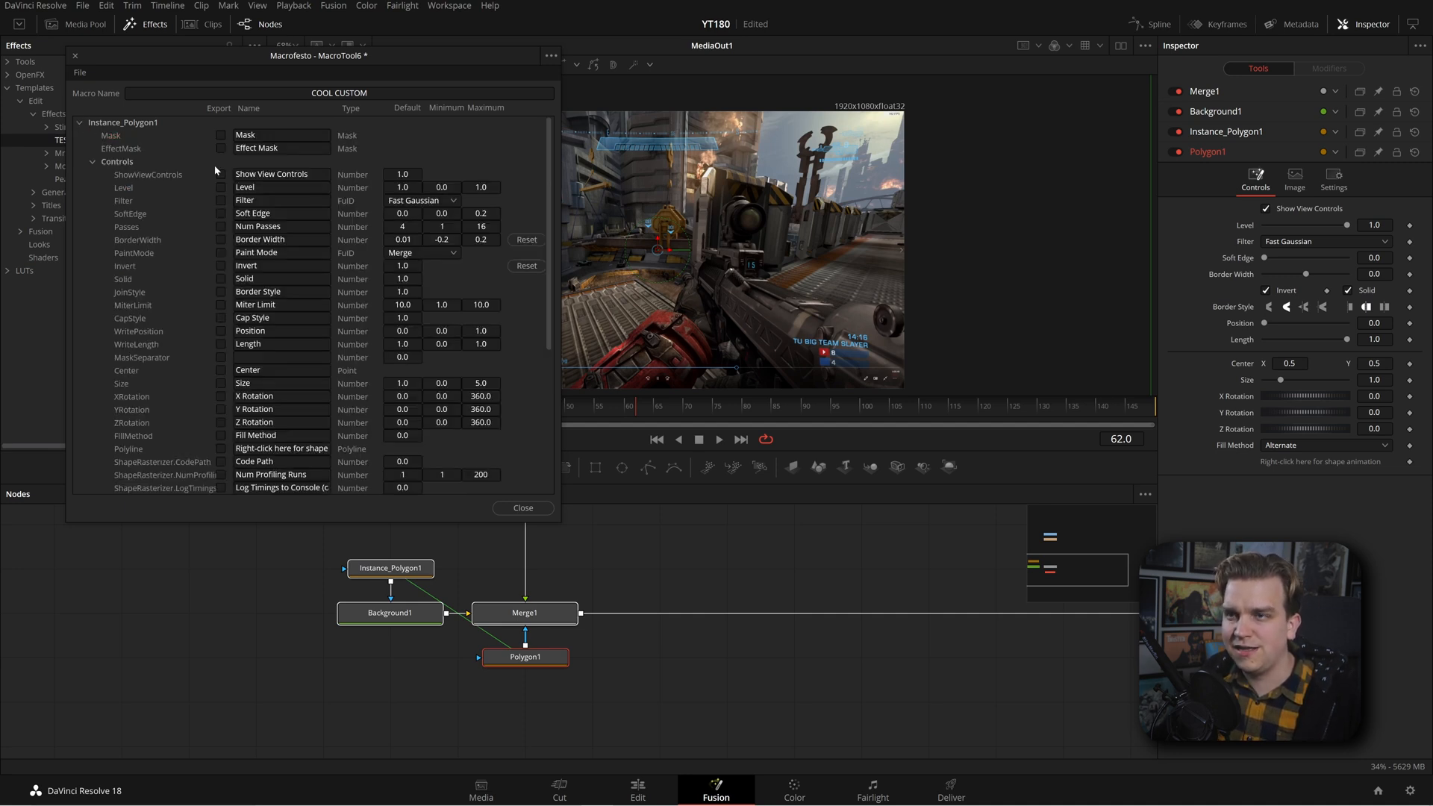
left_click(220, 188)
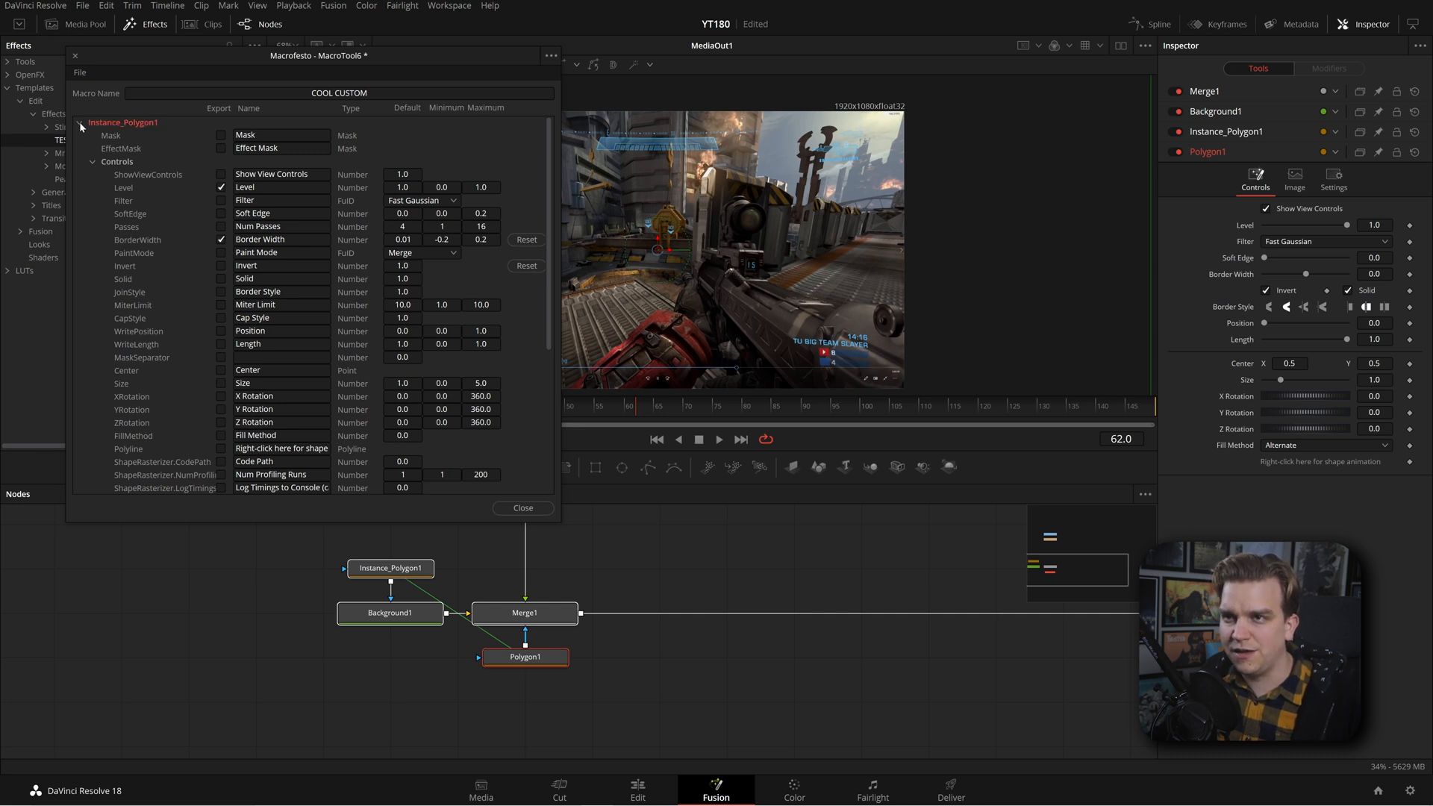
left_click(76, 123)
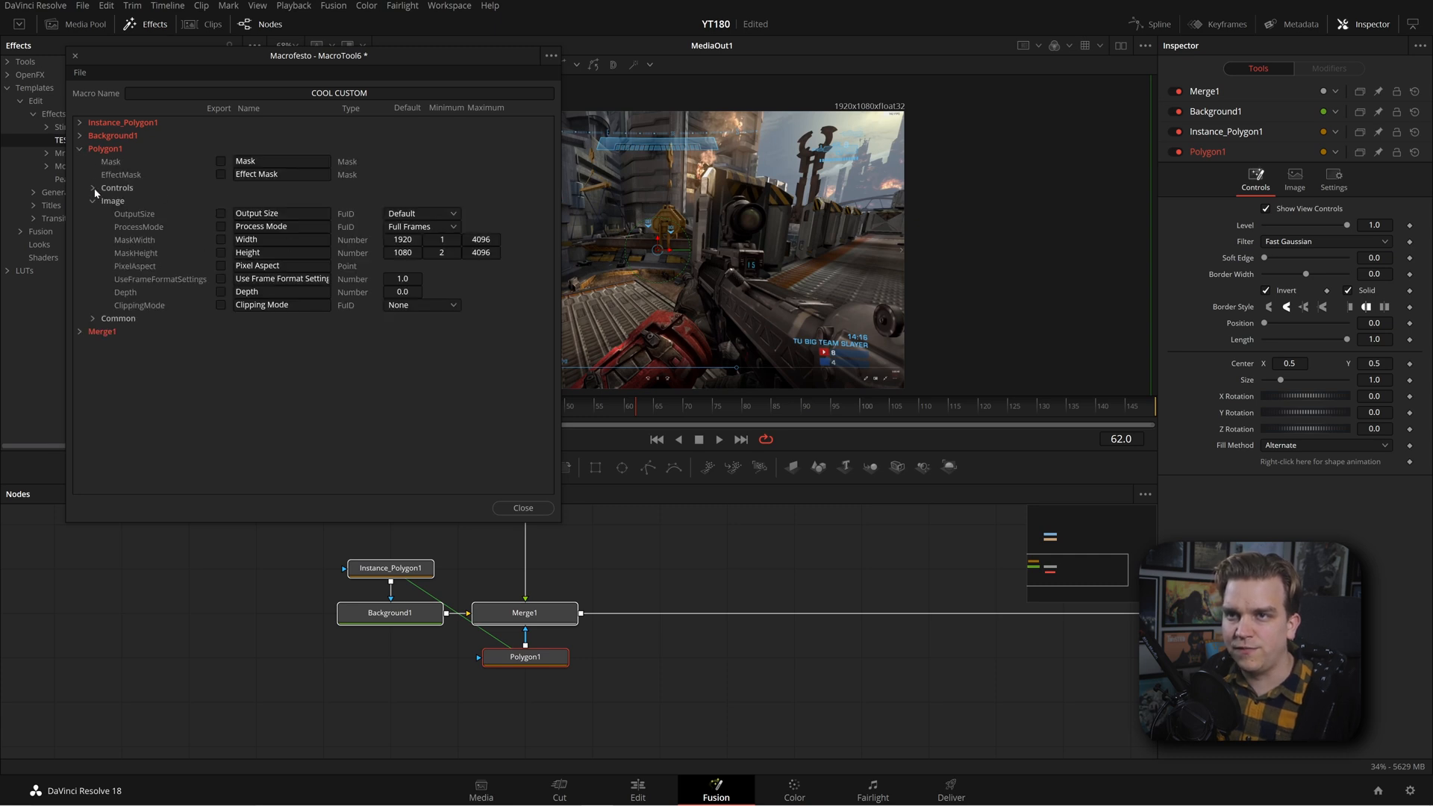
left_click(80, 188)
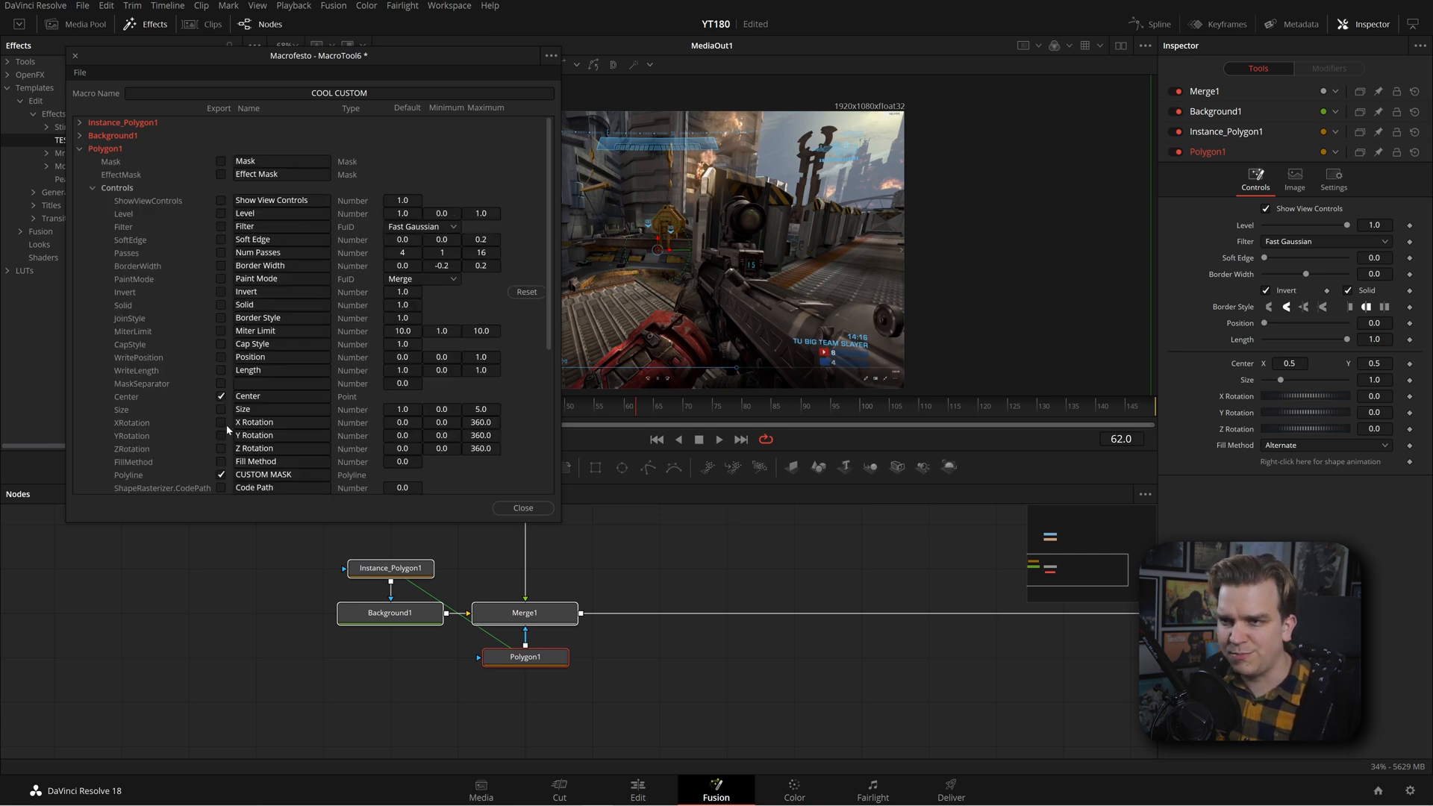
Save the COOL CUSTOM macro as a new effect among the TEST templates
left_click(86, 74)
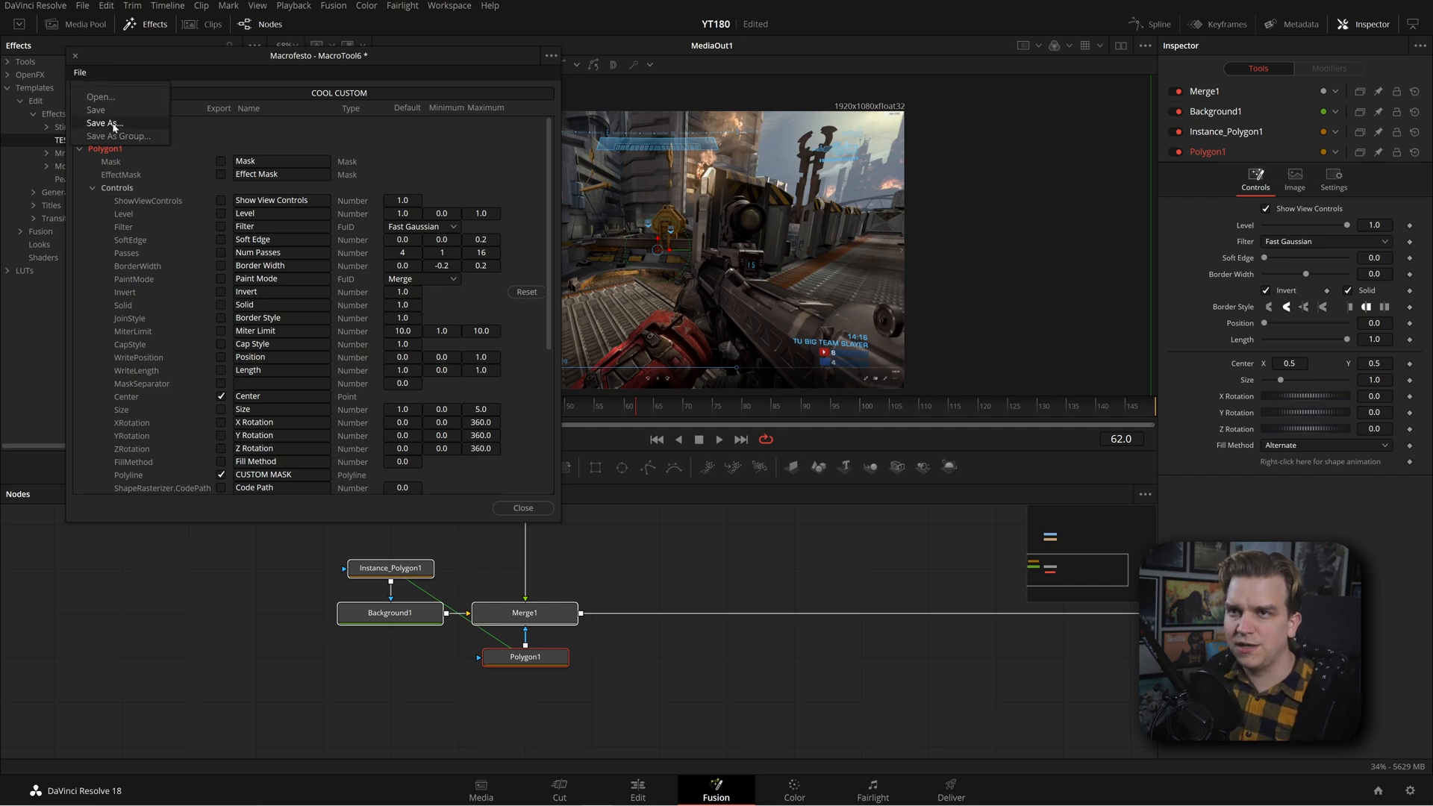
left_click(104, 122)
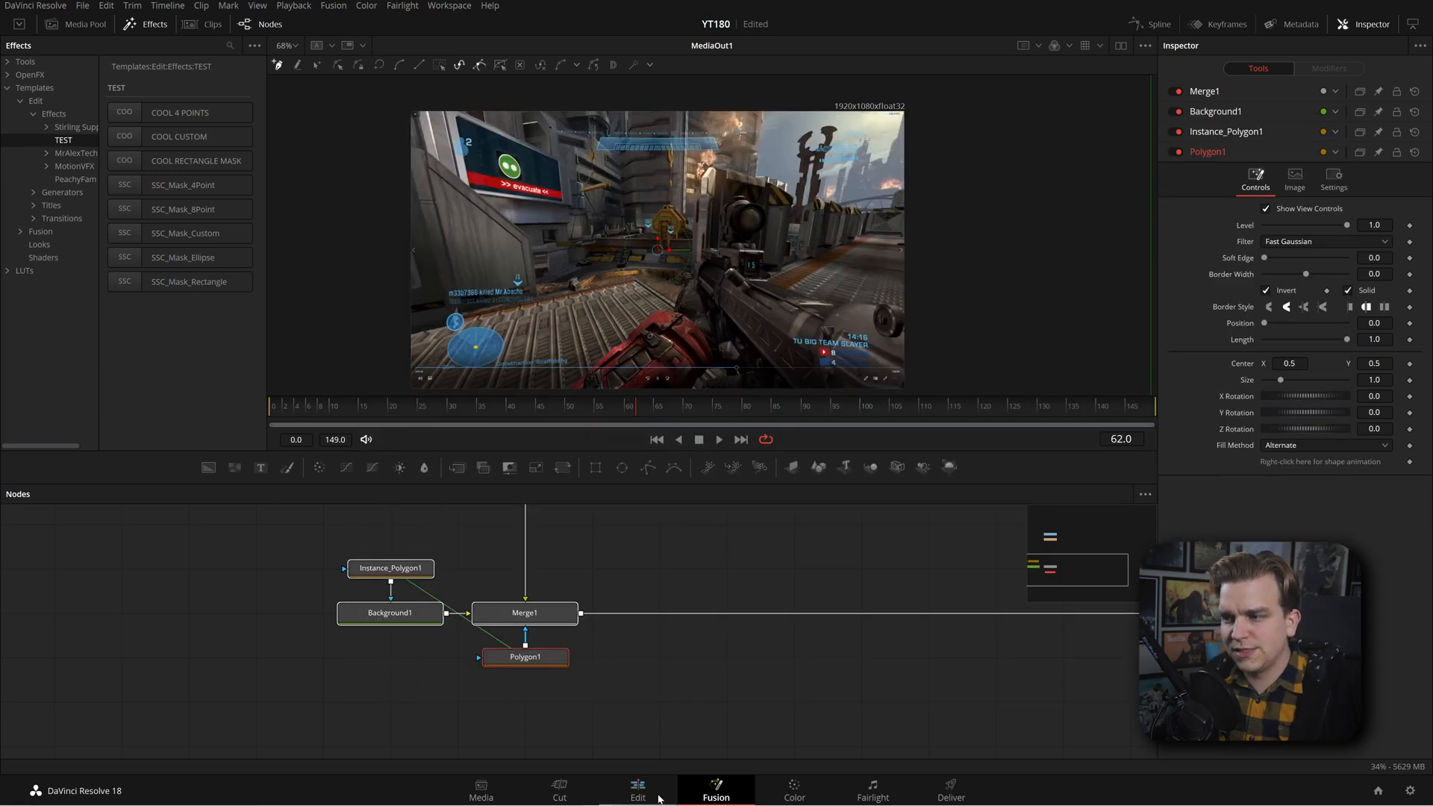
Drag COOL CUSTOM from Effects > TEST onto the fourth timeline clip and reshape its mask
left_click(637, 792)
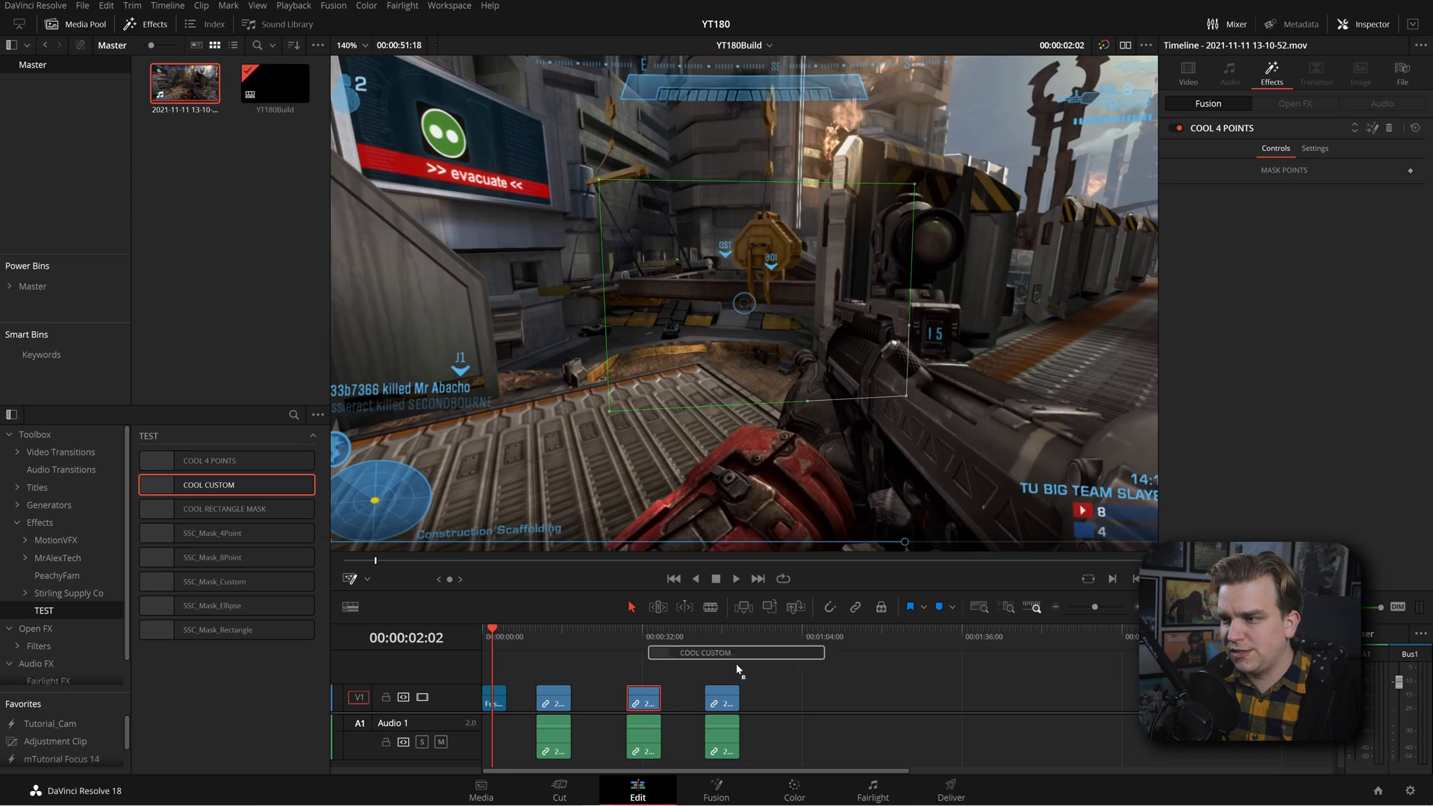
left_click(725, 630)
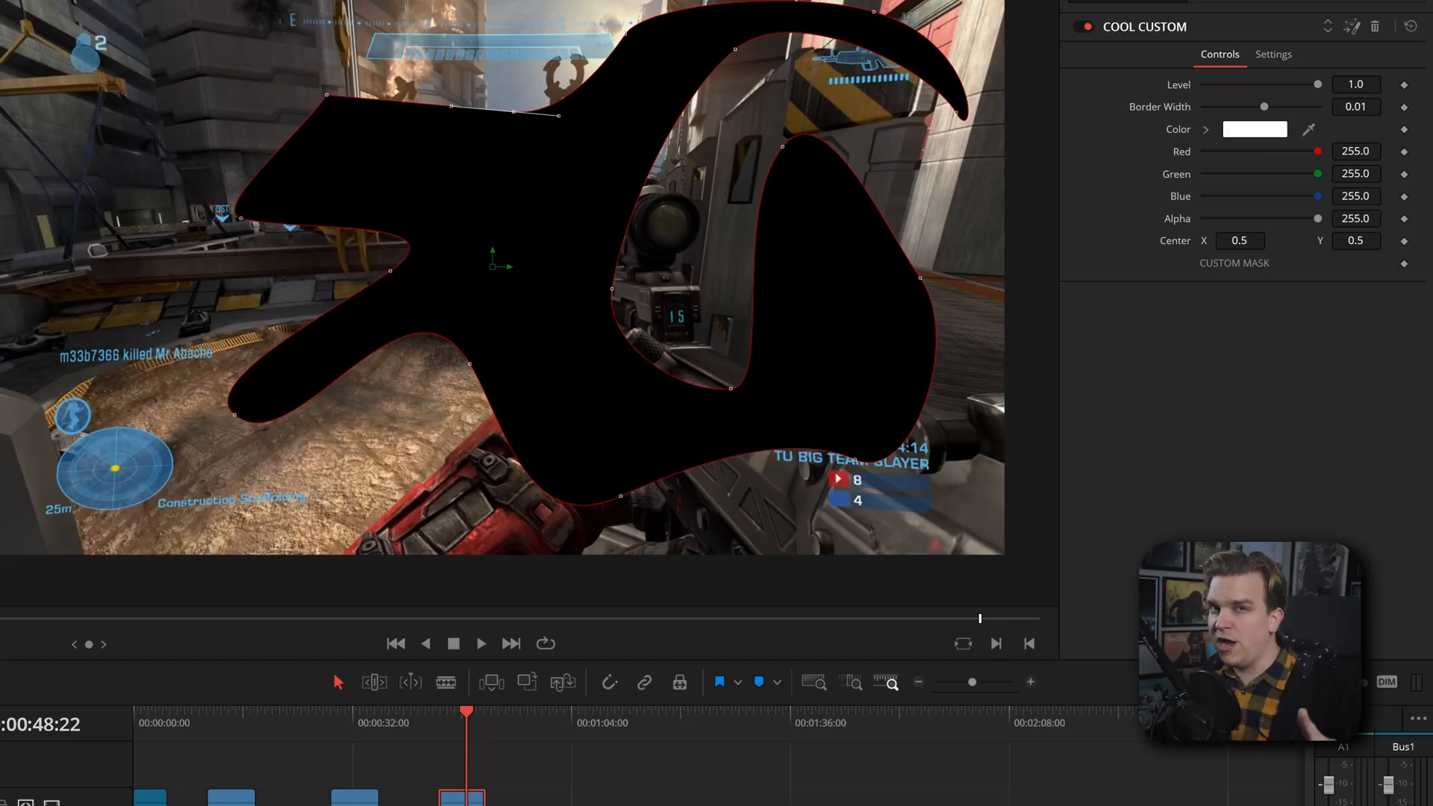
mouse_move(1239, 376)
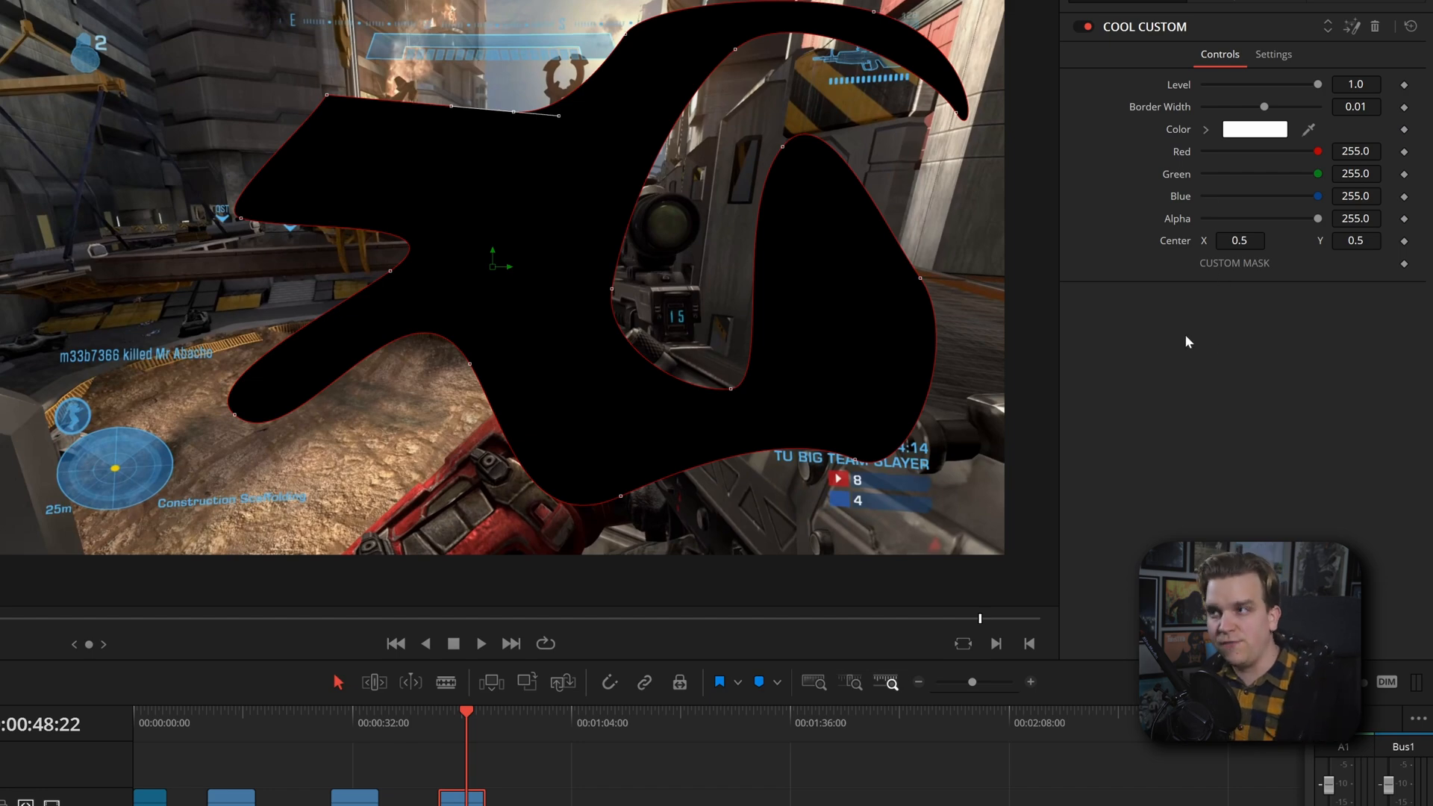
mouse_move(1237, 167)
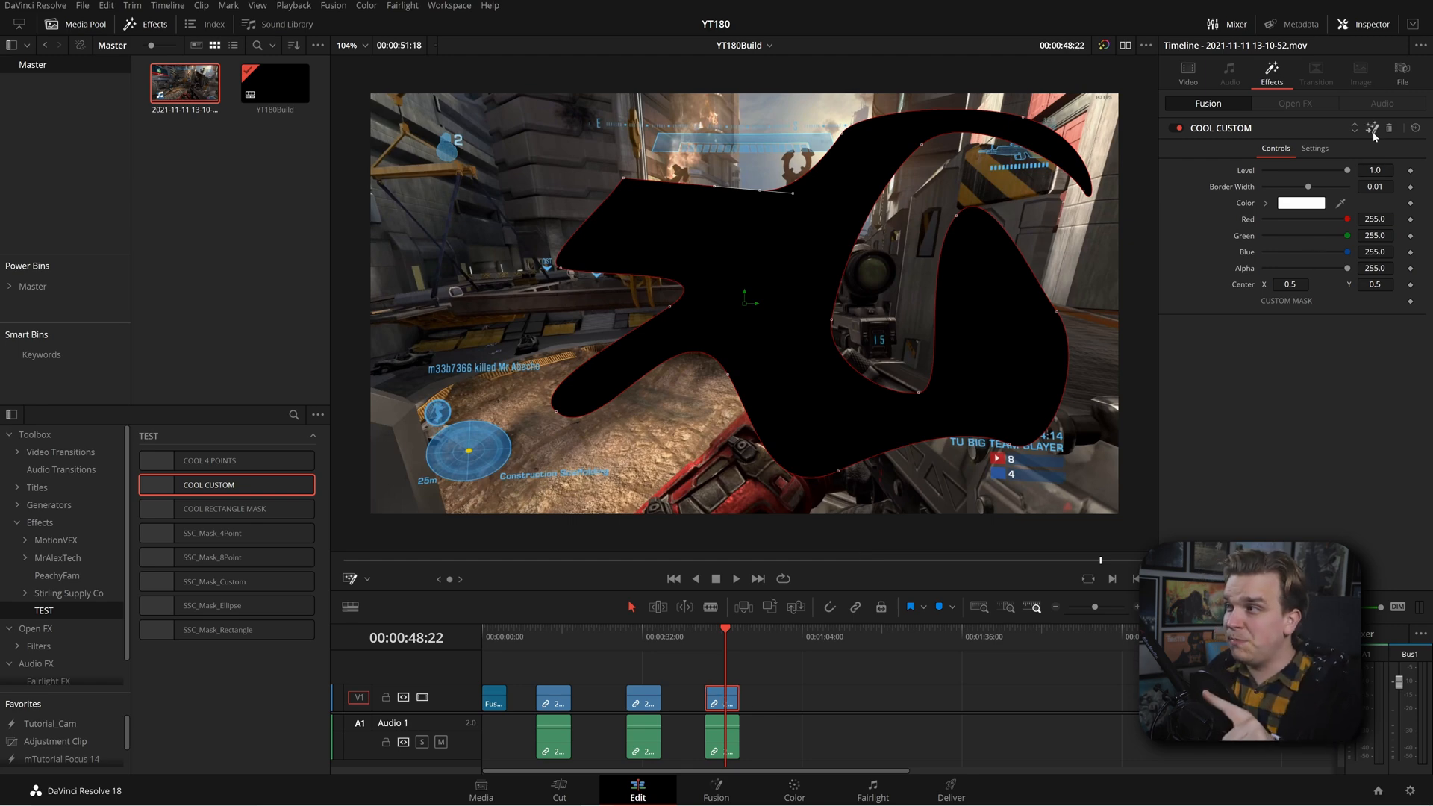
Open the COOL CUSTOM effect in Fusion and expand the COOLCUSTOM group to show its nodes
left_click(715, 785)
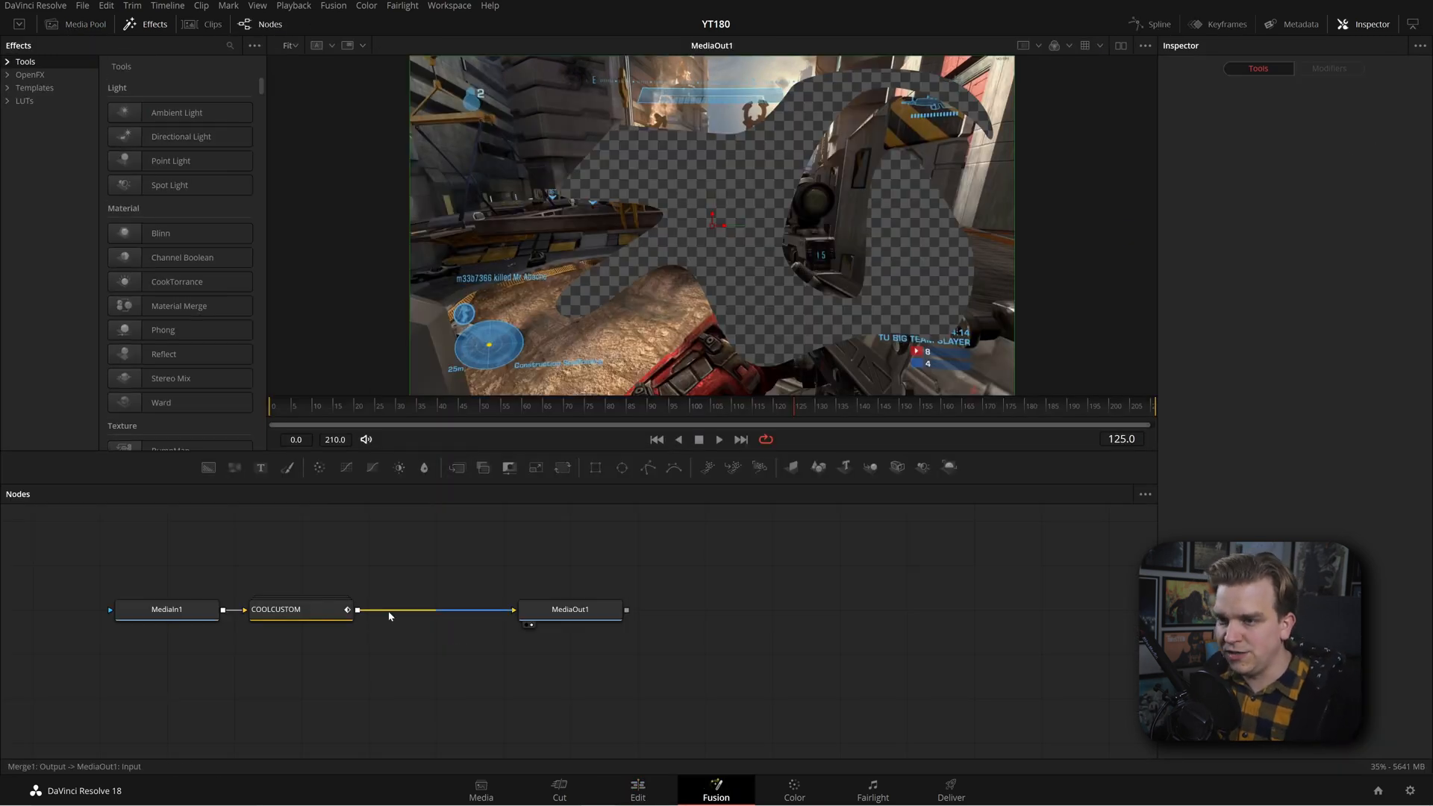
double_click(275, 609)
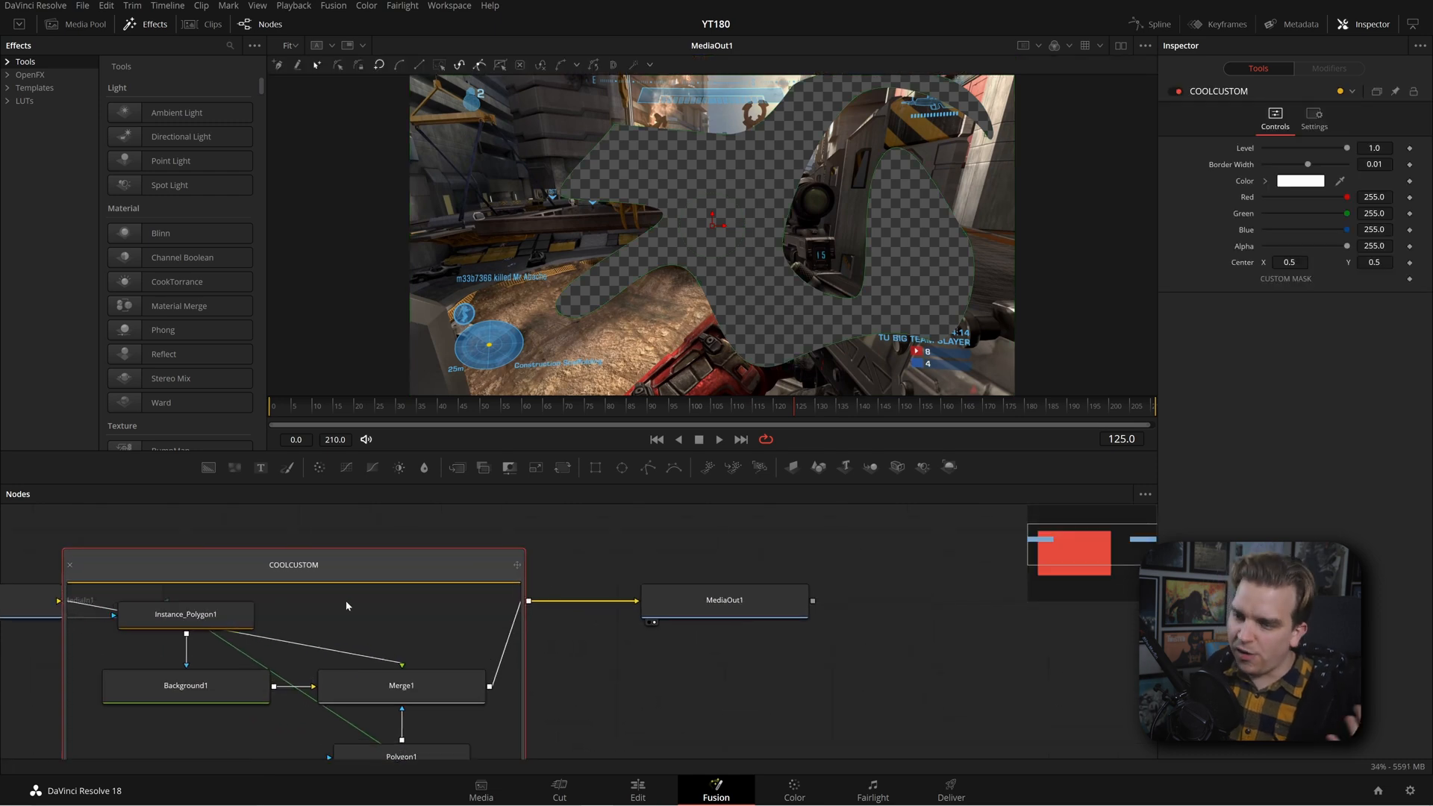